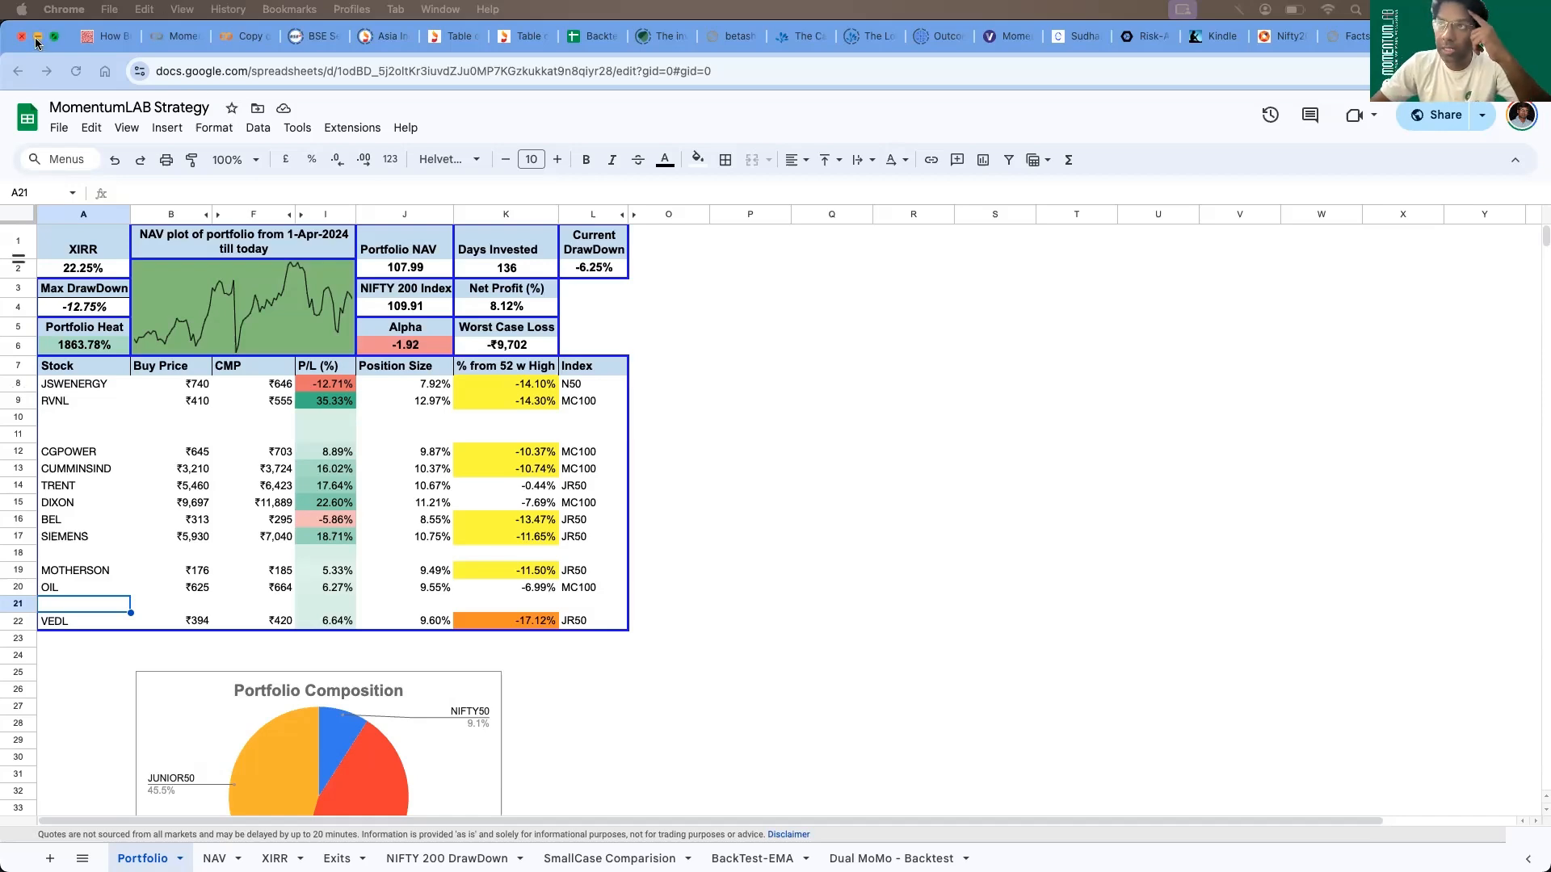
Minimize the Chrome window with the portfolio sheet to reveal the draw.io strategy diagram
click(159, 37)
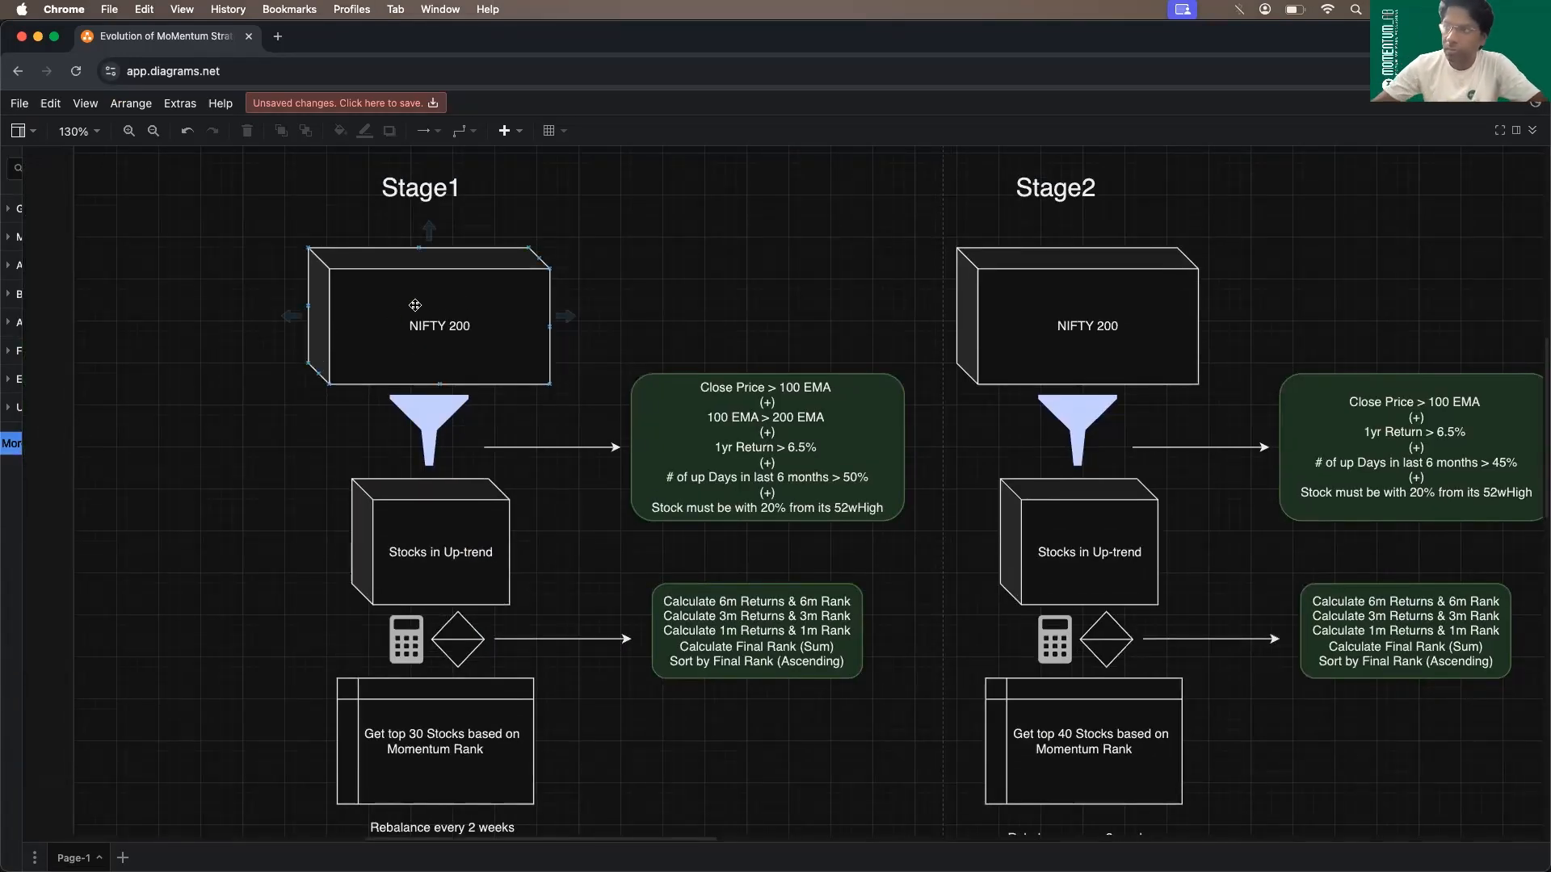
click(571, 237)
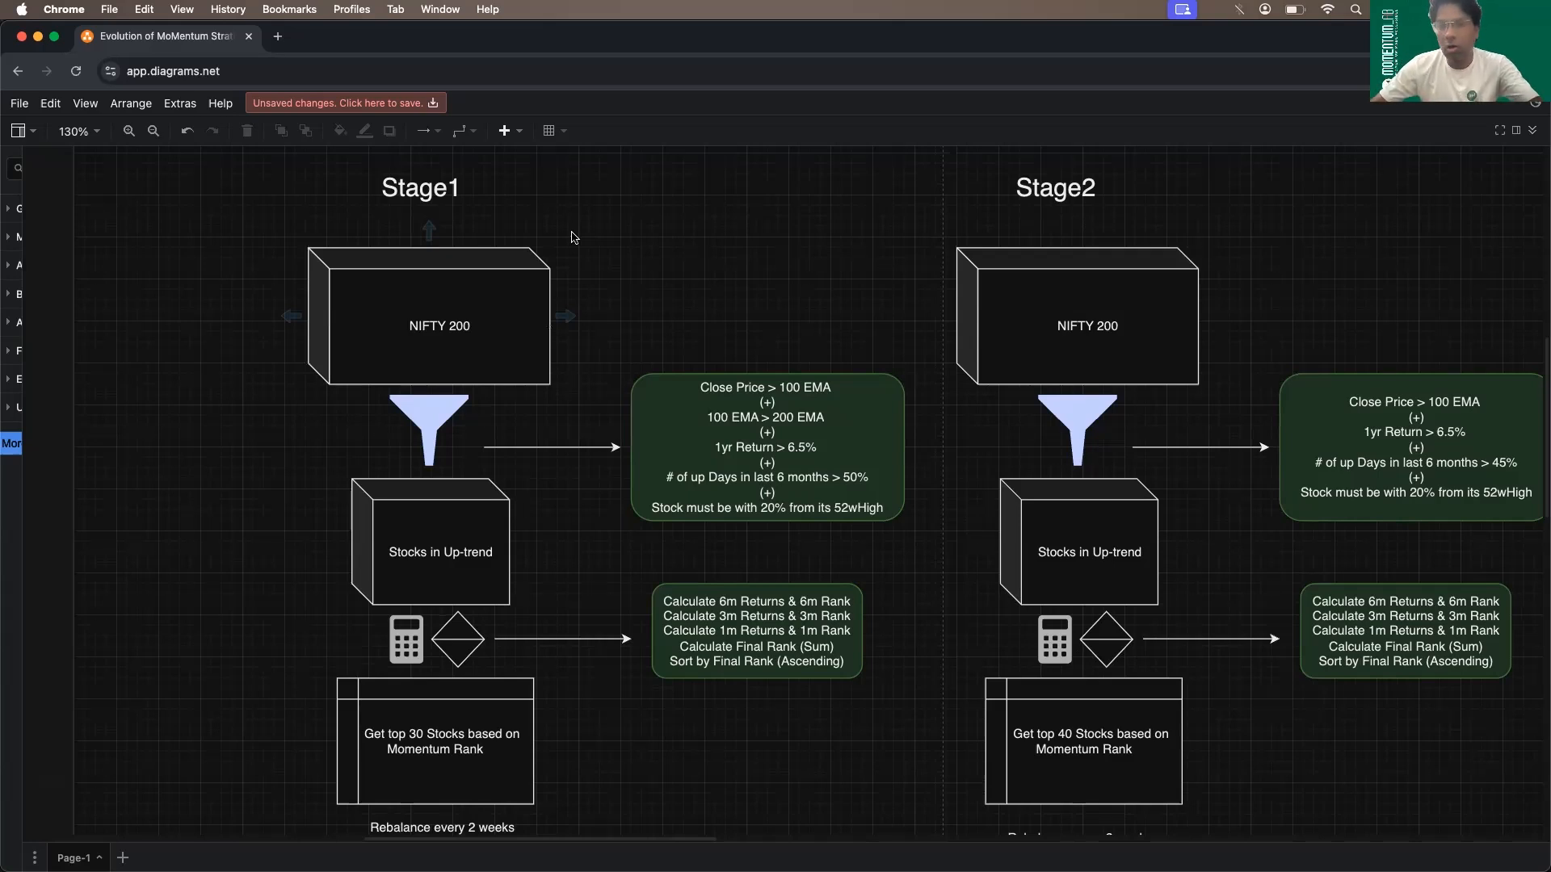
click(677, 260)
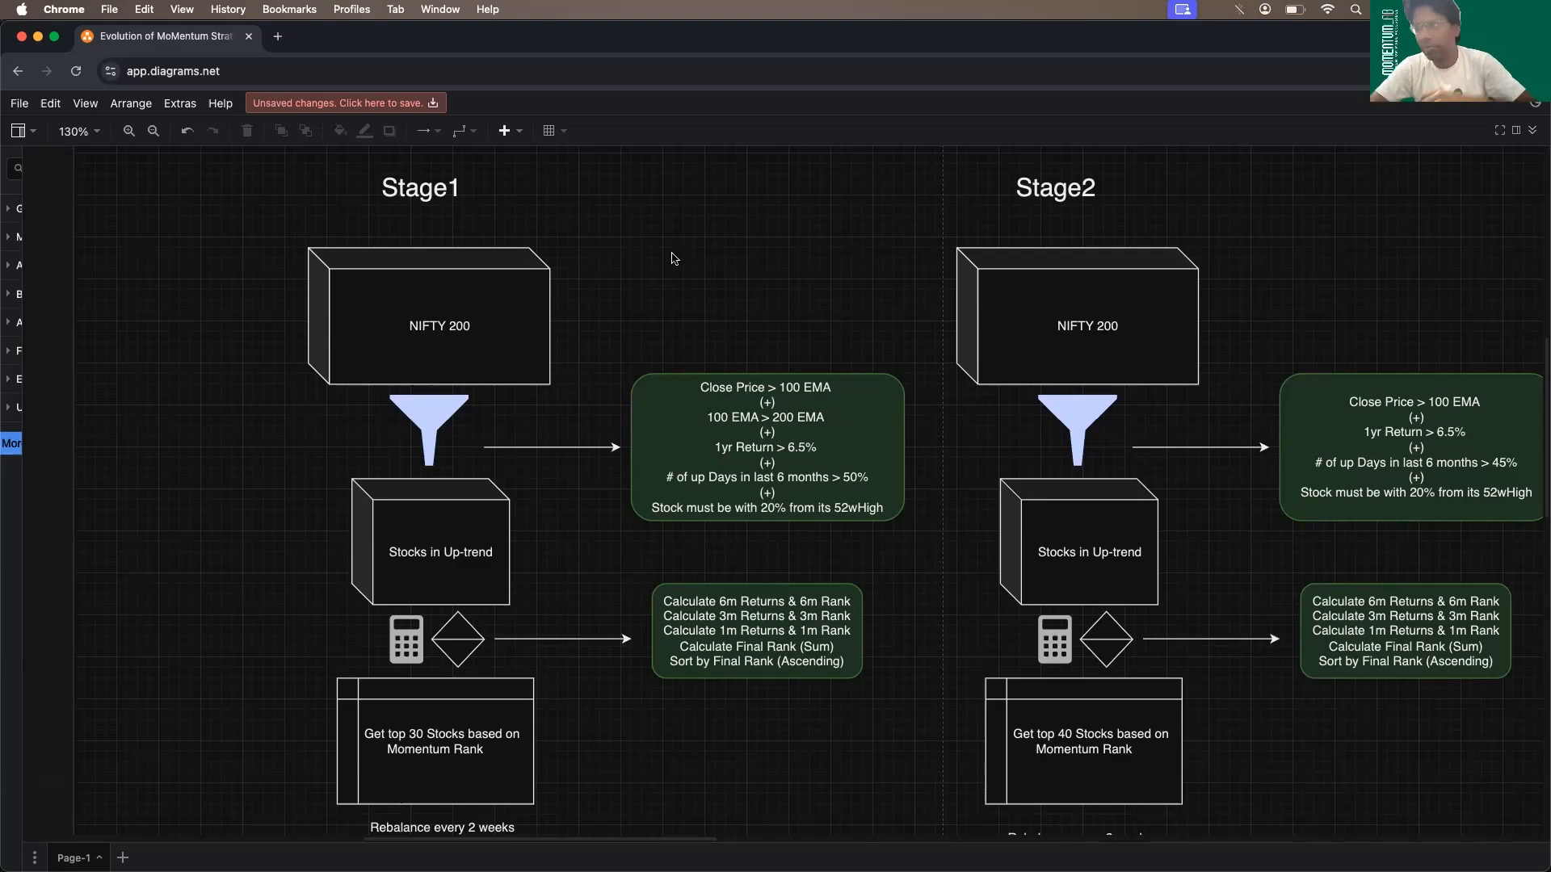
mouse_move(652, 255)
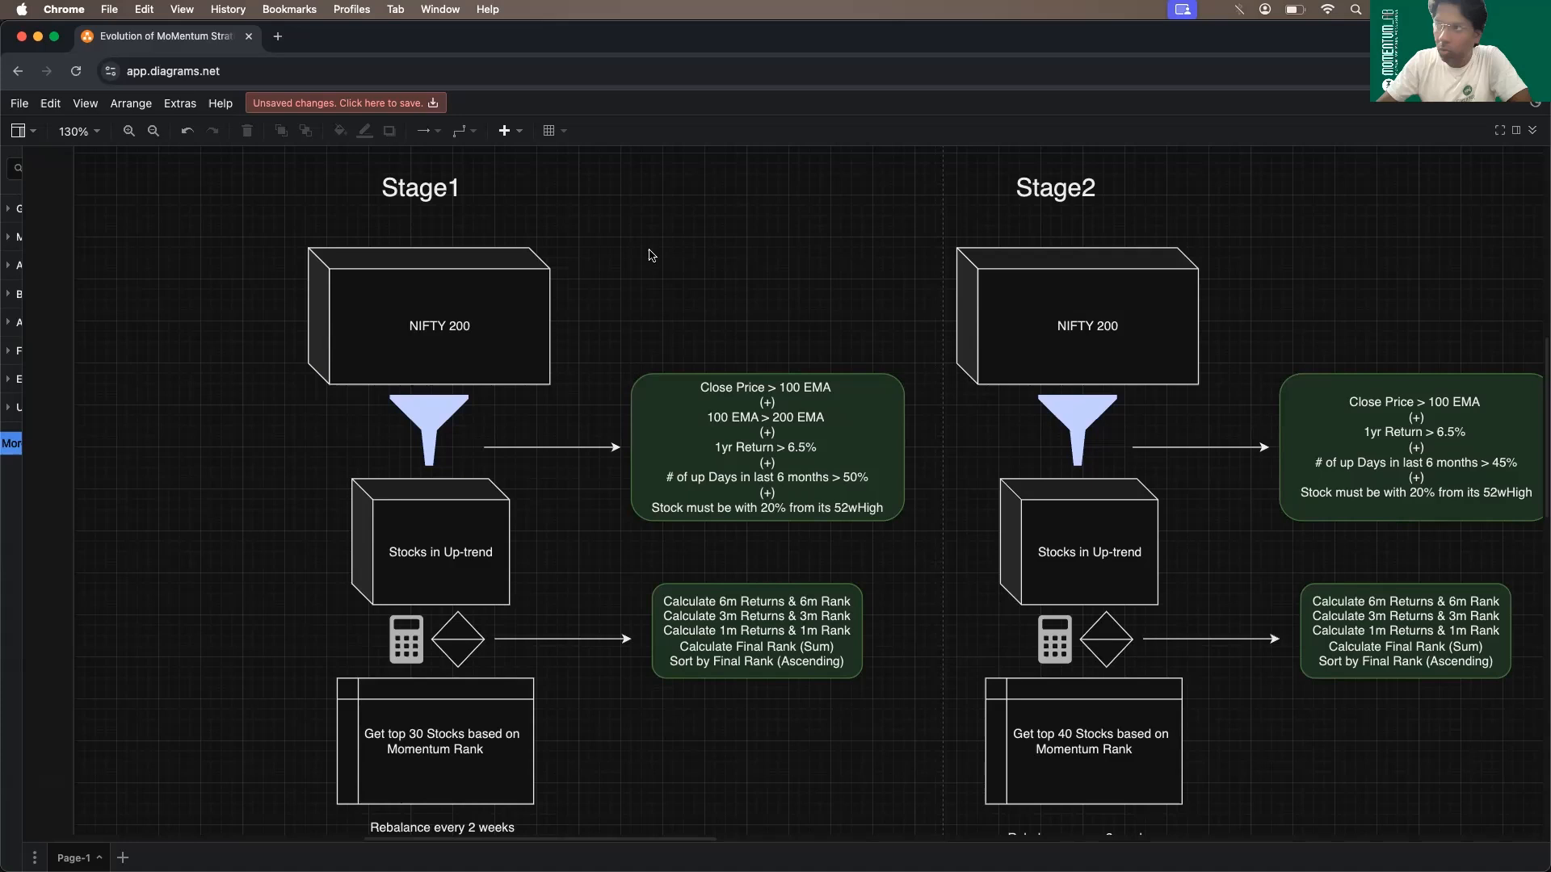
click(765, 447)
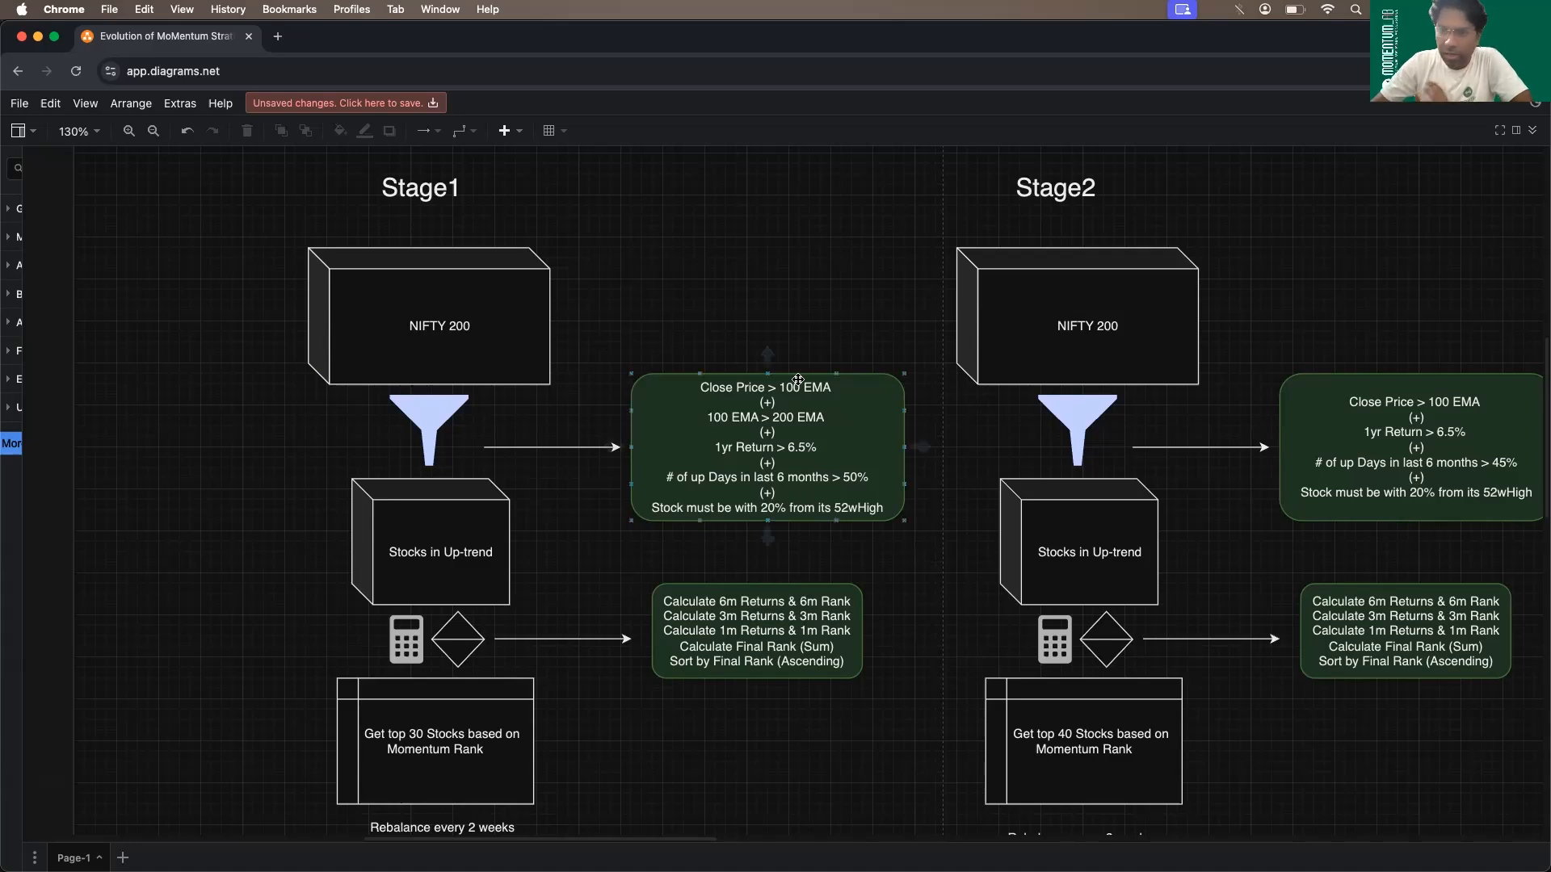
click(550, 545)
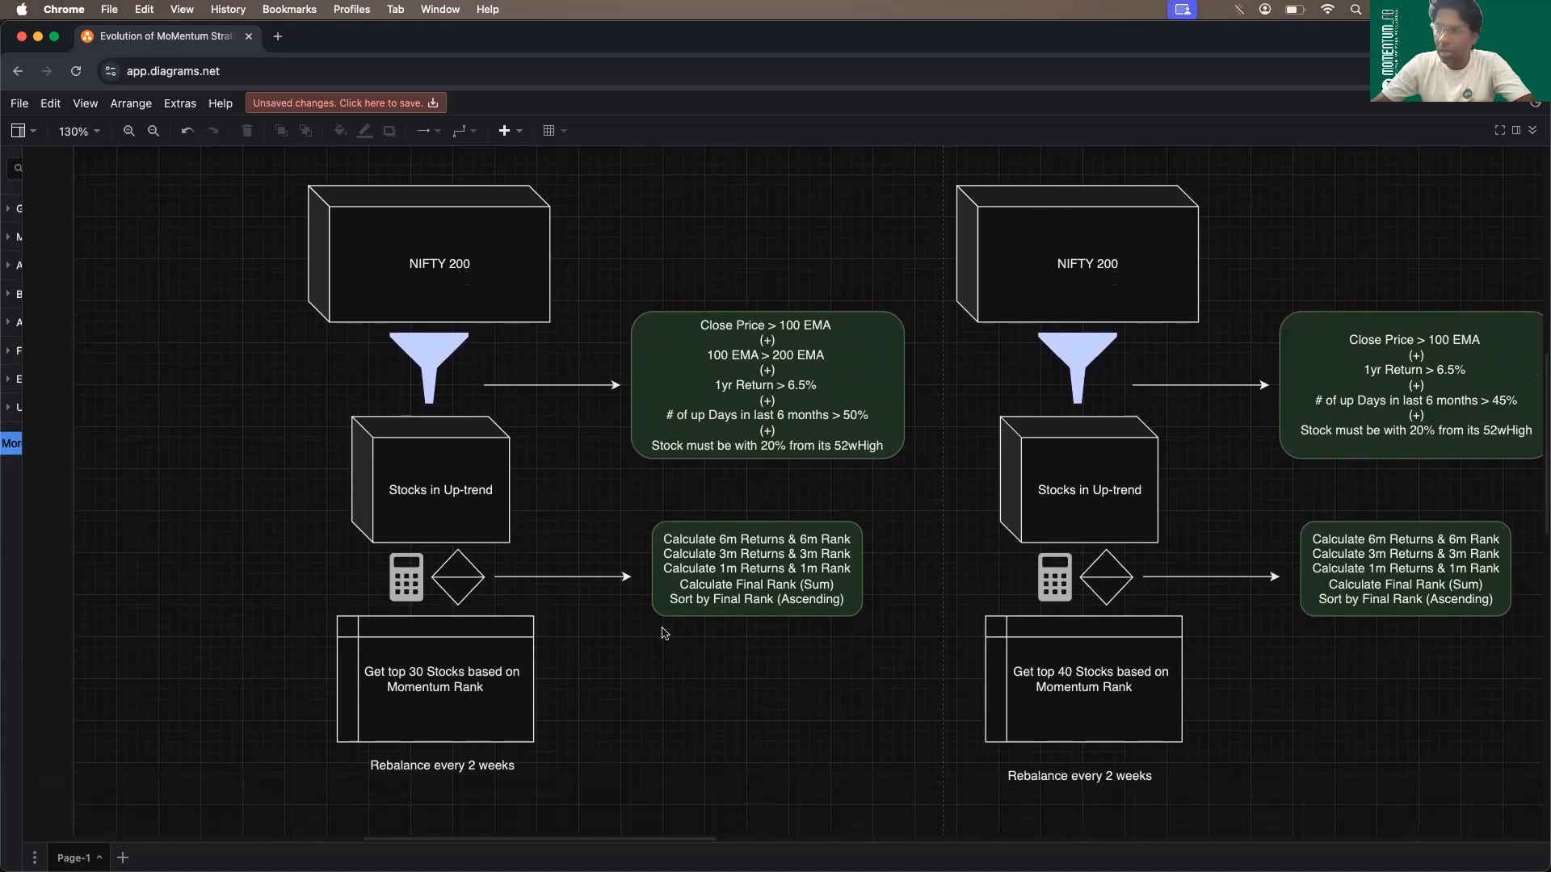
mouse_move(677, 633)
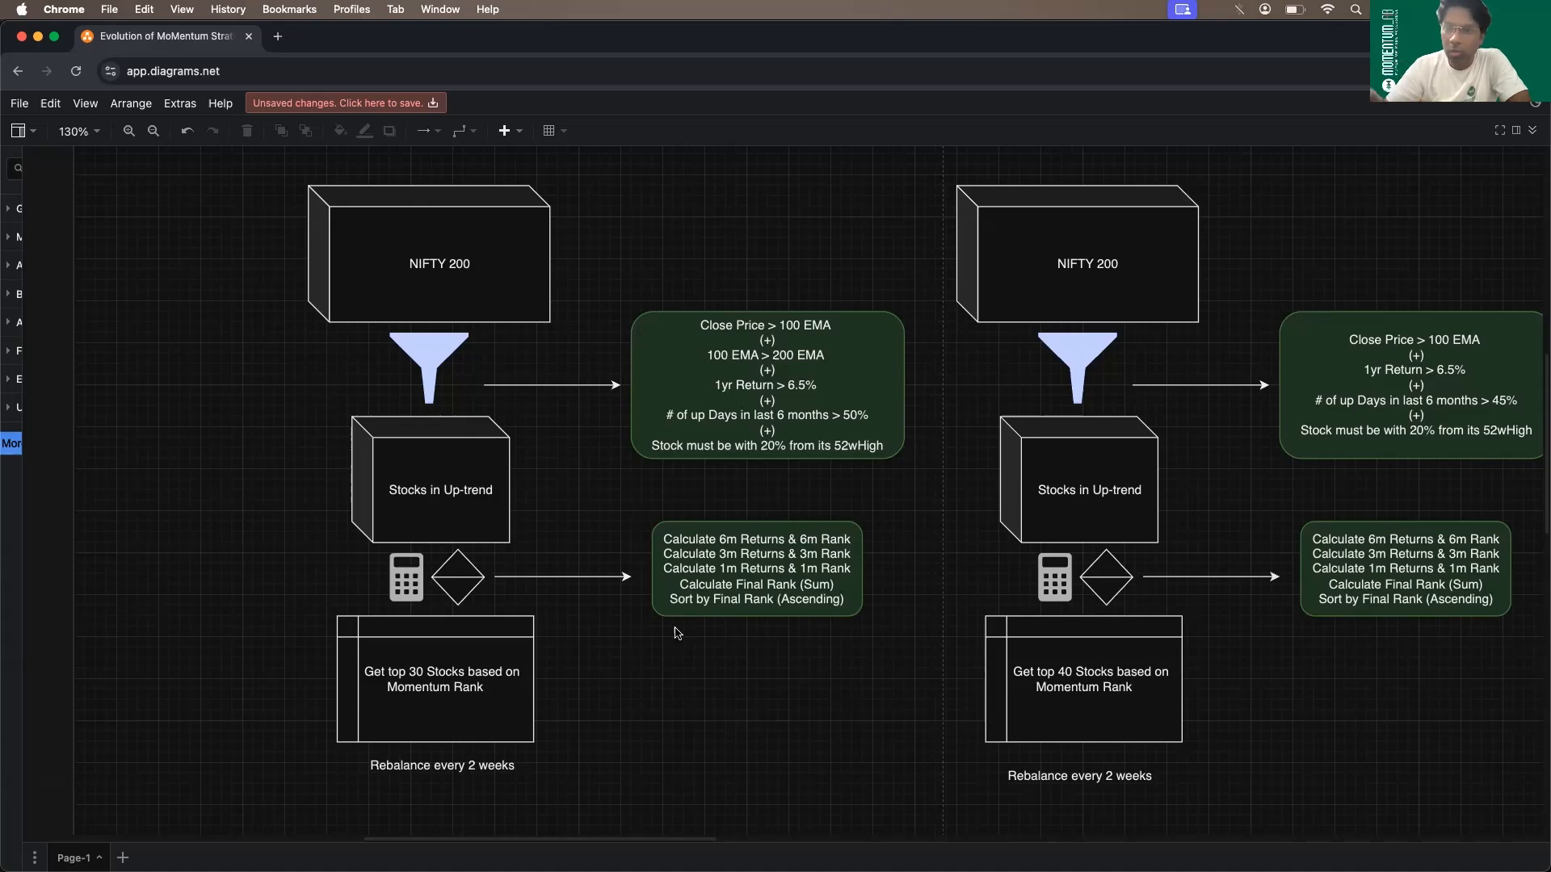
mouse_move(478, 774)
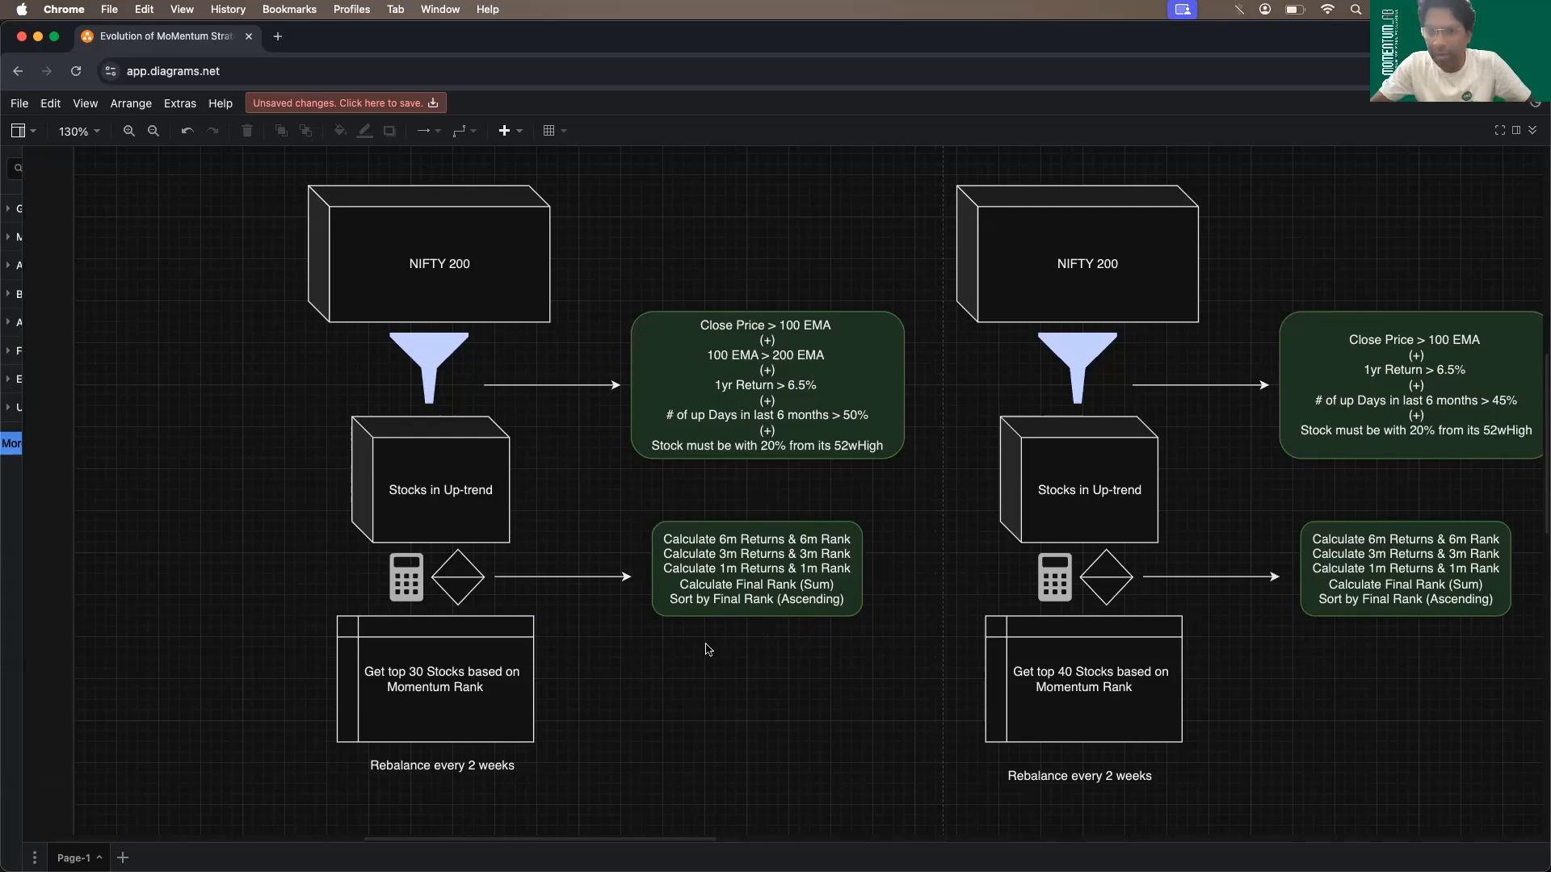
mouse_move(685, 699)
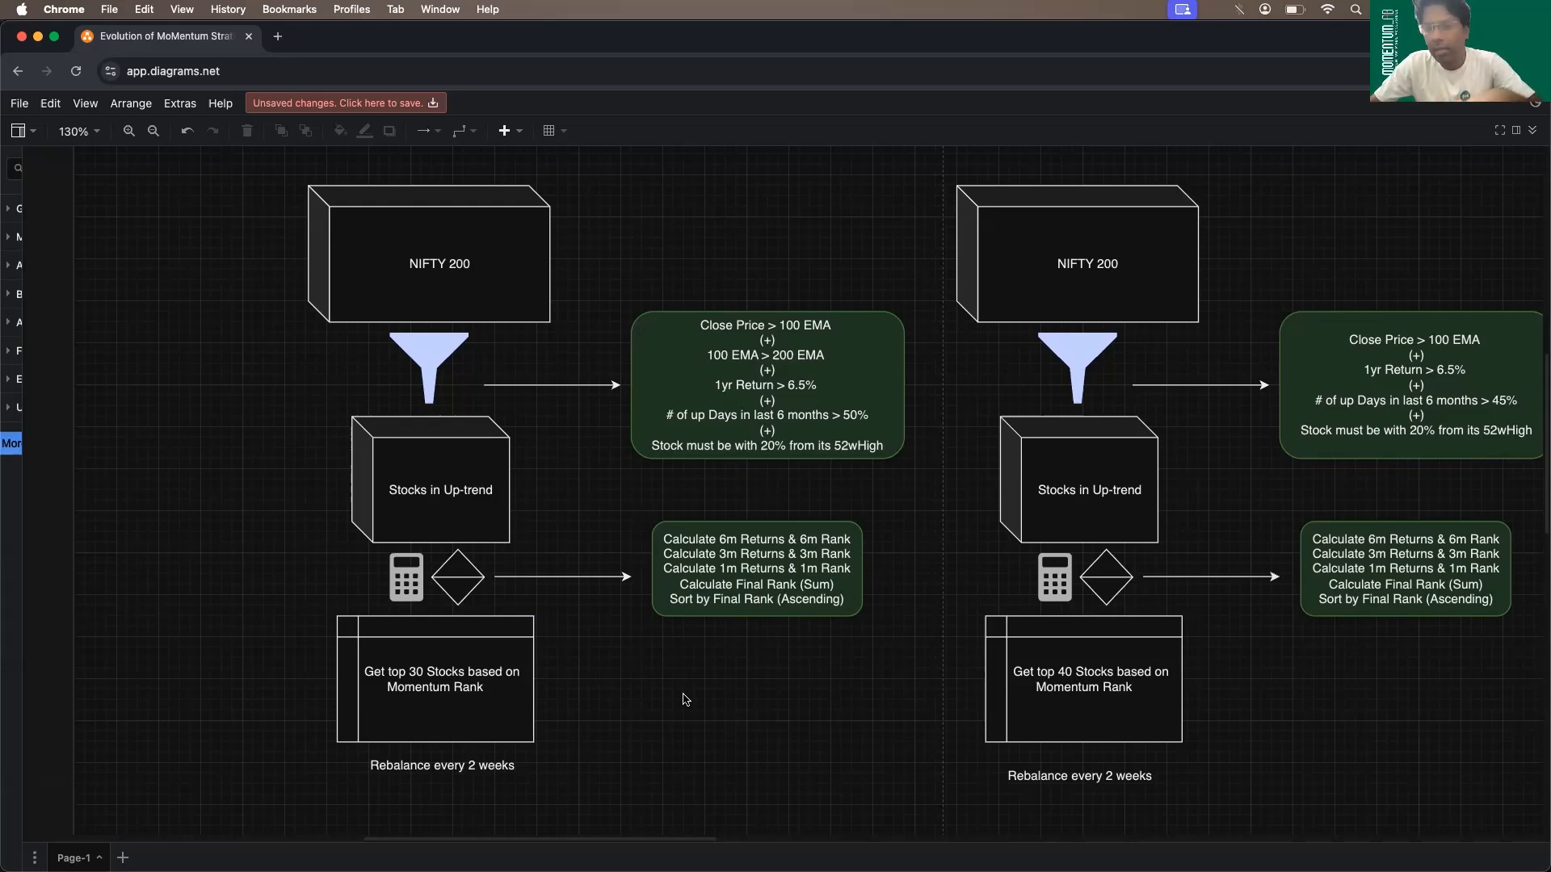
mouse_move(974, 565)
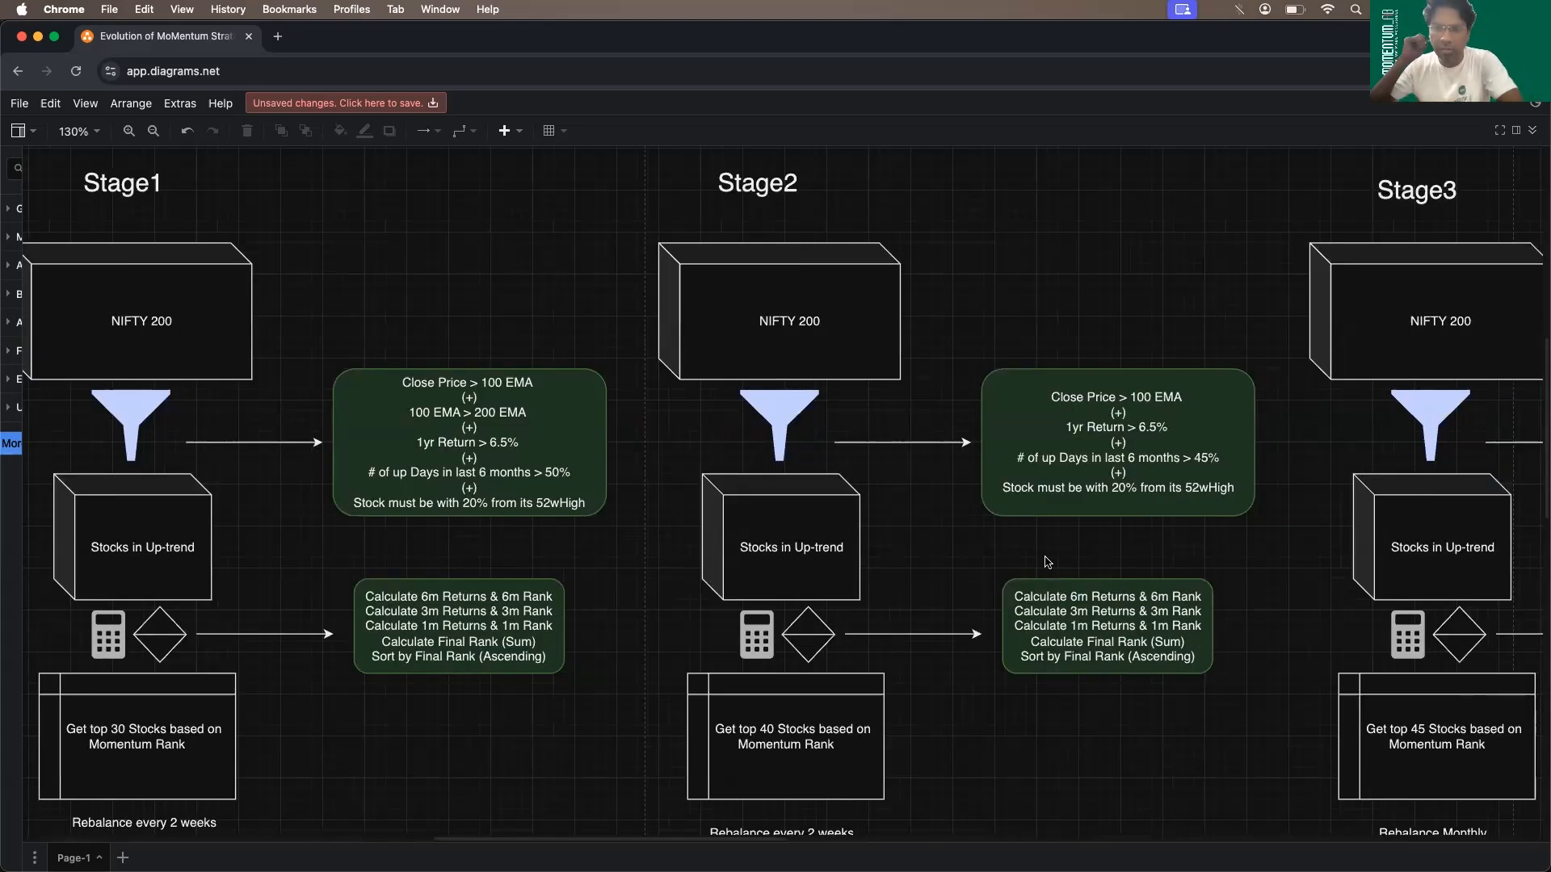
mouse_move(1051, 355)
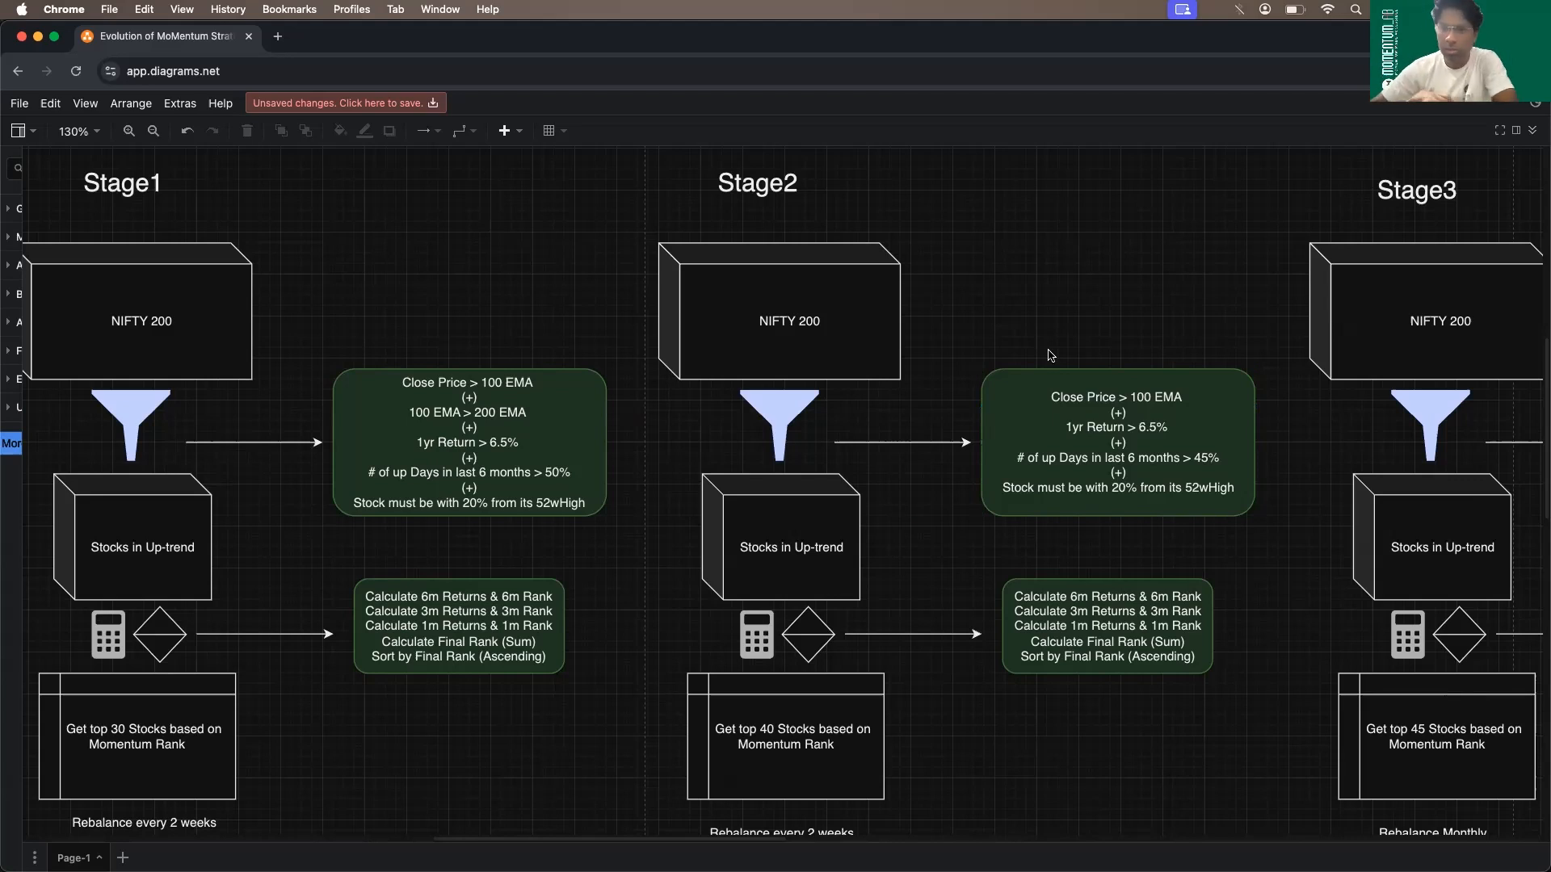
mouse_move(1135, 357)
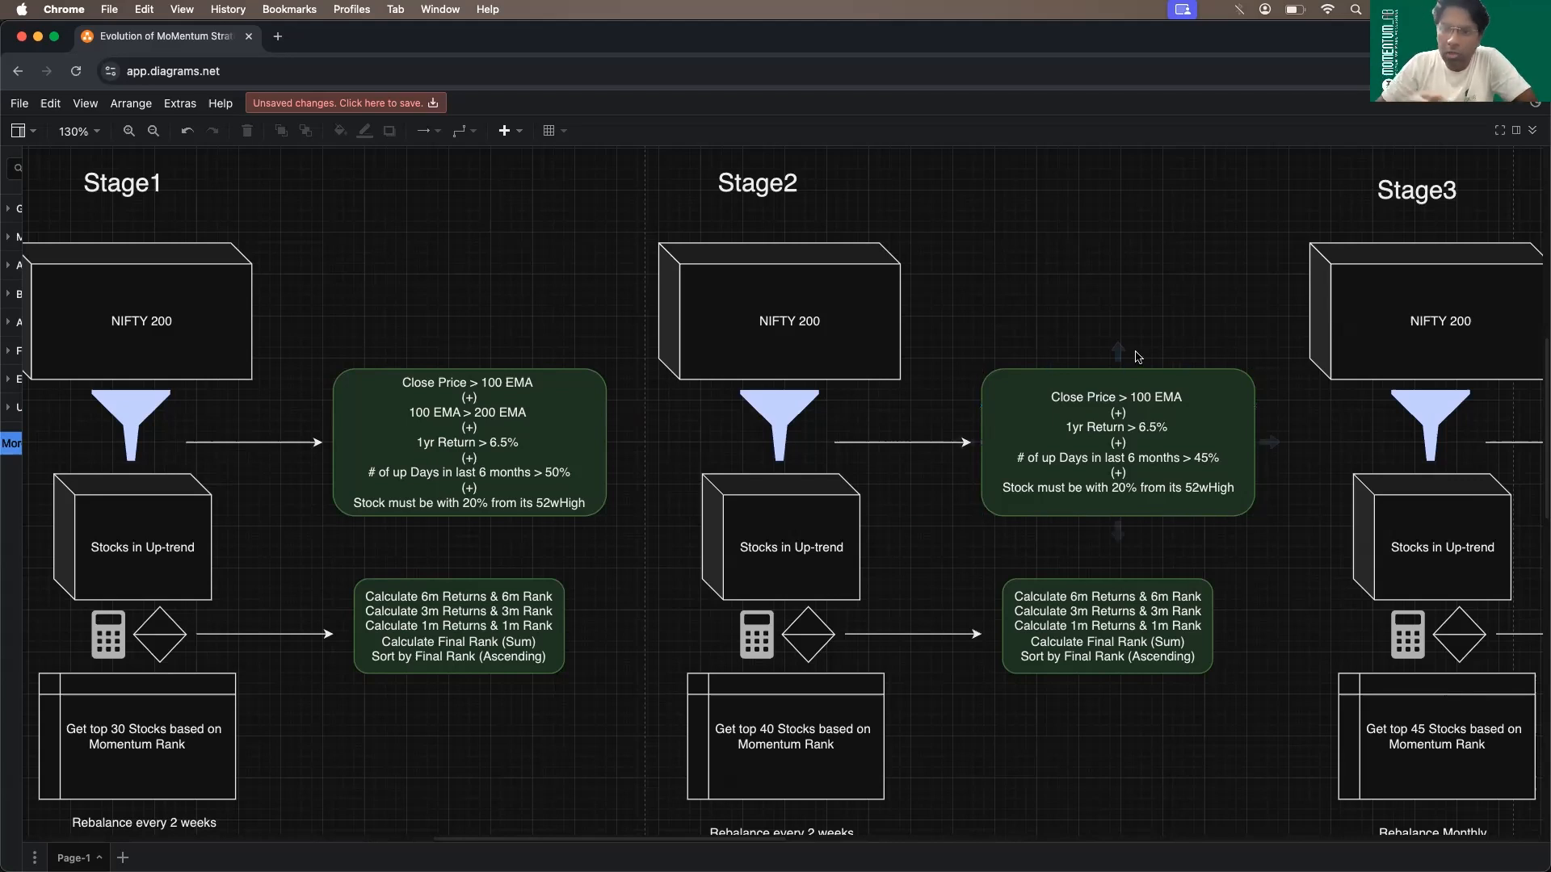
mouse_move(1068, 575)
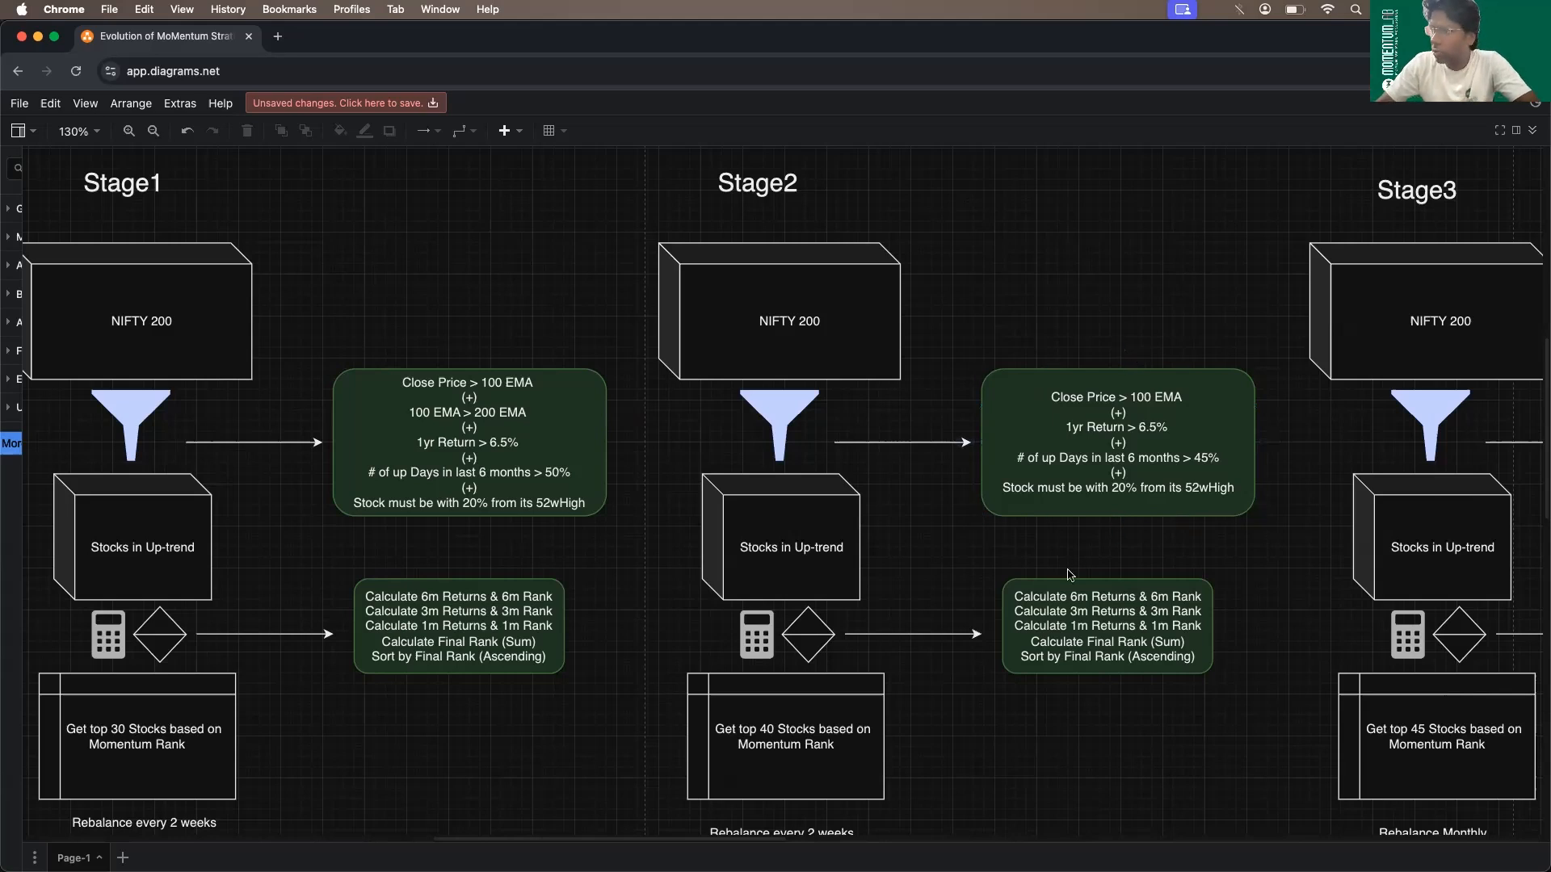
scroll(down, 3)
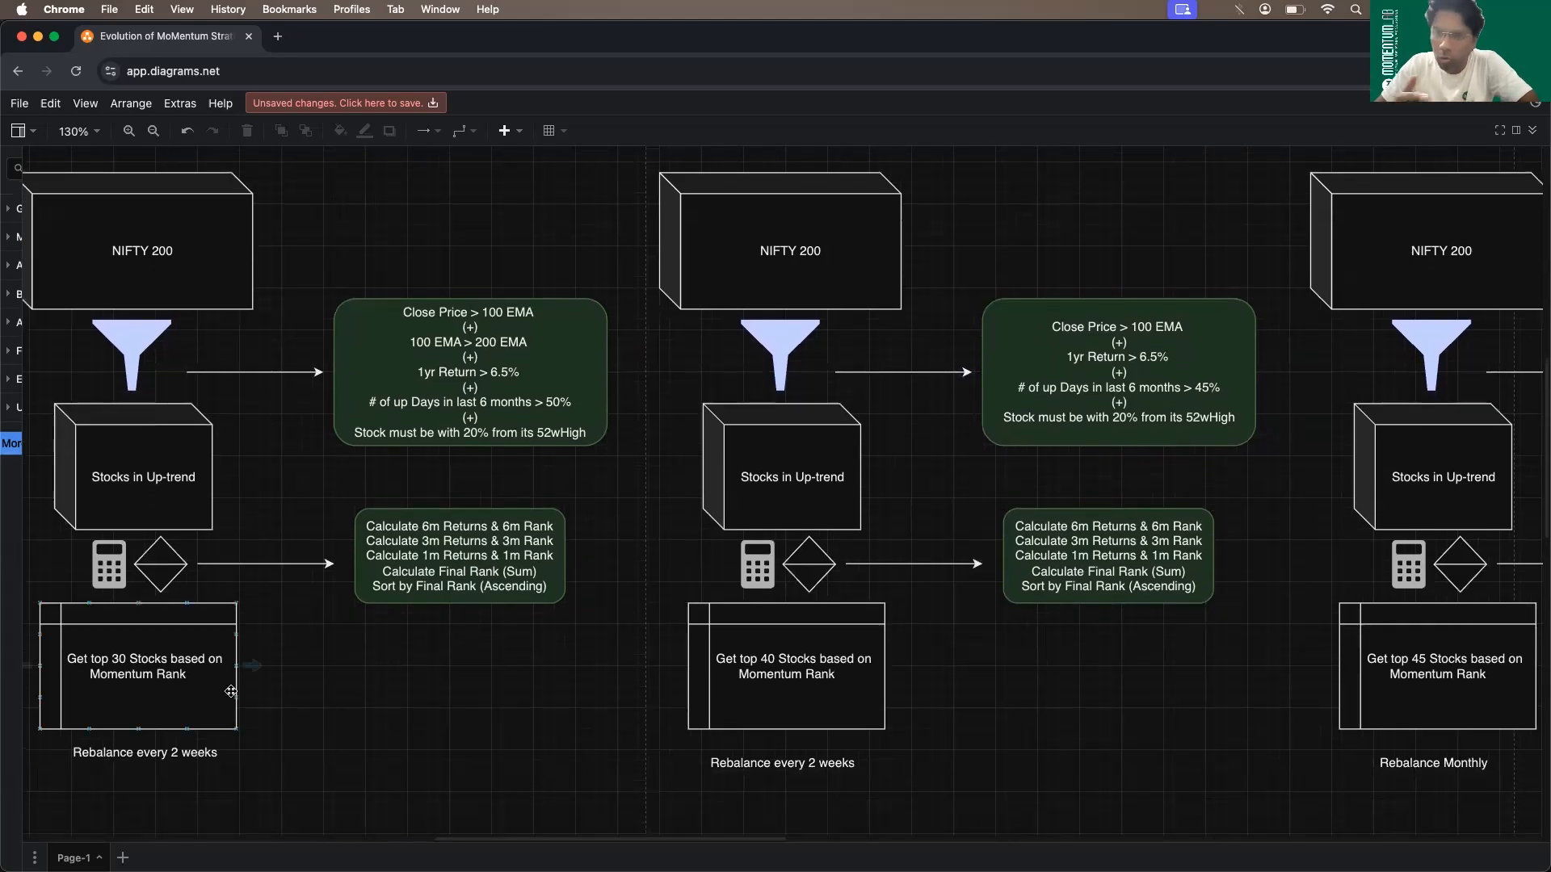
click(785, 682)
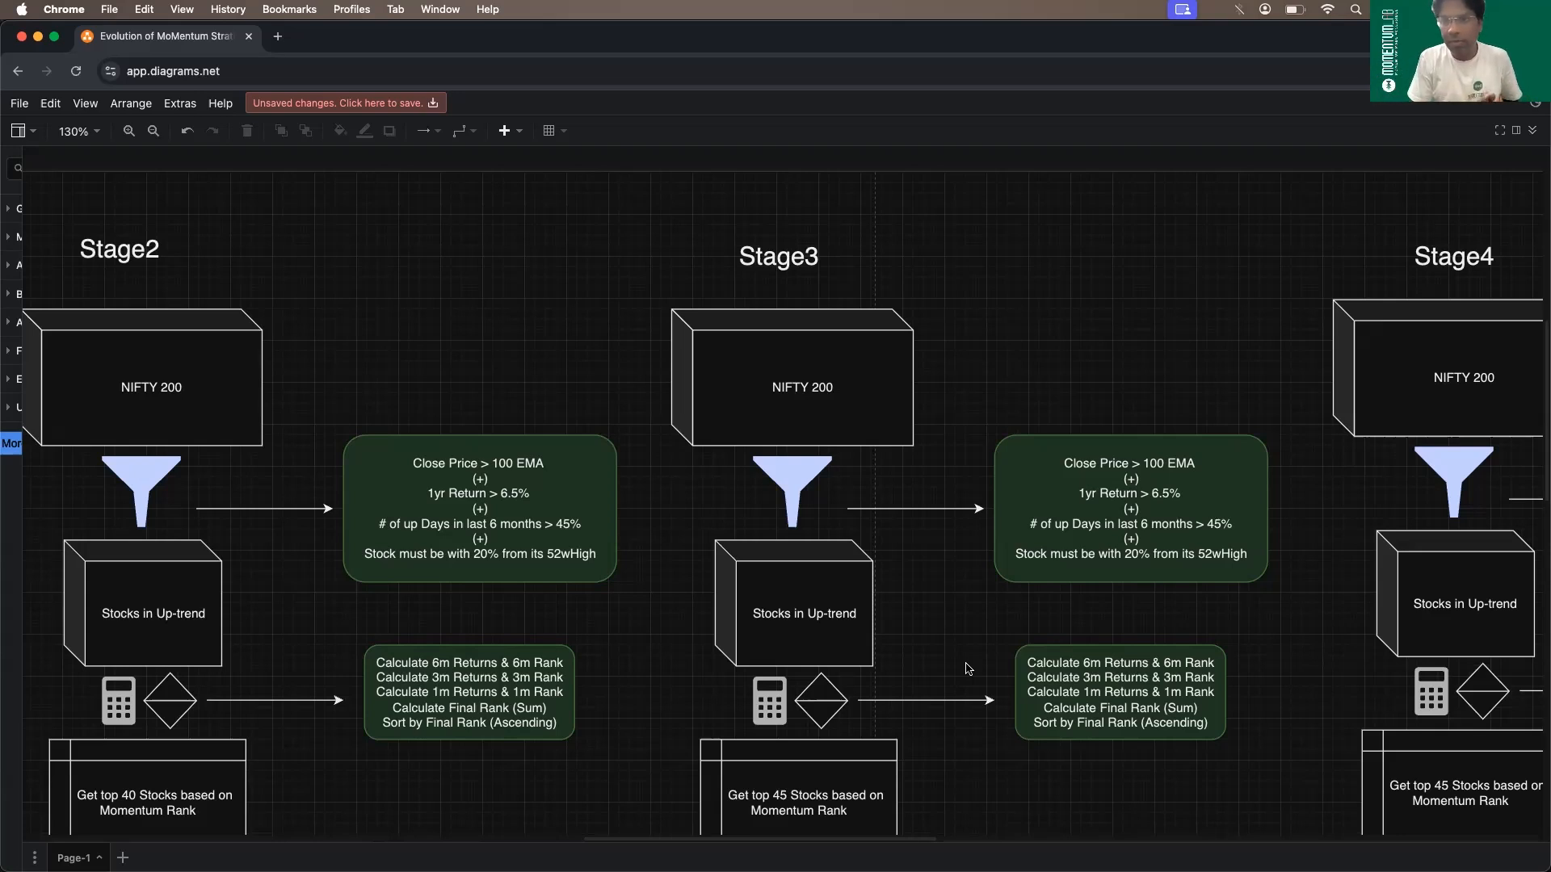
scroll(down, 3)
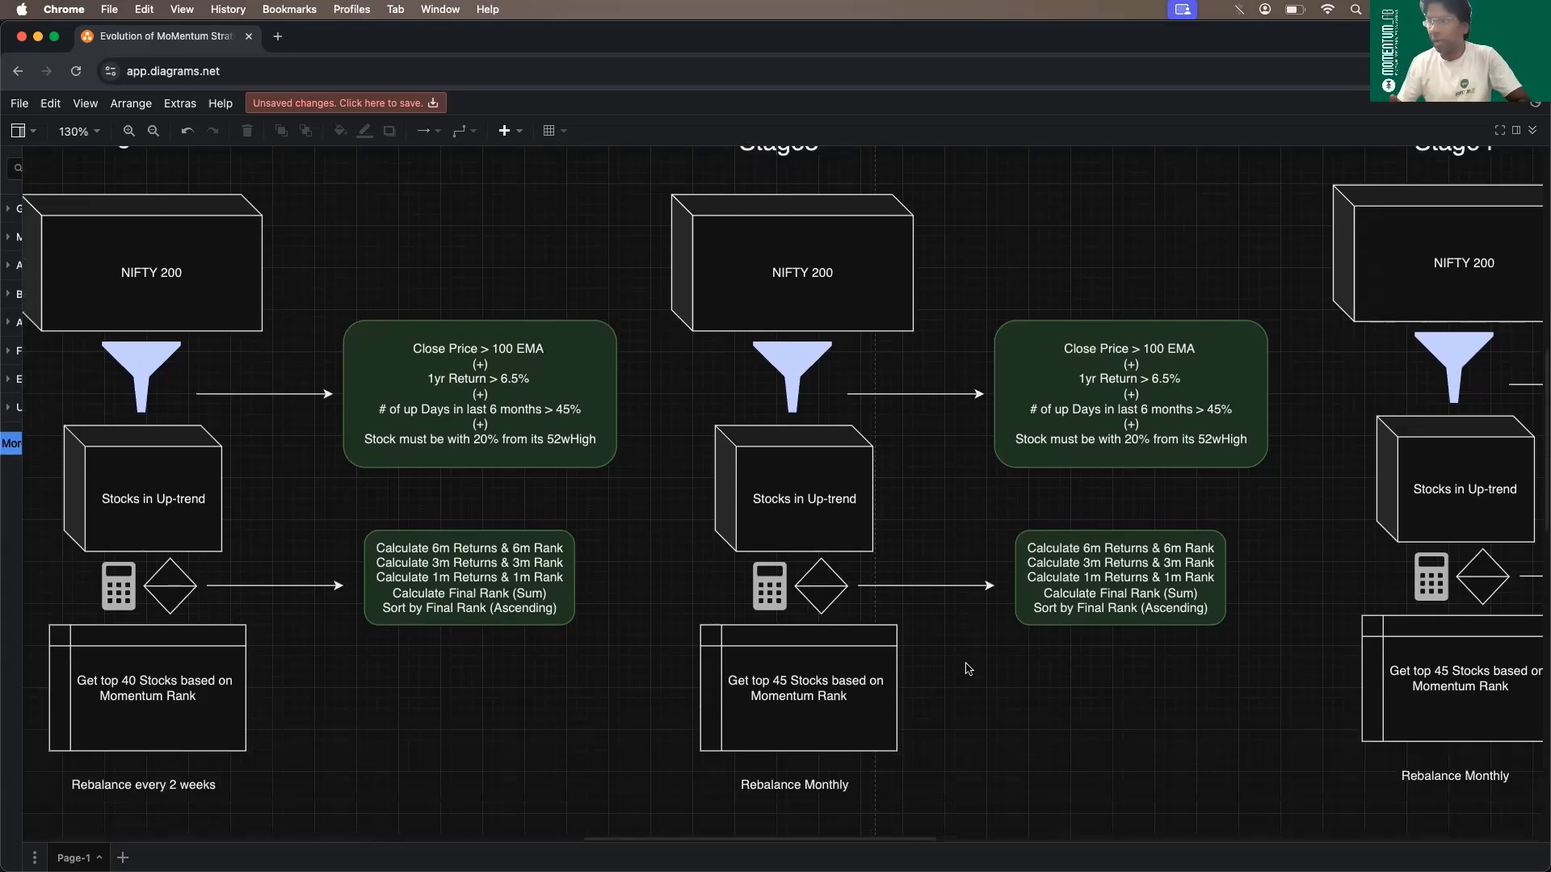
scroll(up, 3)
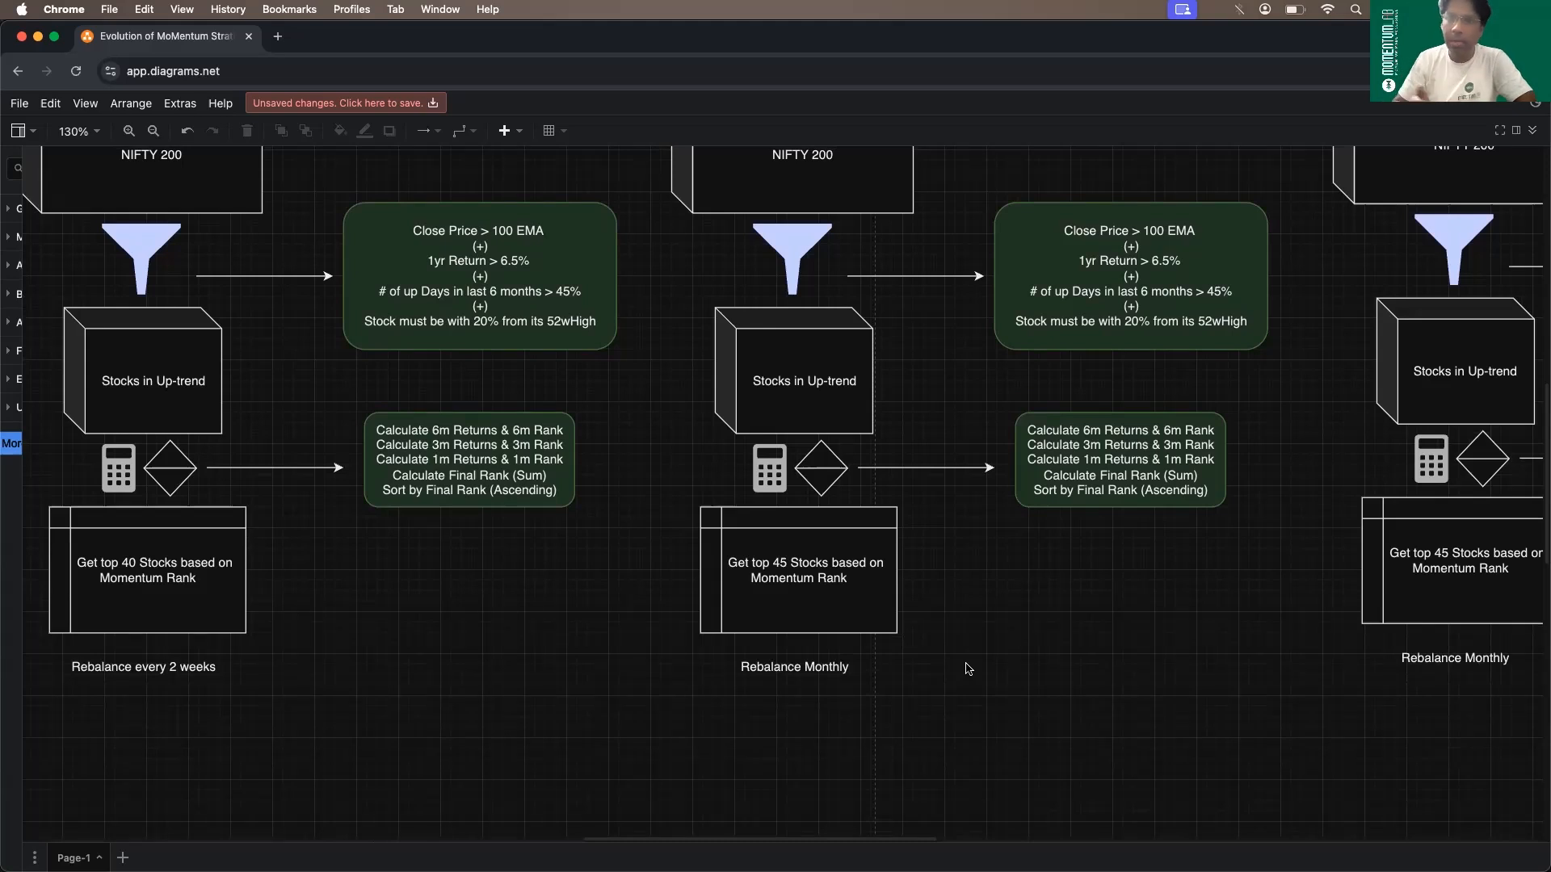
click(798, 570)
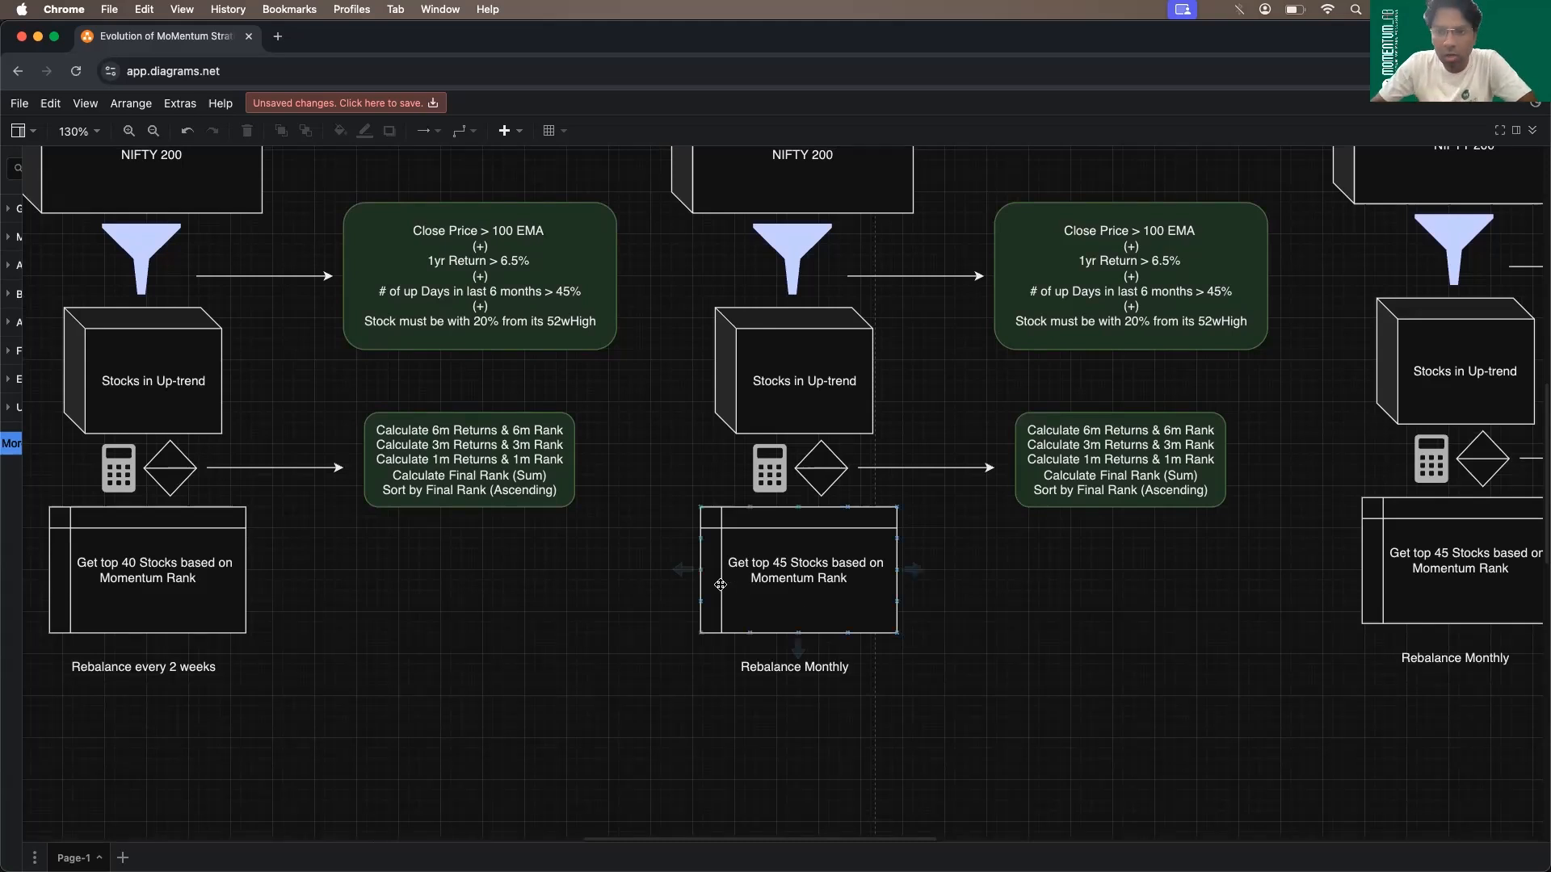
mouse_move(926, 611)
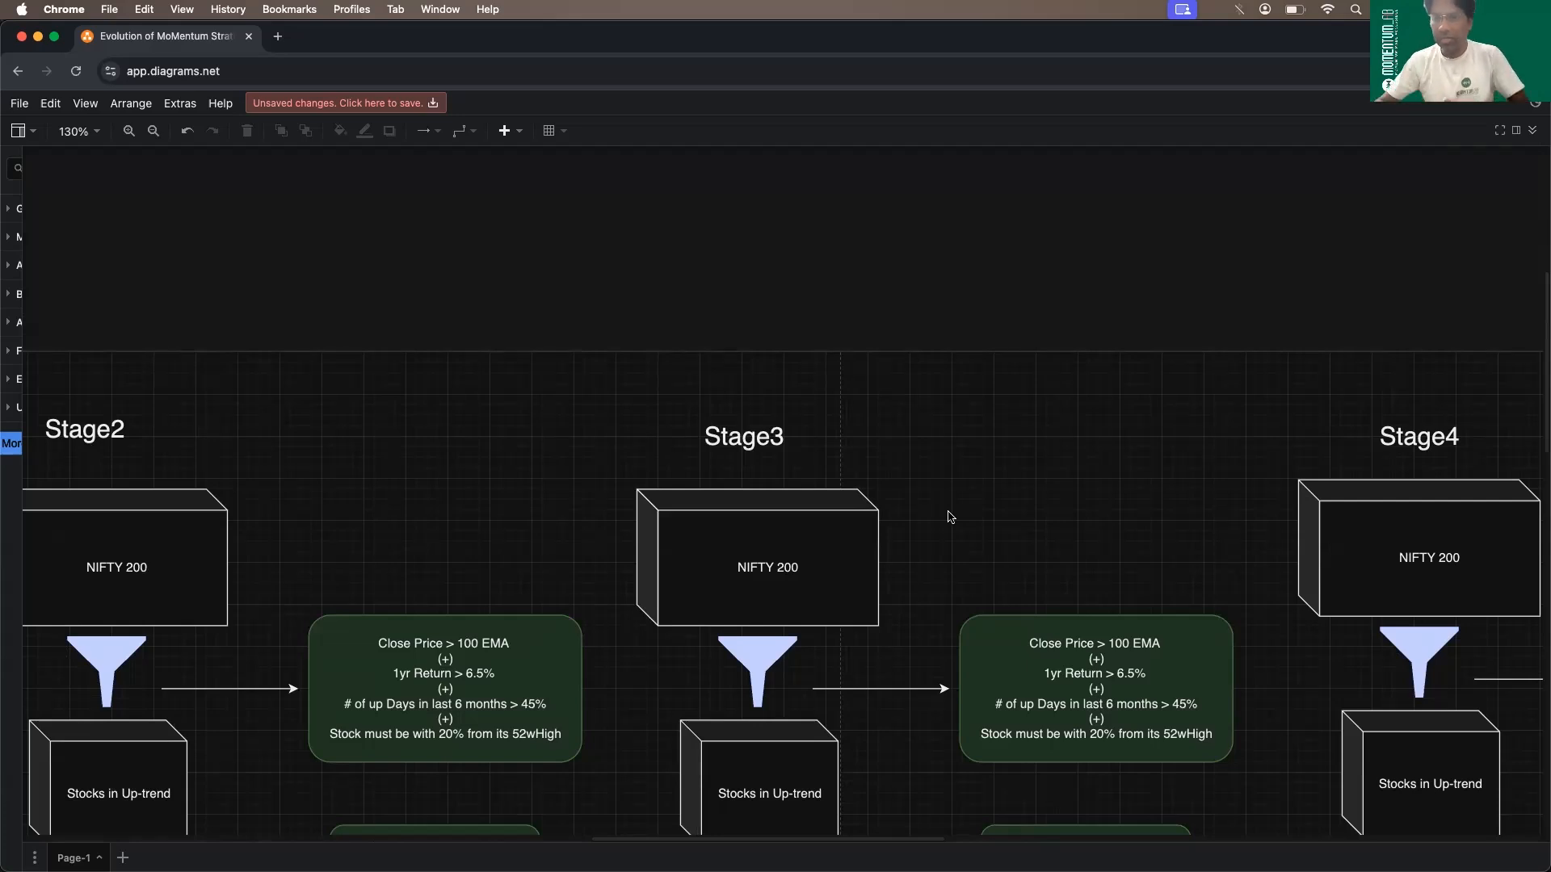
scroll(down, 3)
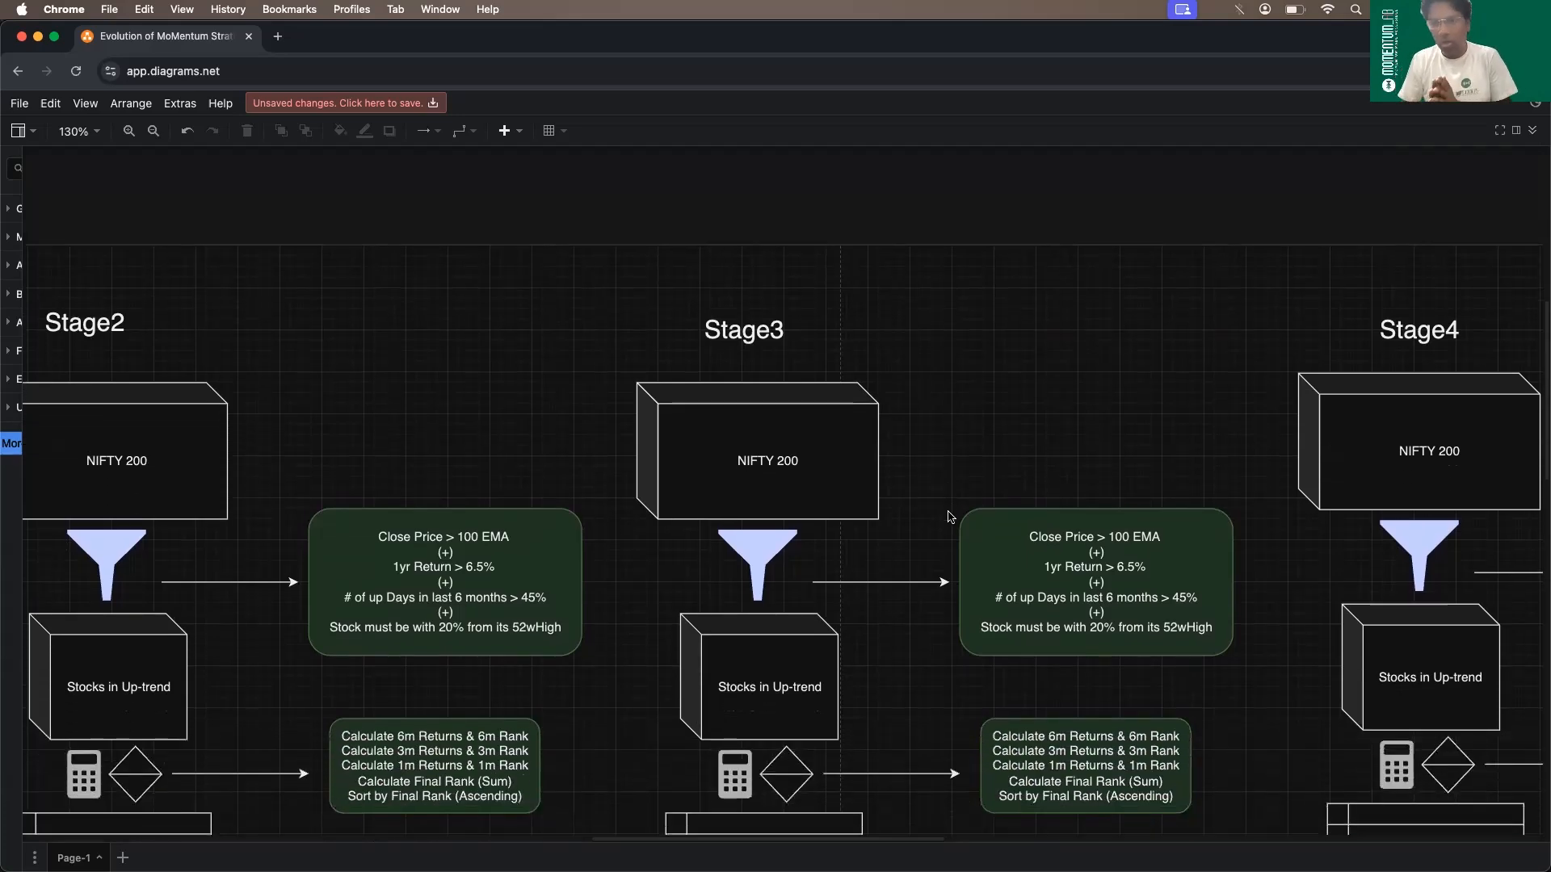
scroll(down, 3)
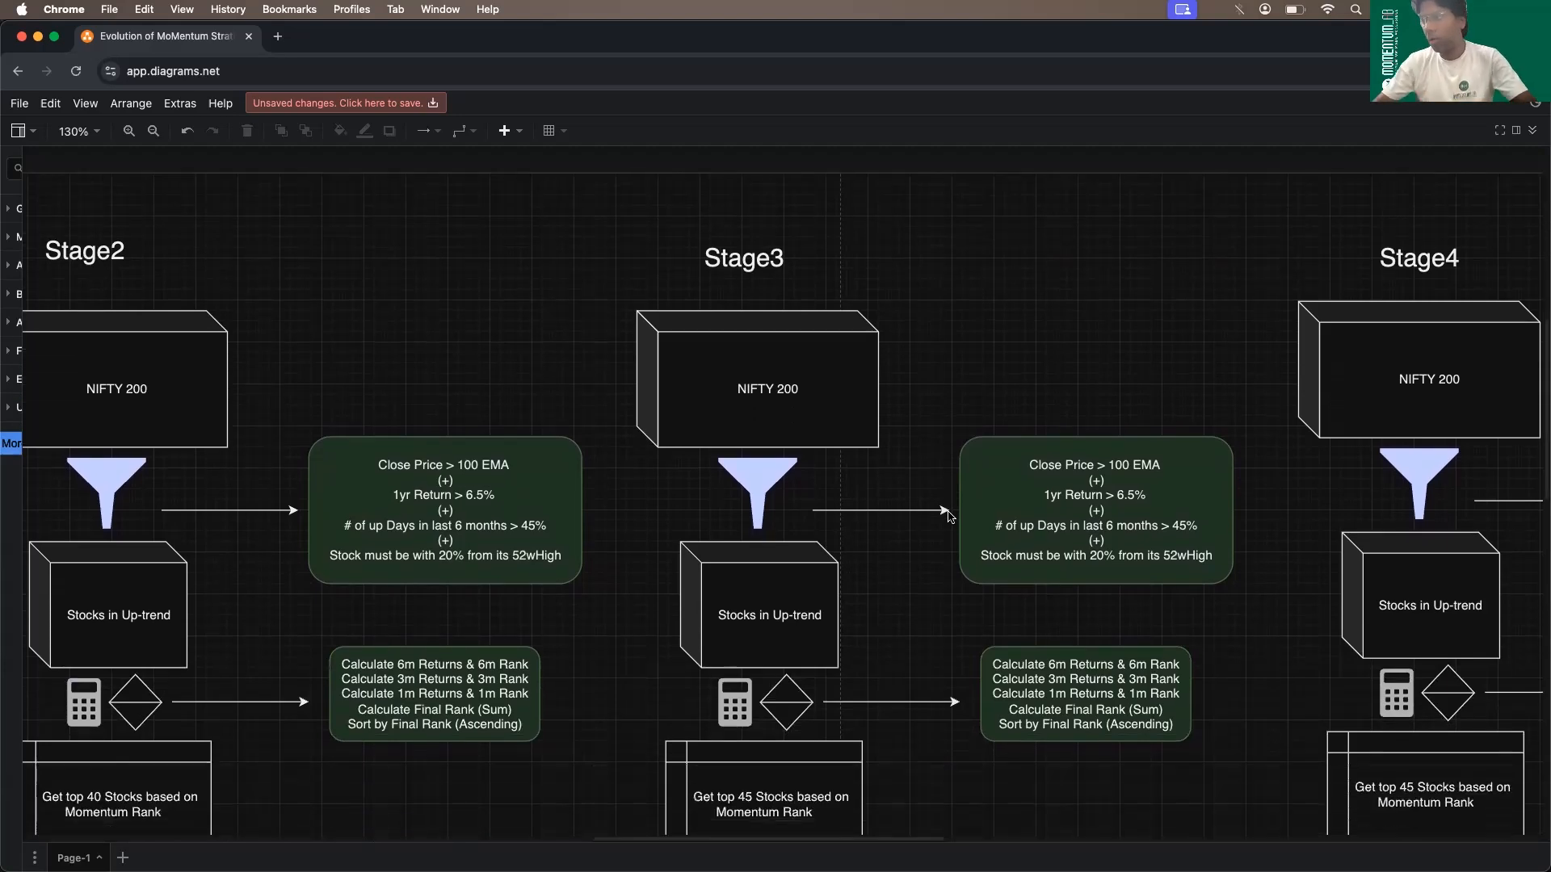
click(1084, 693)
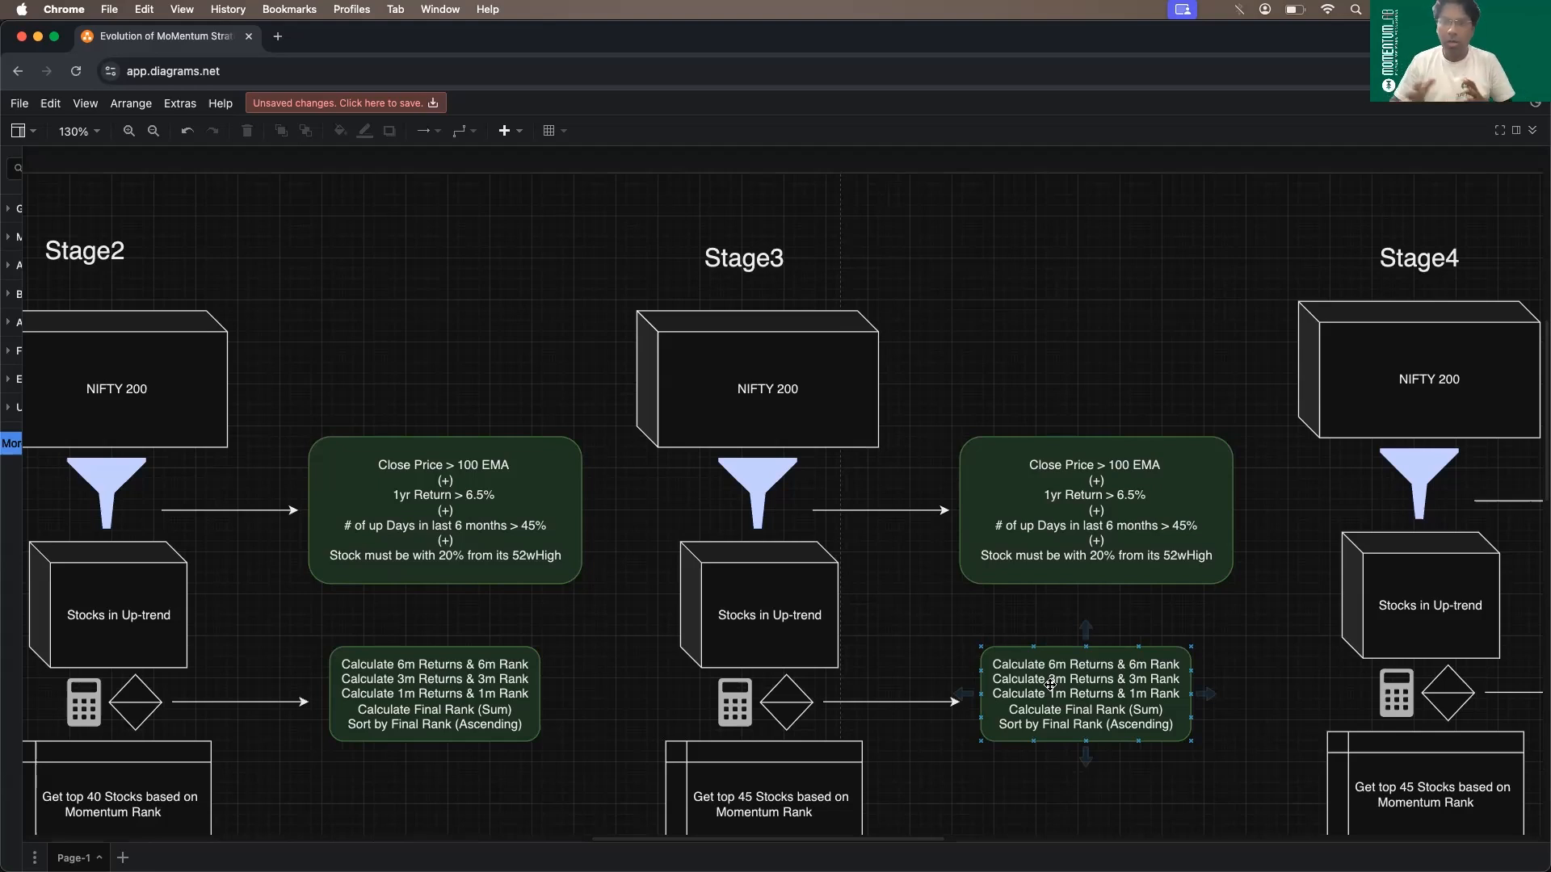
click(947, 645)
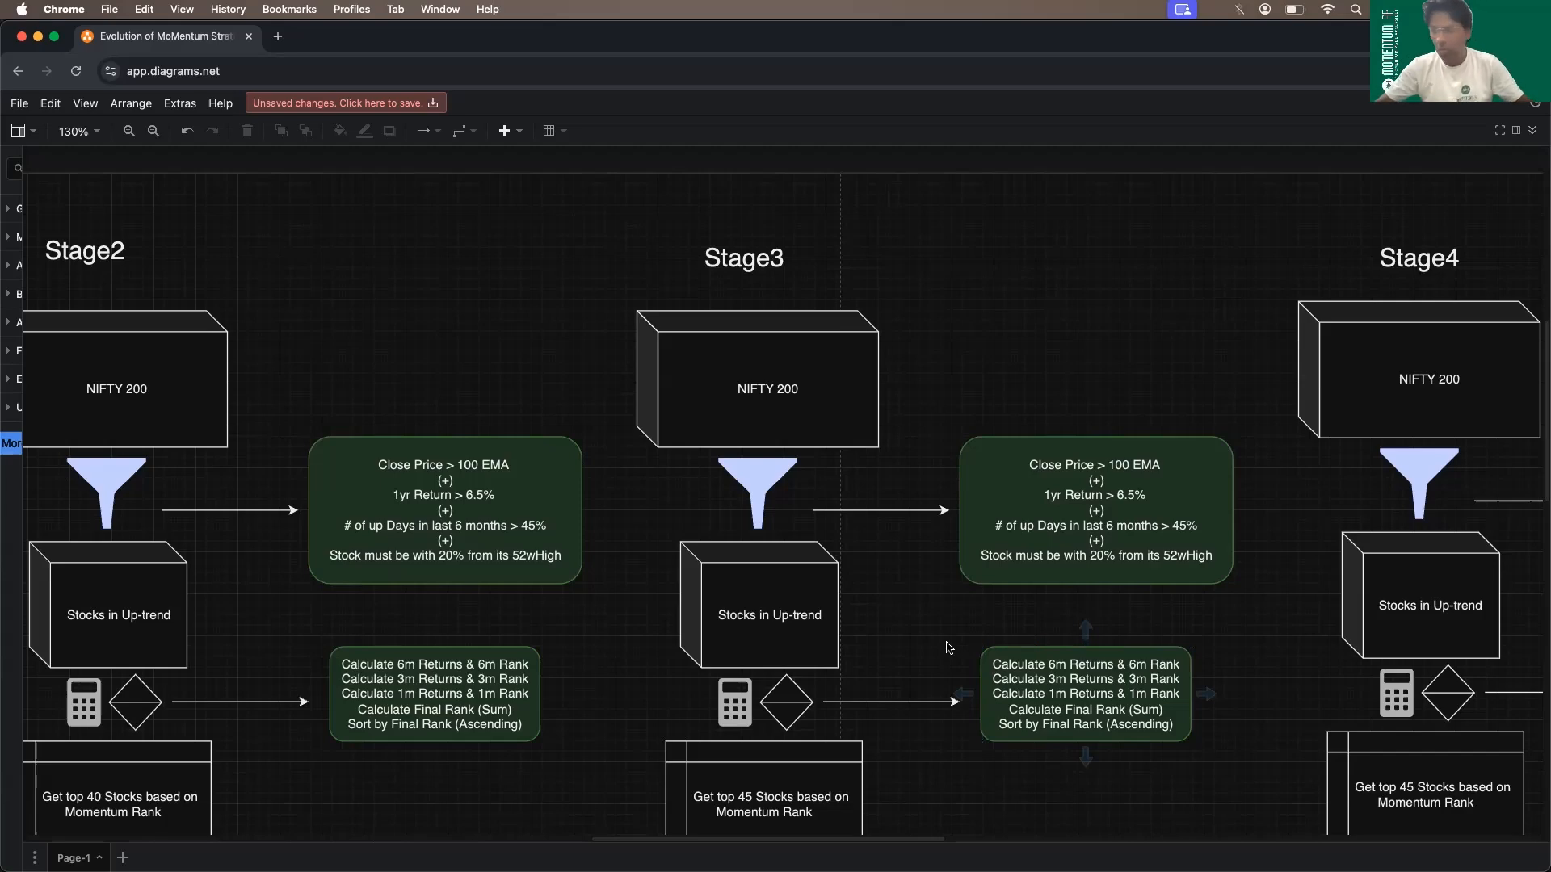
scroll(right, 3)
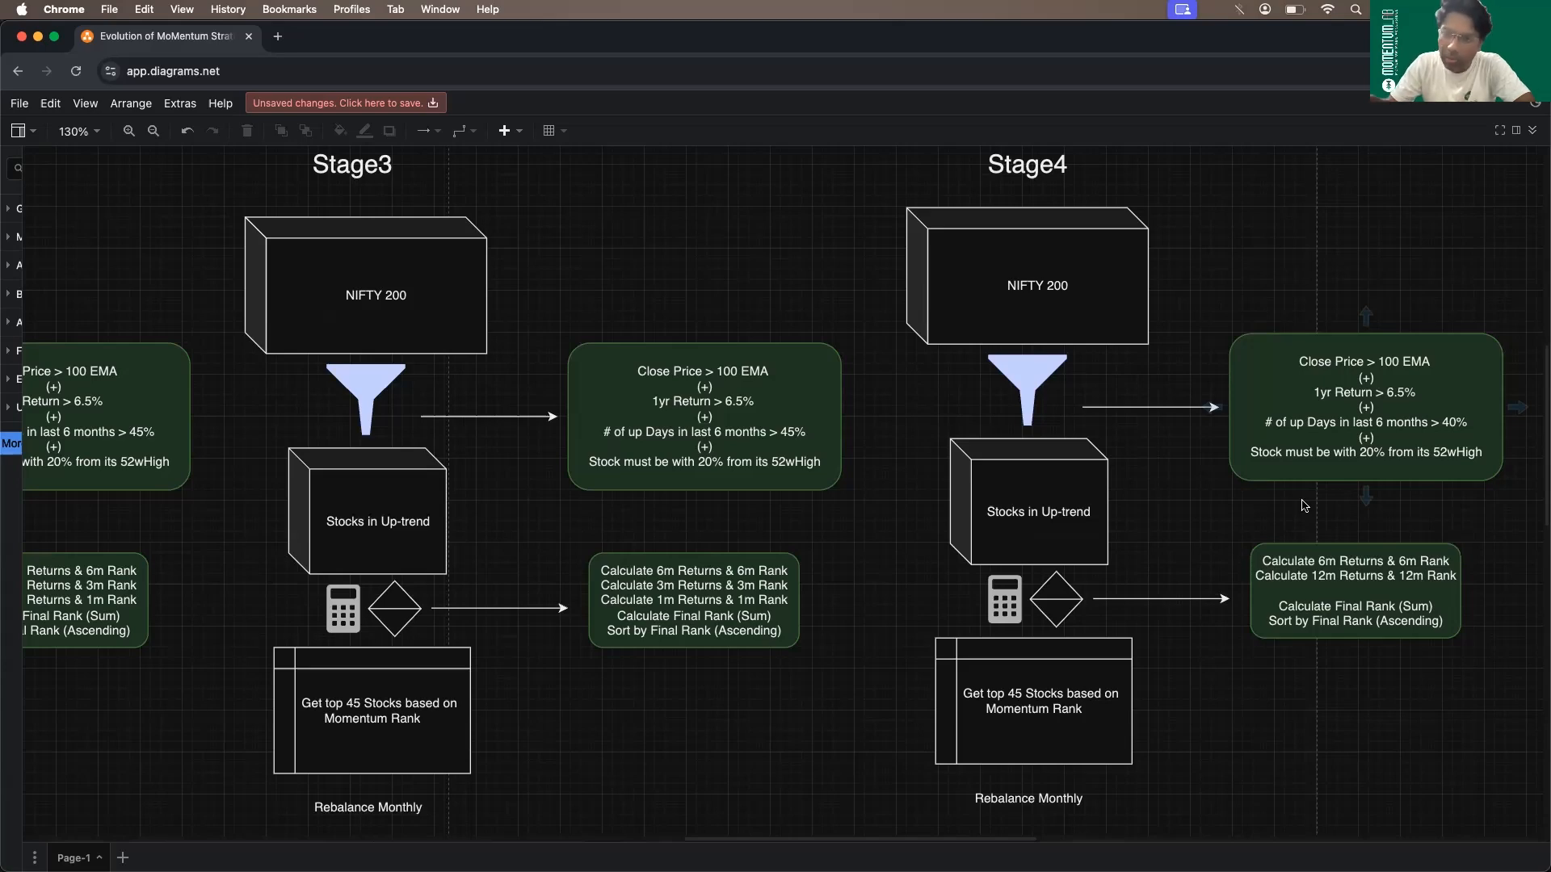
scroll(down, 3)
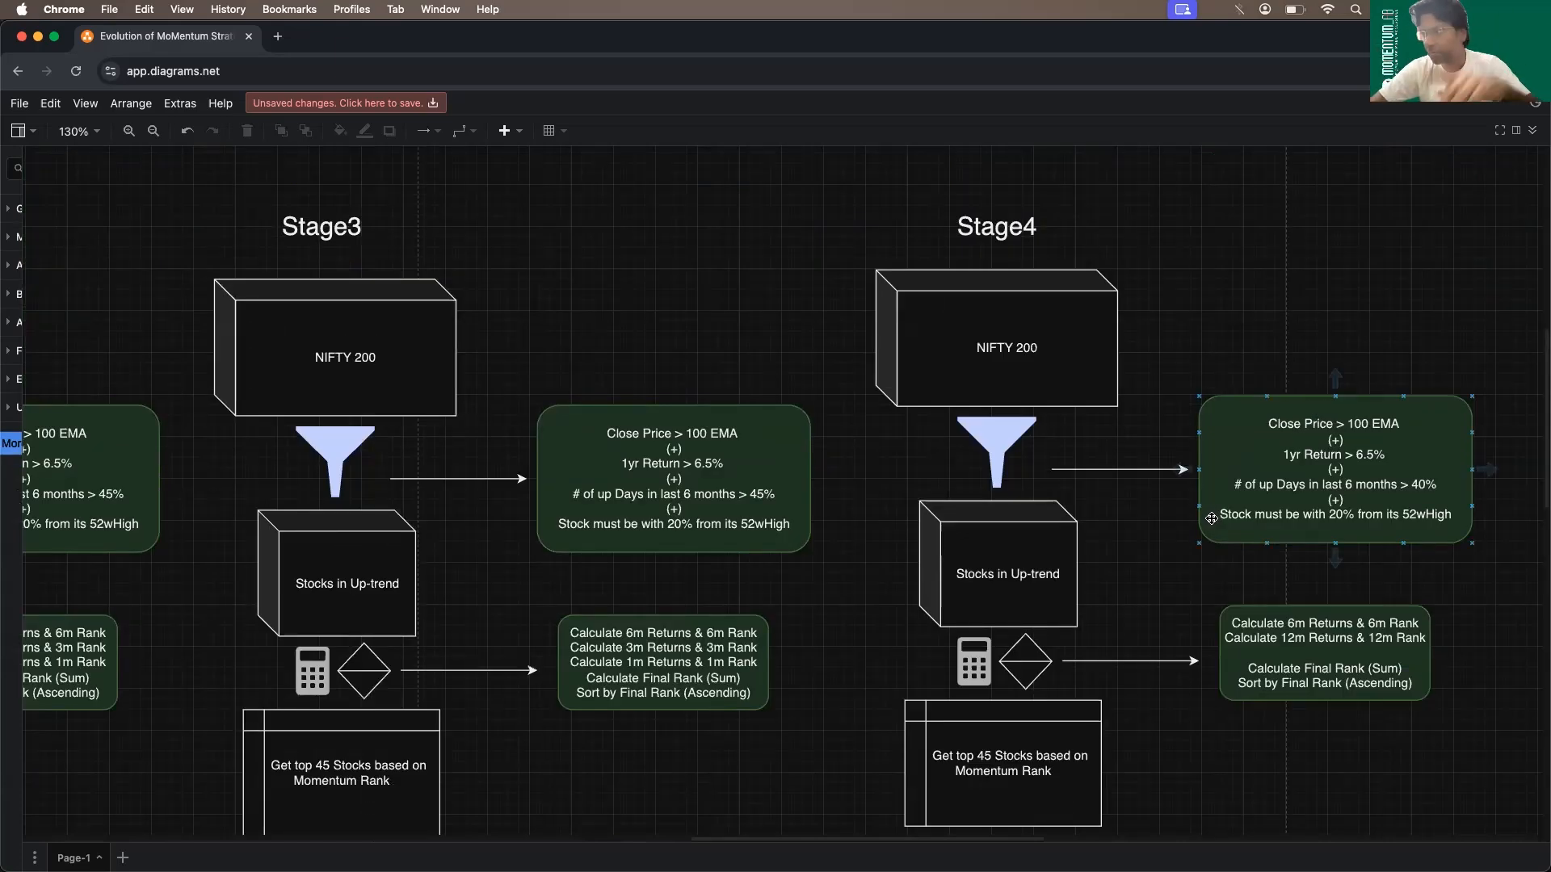
scroll(down, 3)
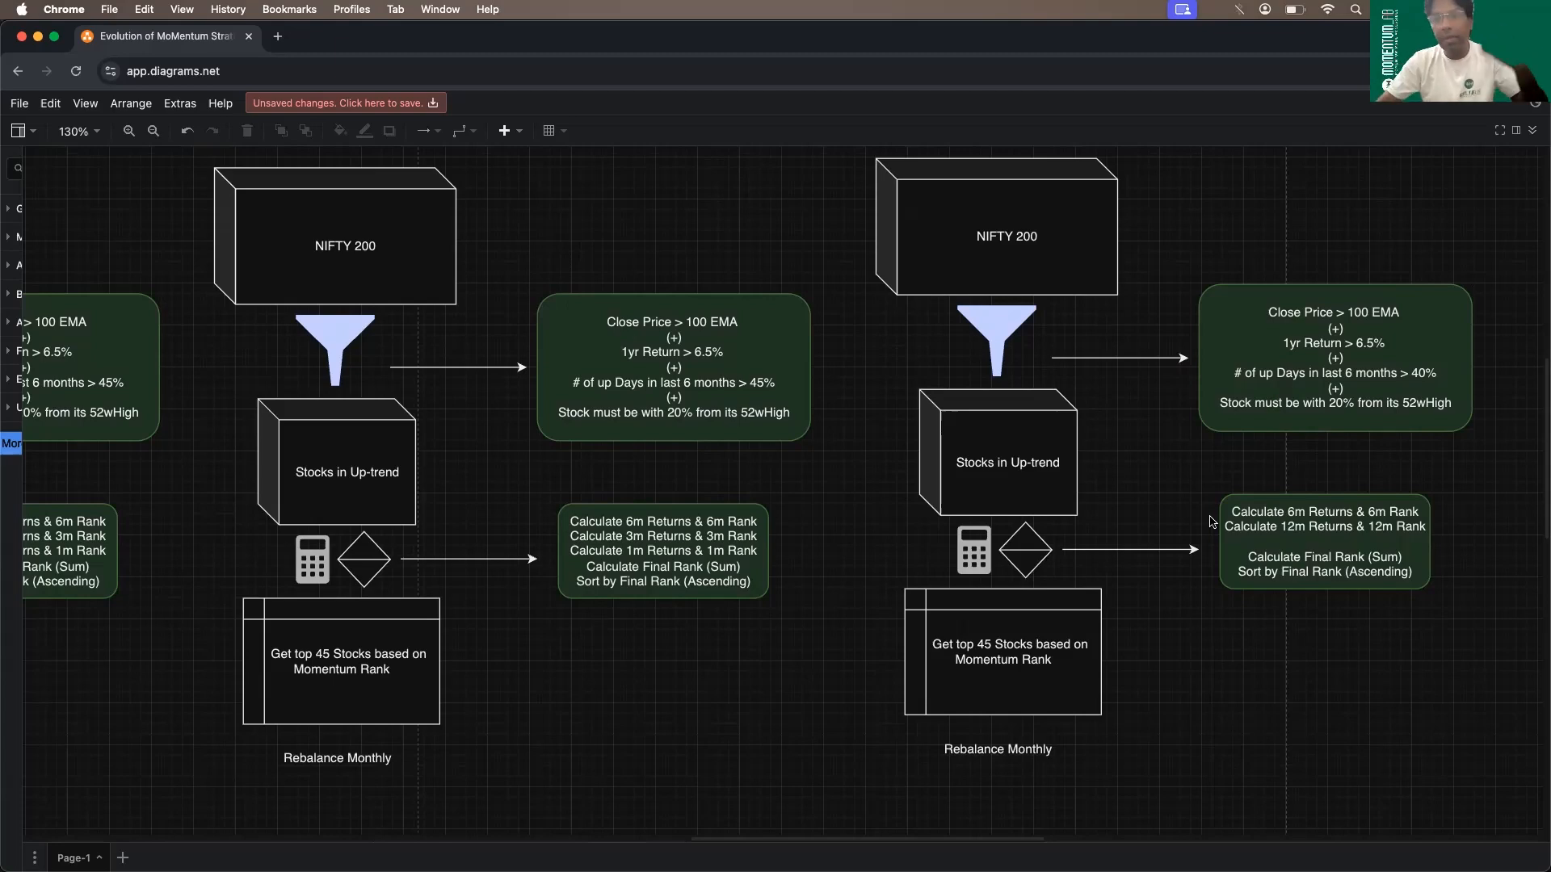
Leave the Rebalance Monthly flowchart and switch to the Multi Asset Strategy spreadsheet's Exits tab
click(998, 653)
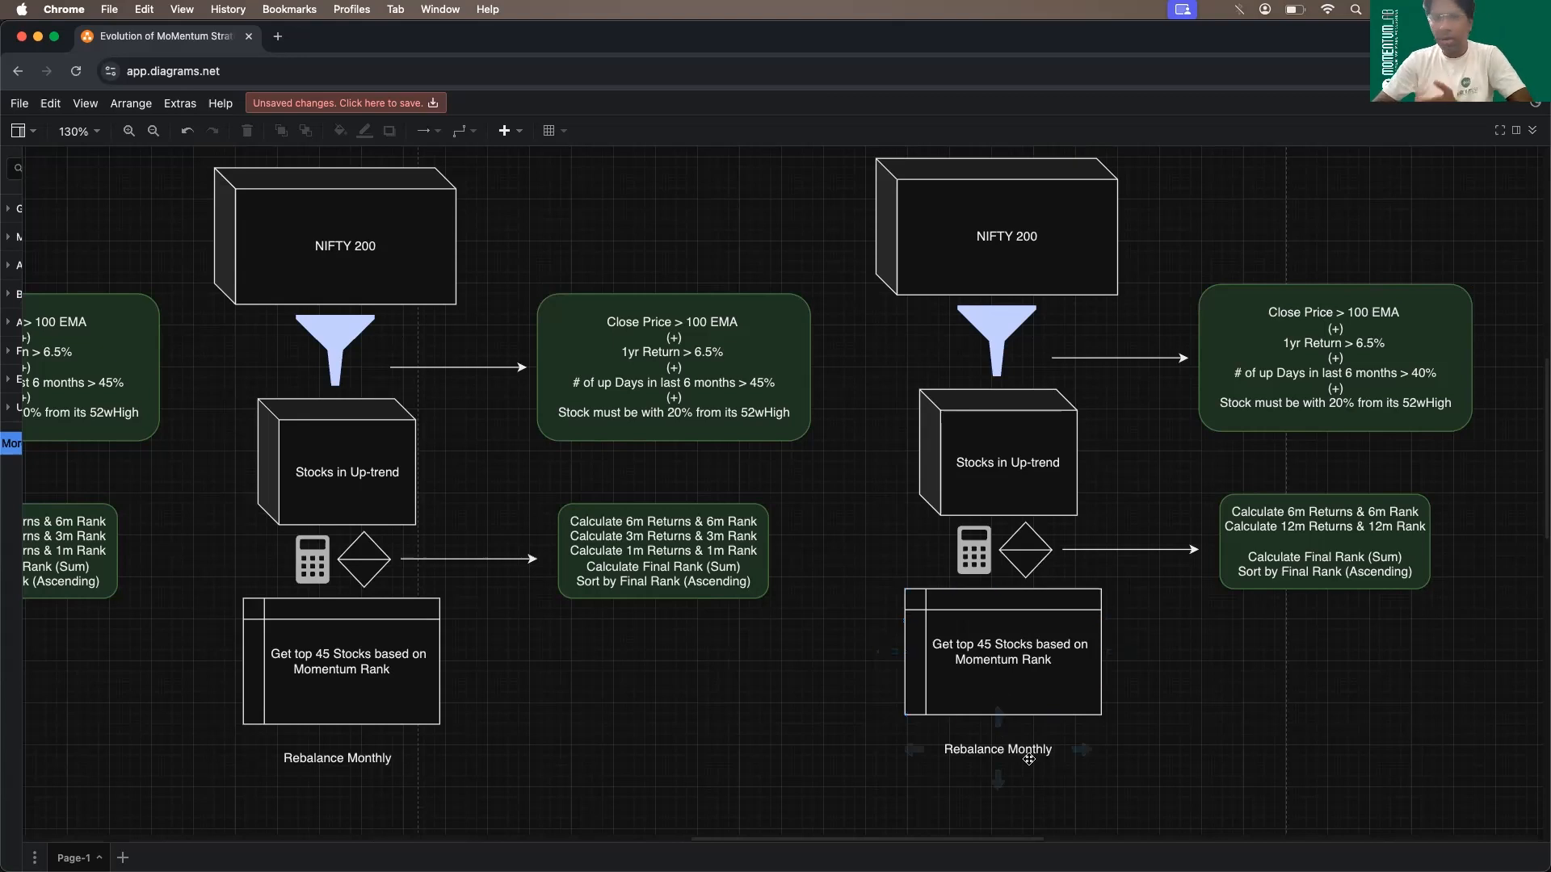
mouse_move(1016, 757)
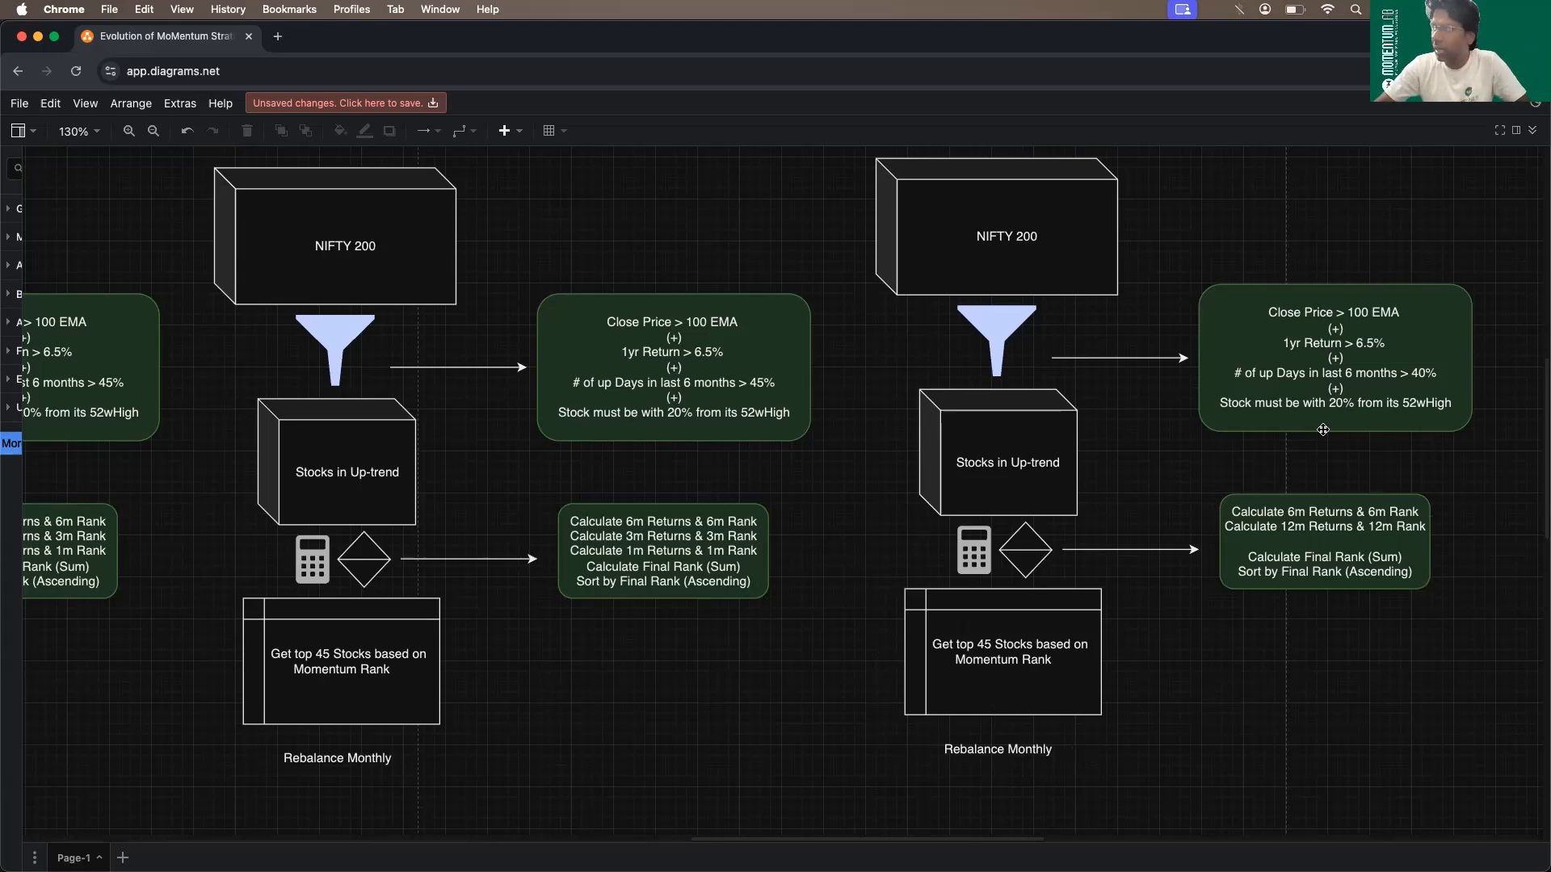
click(1333, 355)
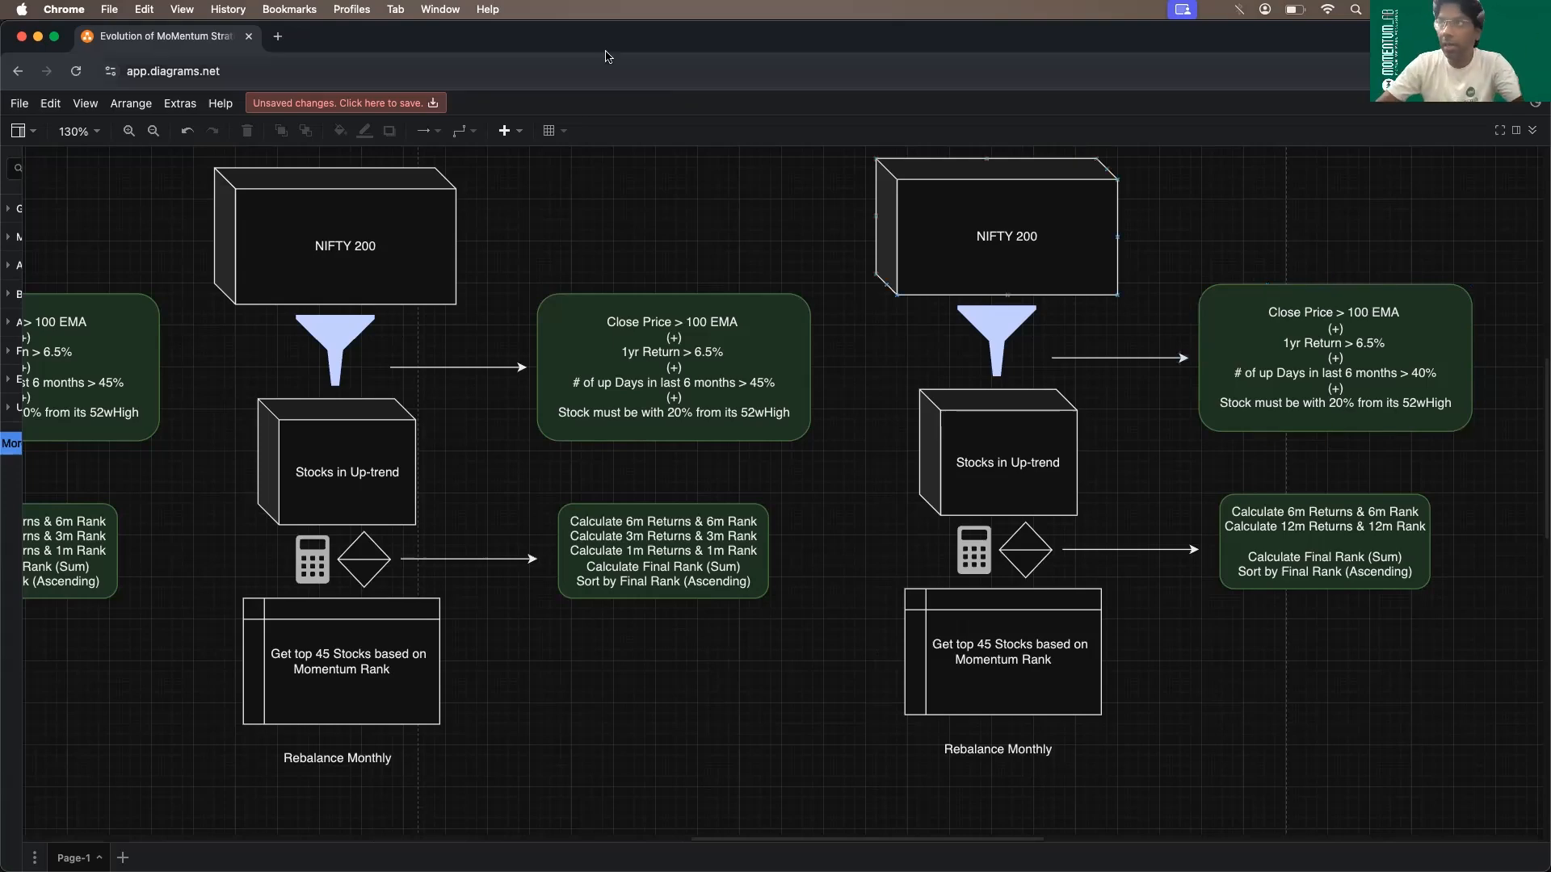
click(549, 36)
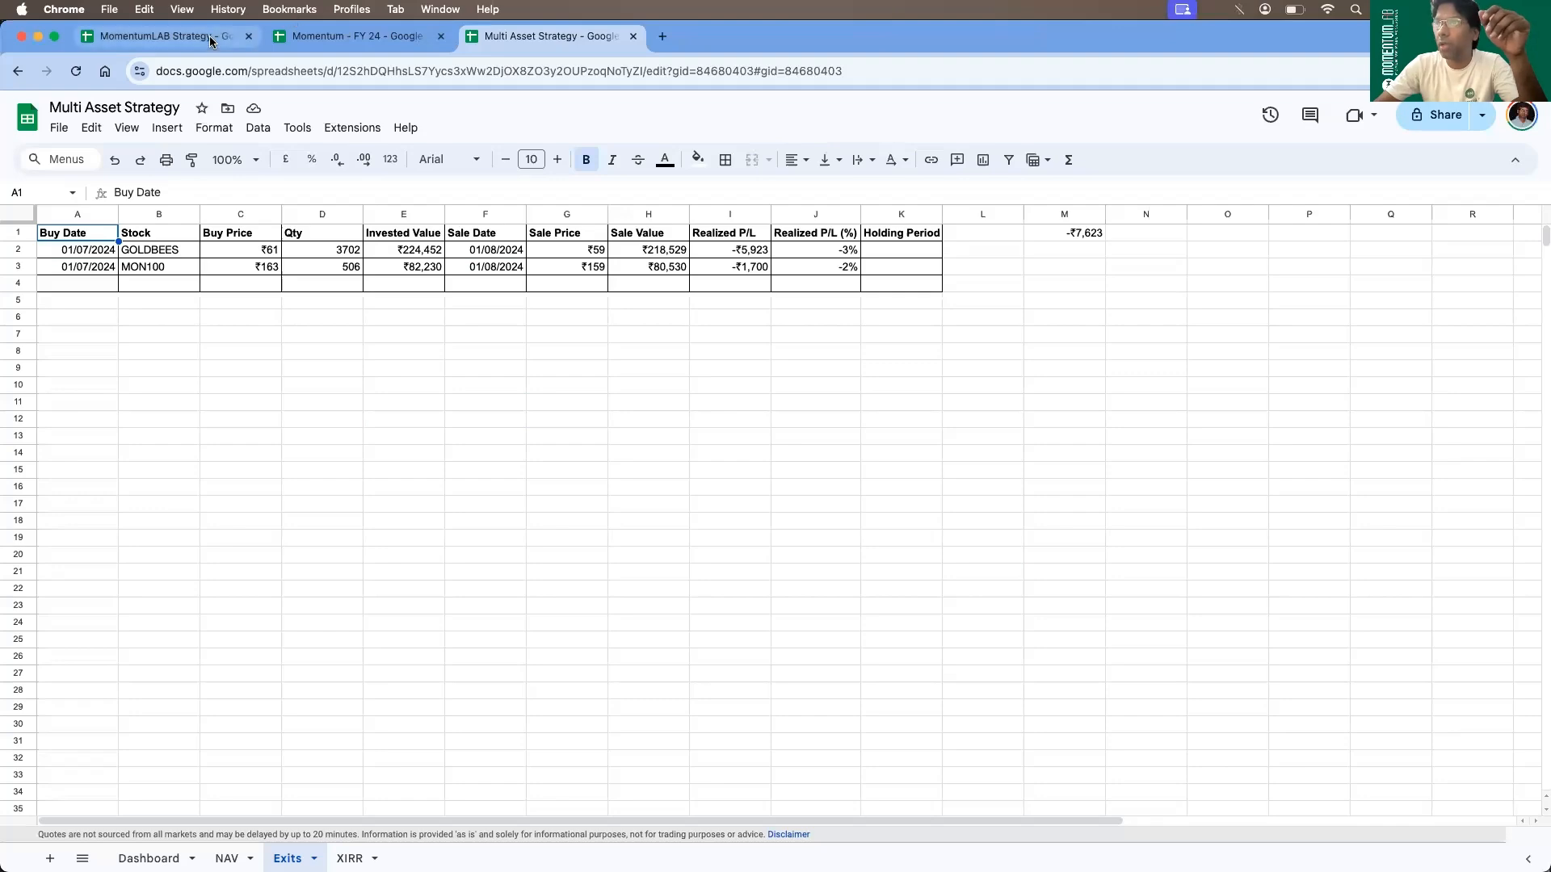
Switch to the MomentumLAB Strategy Portfolio sheet and inspect the Portfolio Heat formula
click(164, 35)
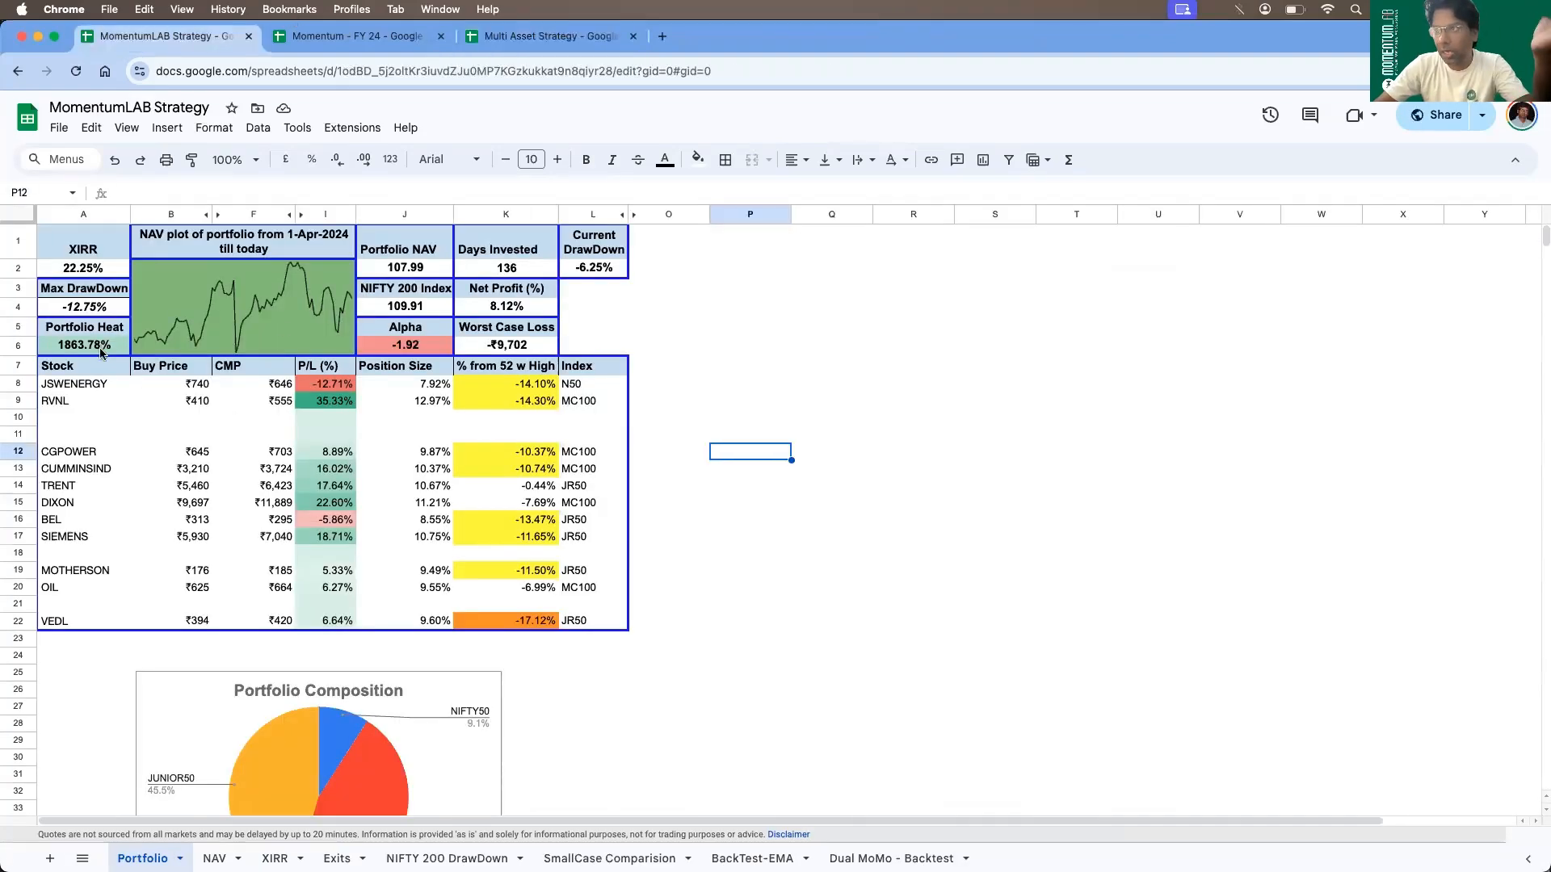
click(82, 602)
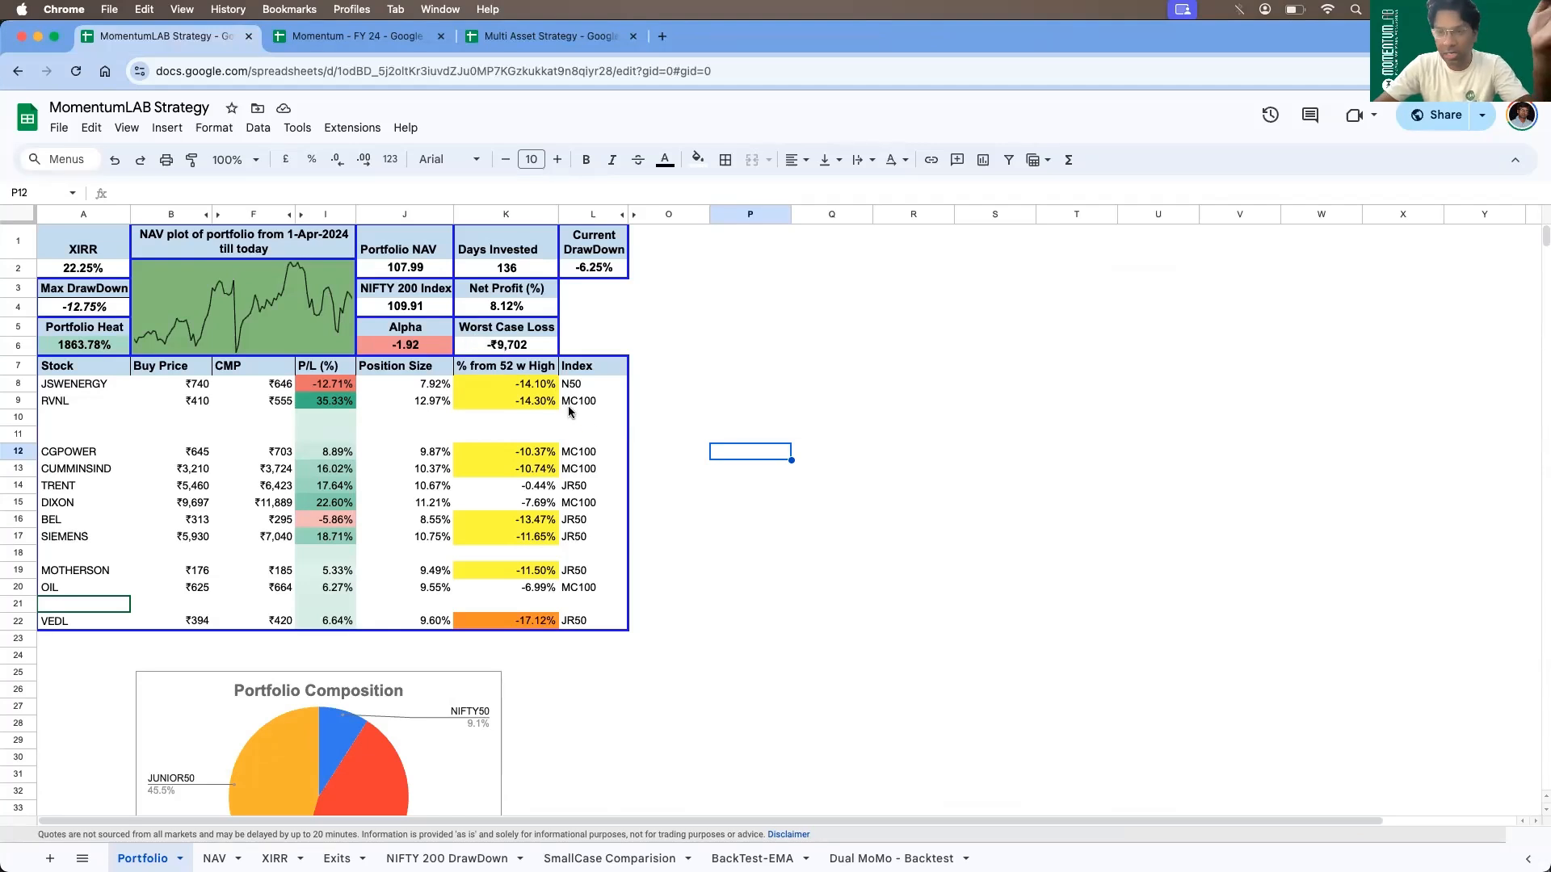
mouse_move(543, 346)
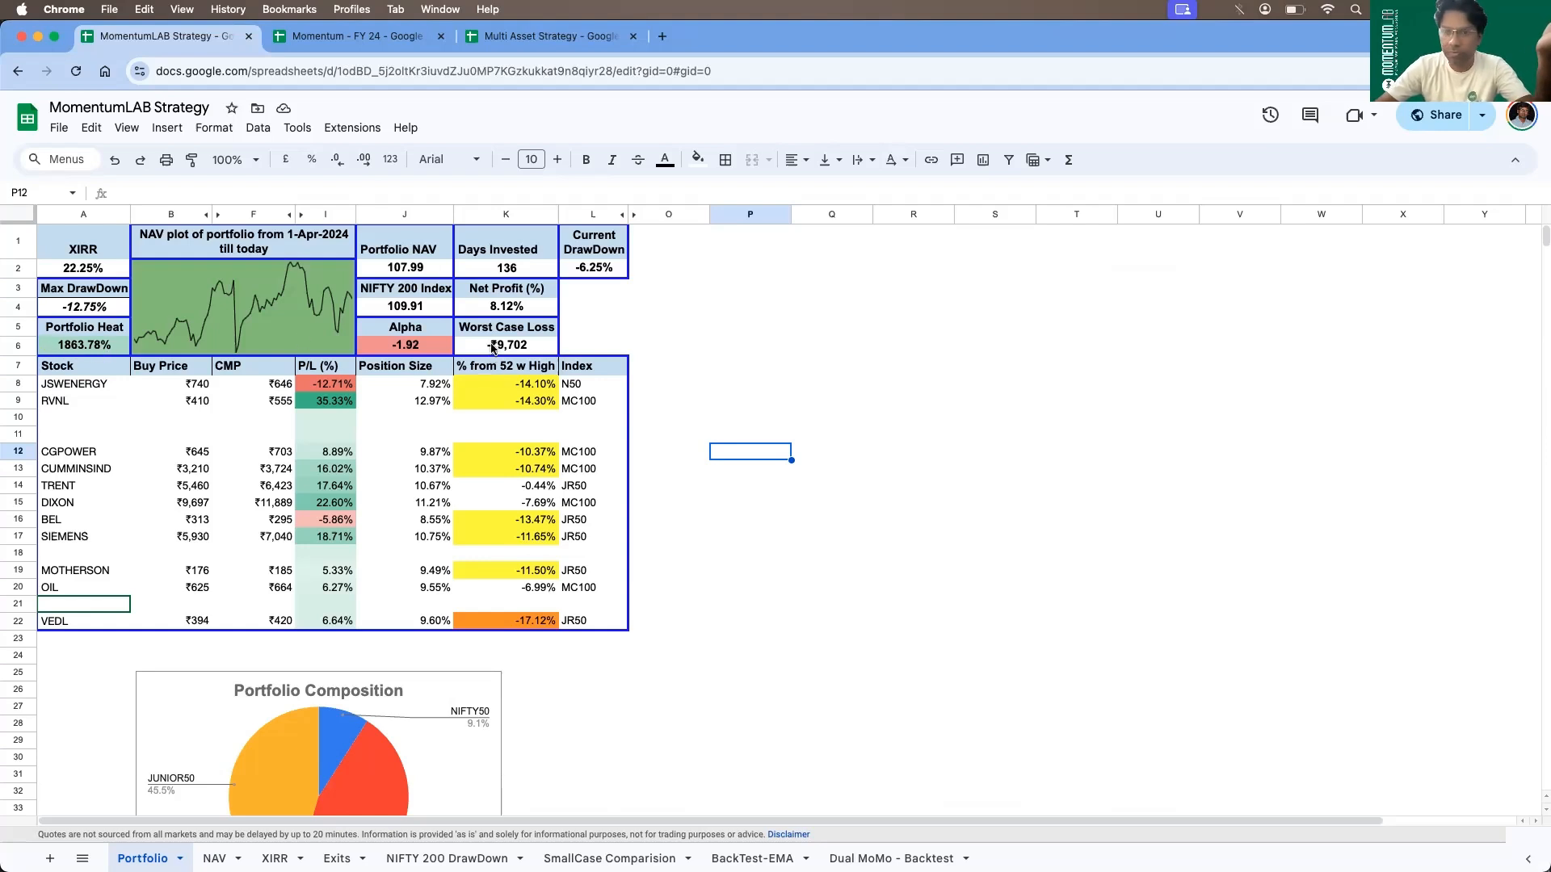
click(82, 344)
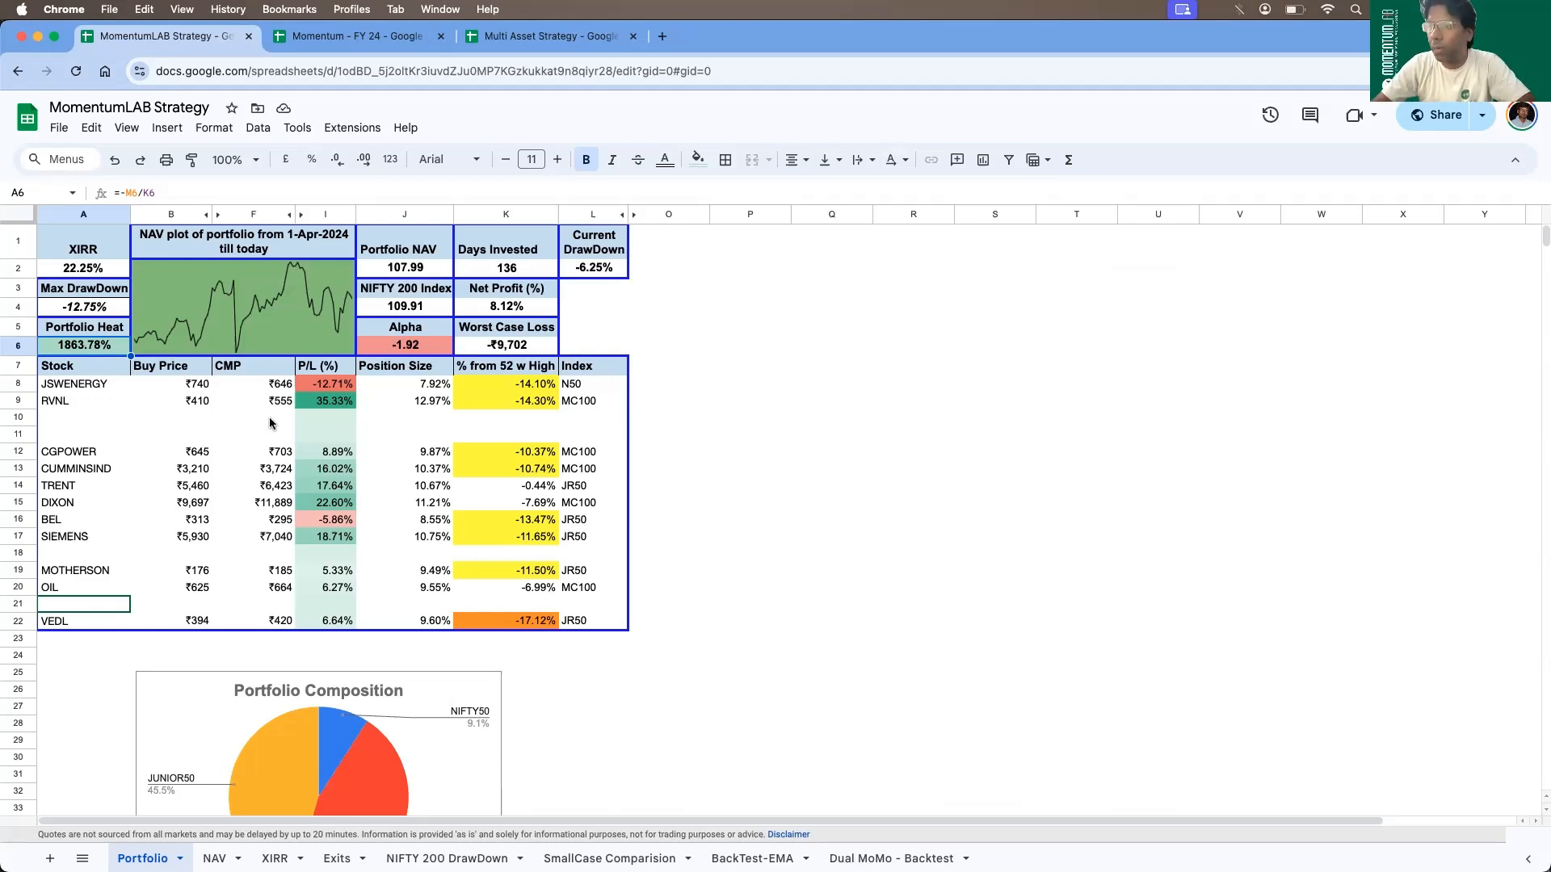
mouse_move(258, 460)
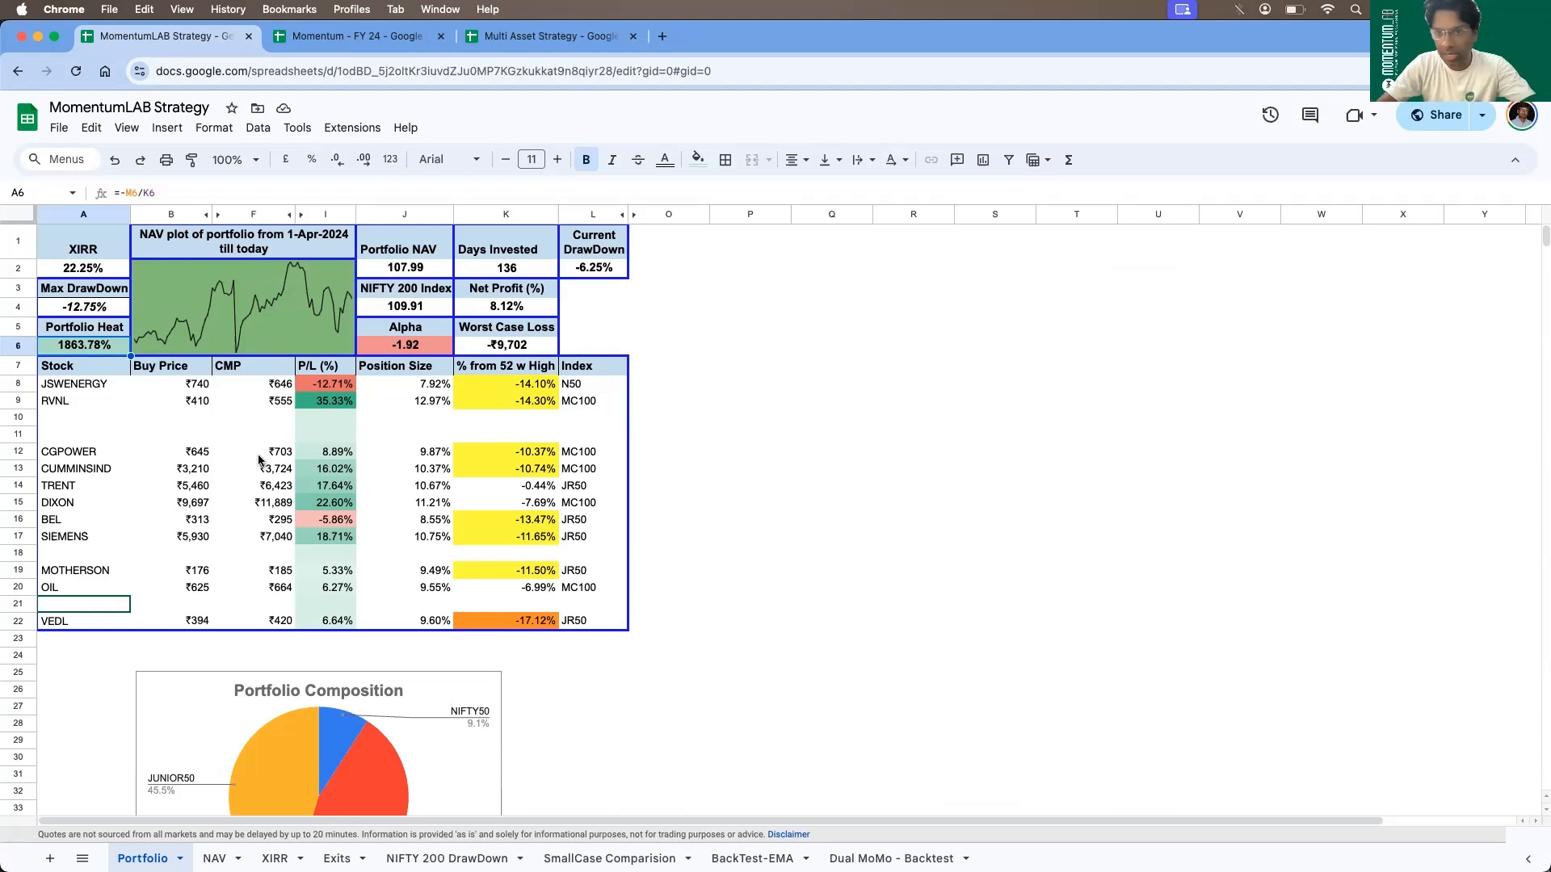
mouse_move(260, 407)
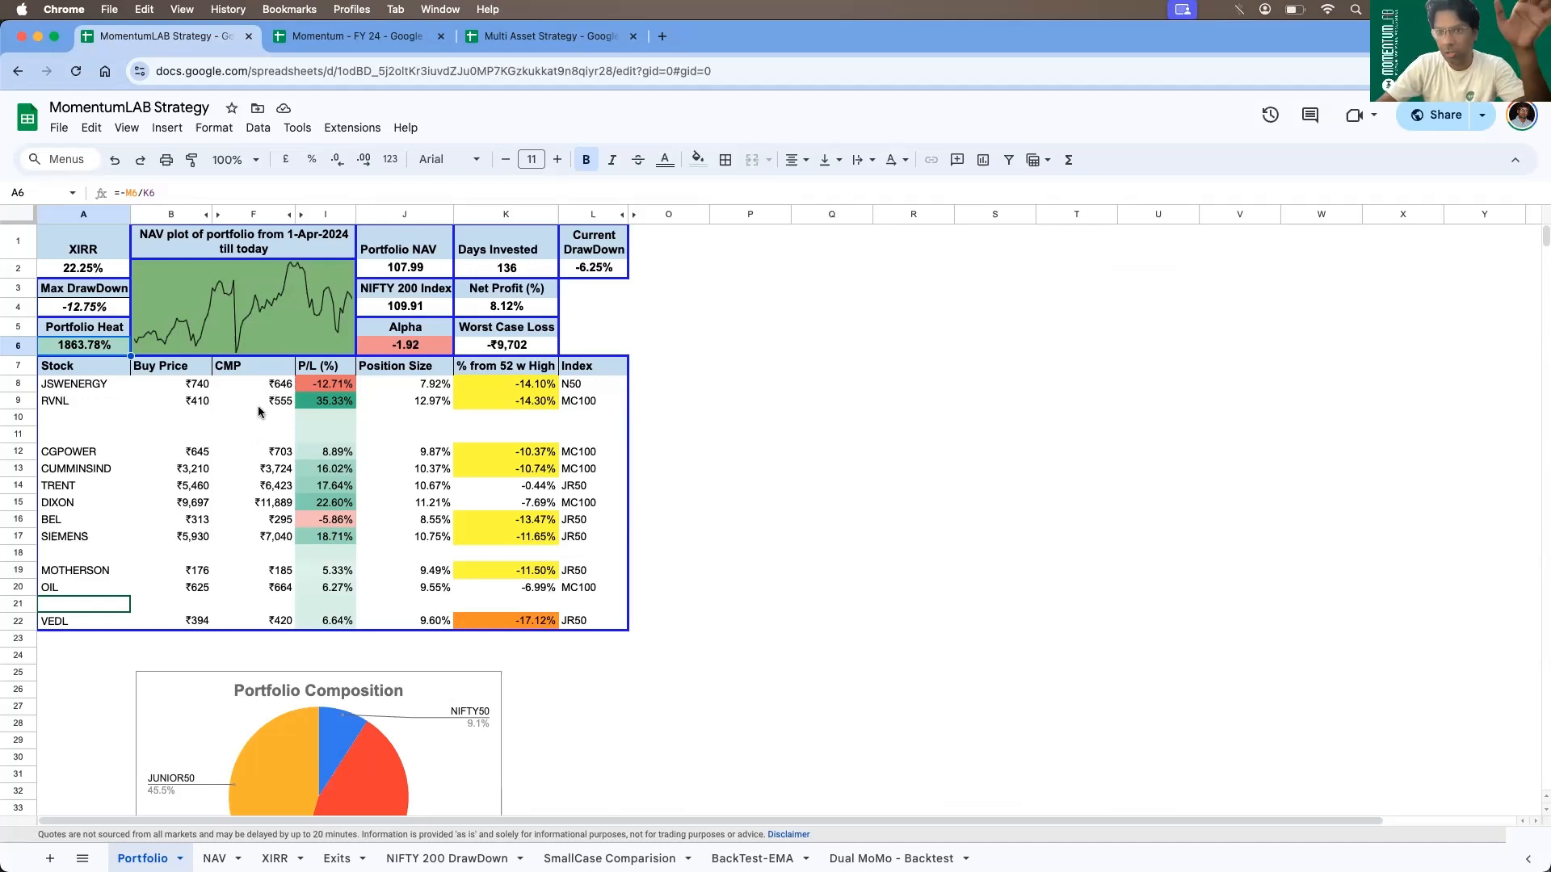
mouse_move(123, 399)
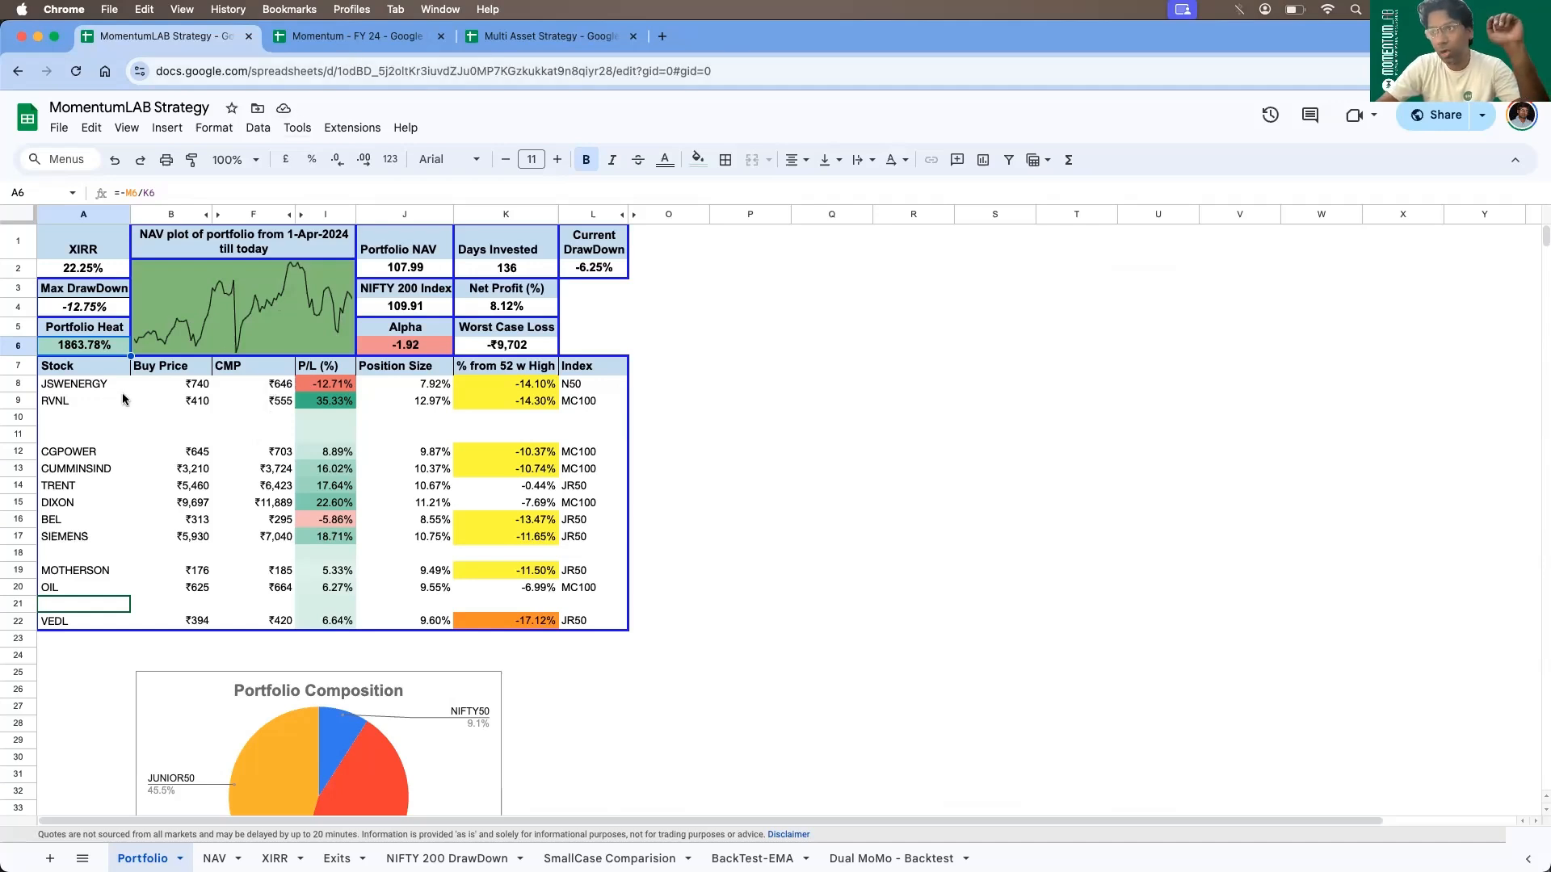
Check a couple of Portfolio cells, then switch to the Exits sheet of closed trades
click(83, 552)
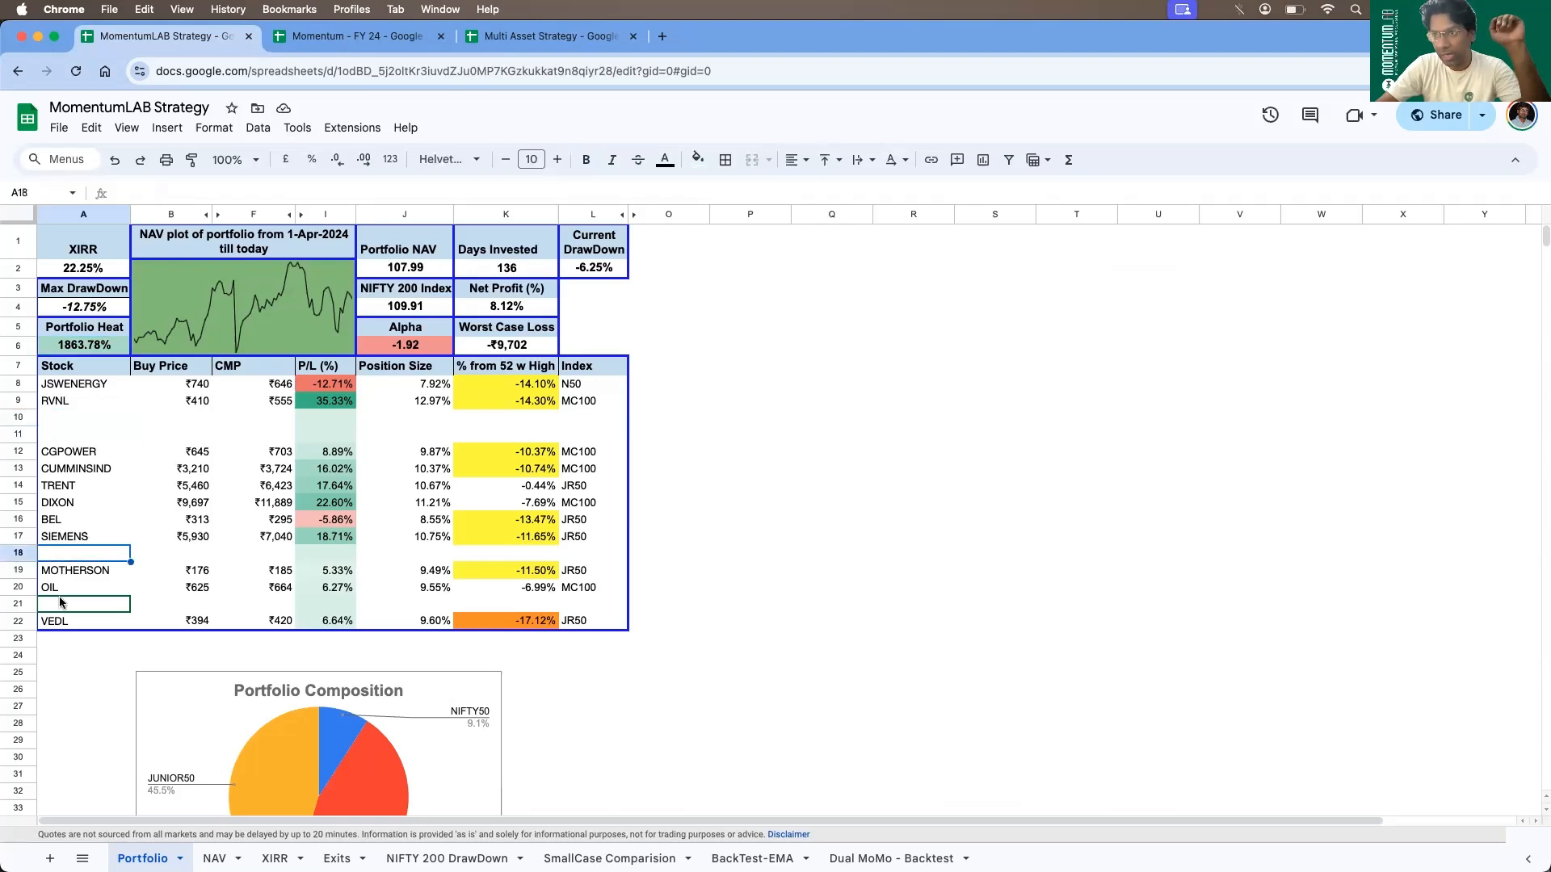
click(82, 603)
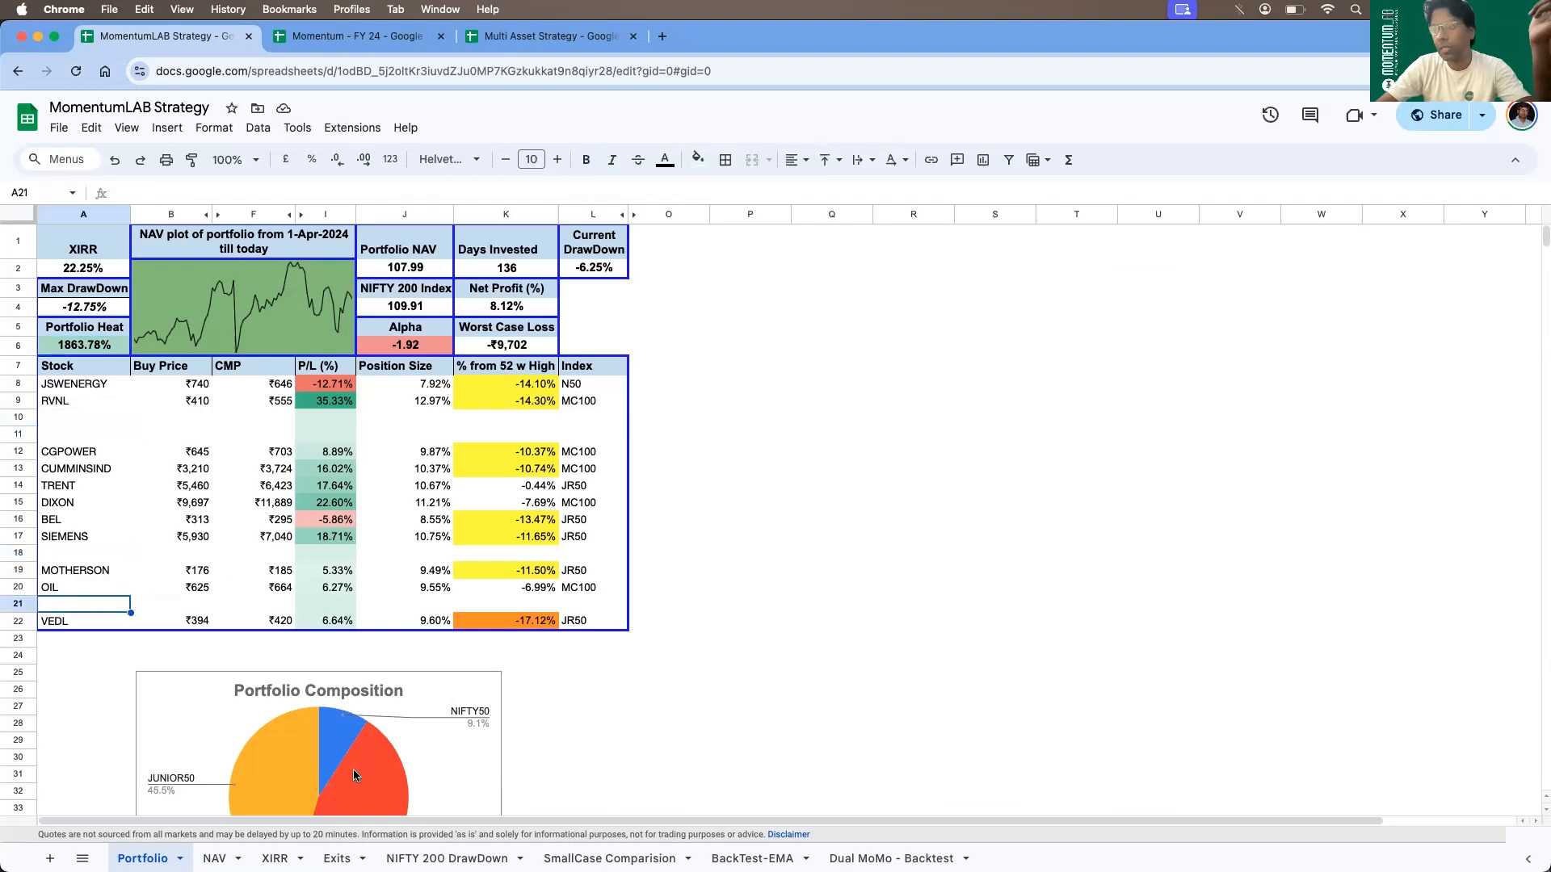
click(336, 858)
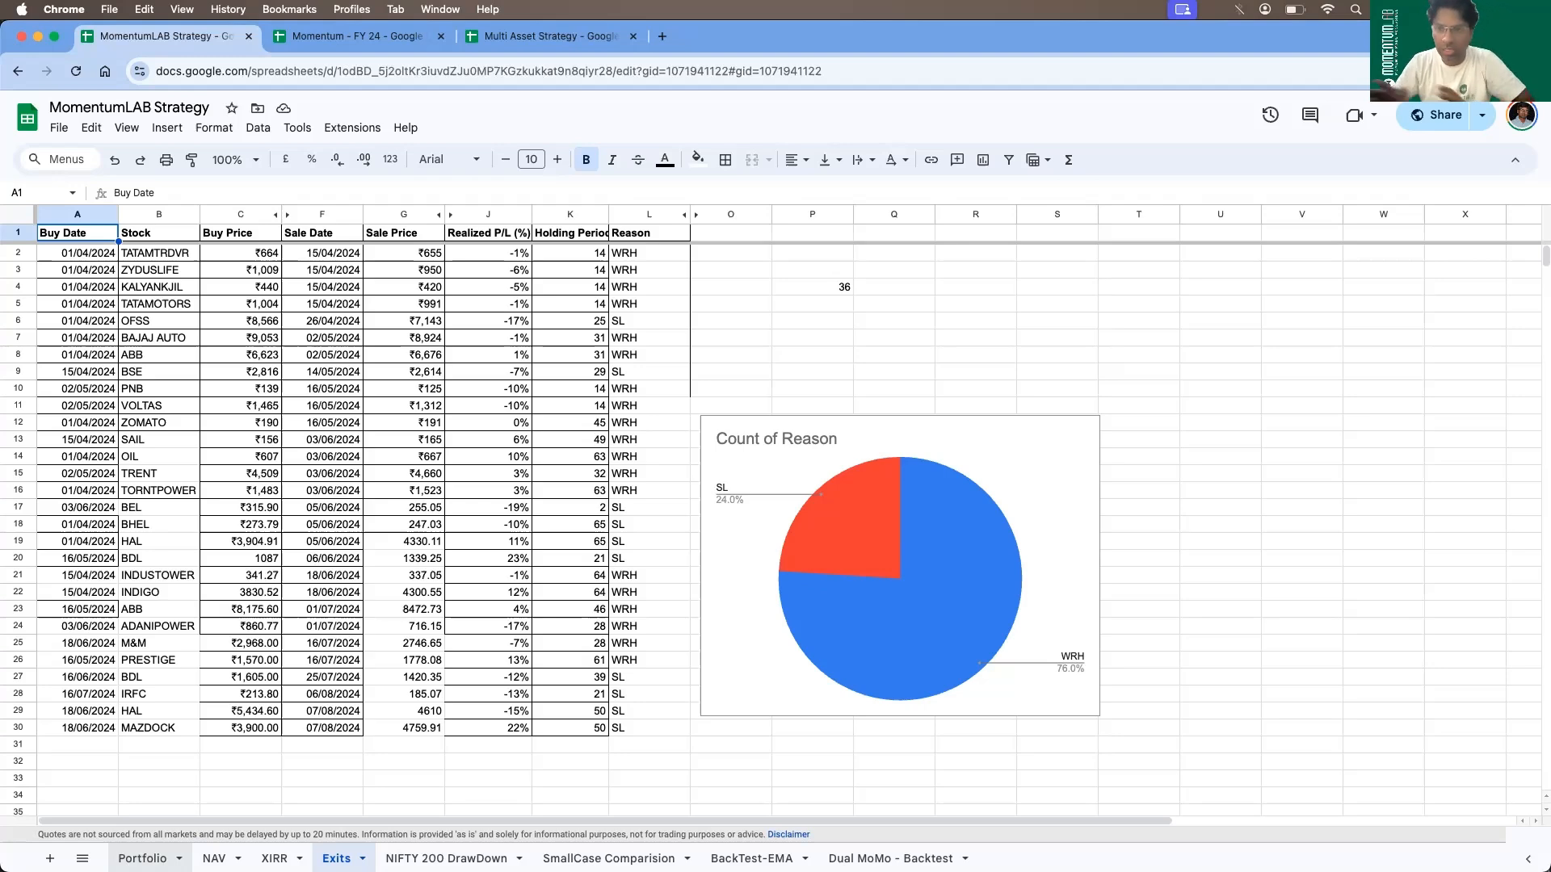
Return to the Portfolio sheet, then switch to the MomentumLAB200_Top45 Colab notebook
click(142, 858)
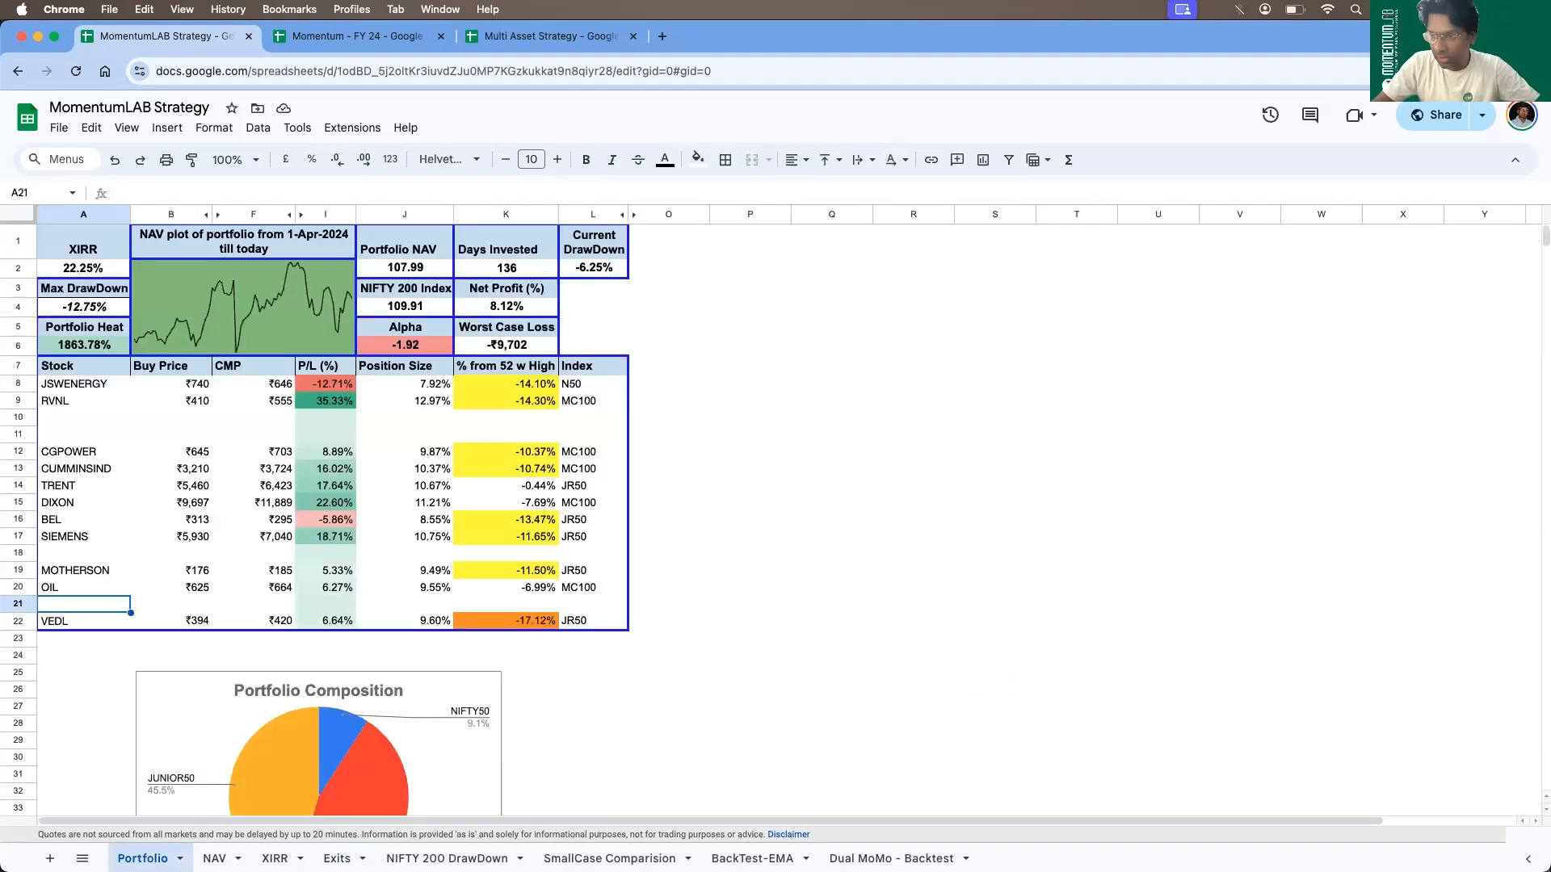
click(82, 417)
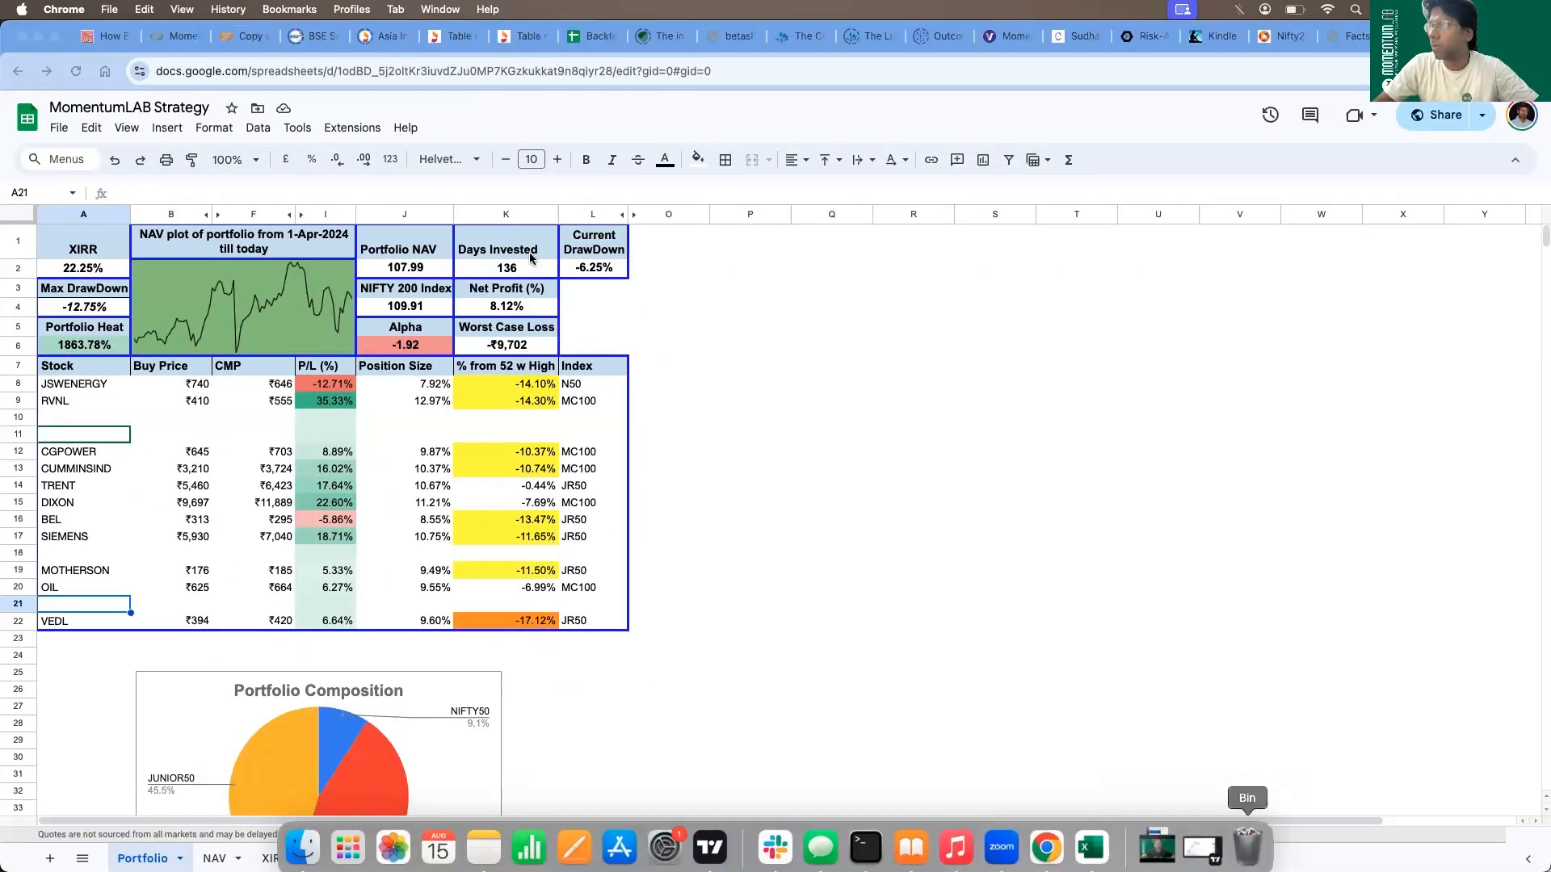
click(173, 37)
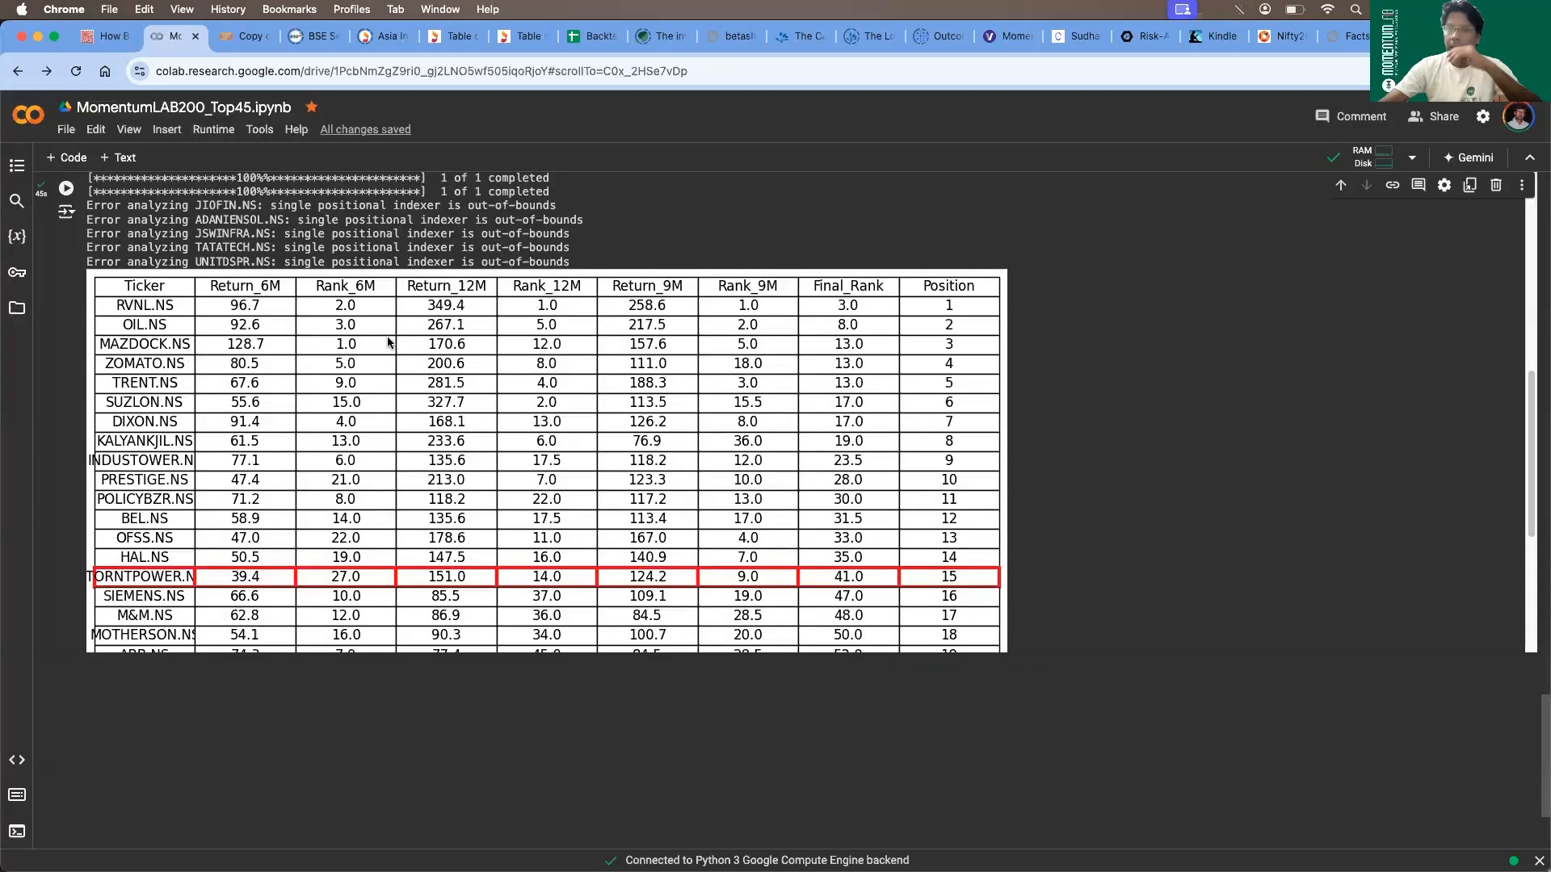
scroll(up, 3)
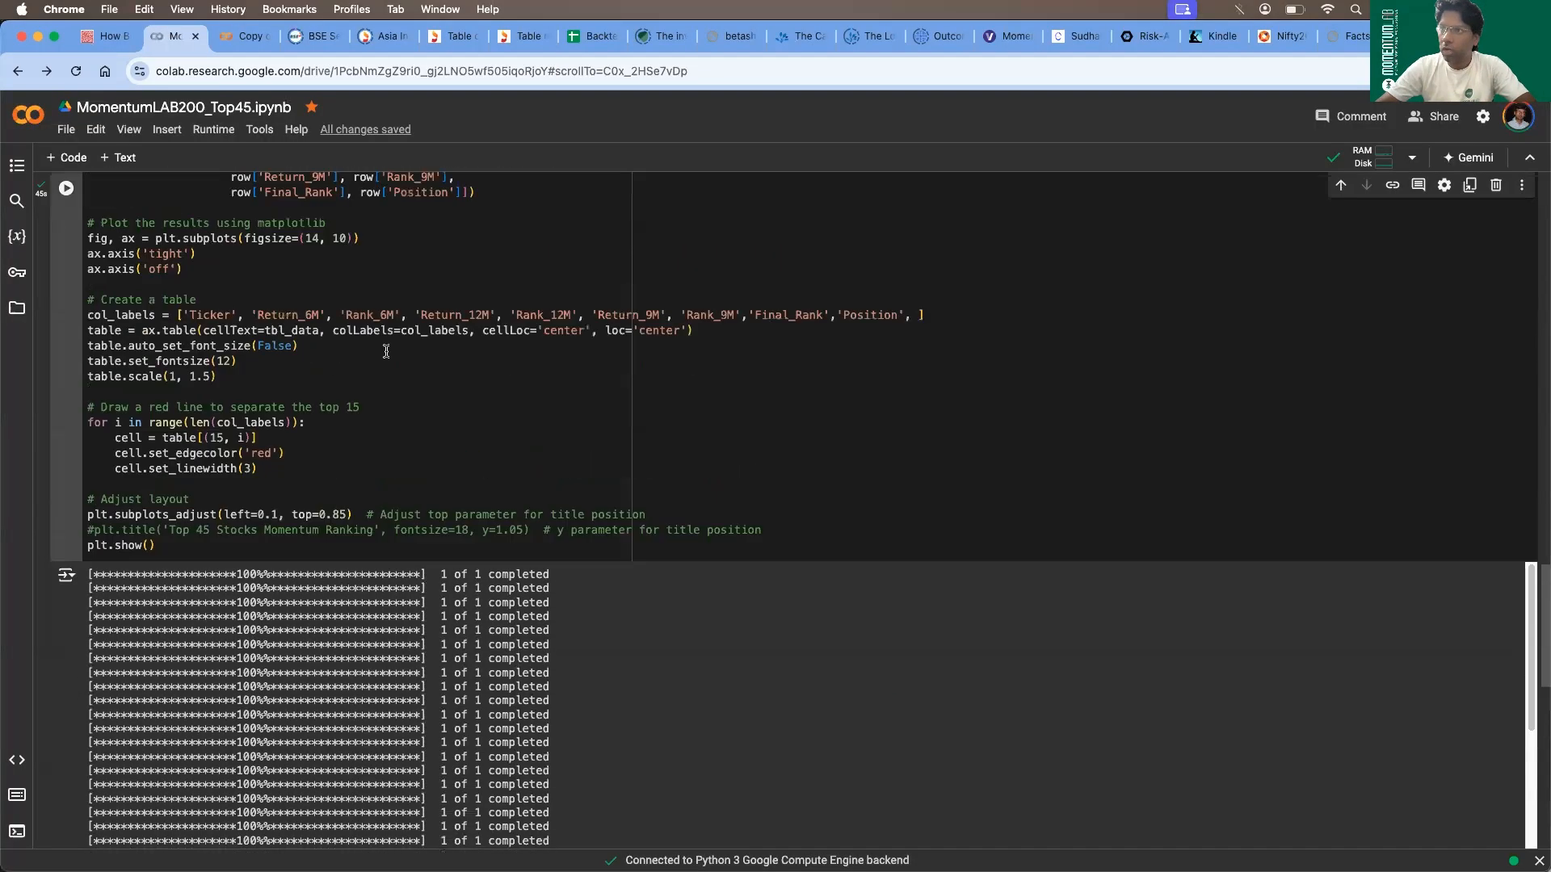
scroll(up, 3)
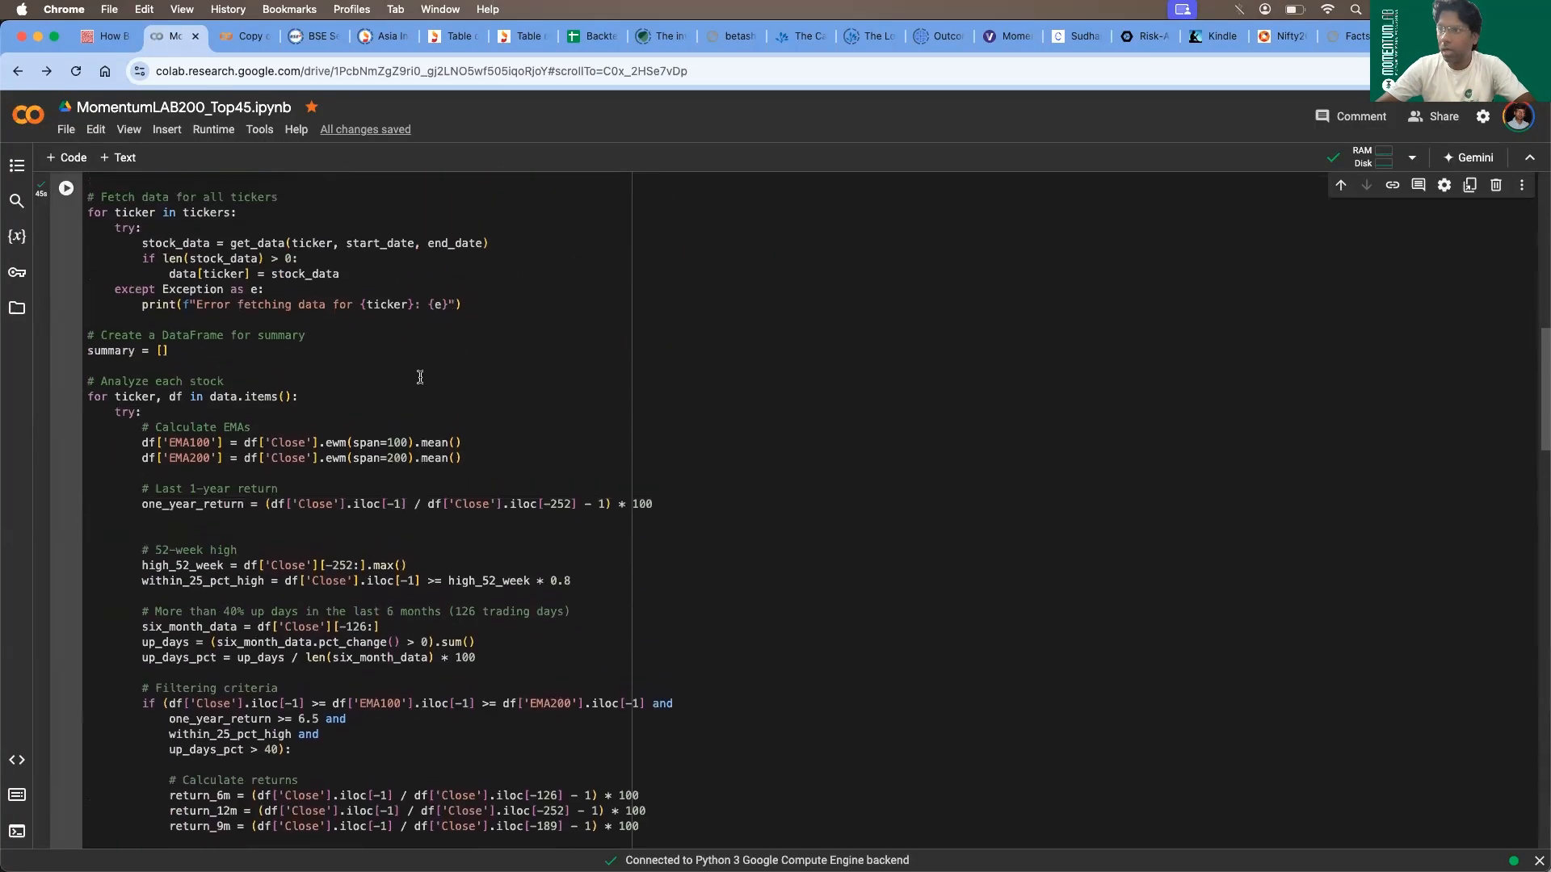
scroll(up, 3)
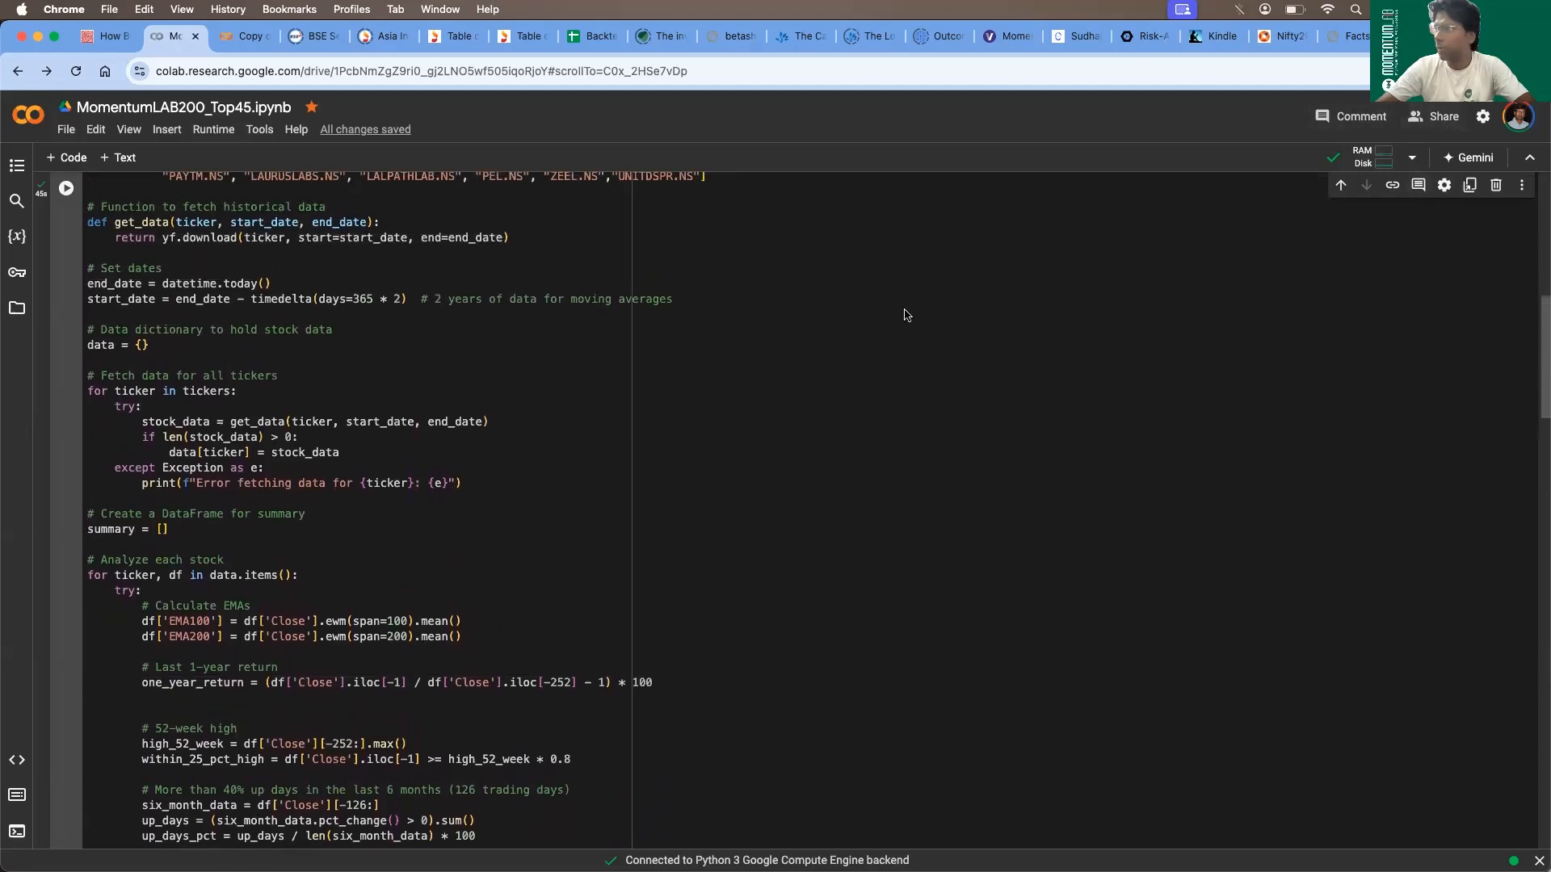
click(1433, 116)
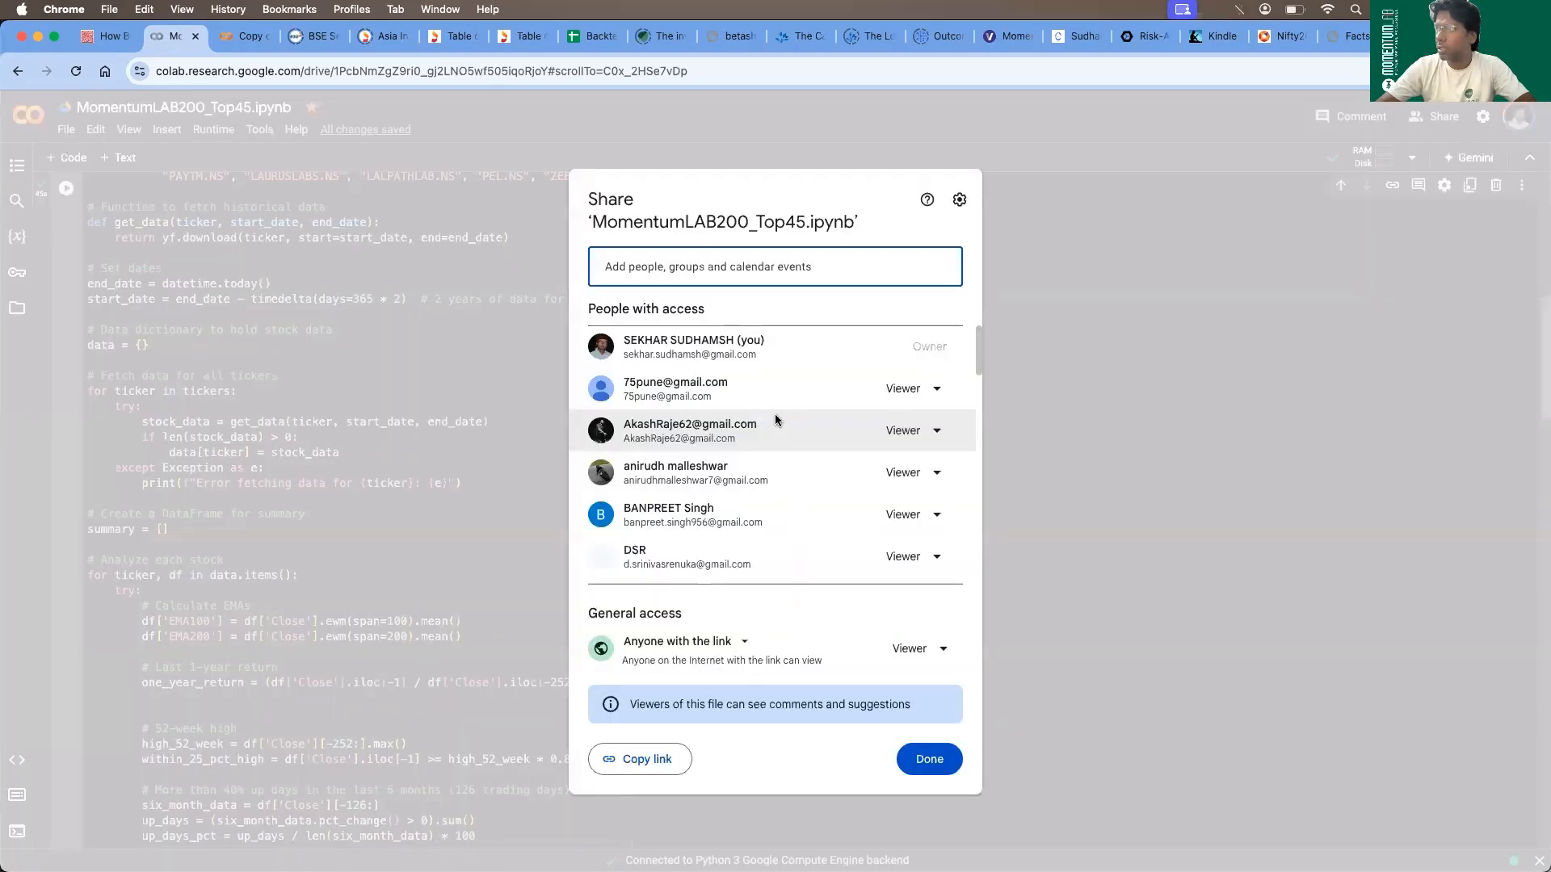
click(927, 759)
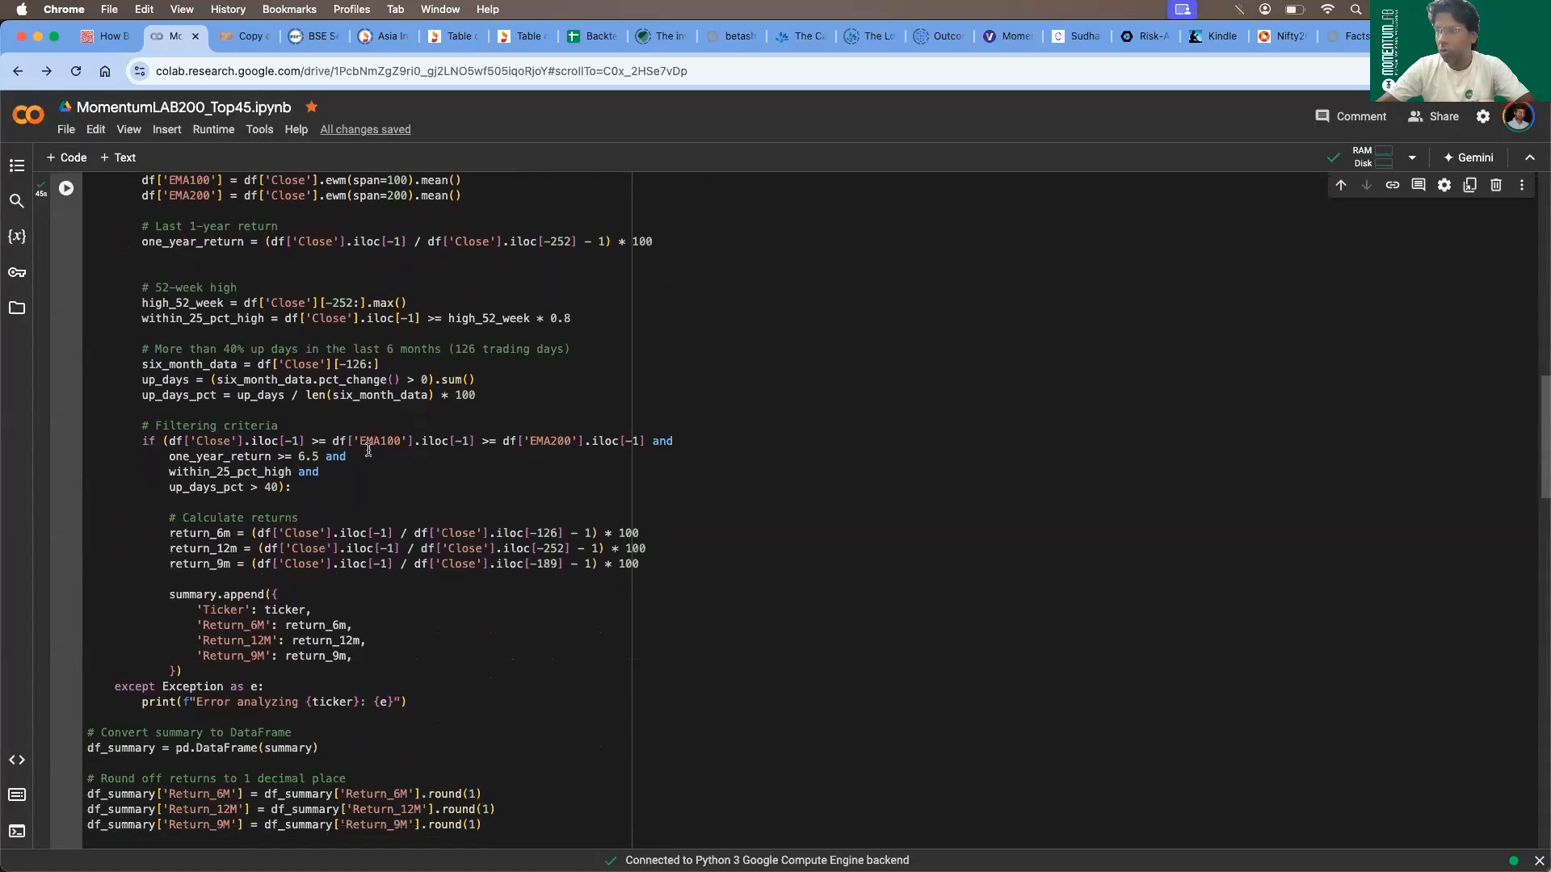
scroll(down, 3)
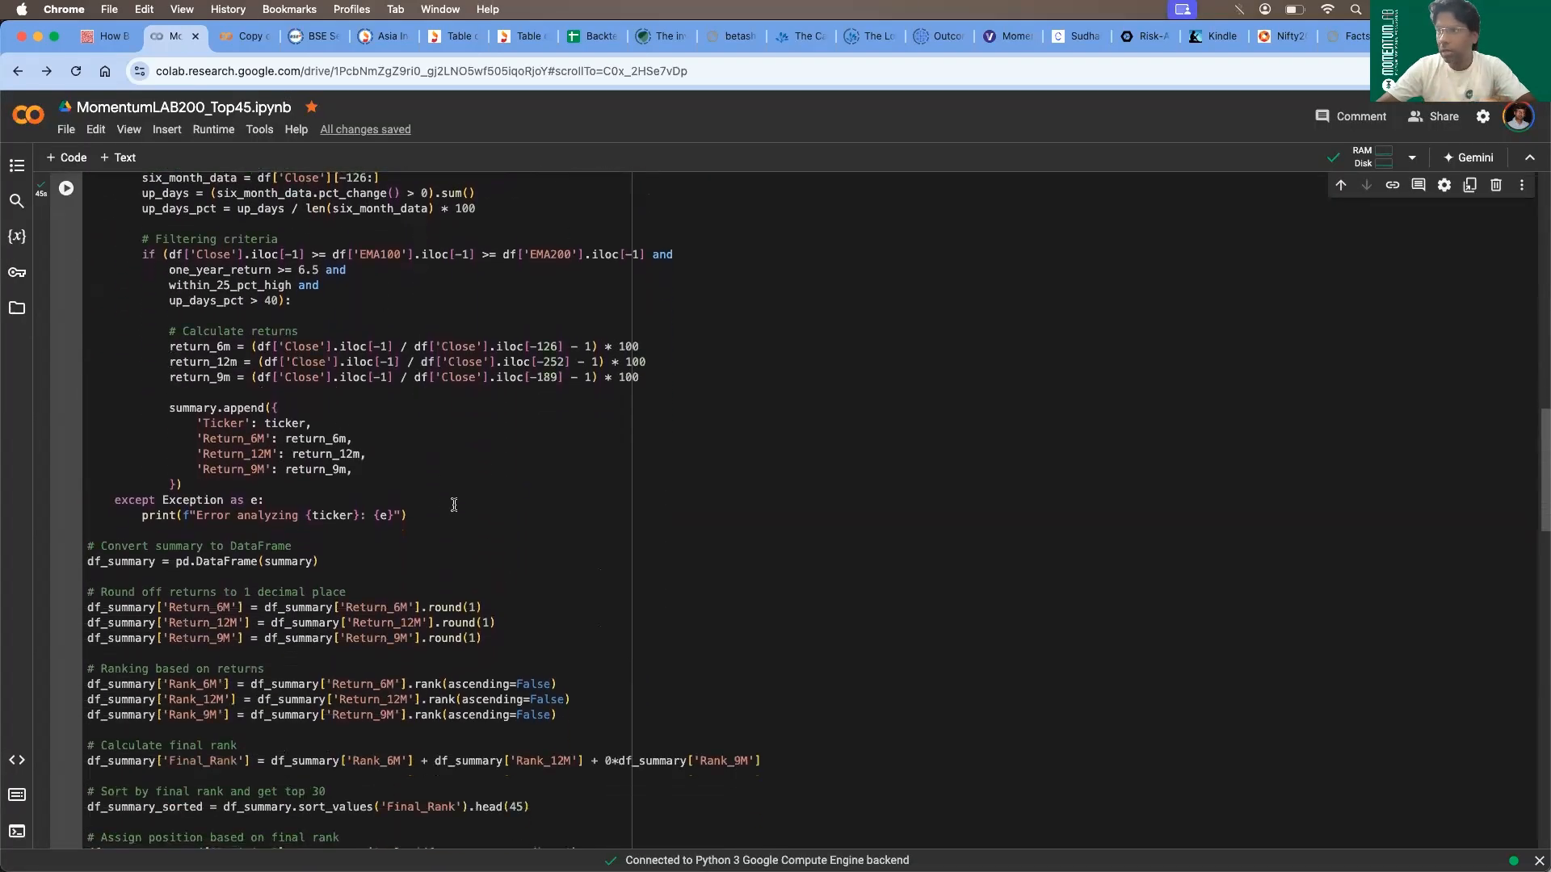
scroll(down, 3)
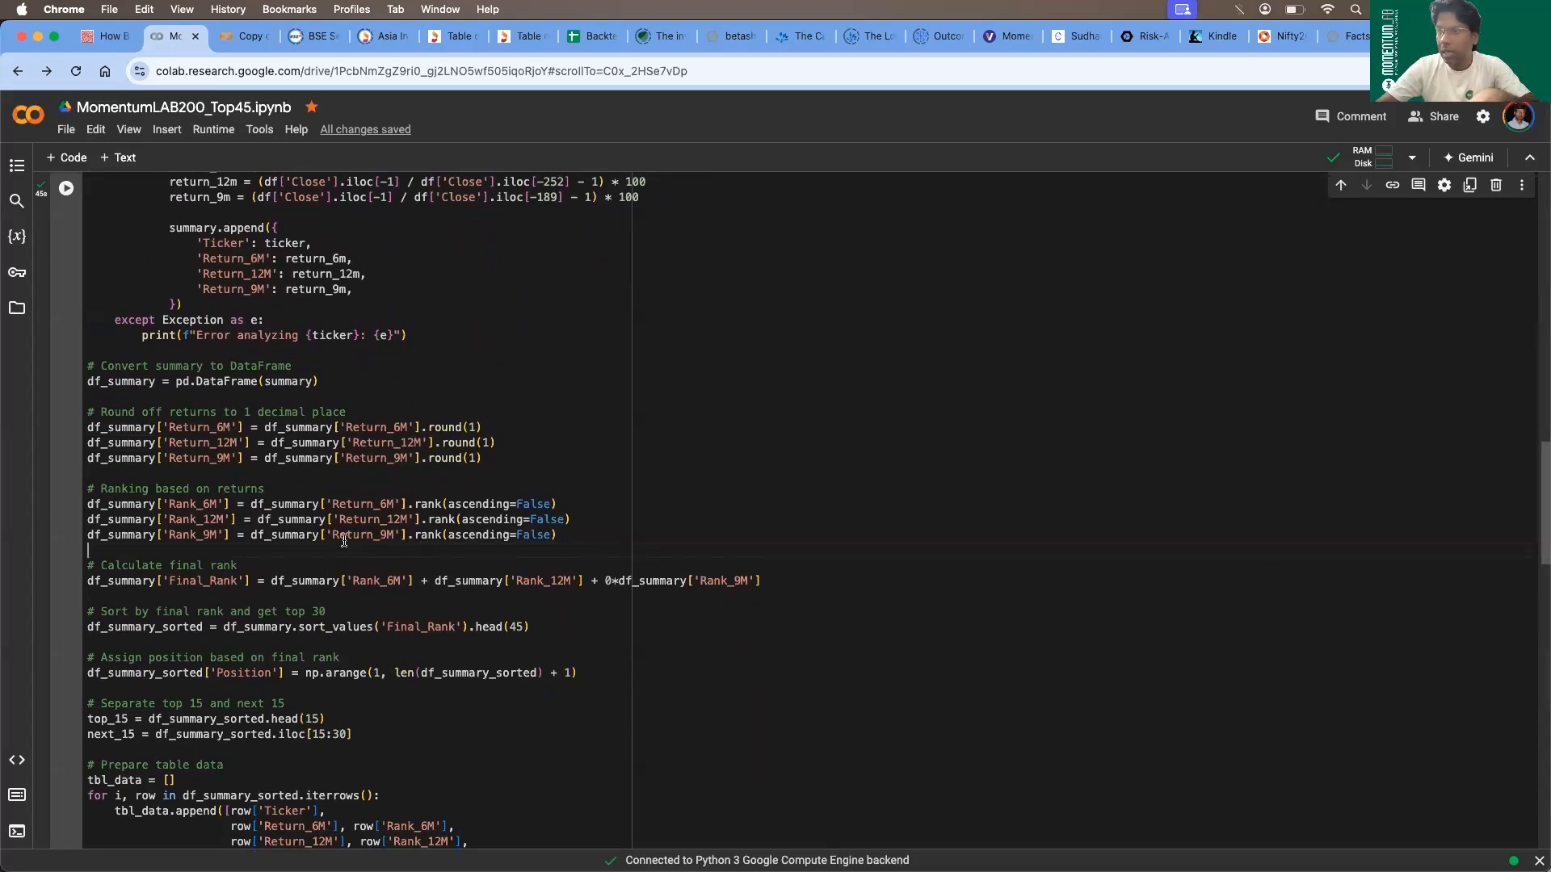
scroll(down, 3)
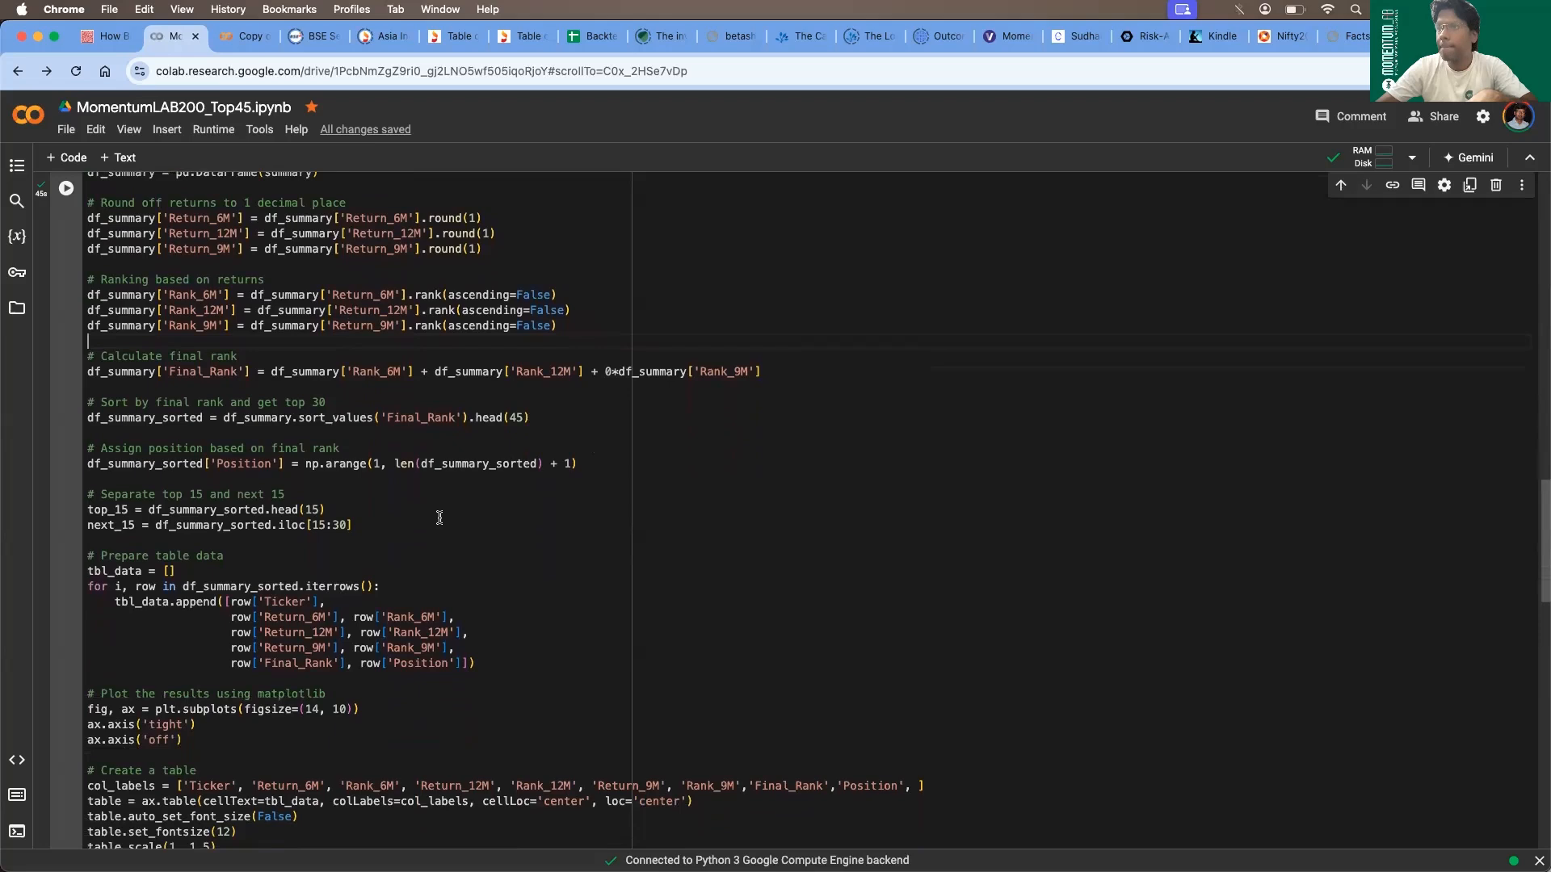
mouse_move(354, 475)
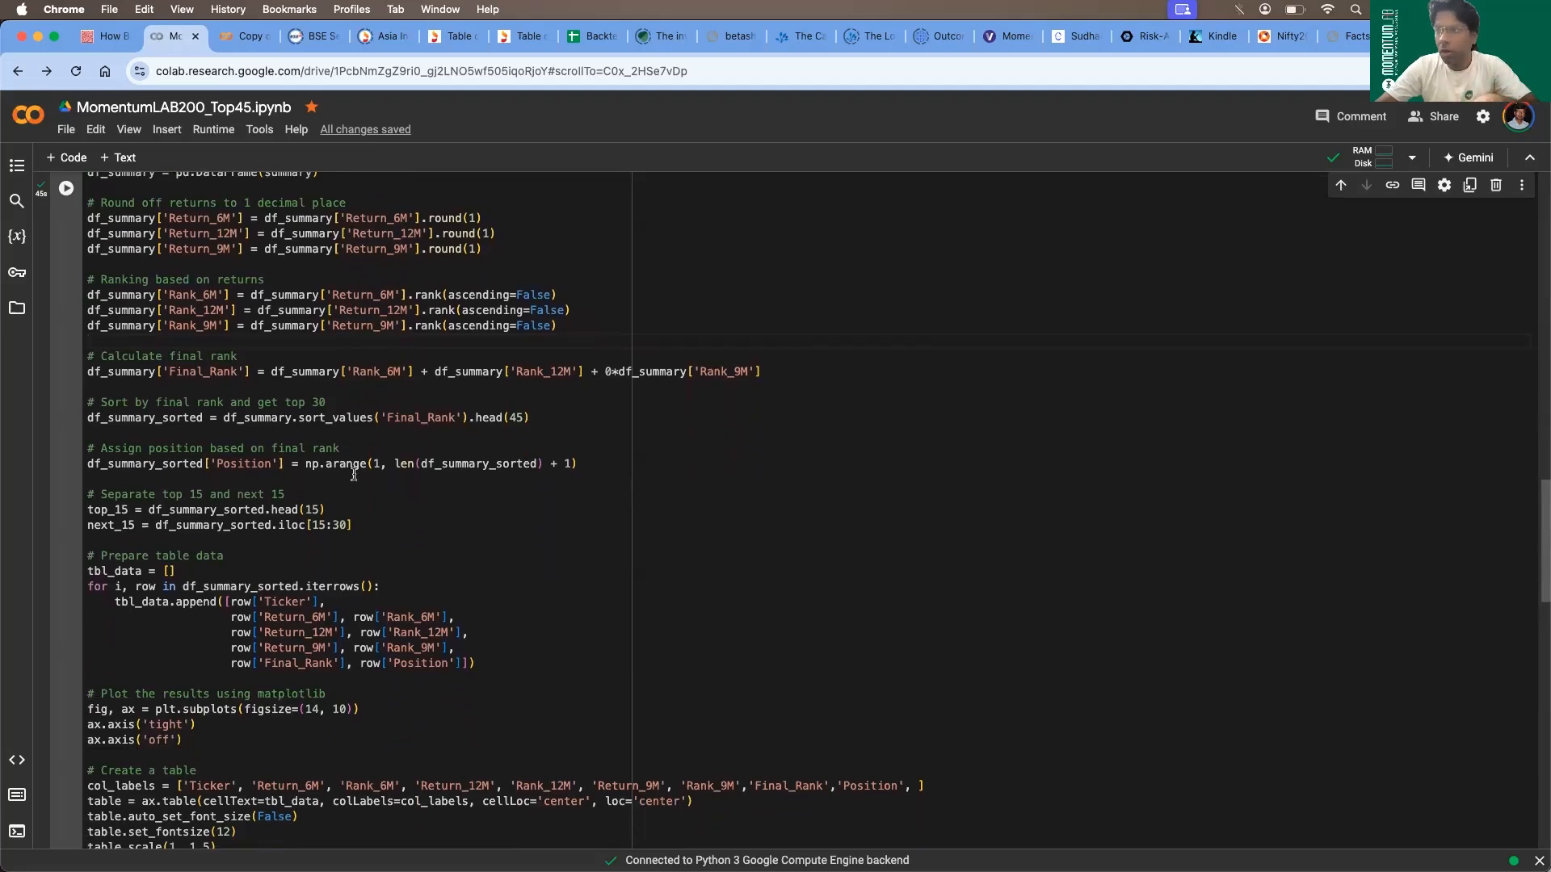
mouse_move(406, 488)
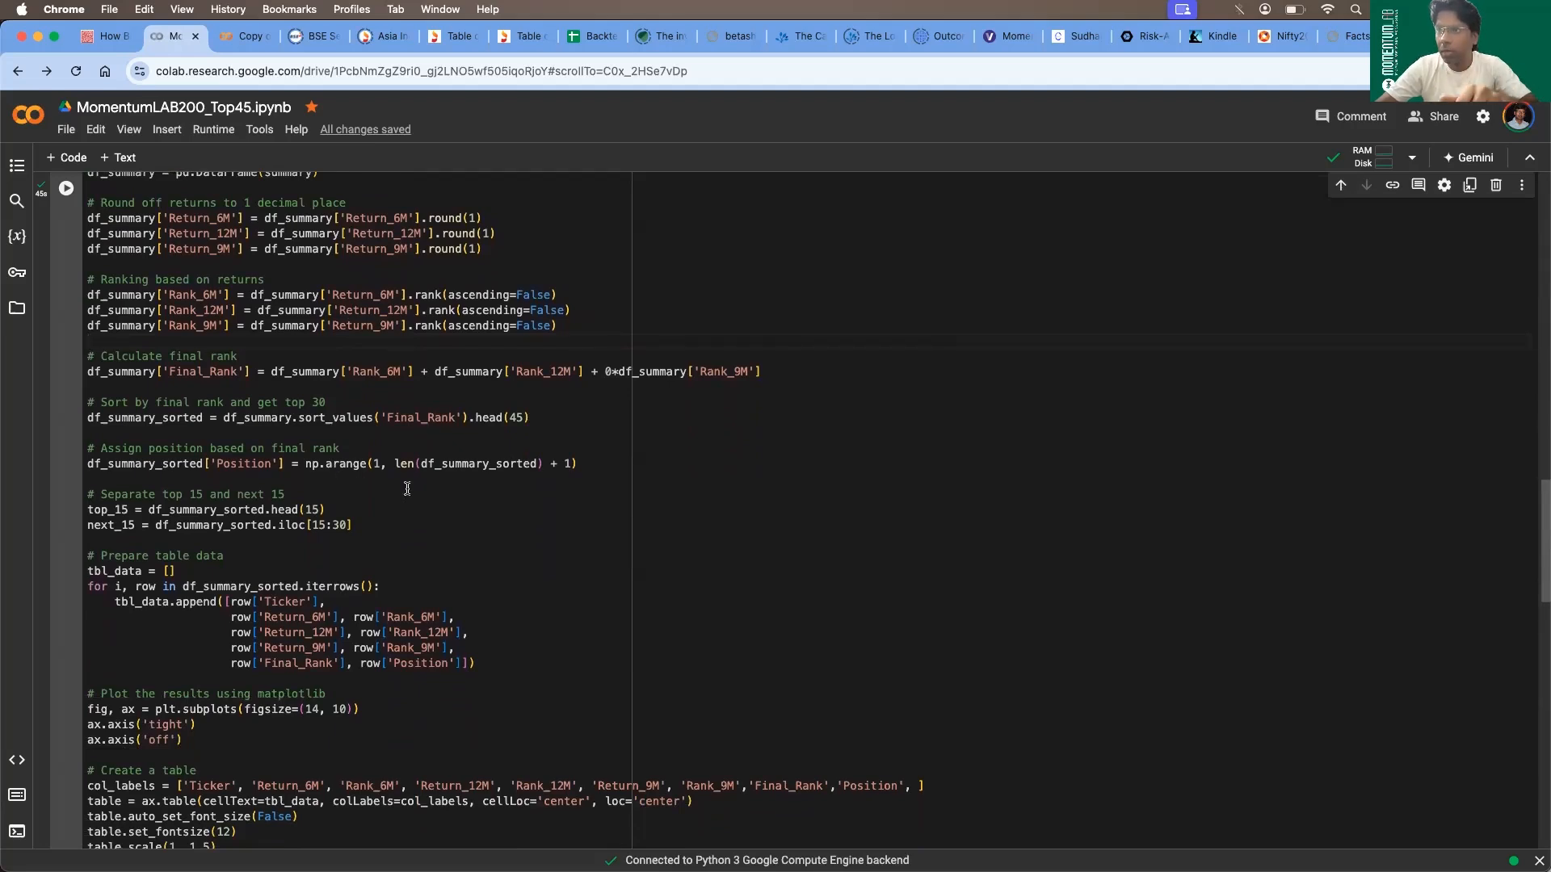
scroll(down, 3)
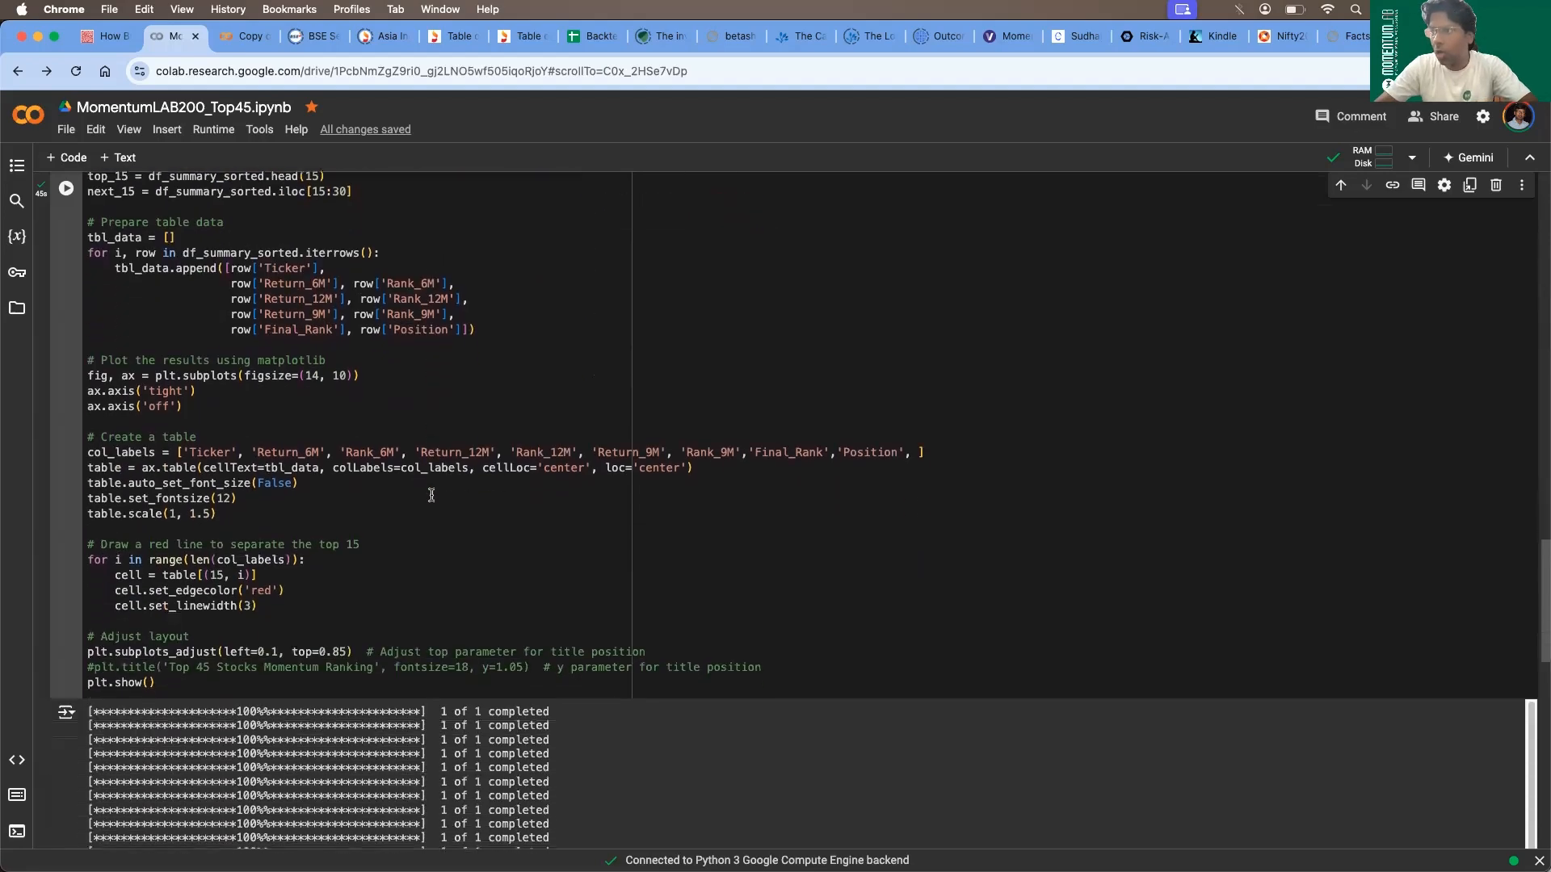
scroll(up, 3)
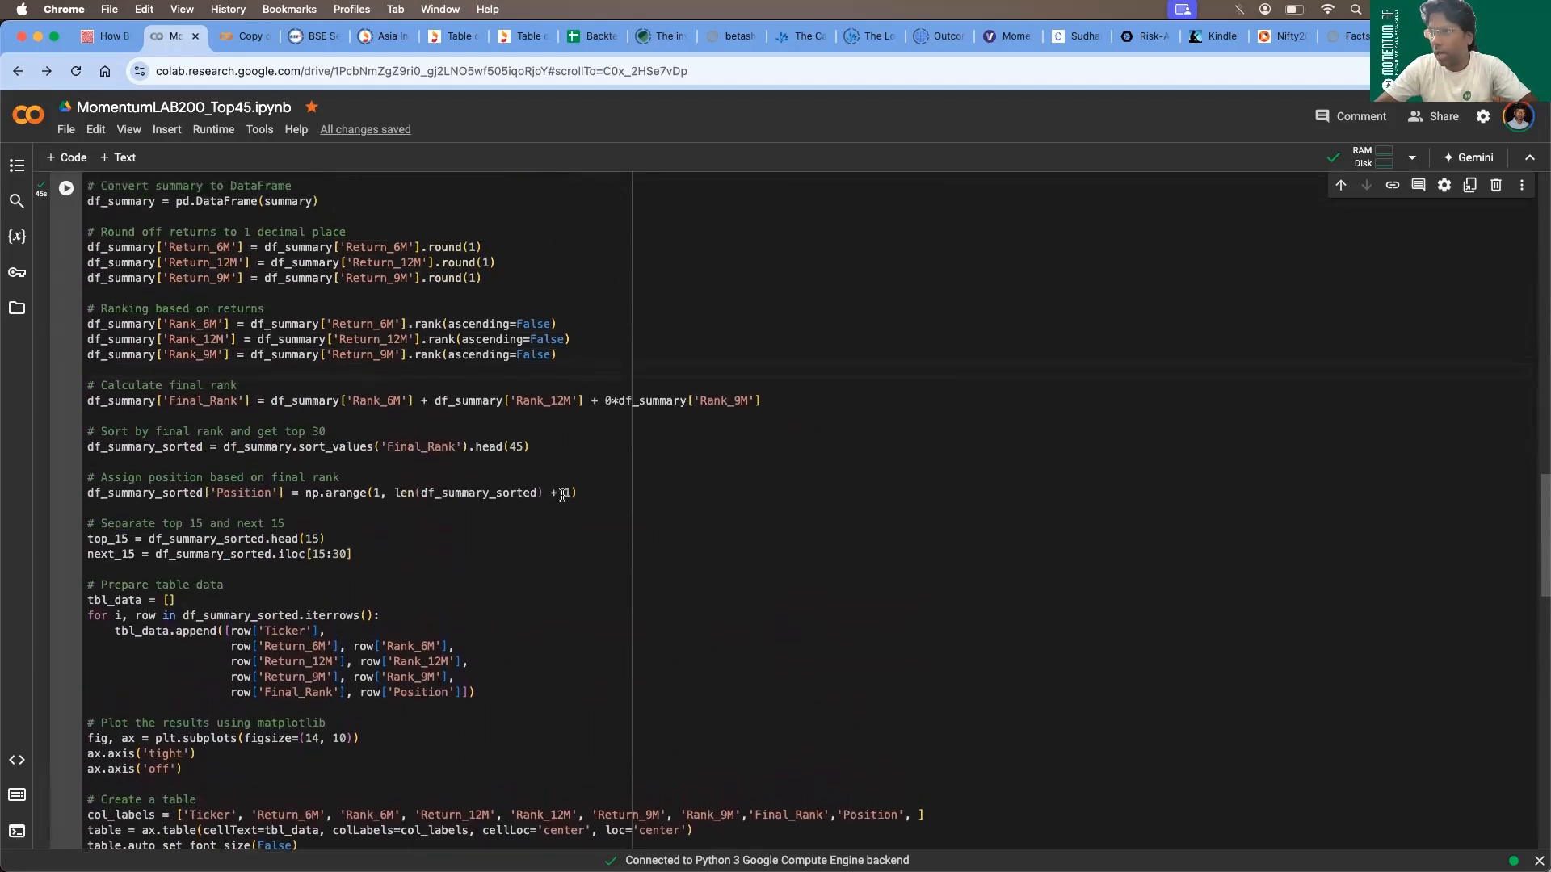
scroll(down, 3)
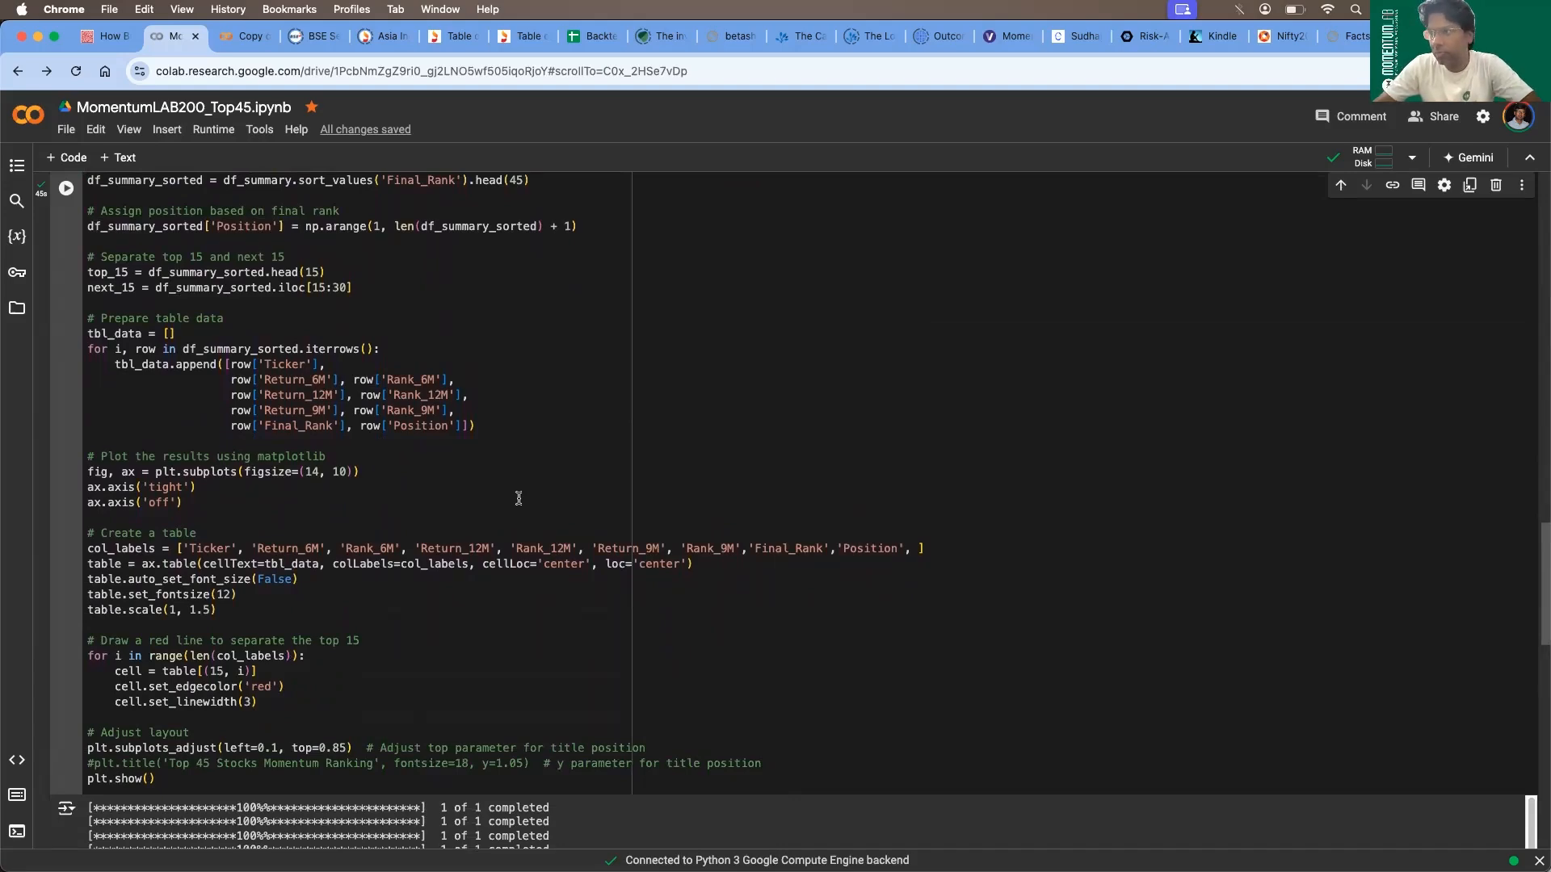
scroll(down, 3)
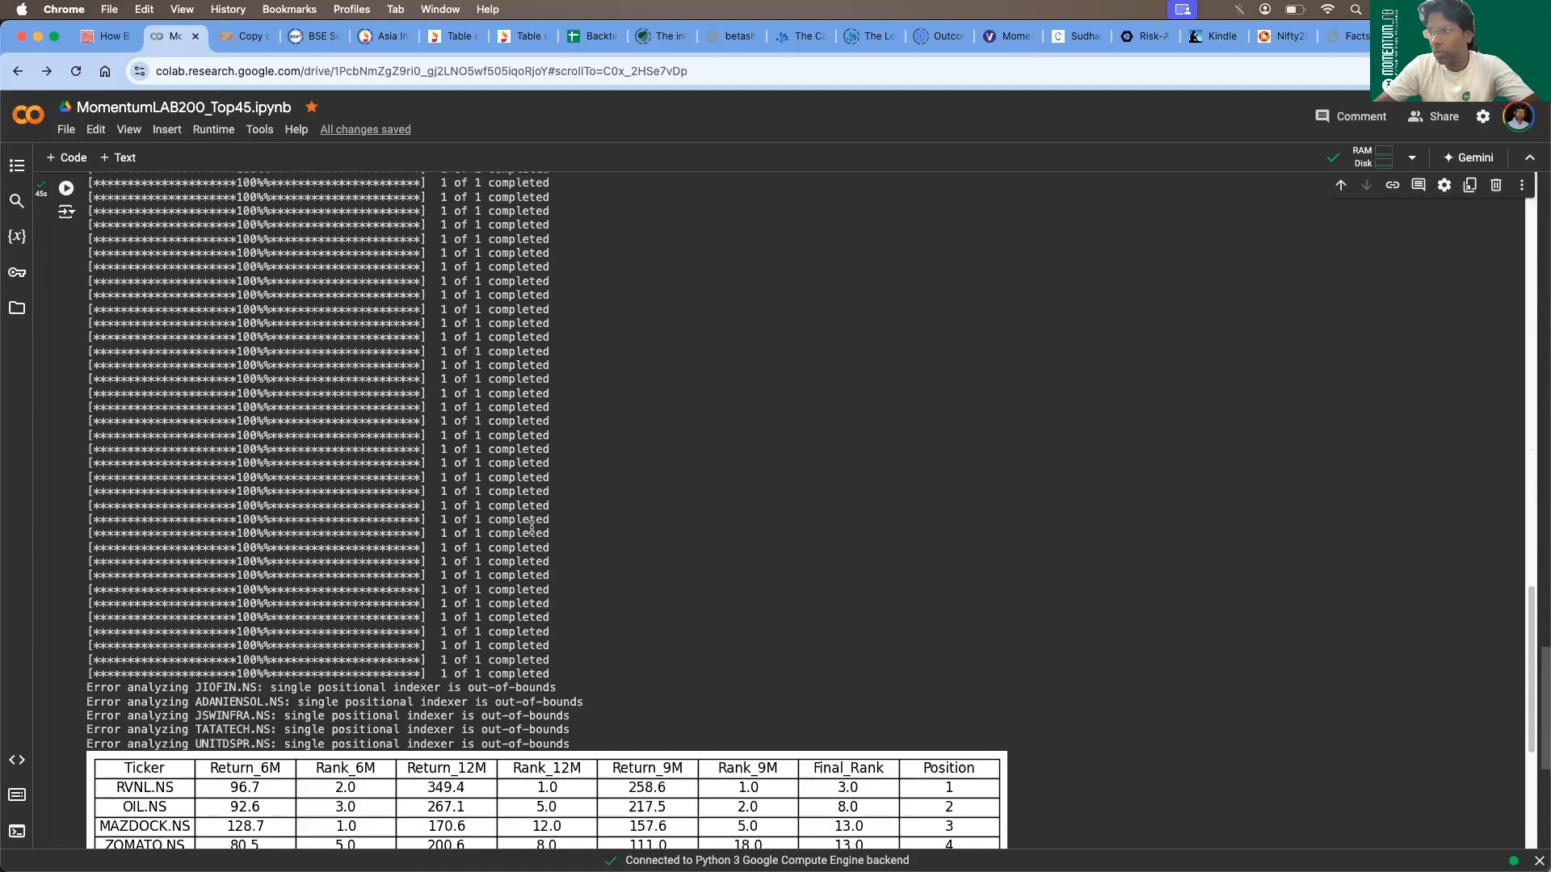
scroll(down, 3)
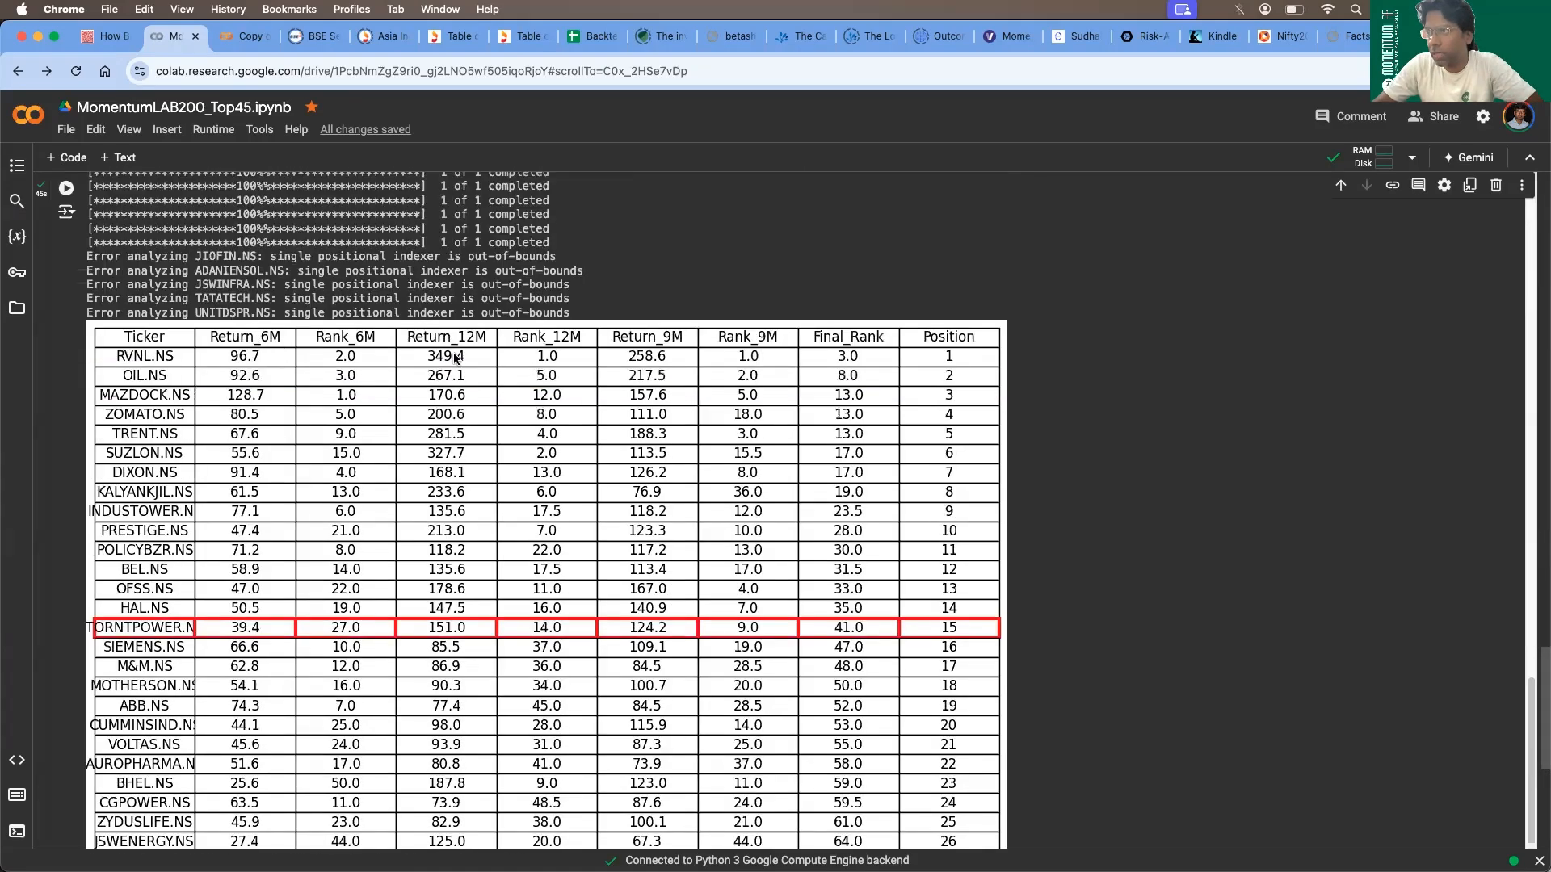
mouse_move(643, 339)
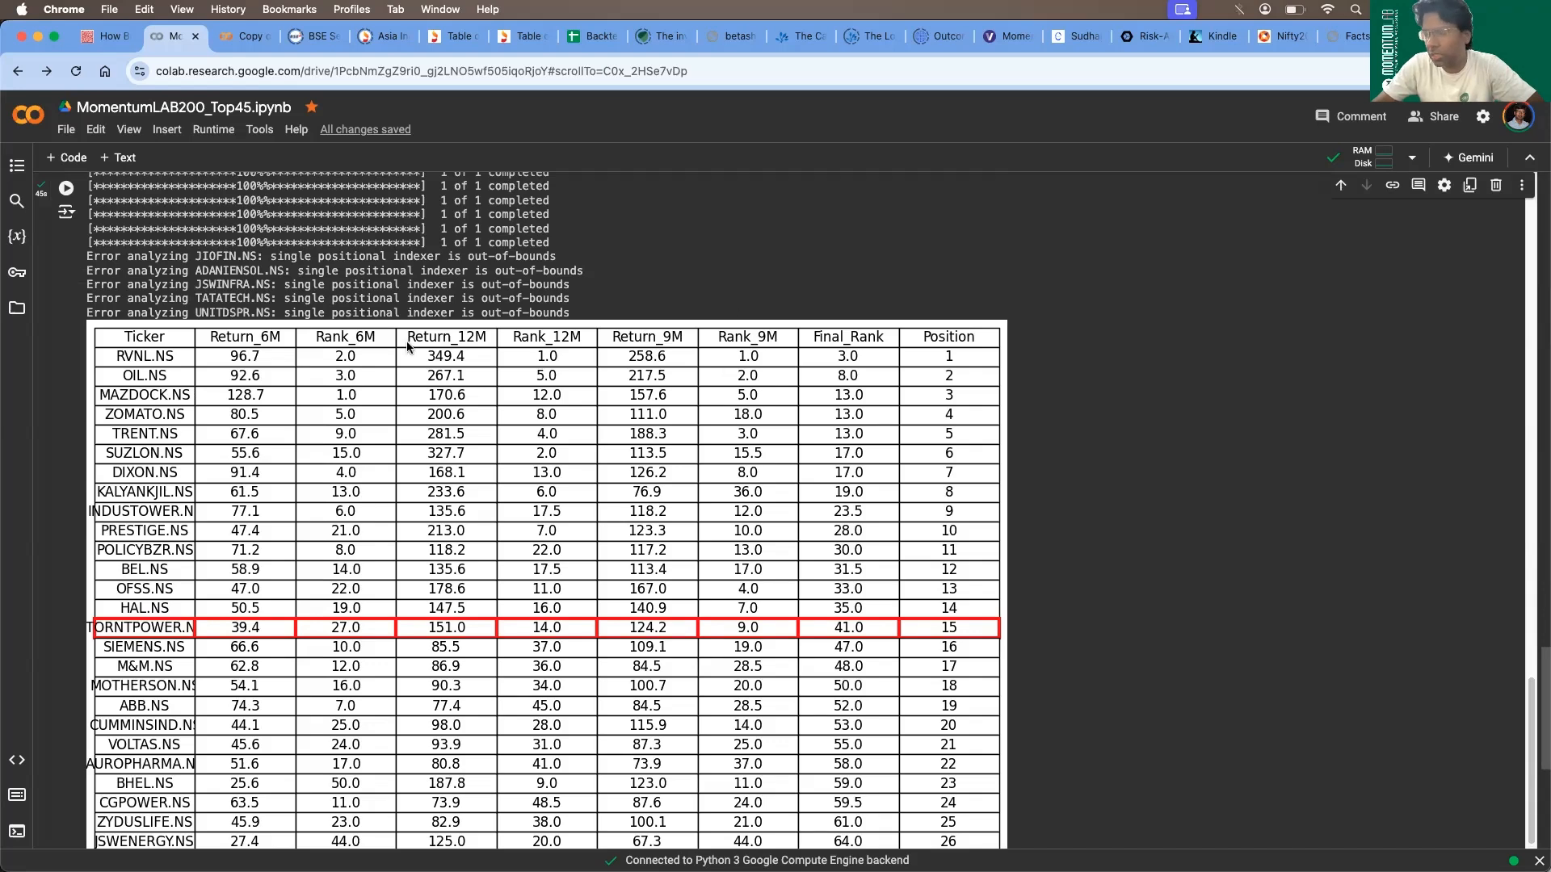
mouse_move(159, 372)
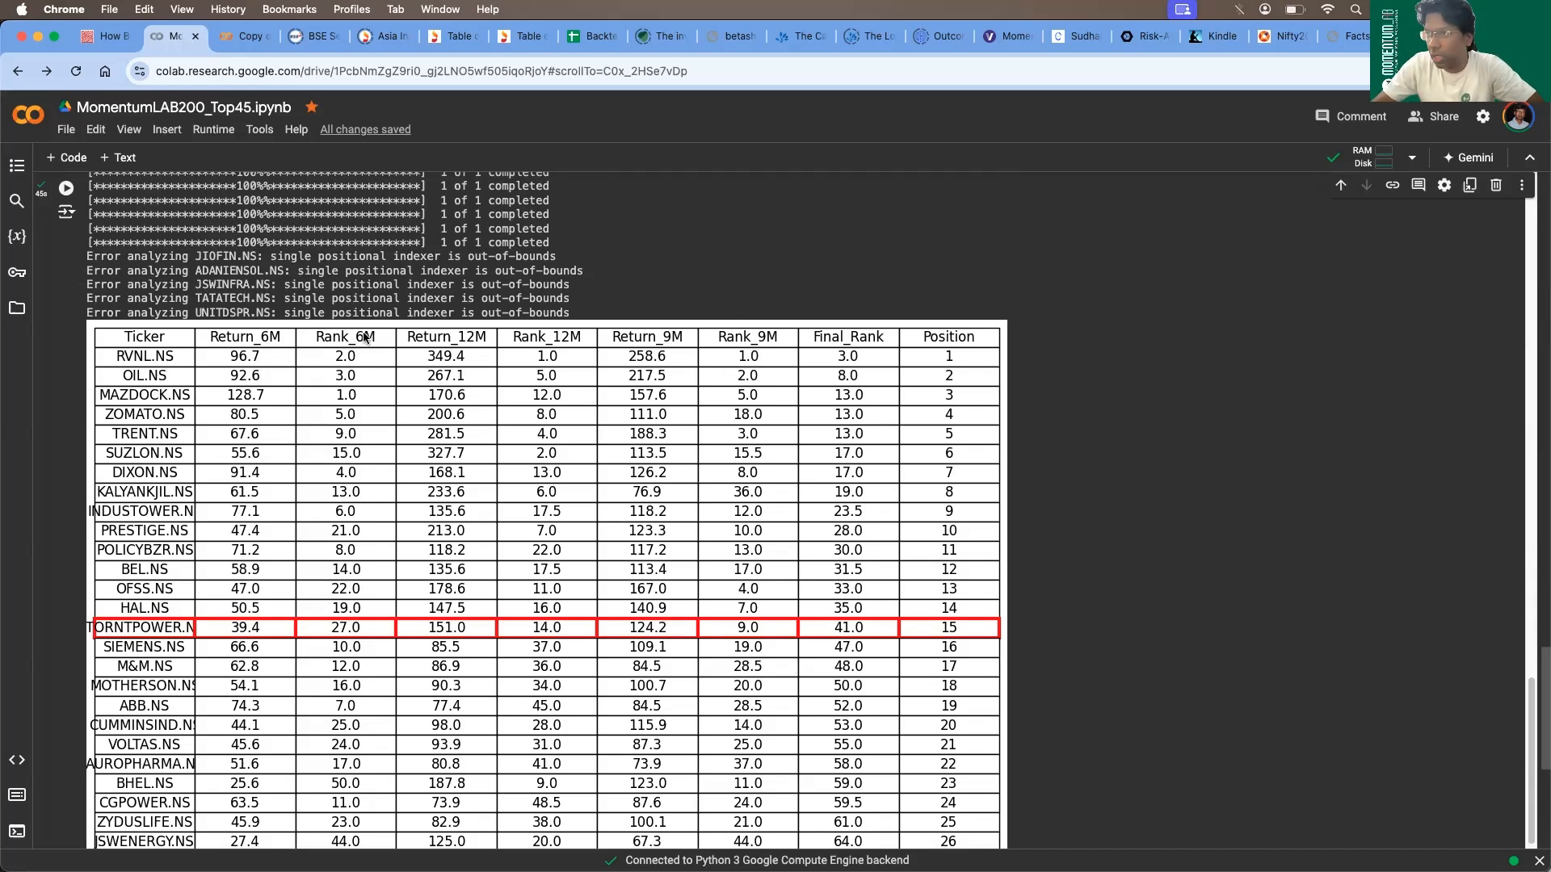
mouse_move(554, 355)
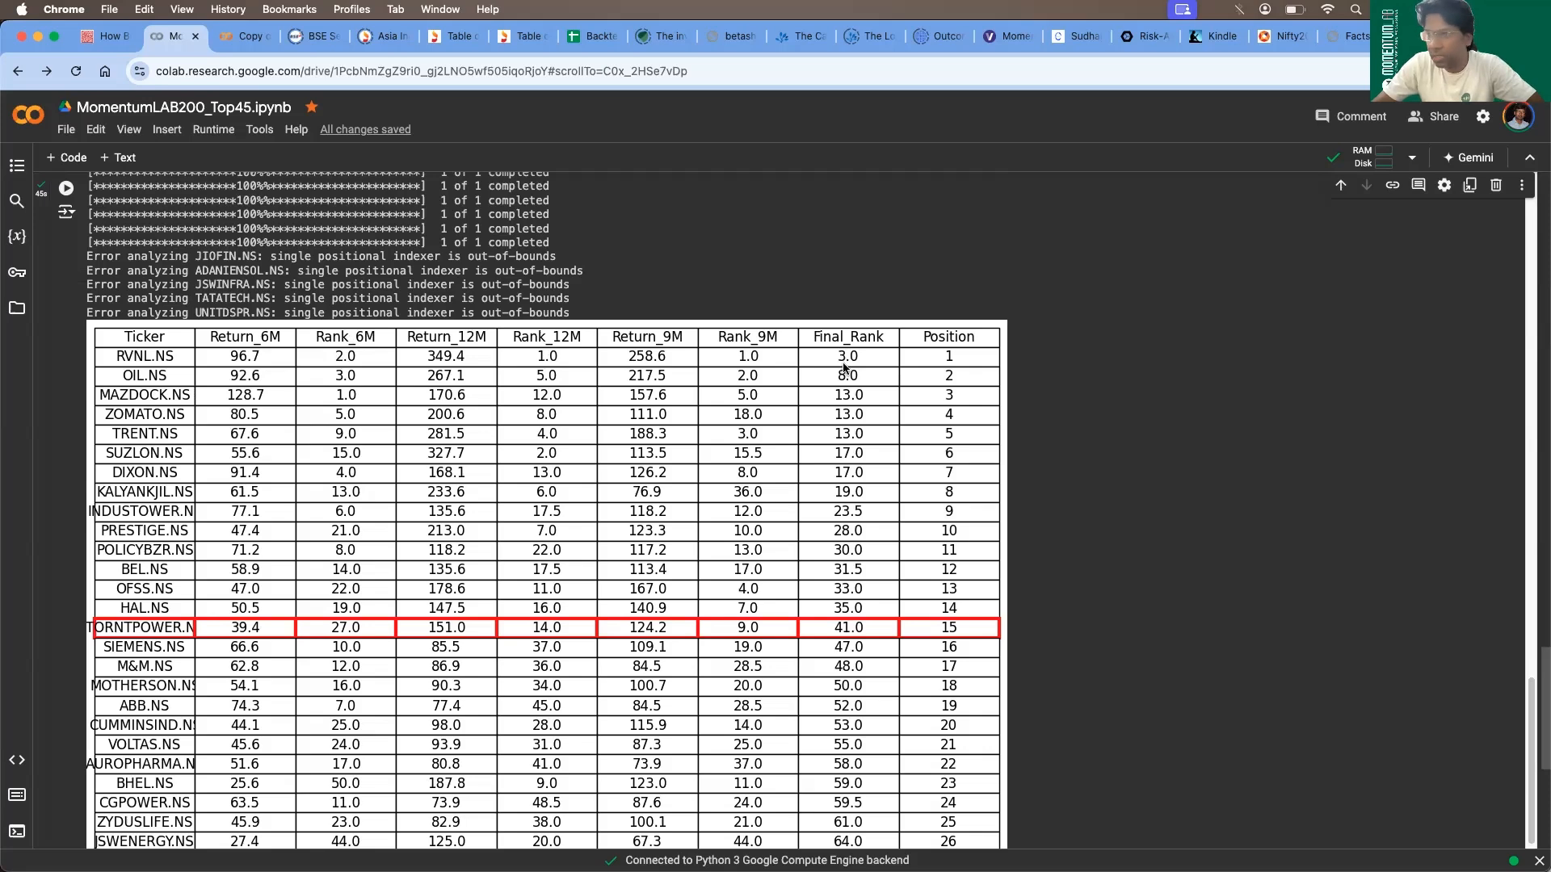
mouse_move(289, 512)
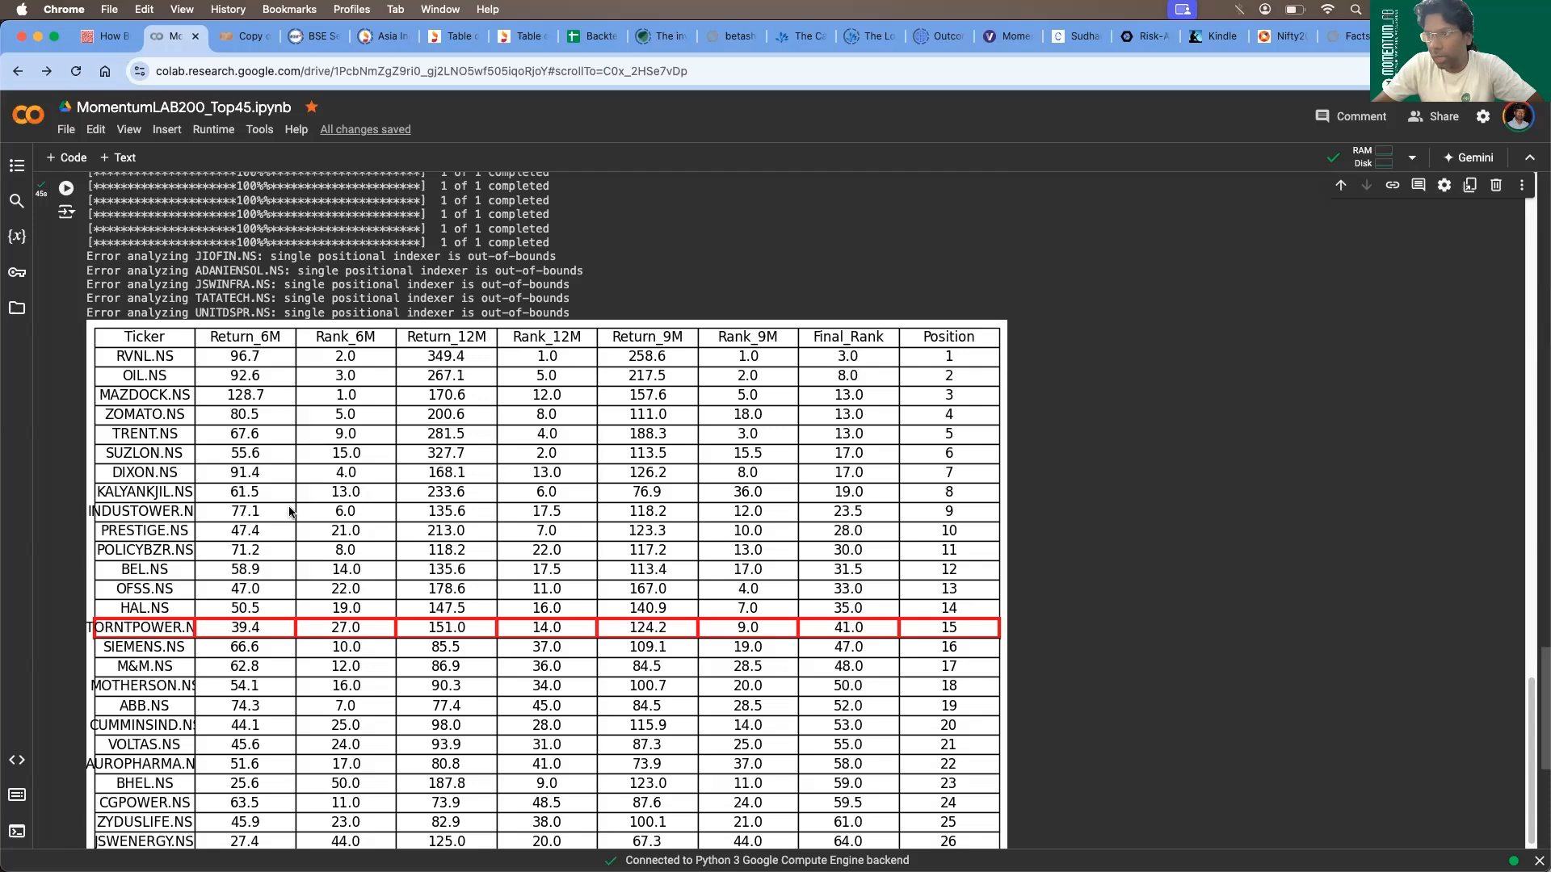
mouse_move(354, 522)
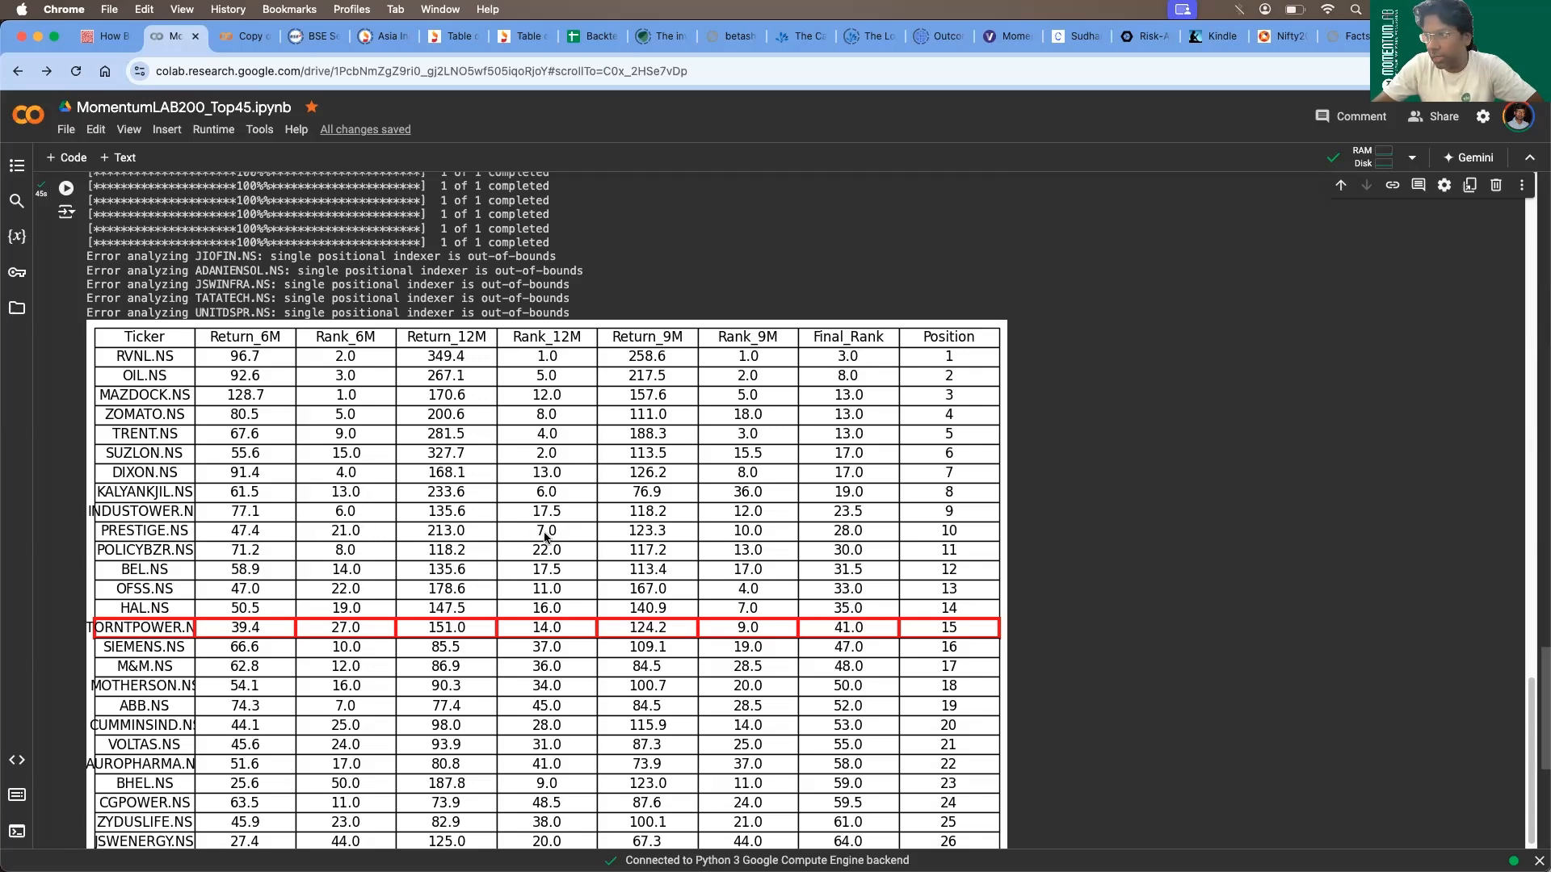
mouse_move(835, 535)
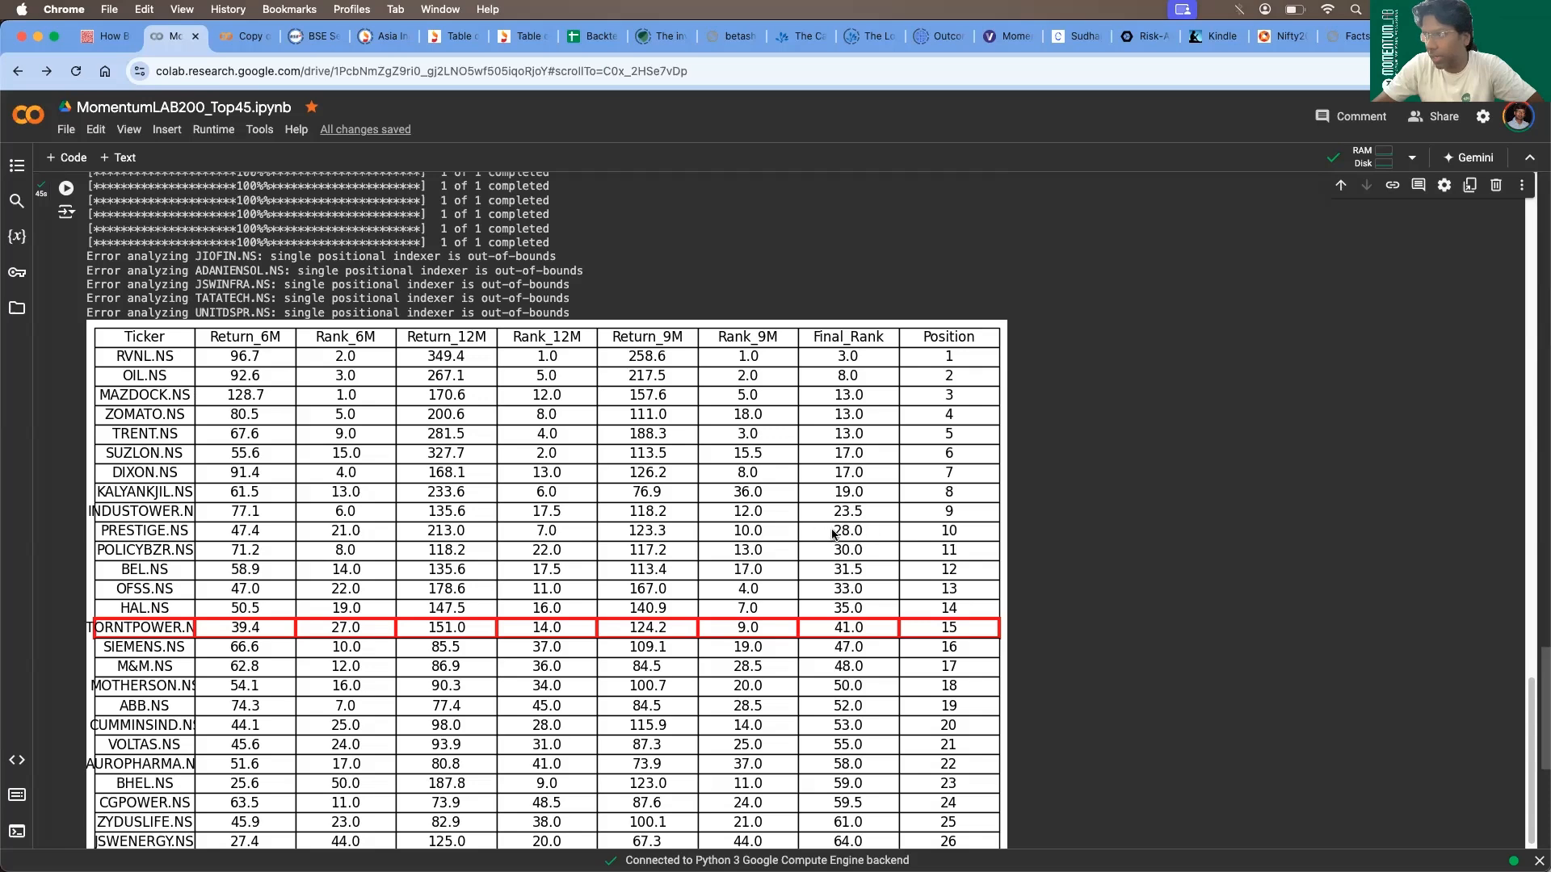
mouse_move(727, 475)
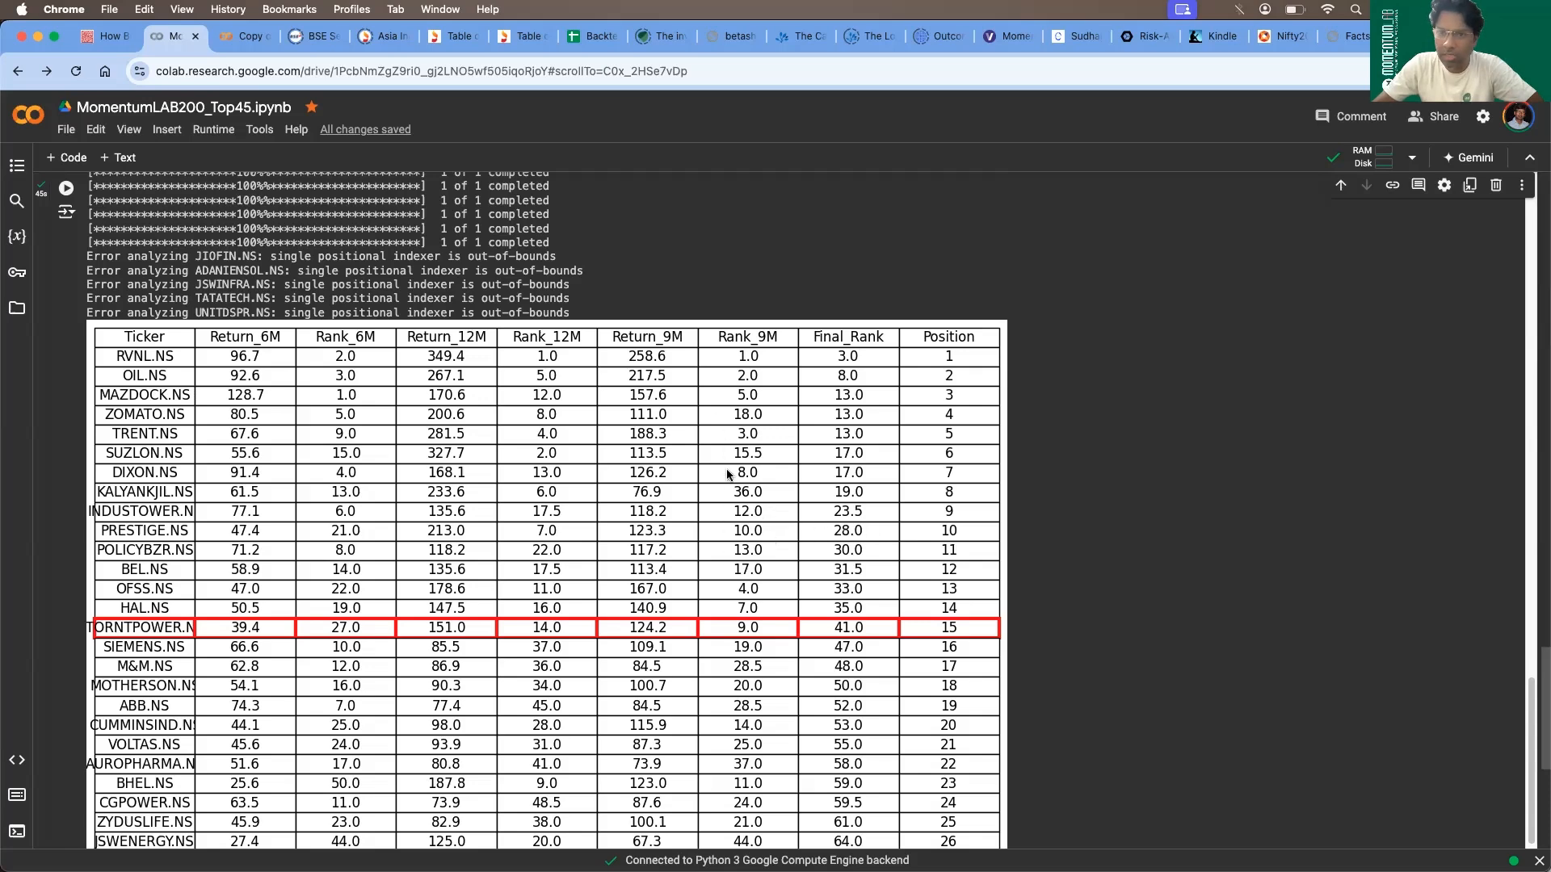
mouse_move(672, 376)
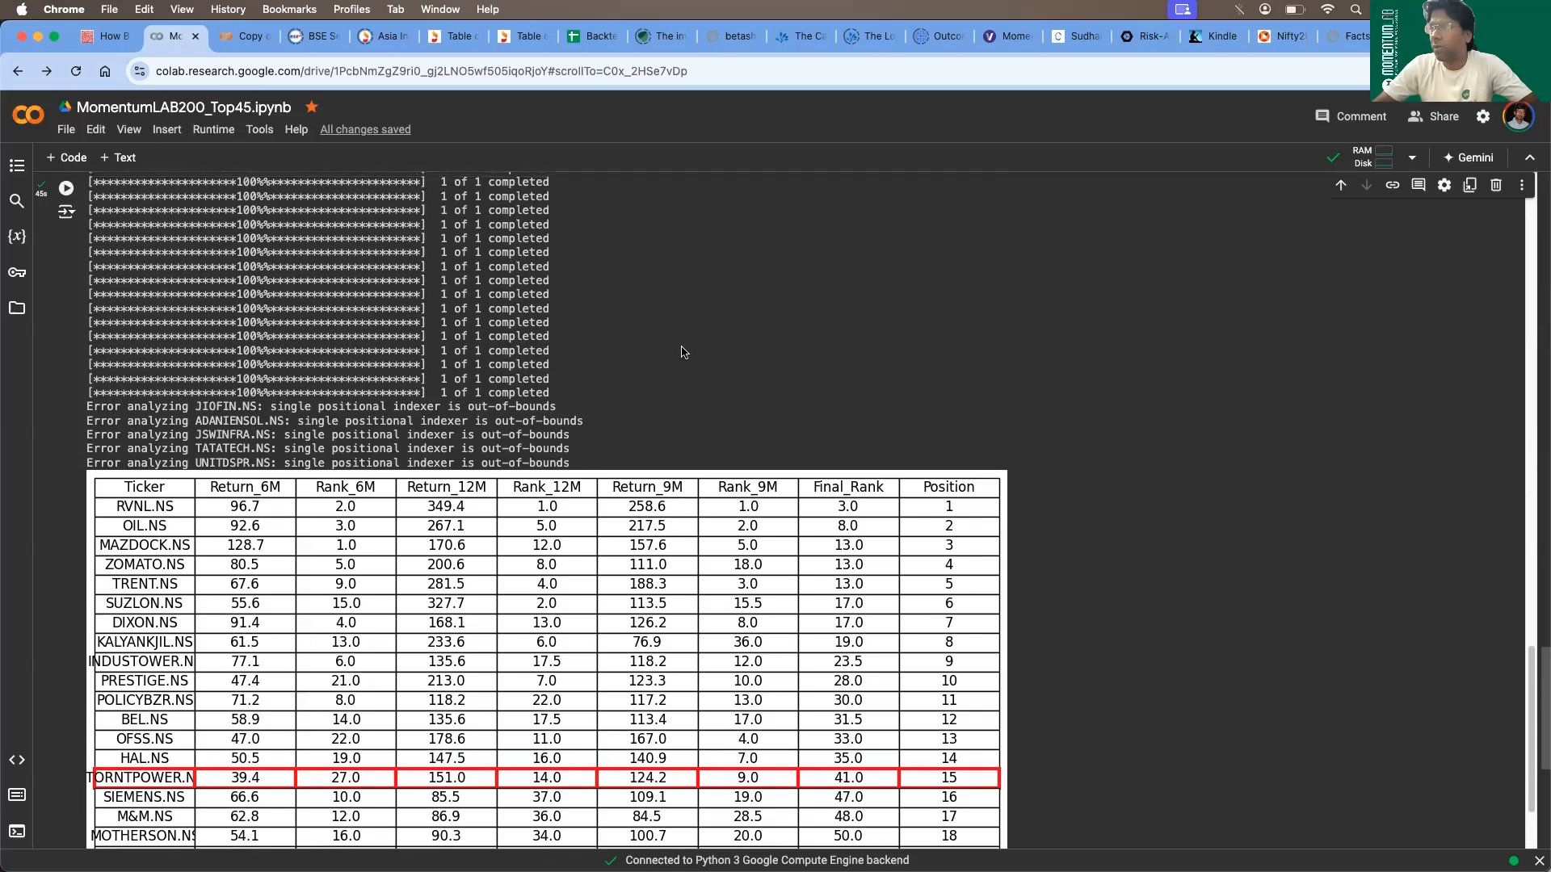
scroll(up, 3)
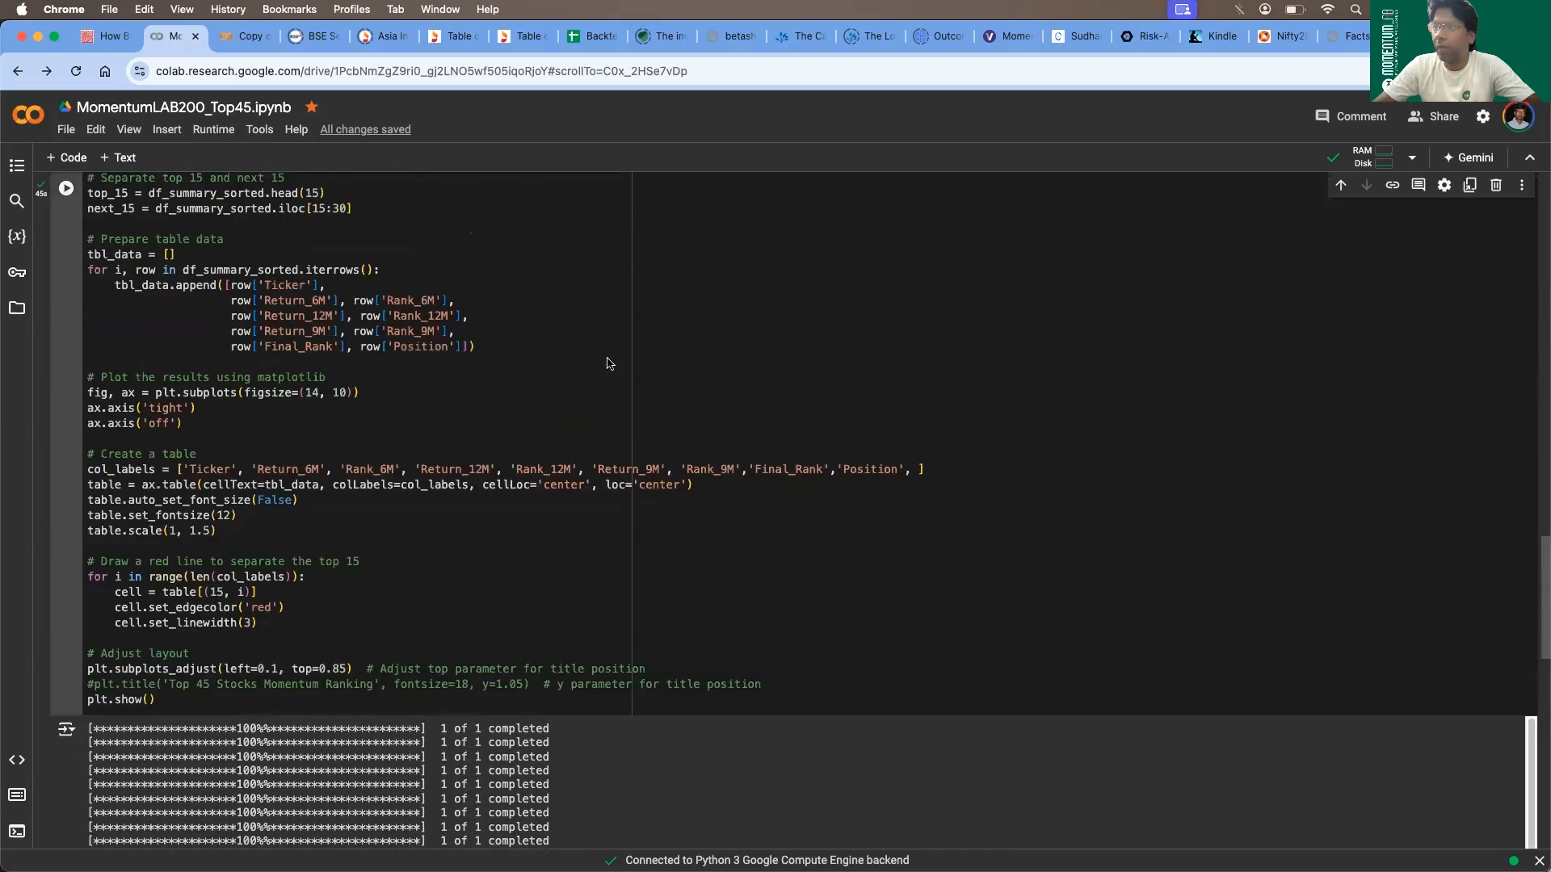
scroll(up, 3)
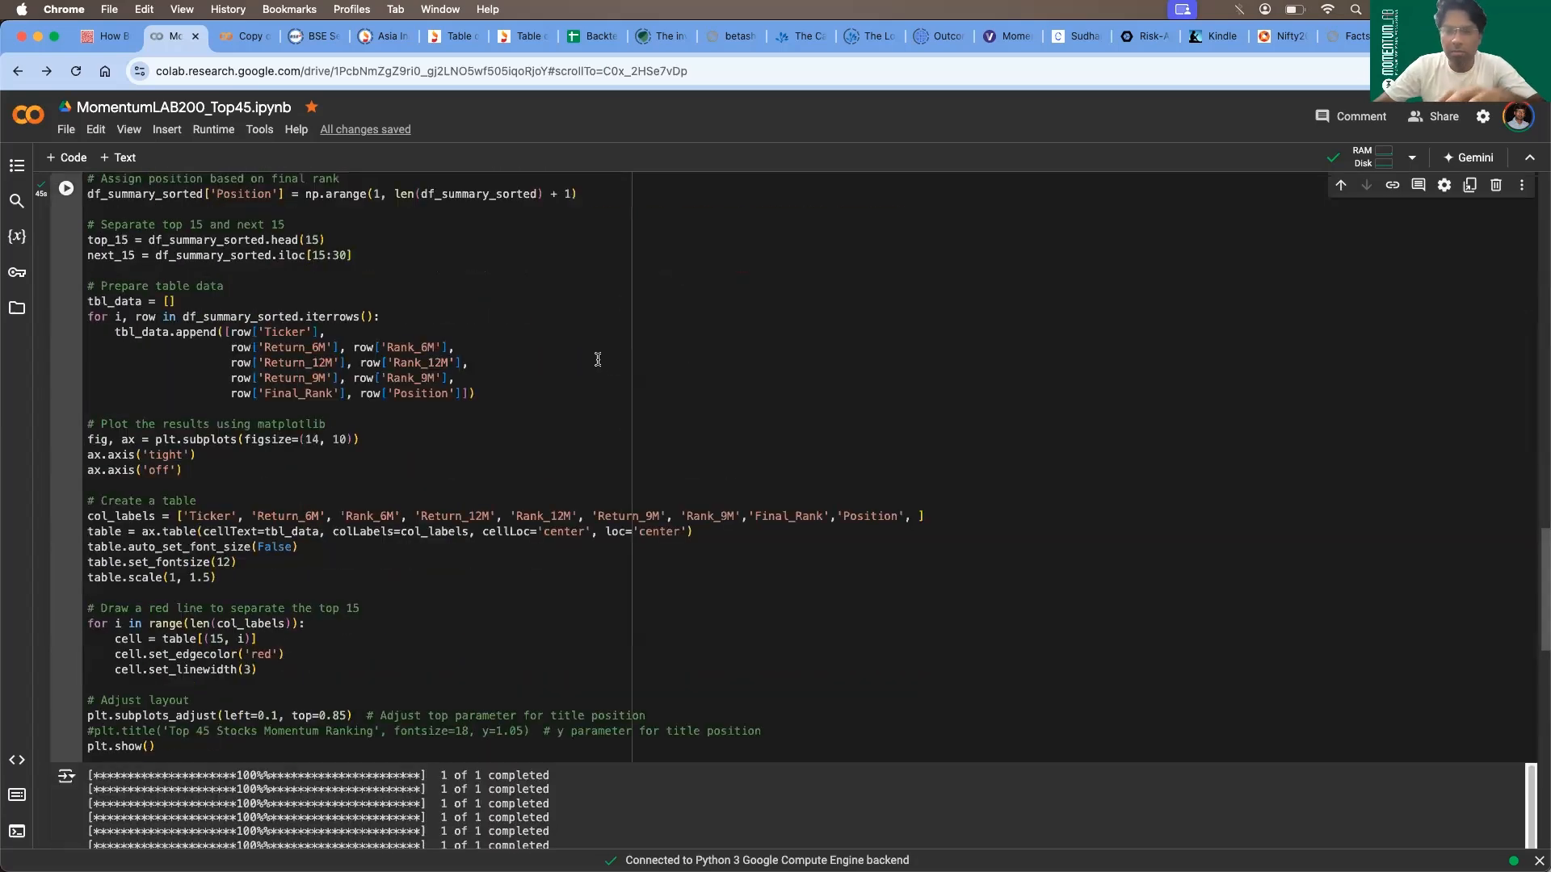
scroll(up, 3)
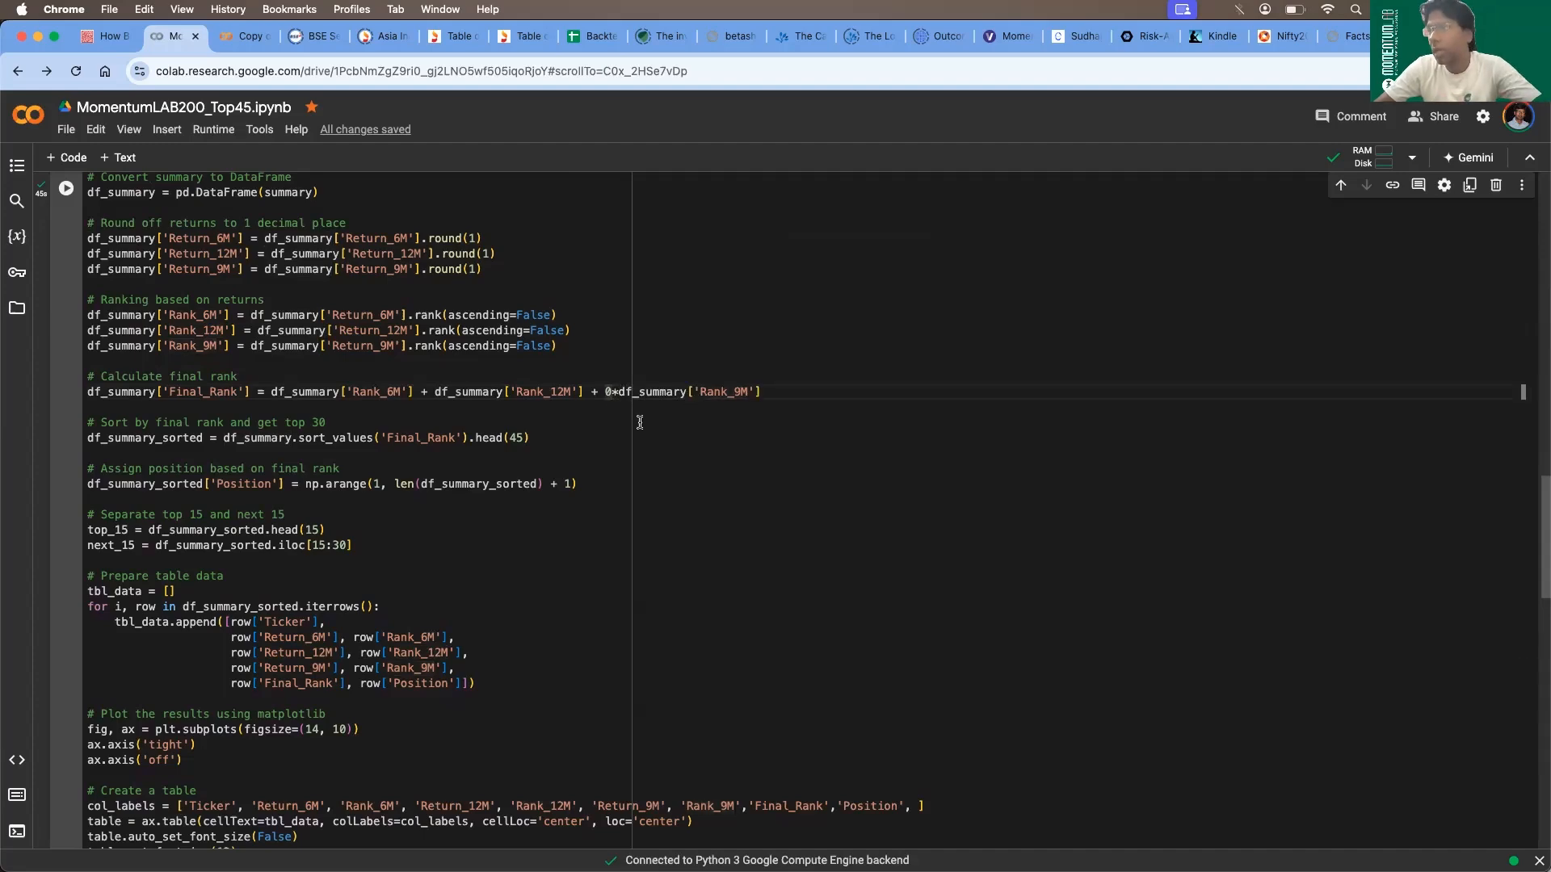
scroll(up, 3)
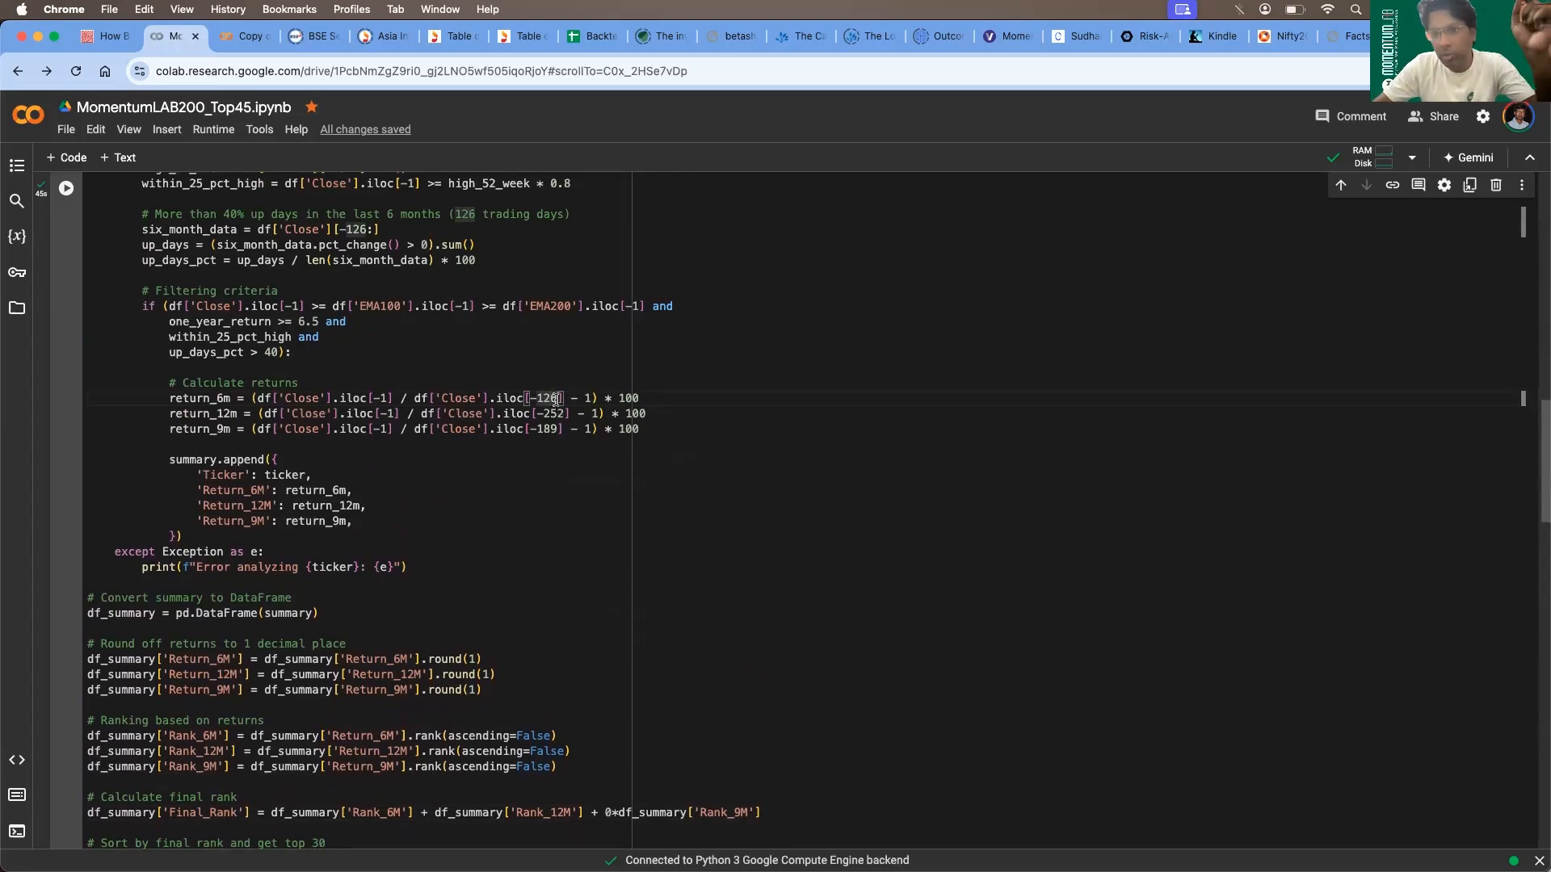
mouse_move(606, 397)
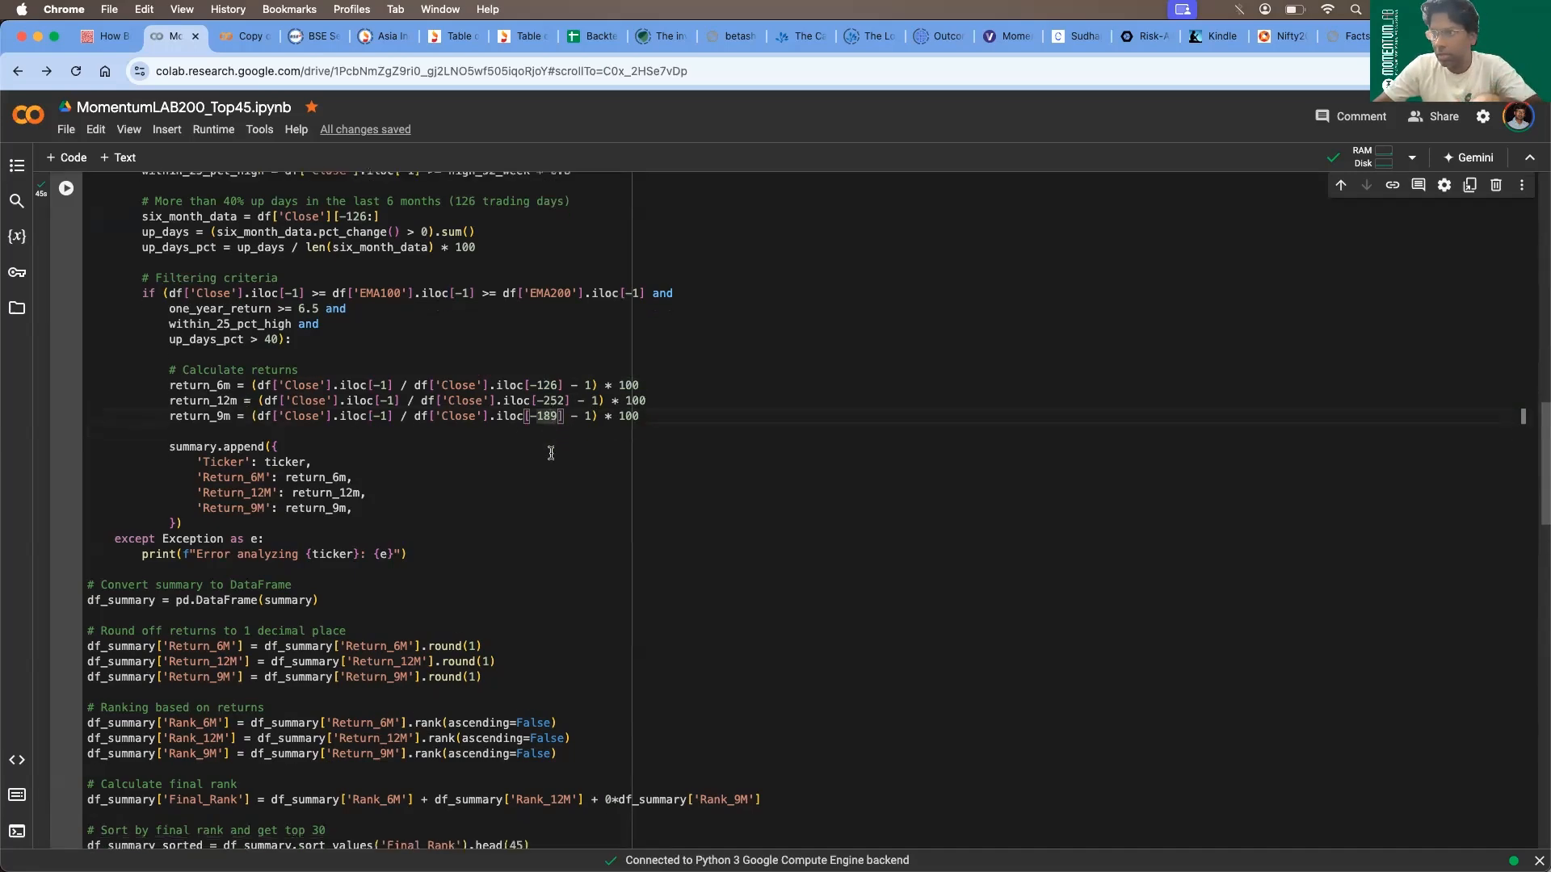
click(64, 187)
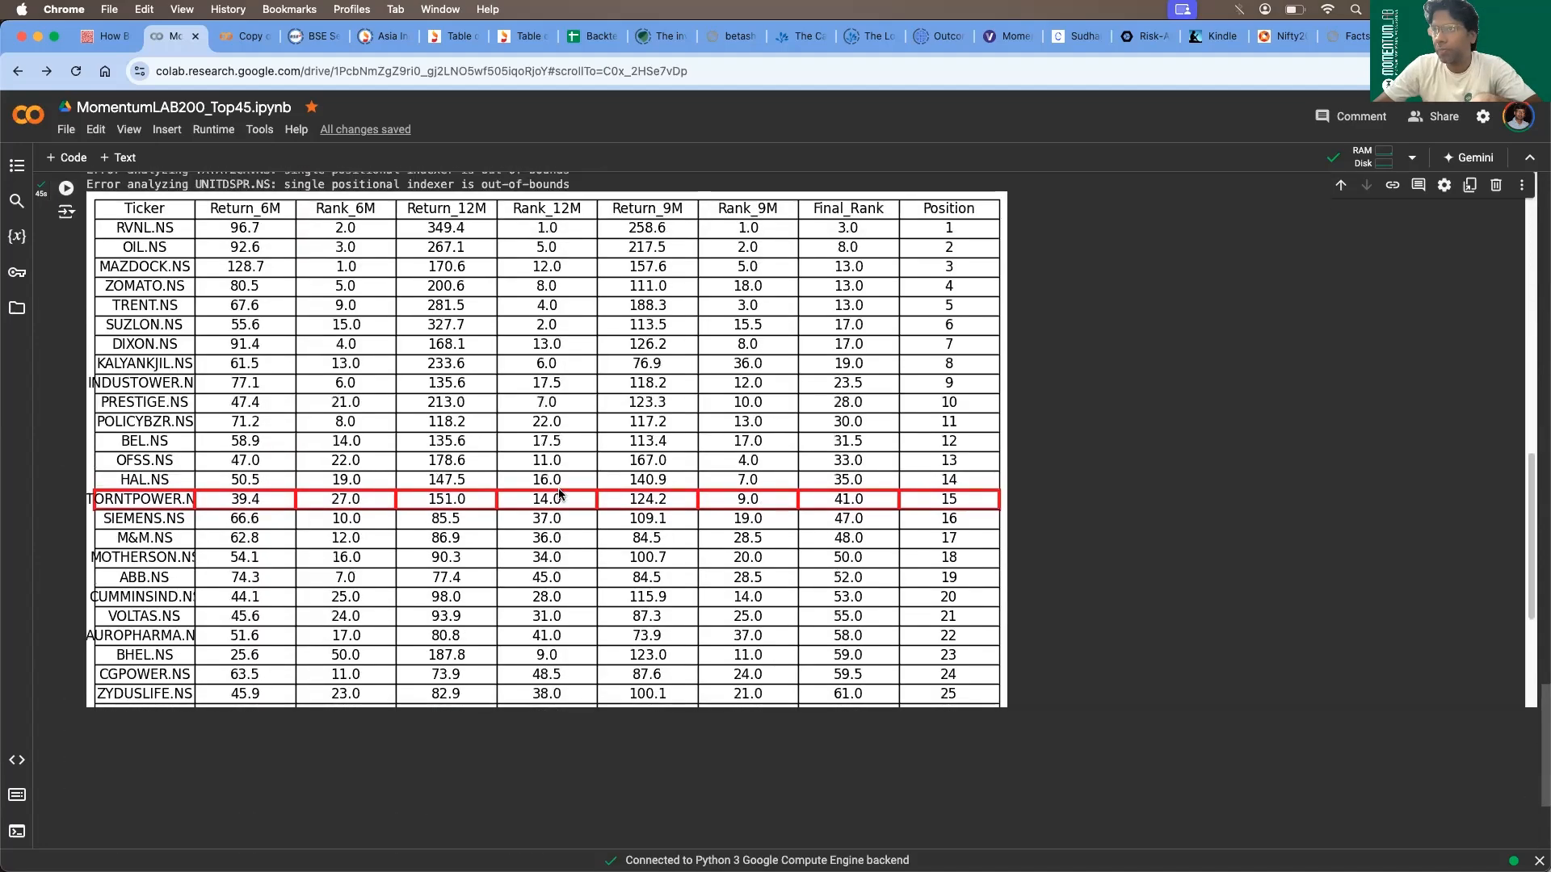
scroll(up, 3)
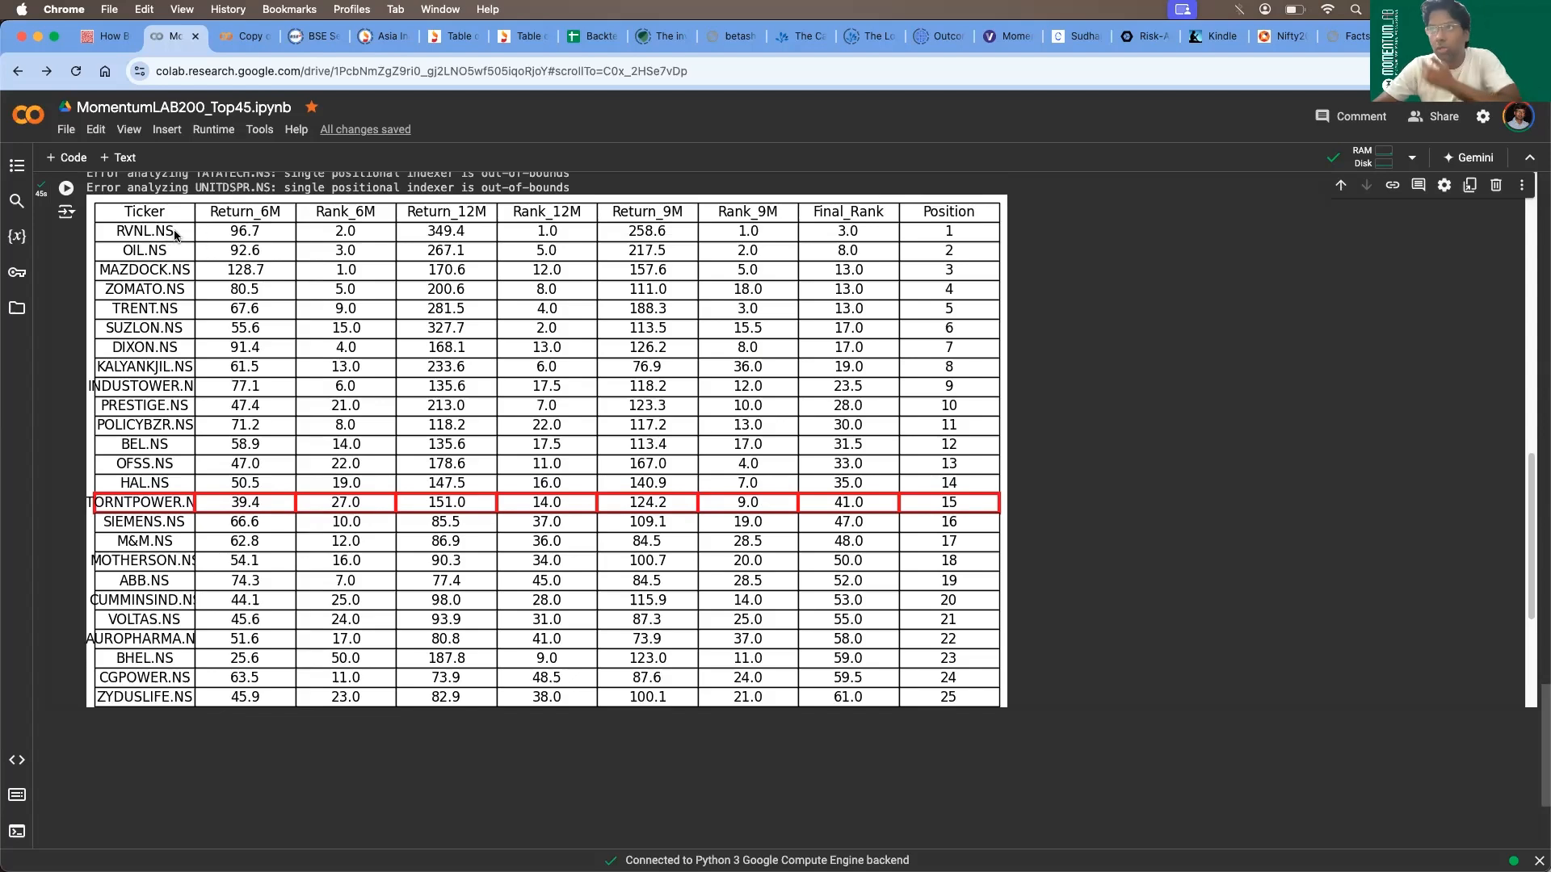
click(173, 37)
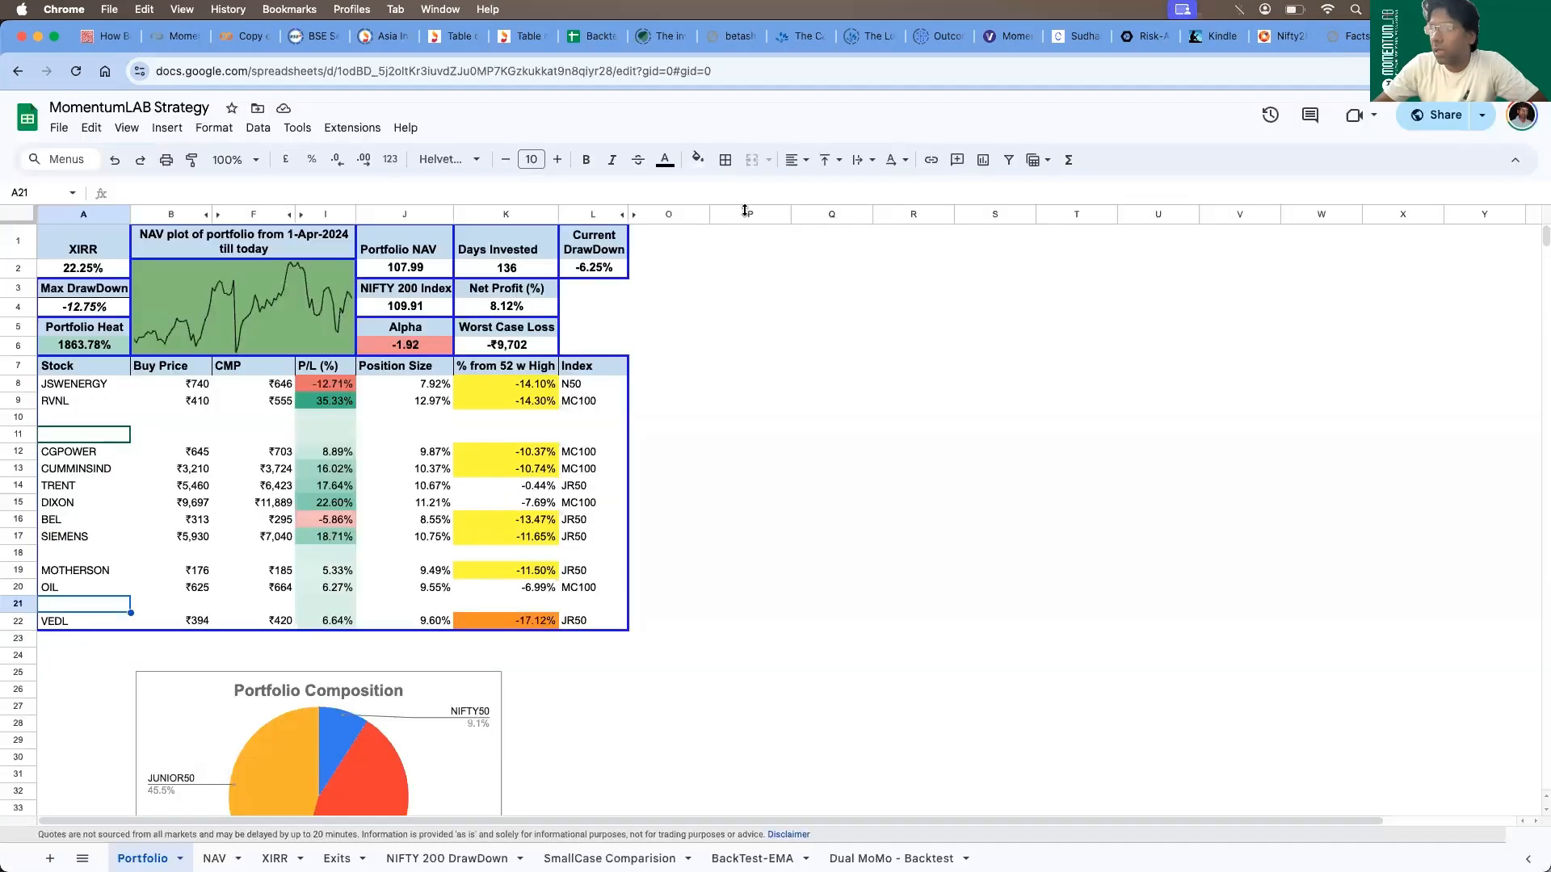
click(83, 401)
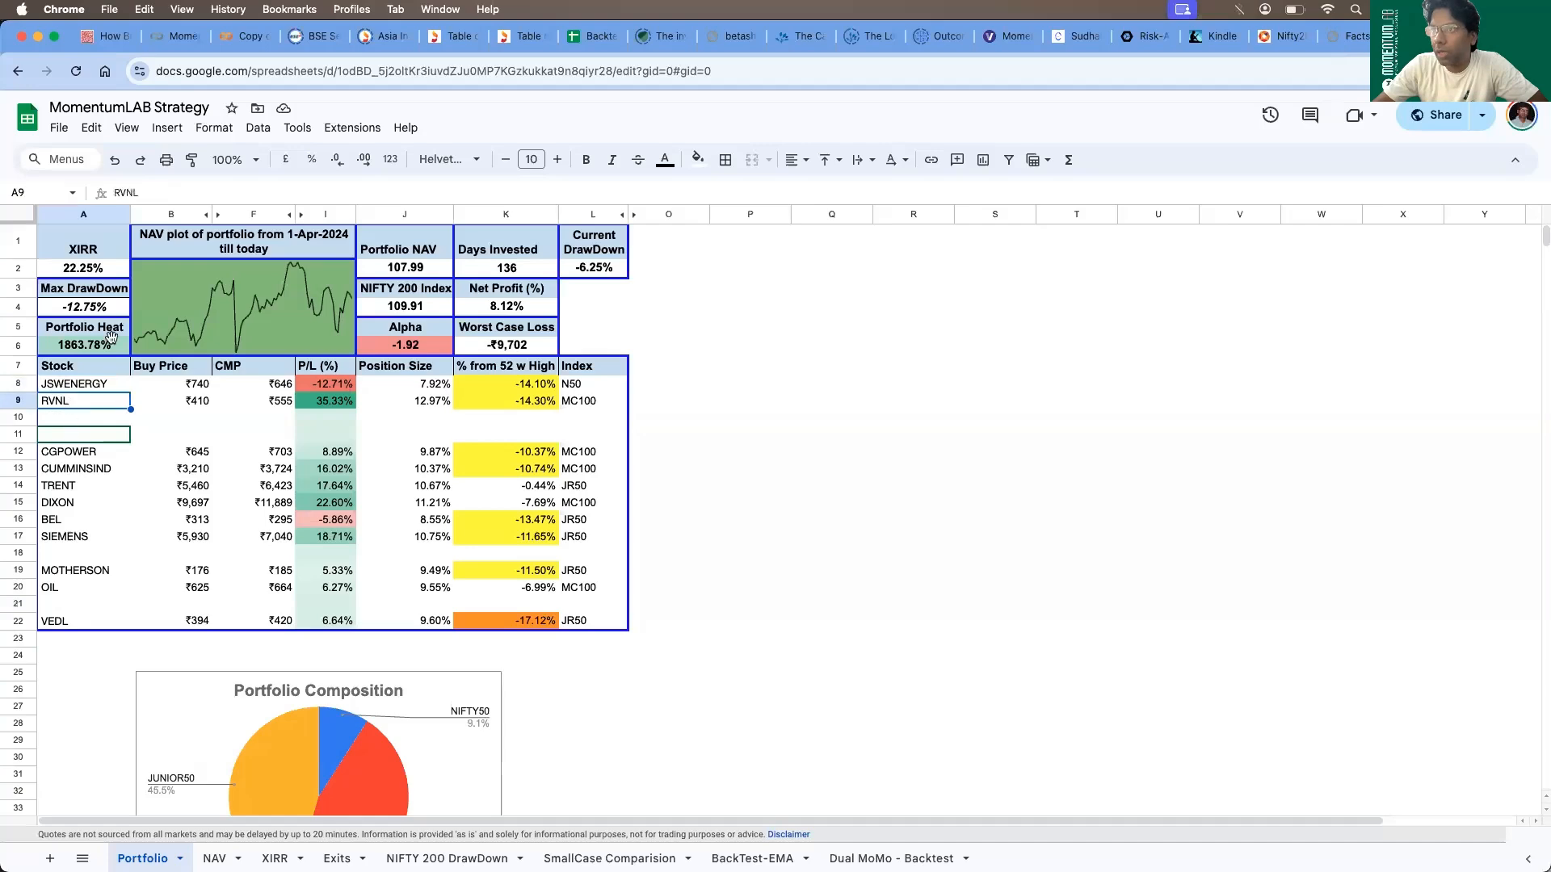
click(173, 37)
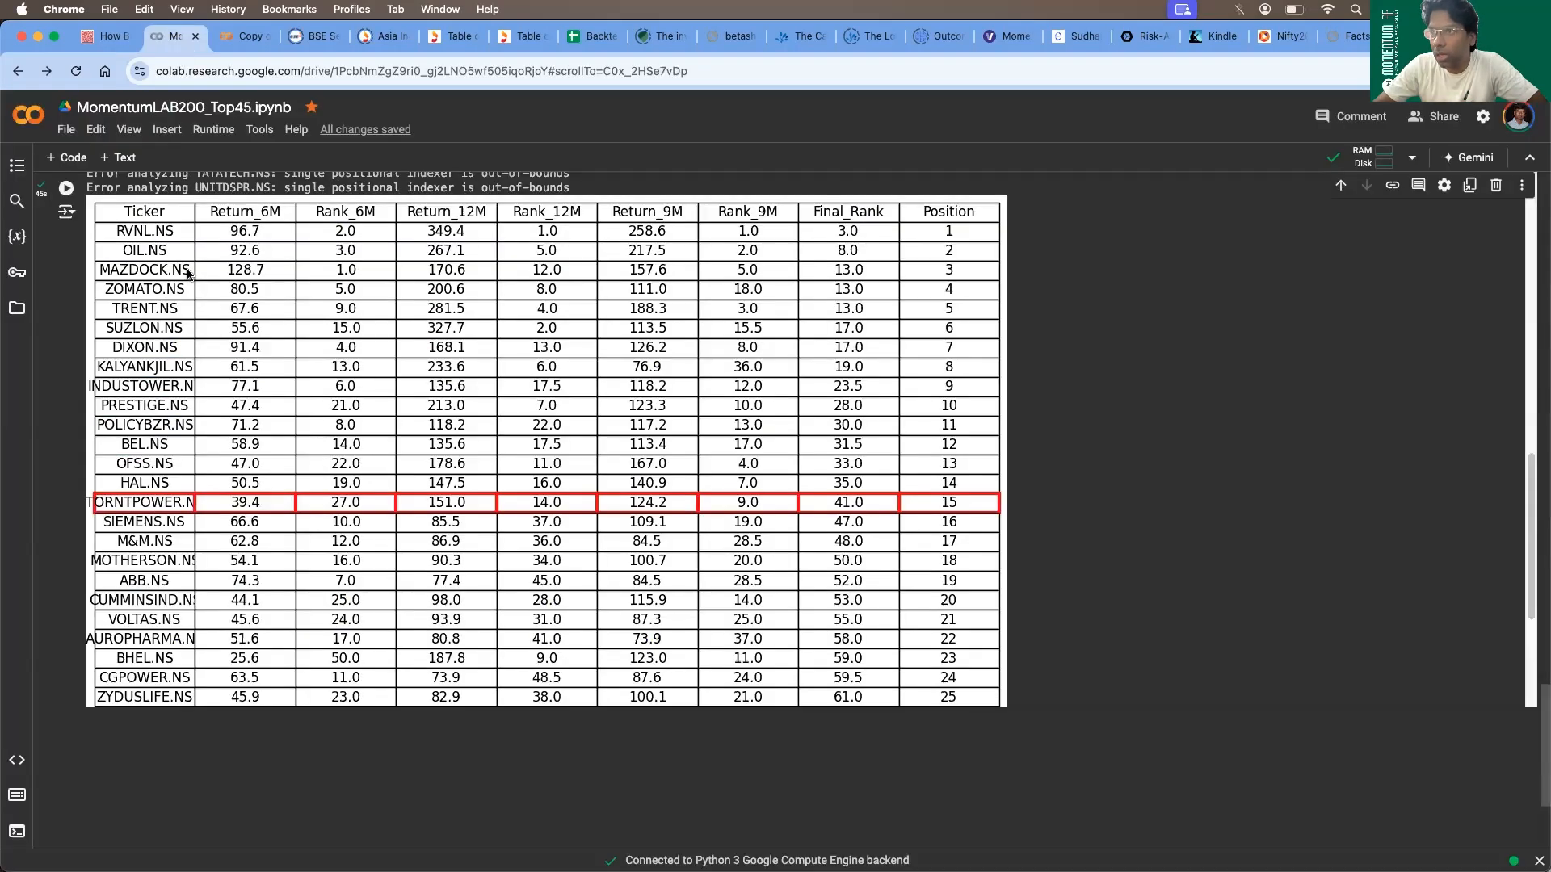
mouse_move(139, 354)
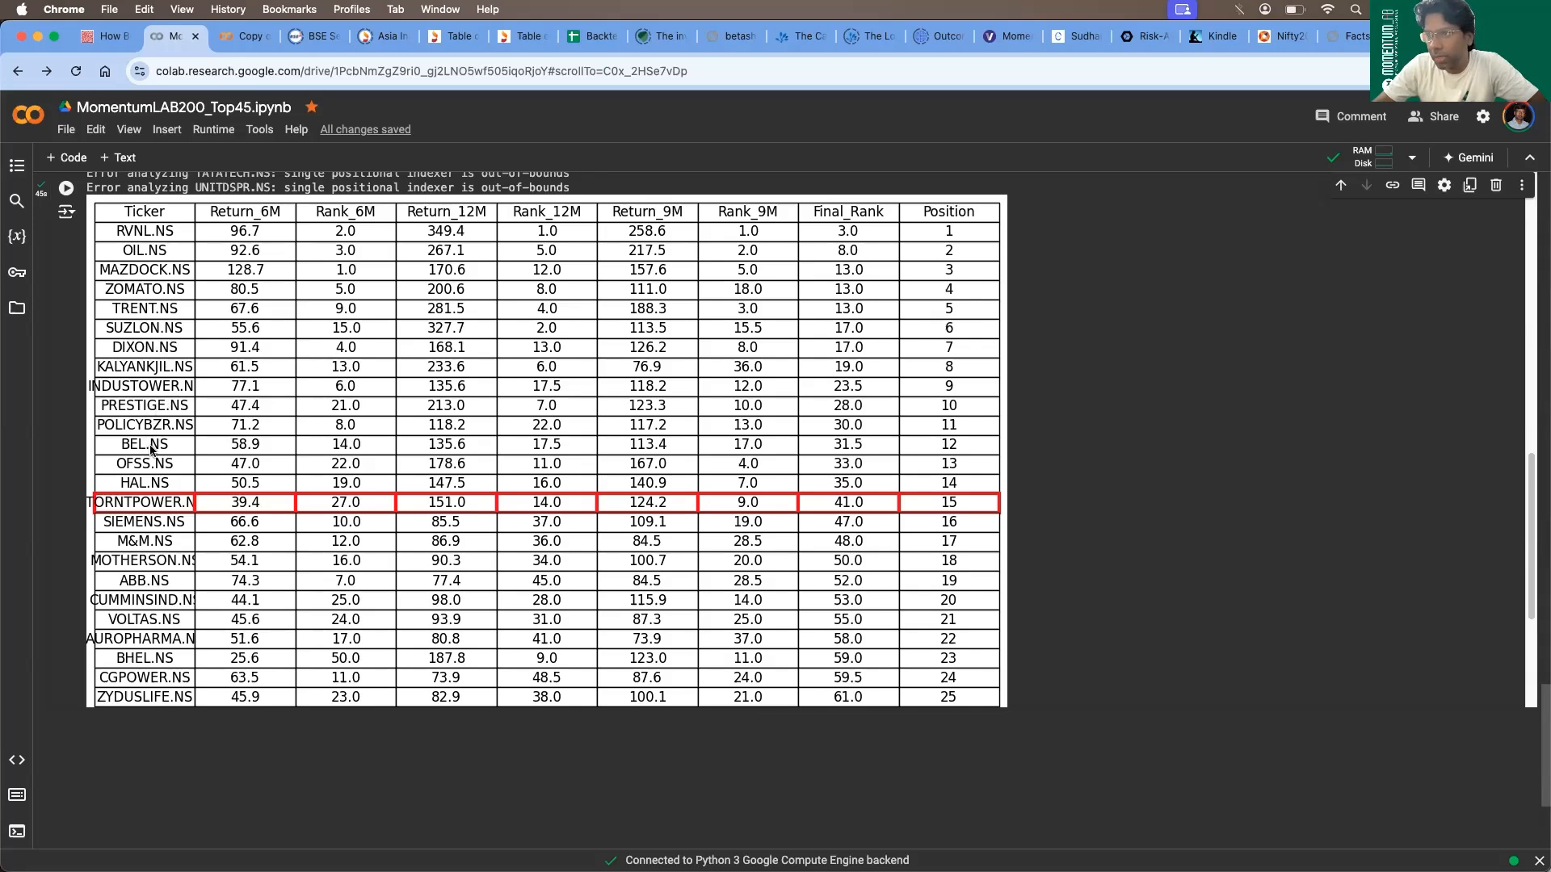
mouse_move(183, 577)
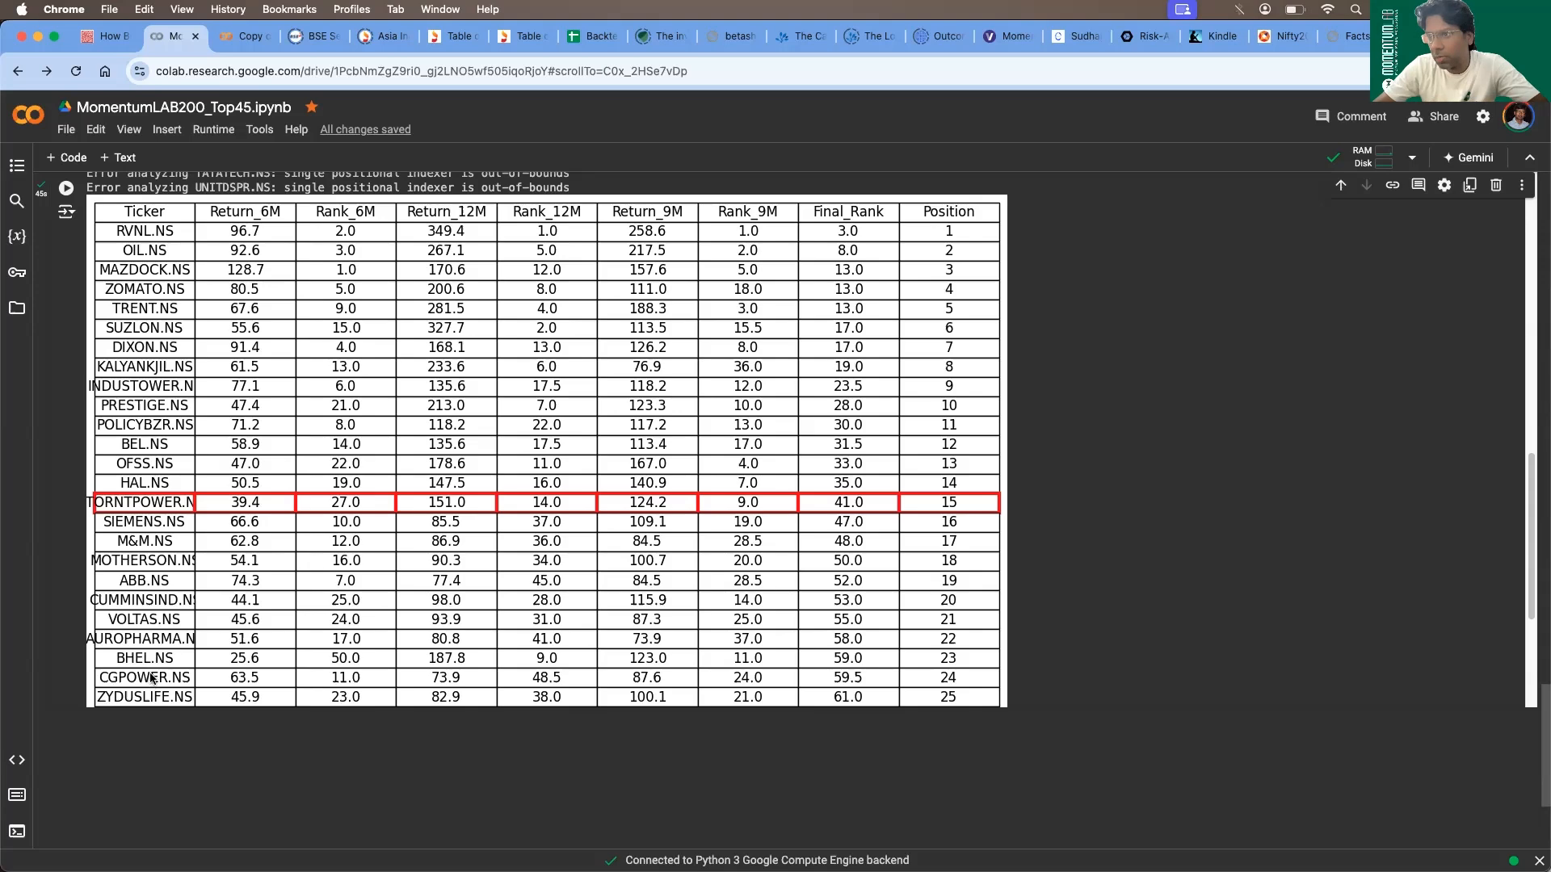
scroll(down, 3)
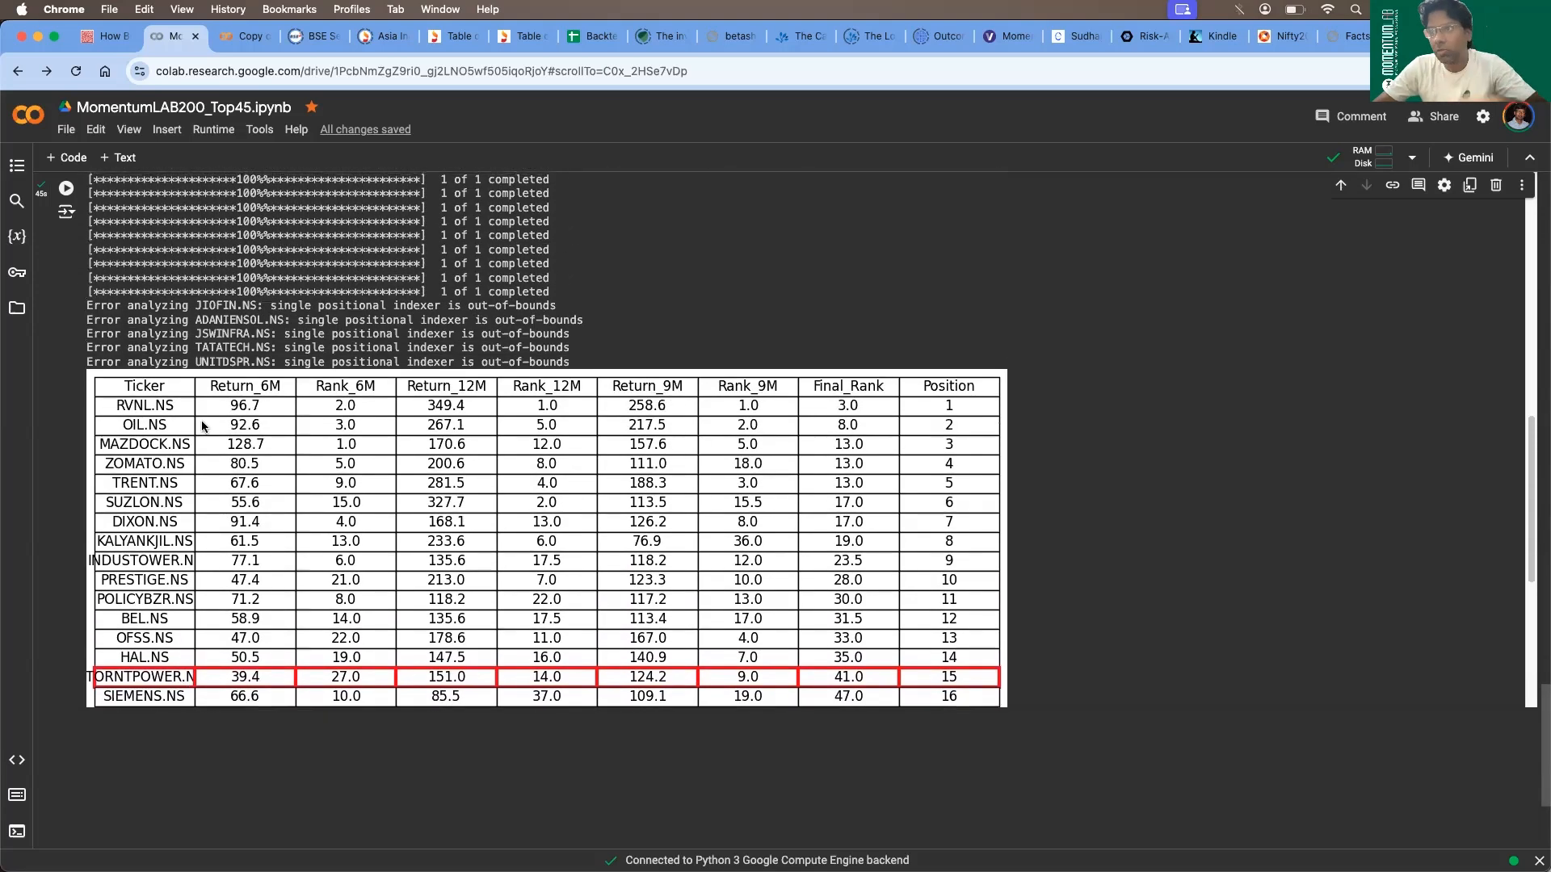
scroll(down, 3)
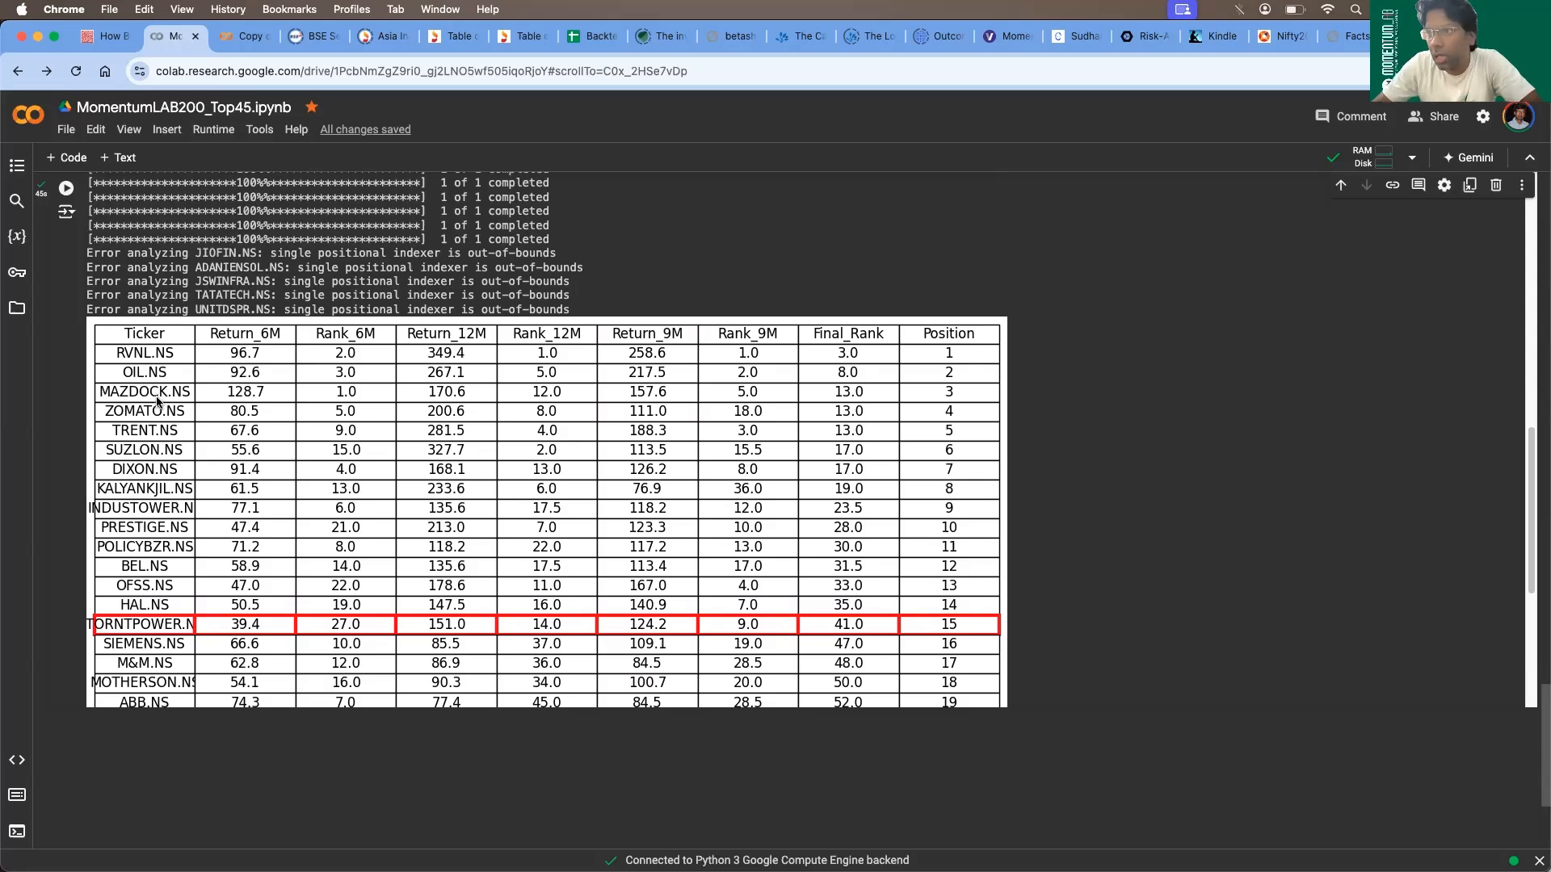
mouse_move(126, 451)
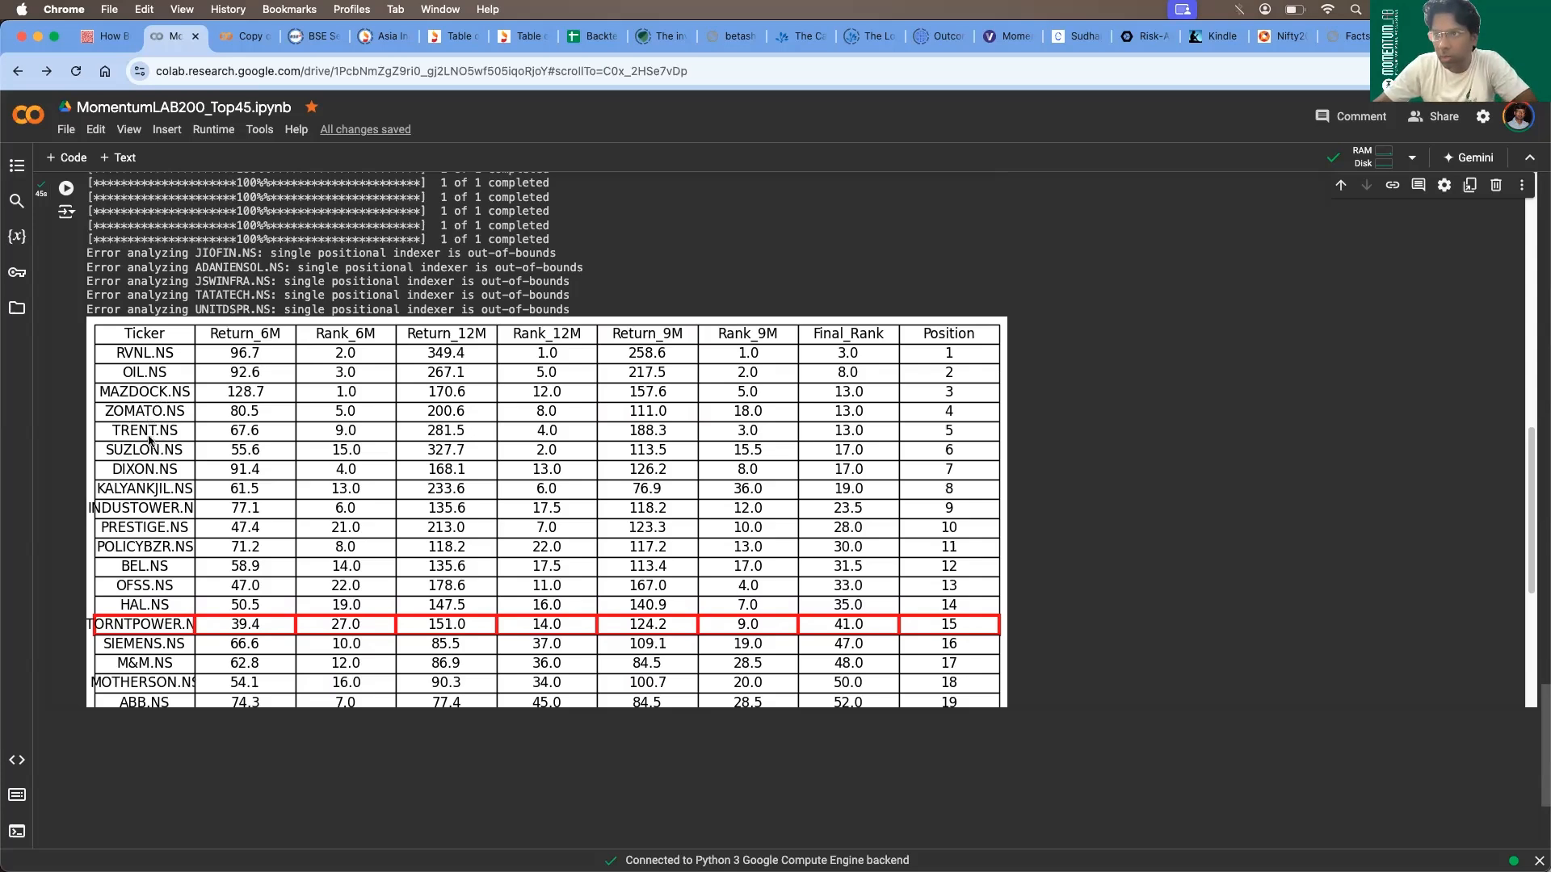
mouse_move(210, 488)
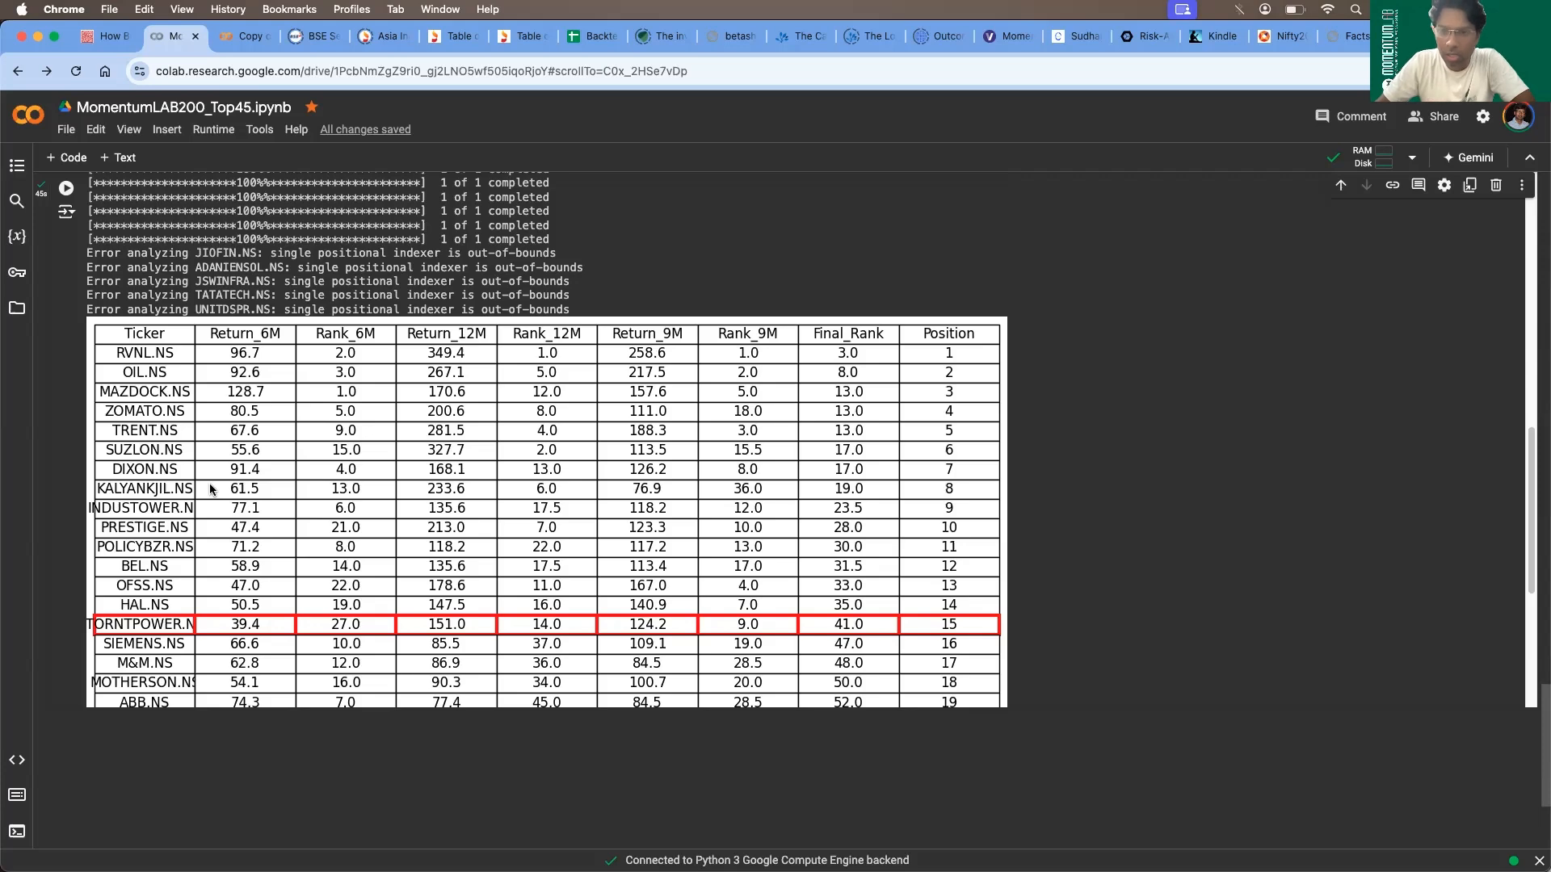
mouse_move(181, 473)
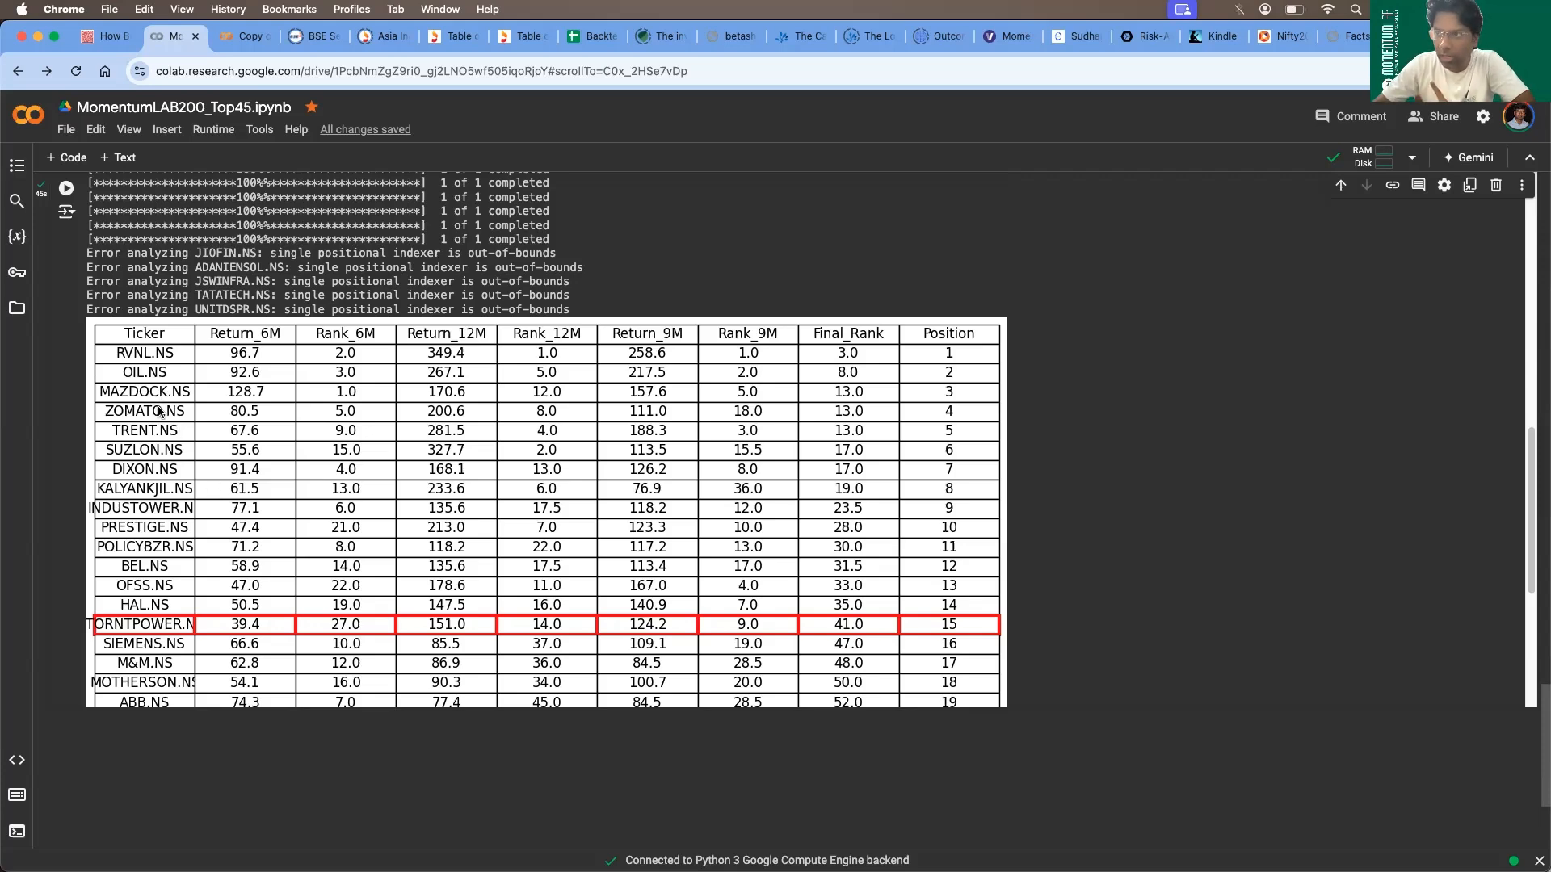
mouse_move(196, 483)
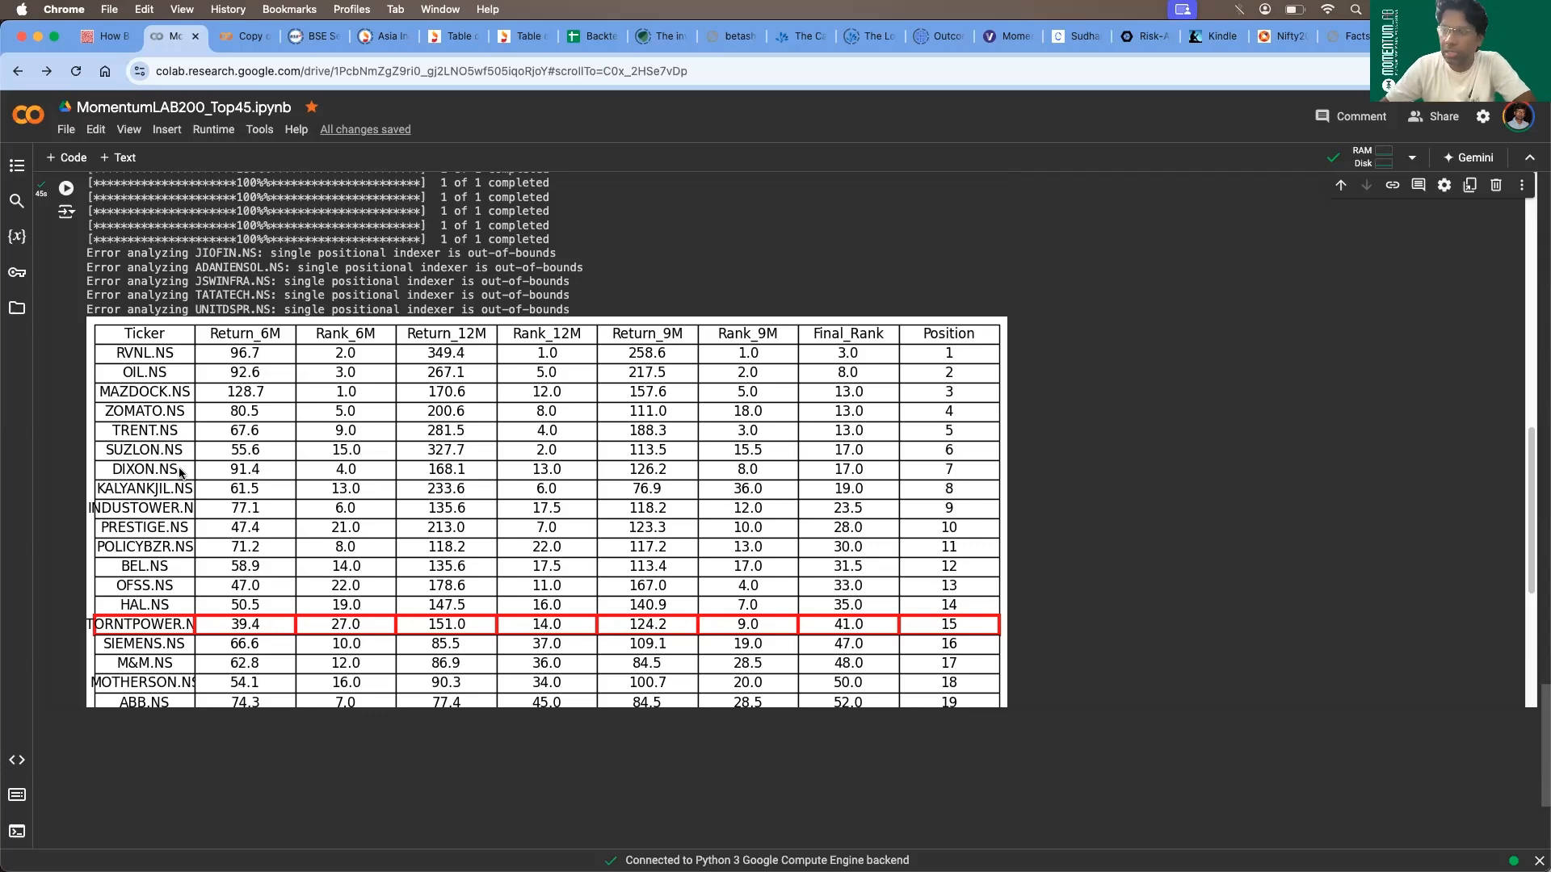
mouse_move(223, 481)
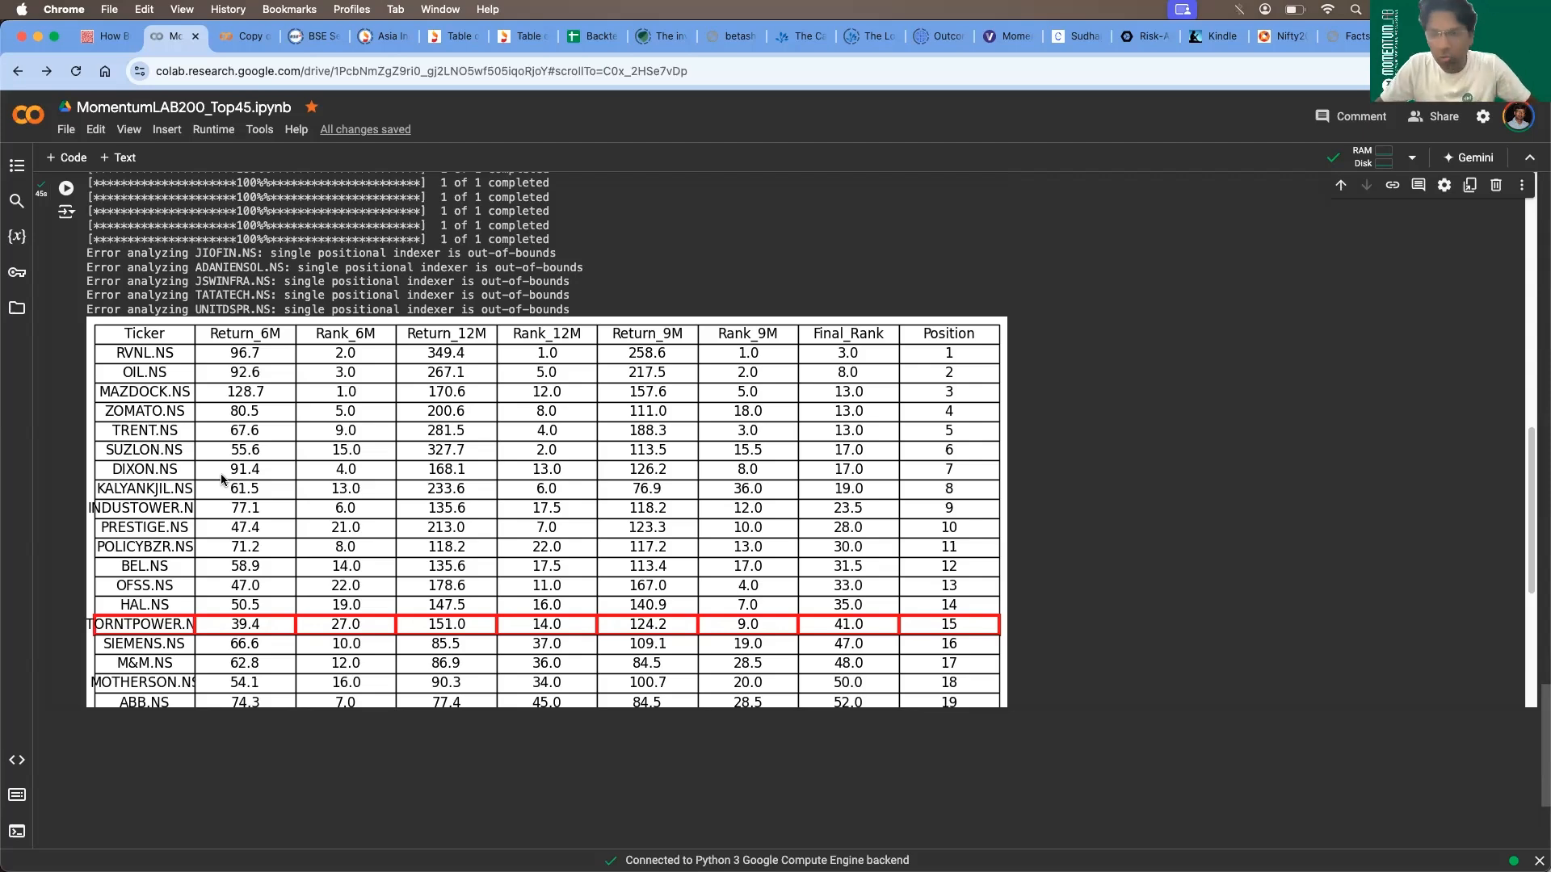
mouse_move(1066, 109)
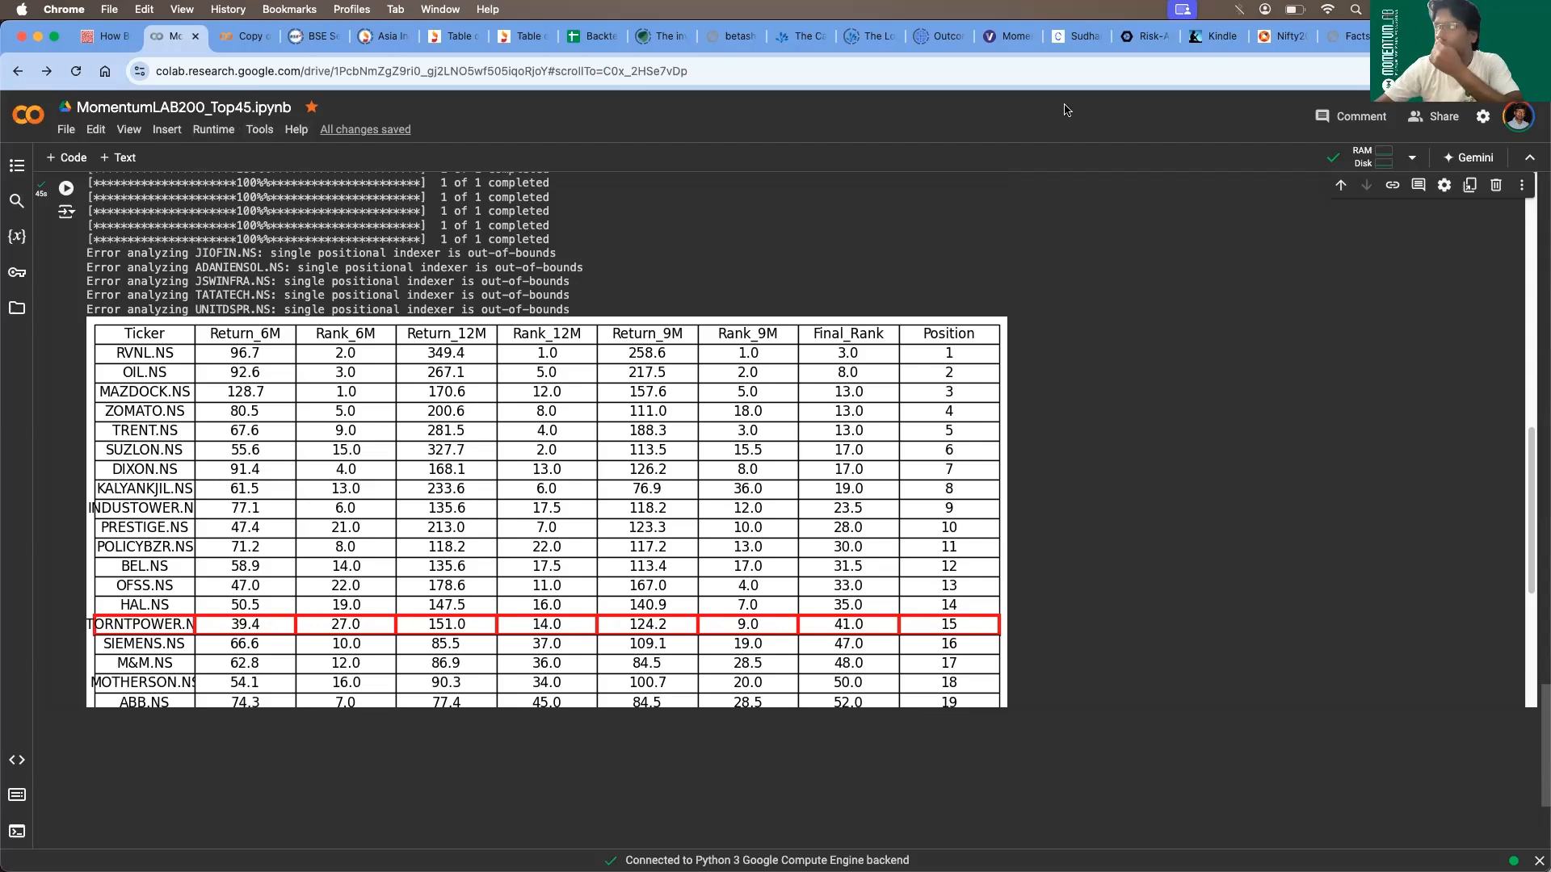
Switch to the Backtesting Results sheet and review the second strategy's metrics table and CAGR
click(581, 37)
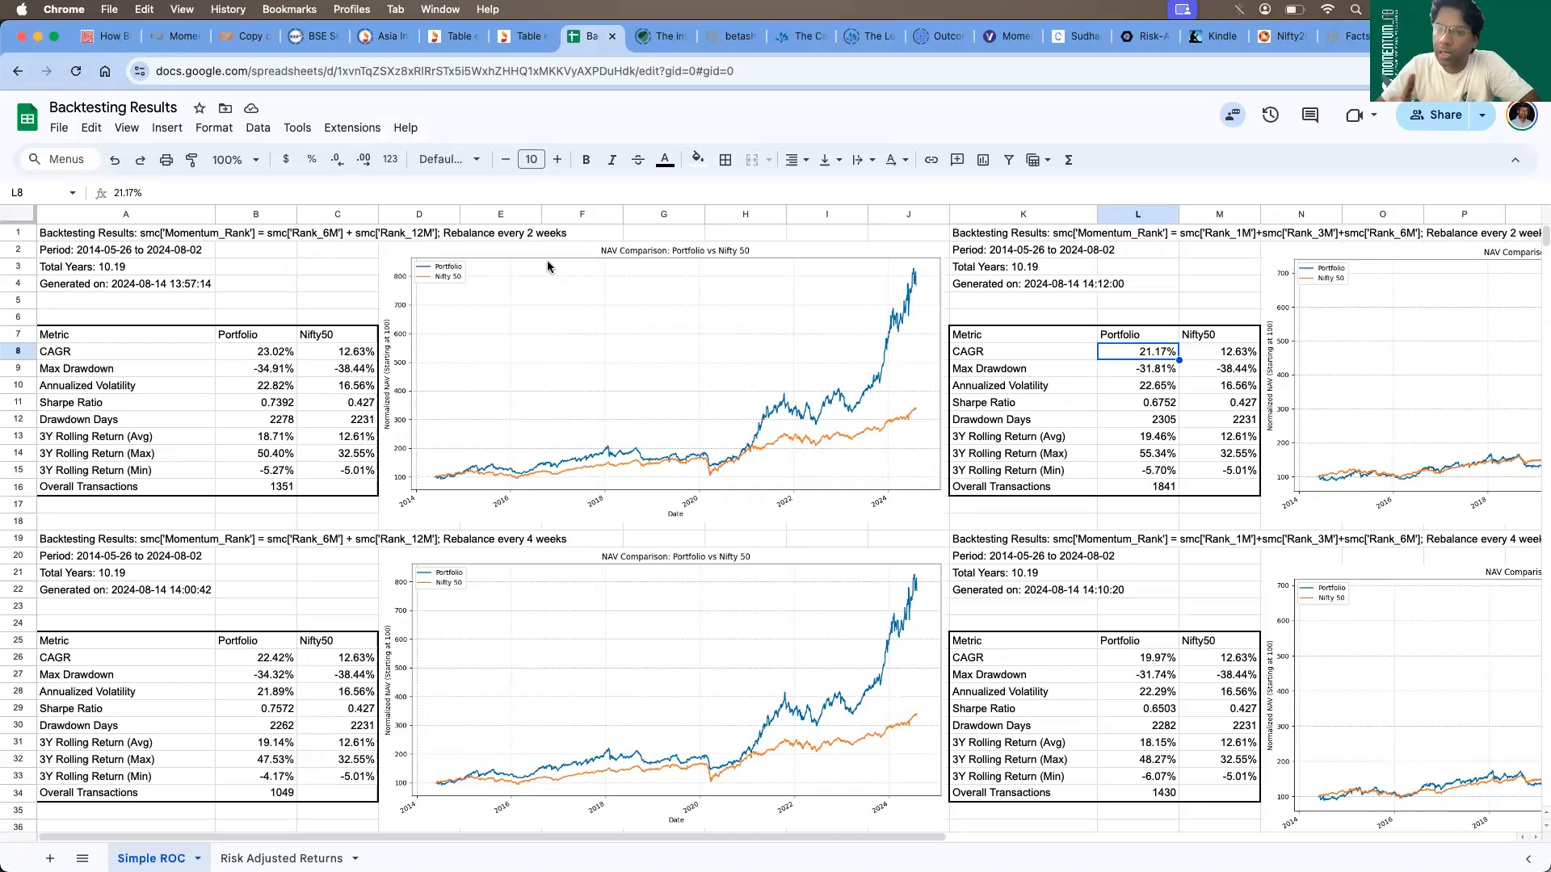
mouse_move(420, 377)
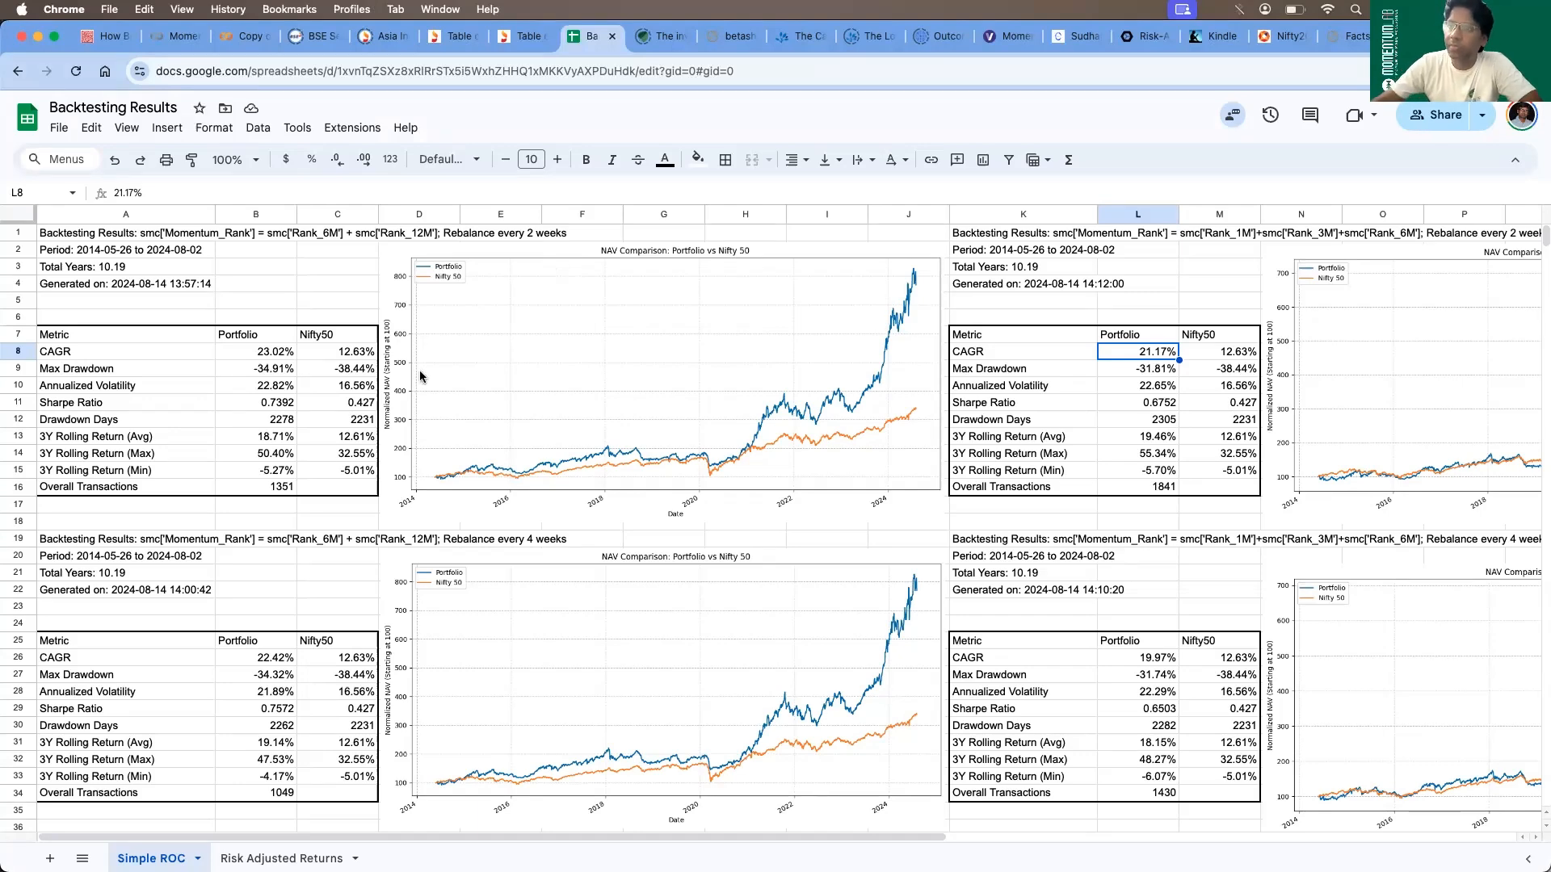
click(1136, 317)
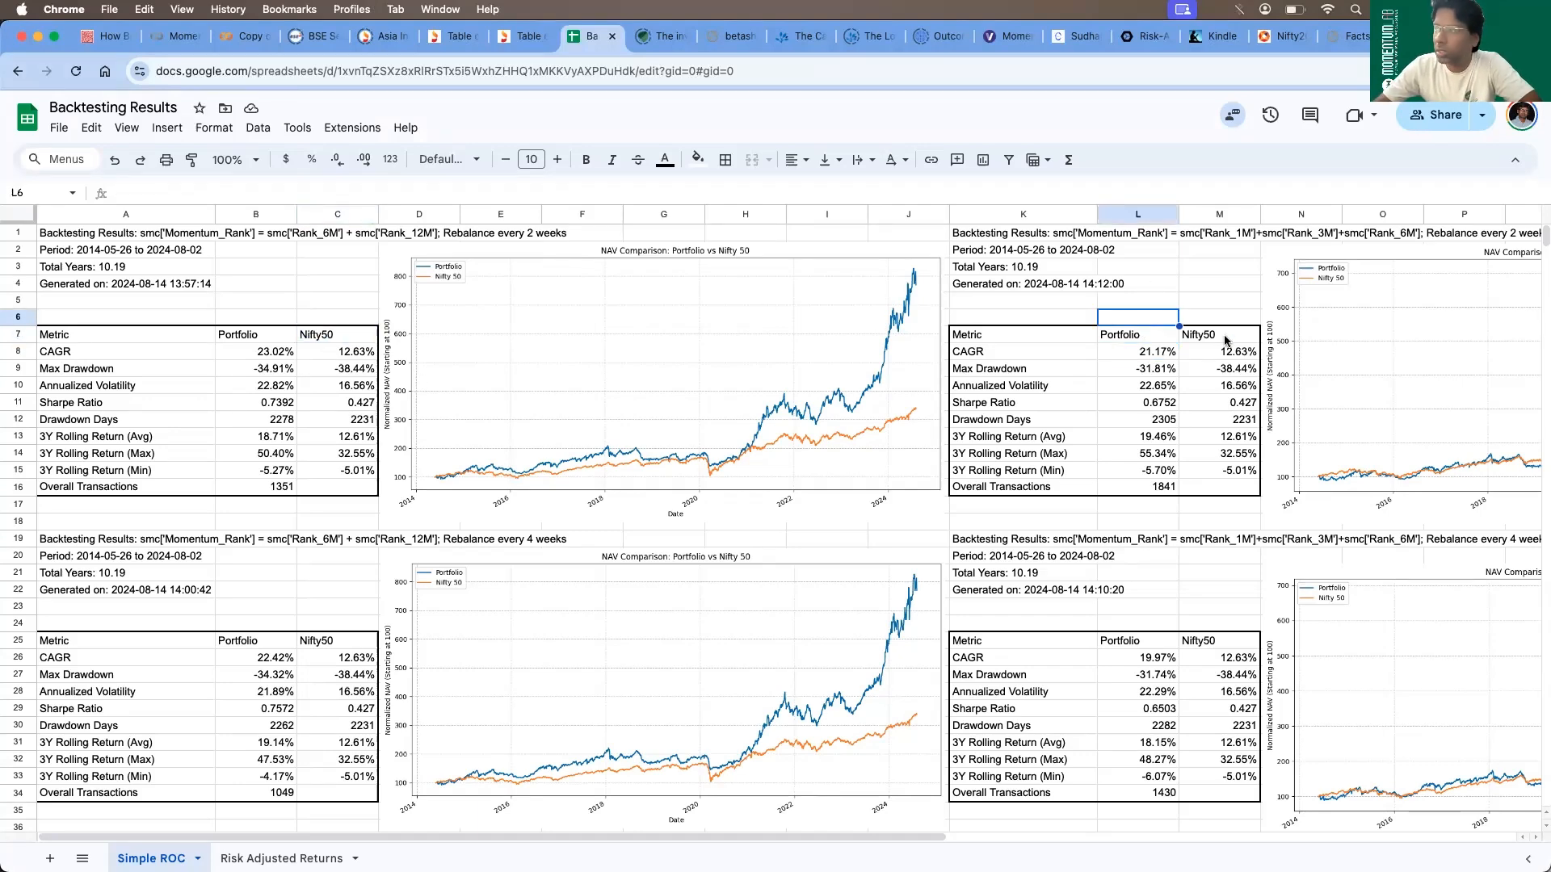
click(1218, 334)
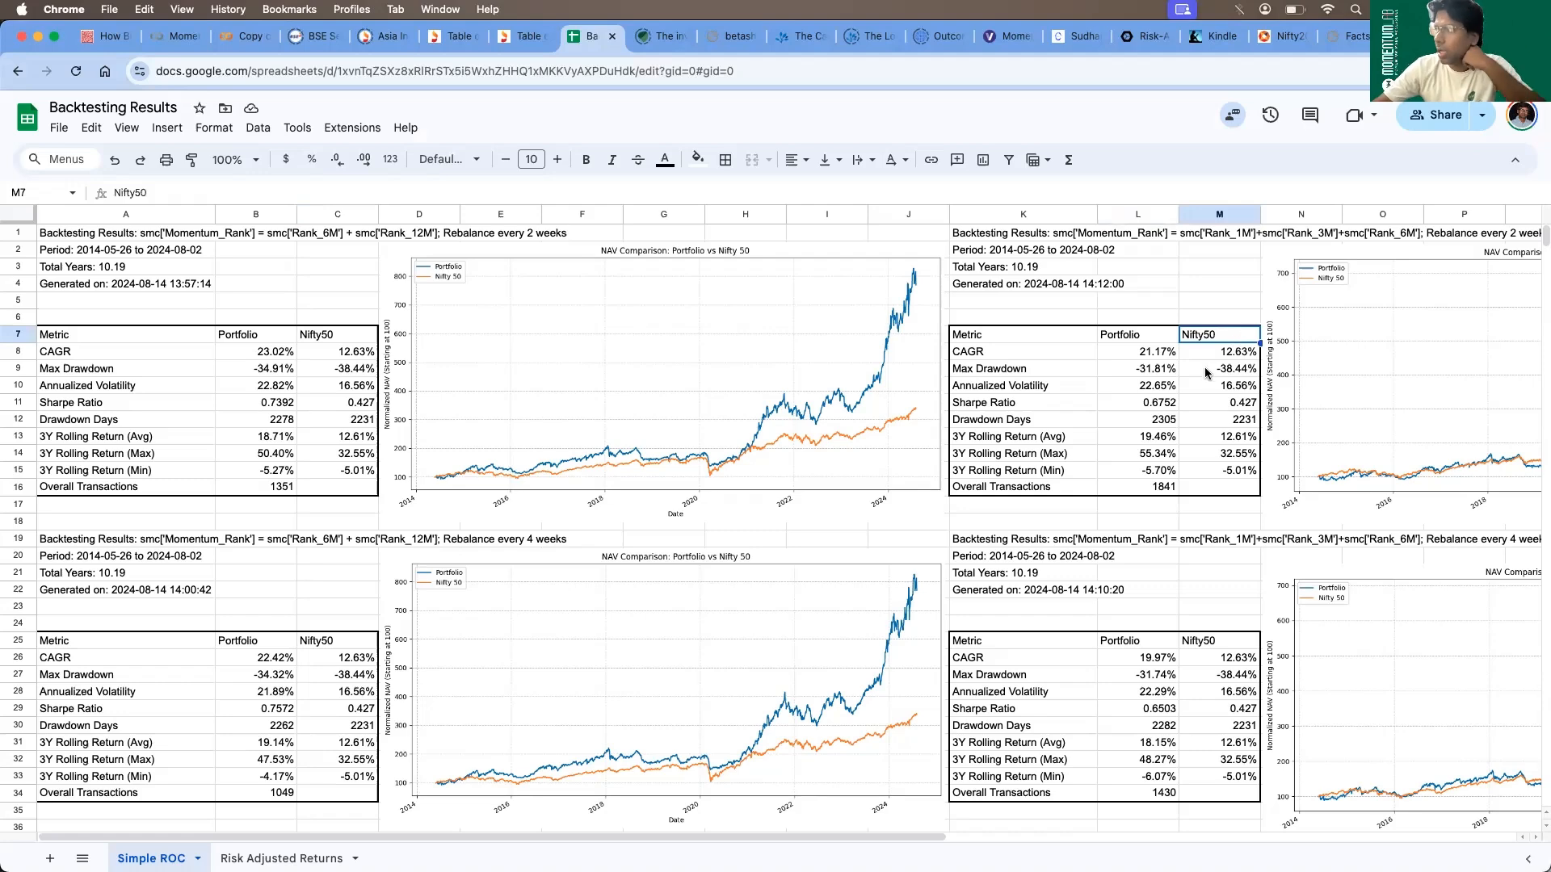
mouse_move(310, 289)
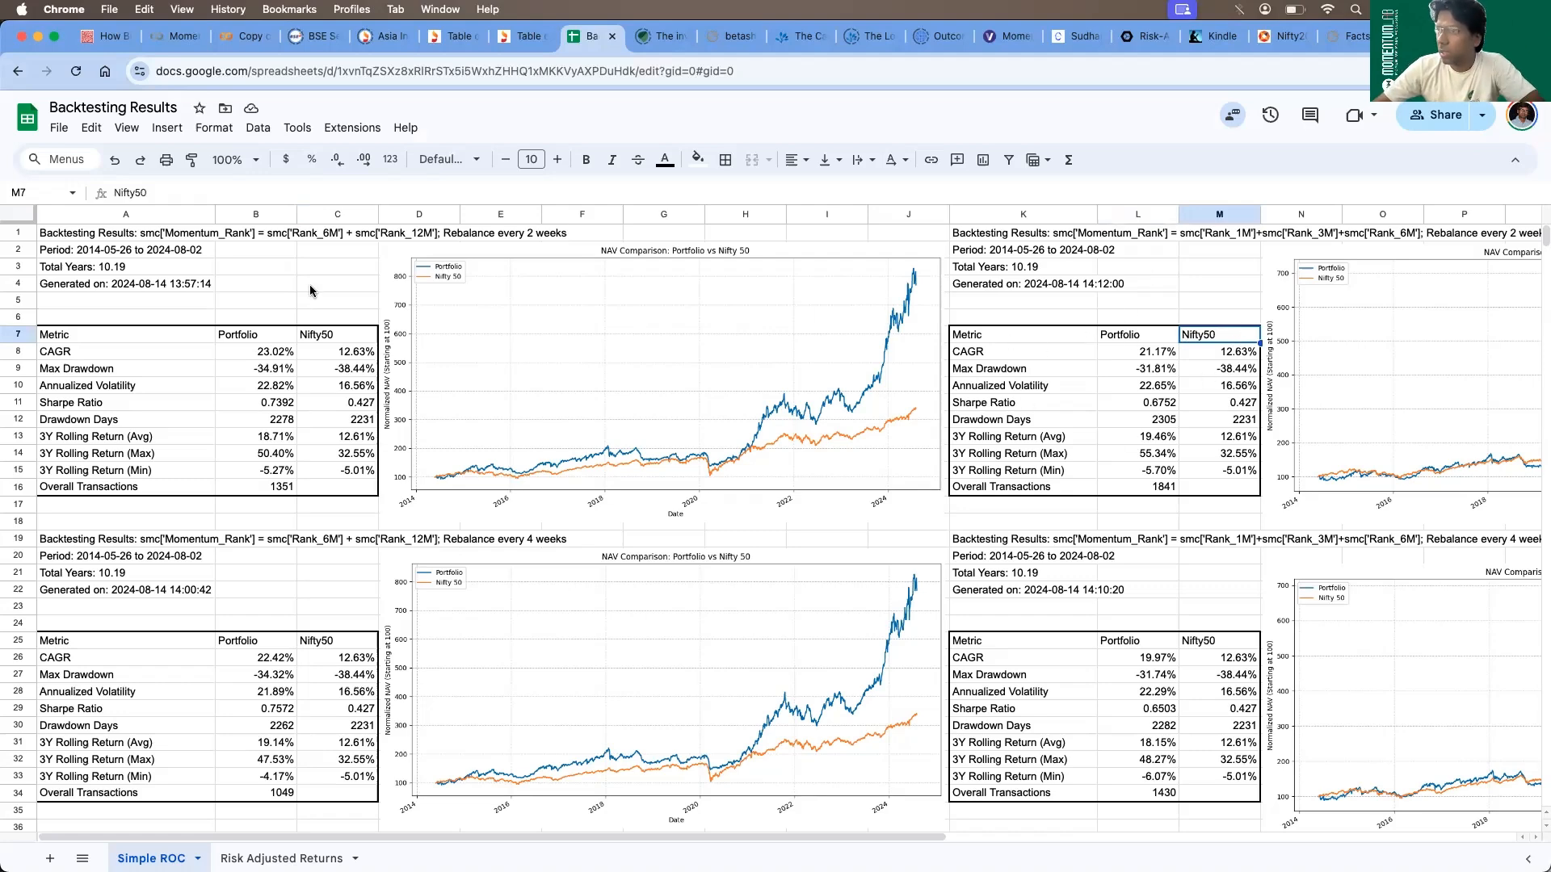
click(1024, 453)
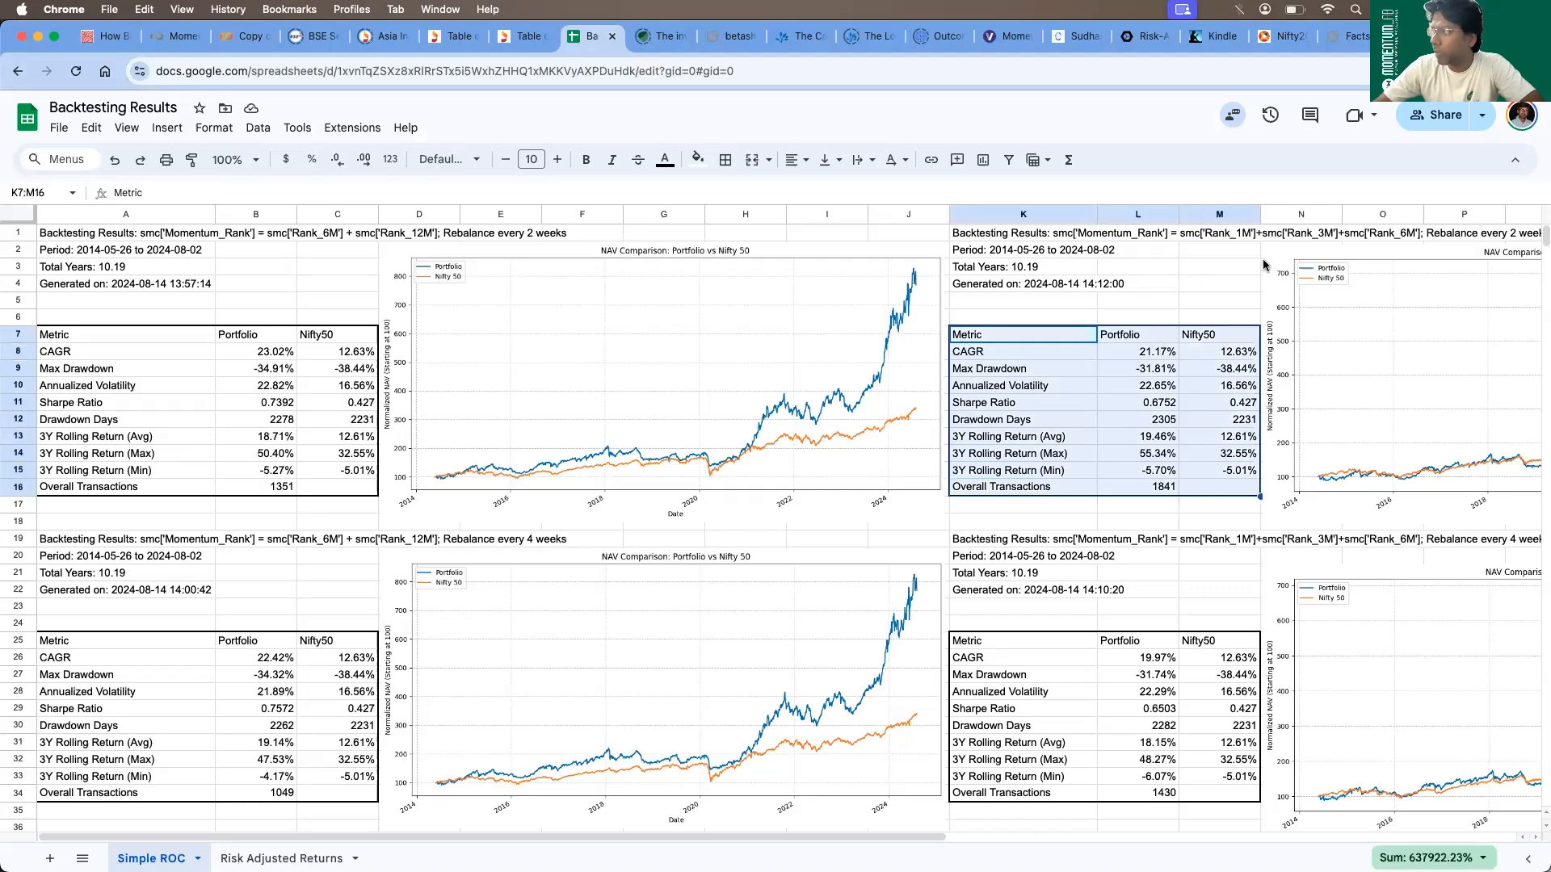
mouse_move(1110, 364)
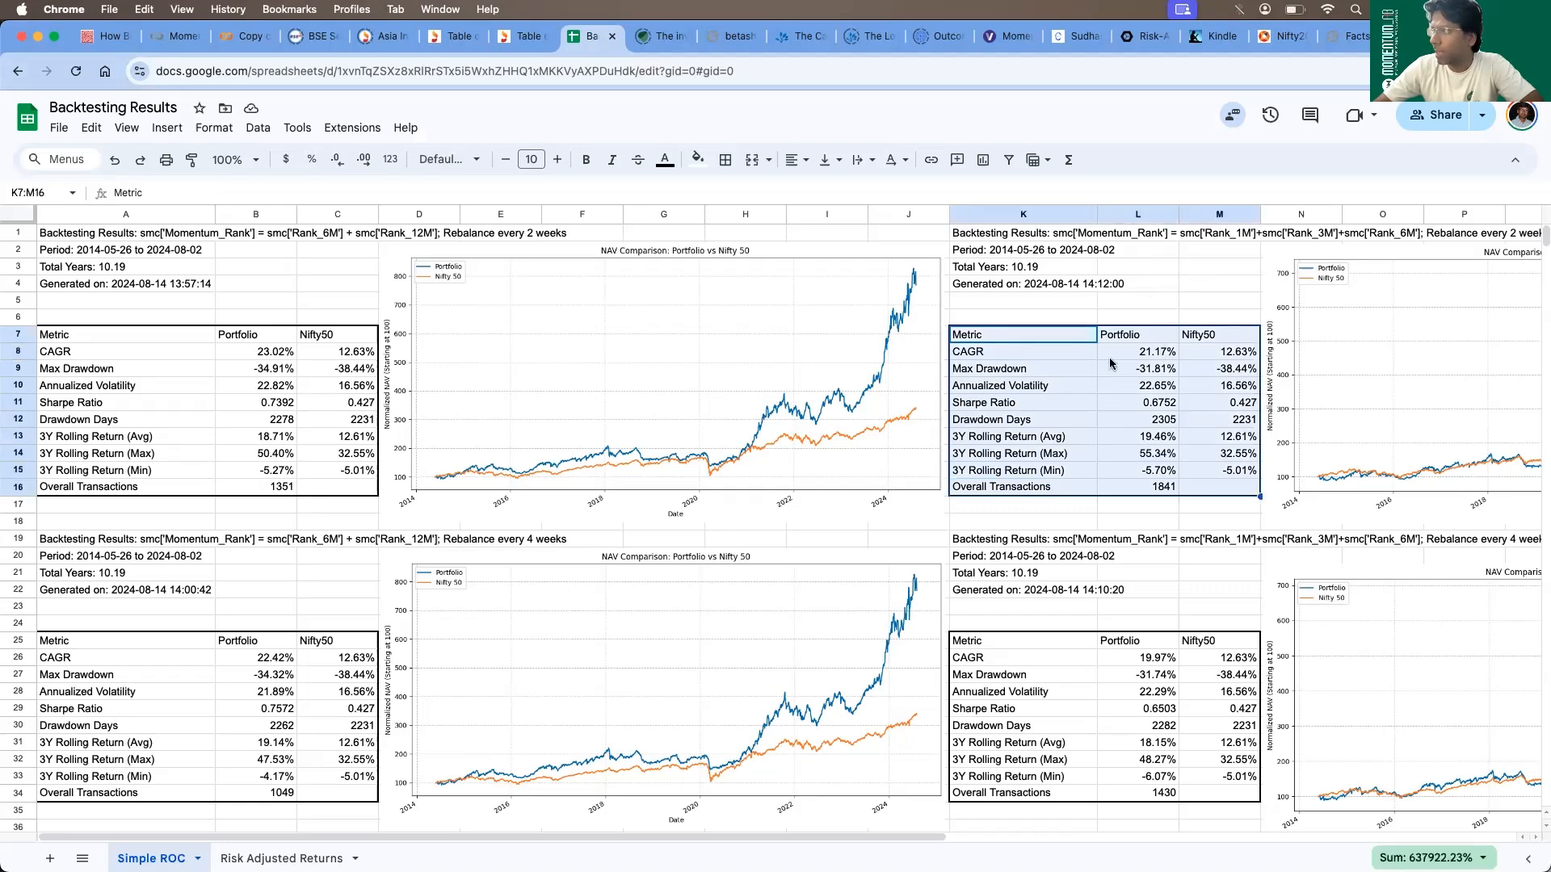
click(1136, 301)
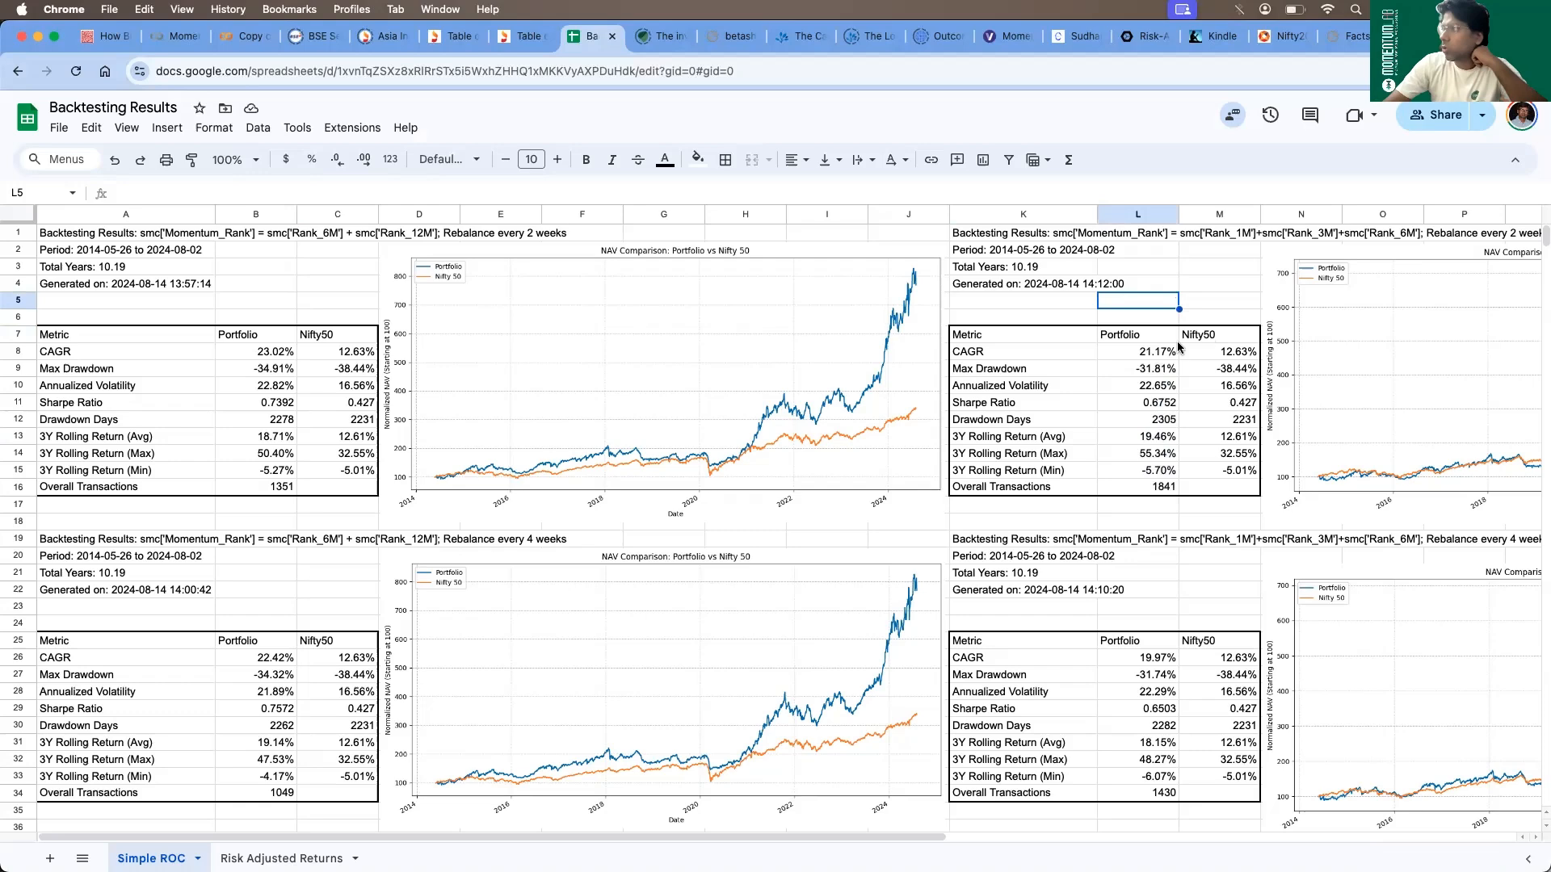
click(1136, 351)
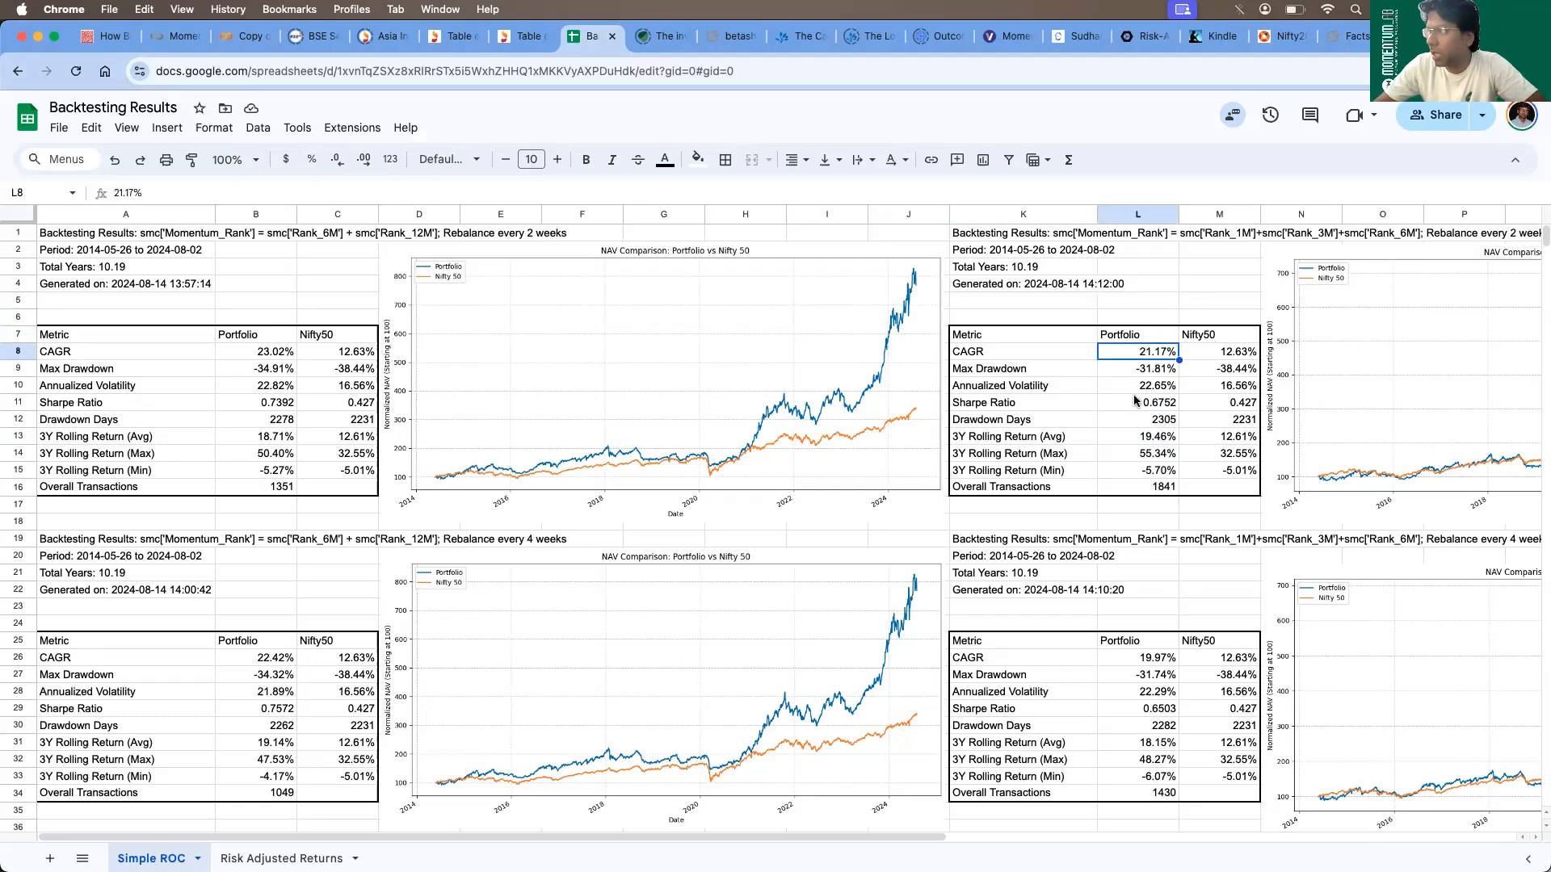
Fill the 19.46% 3Y Rolling Return (Avg) green, check drawdown and transactions, and select the 18.15% cell
click(1136, 436)
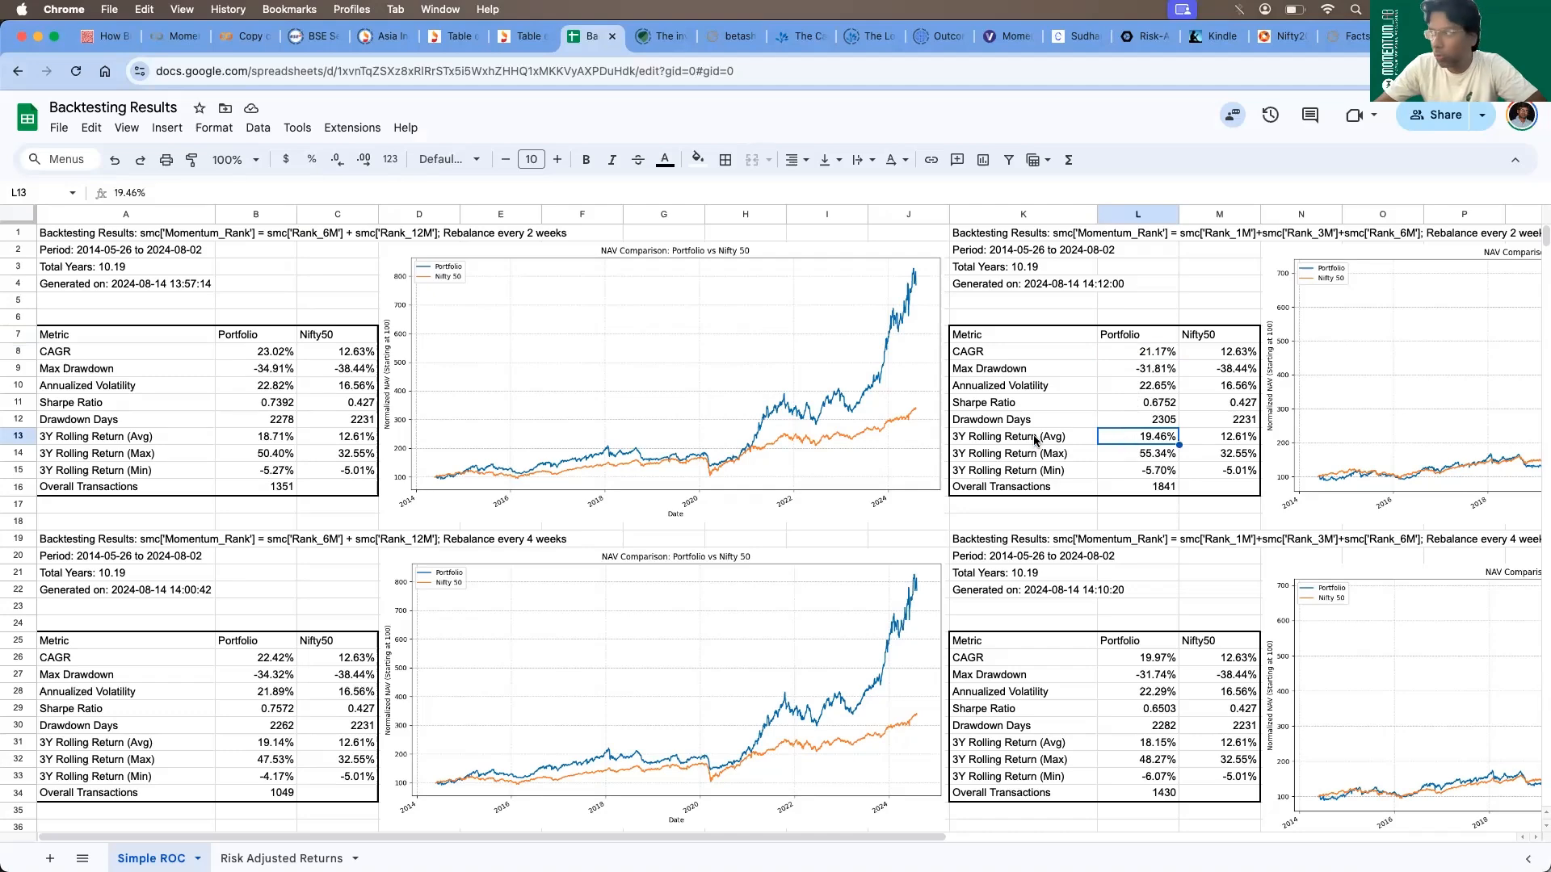
click(698, 160)
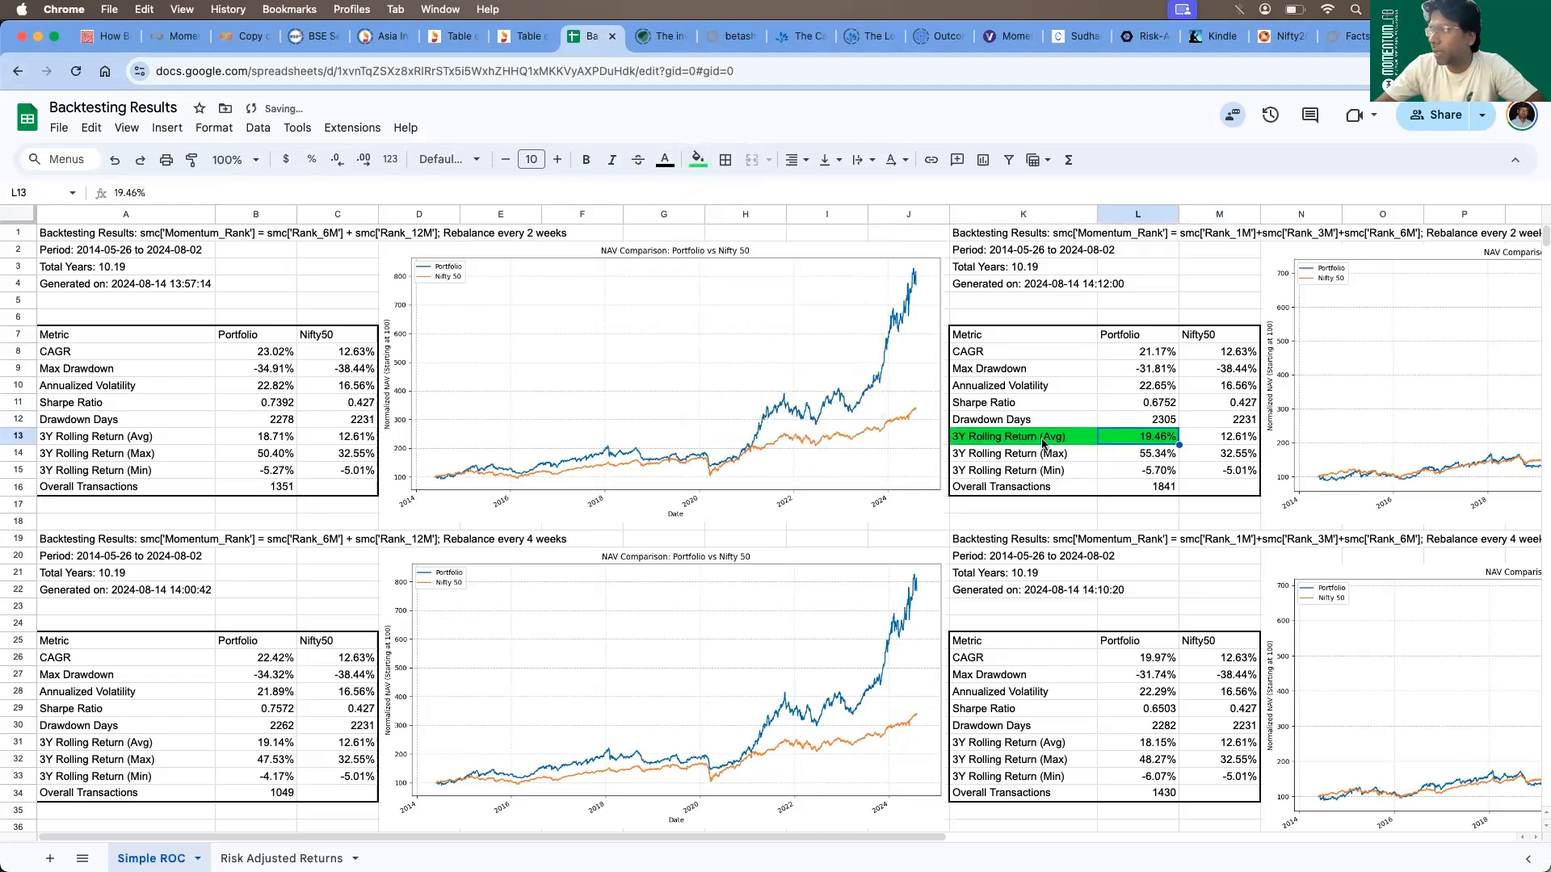
click(1009, 436)
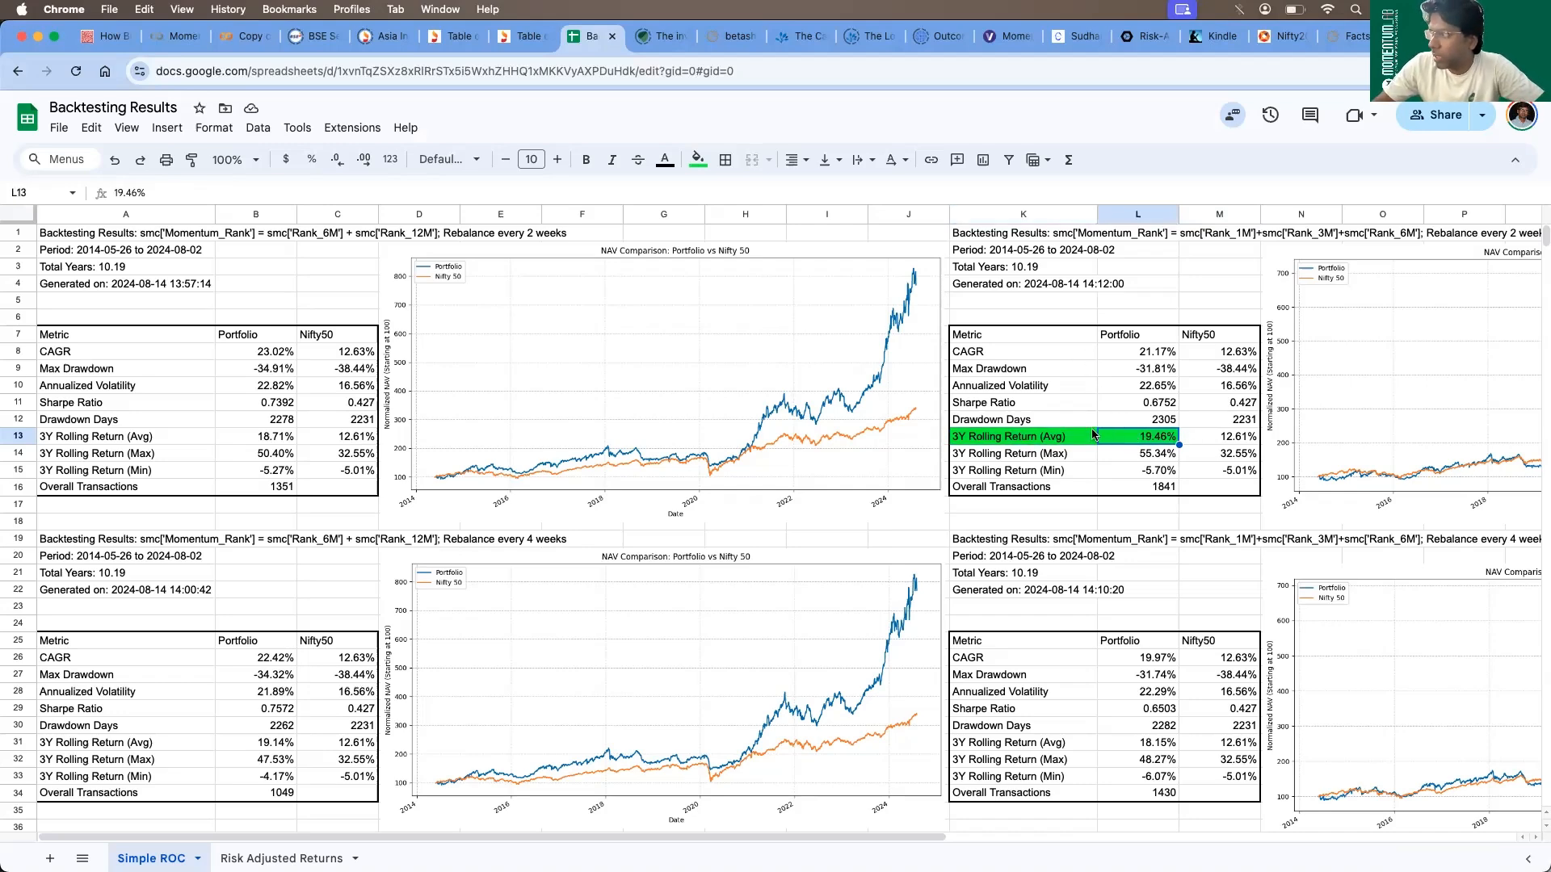
click(1136, 368)
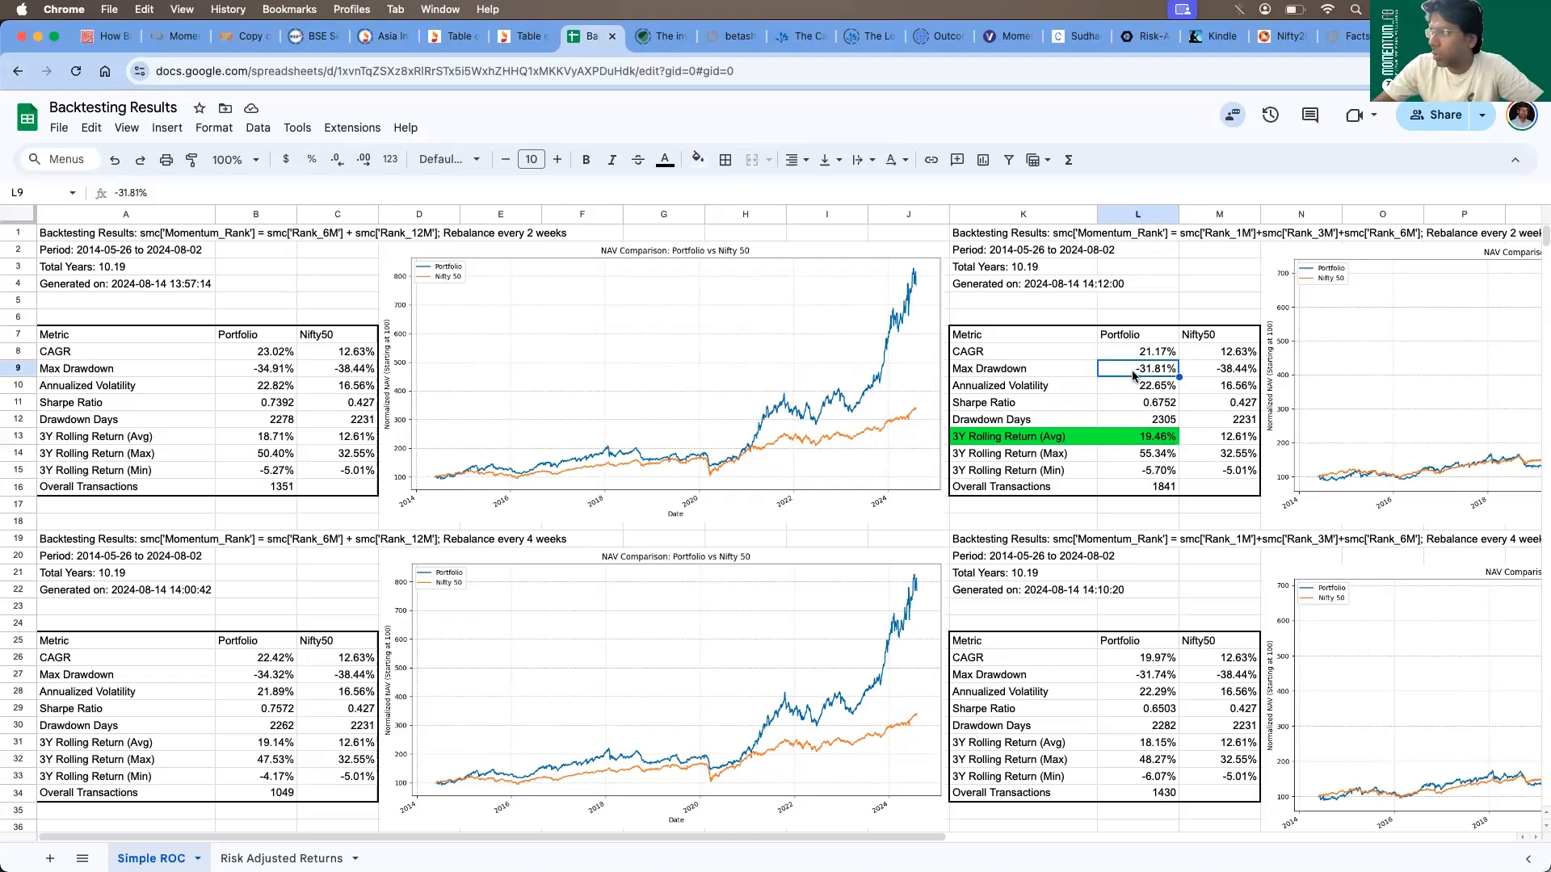
mouse_move(1128, 474)
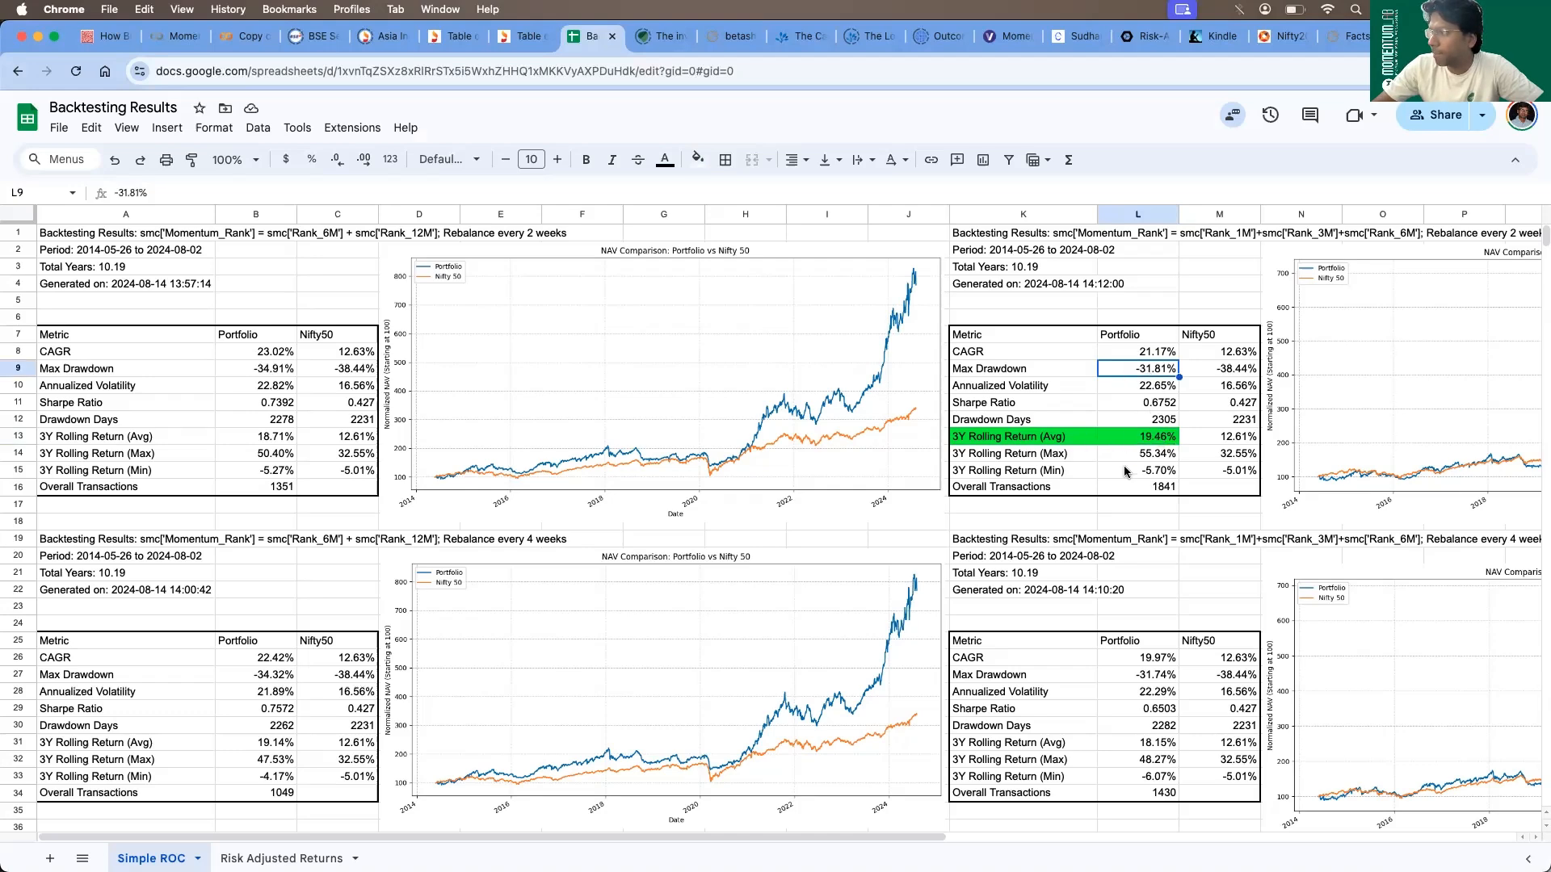
click(1138, 487)
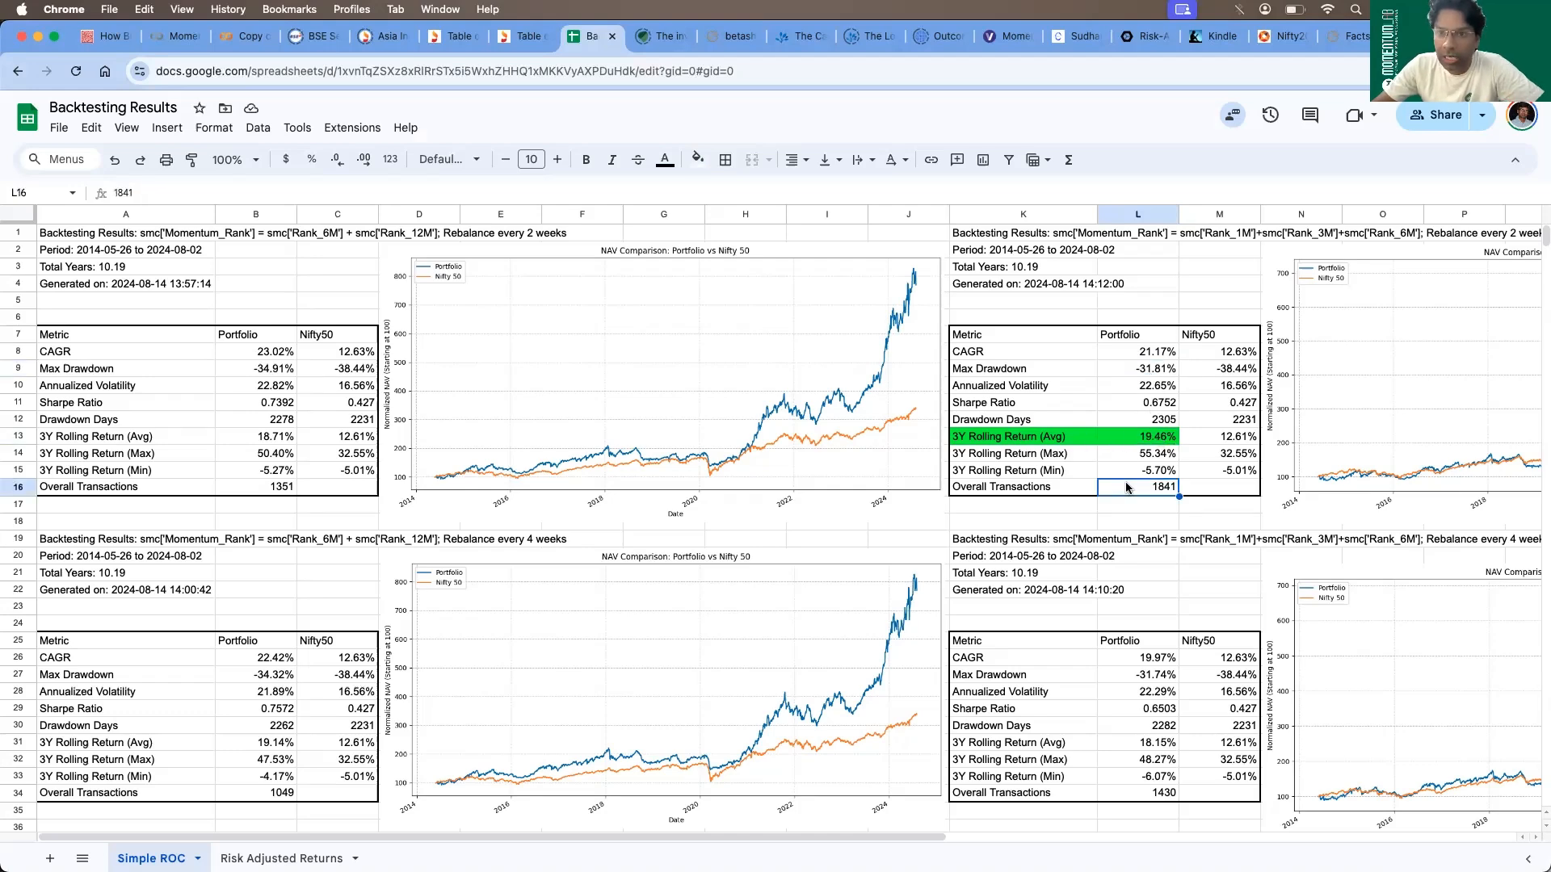
mouse_move(1110, 662)
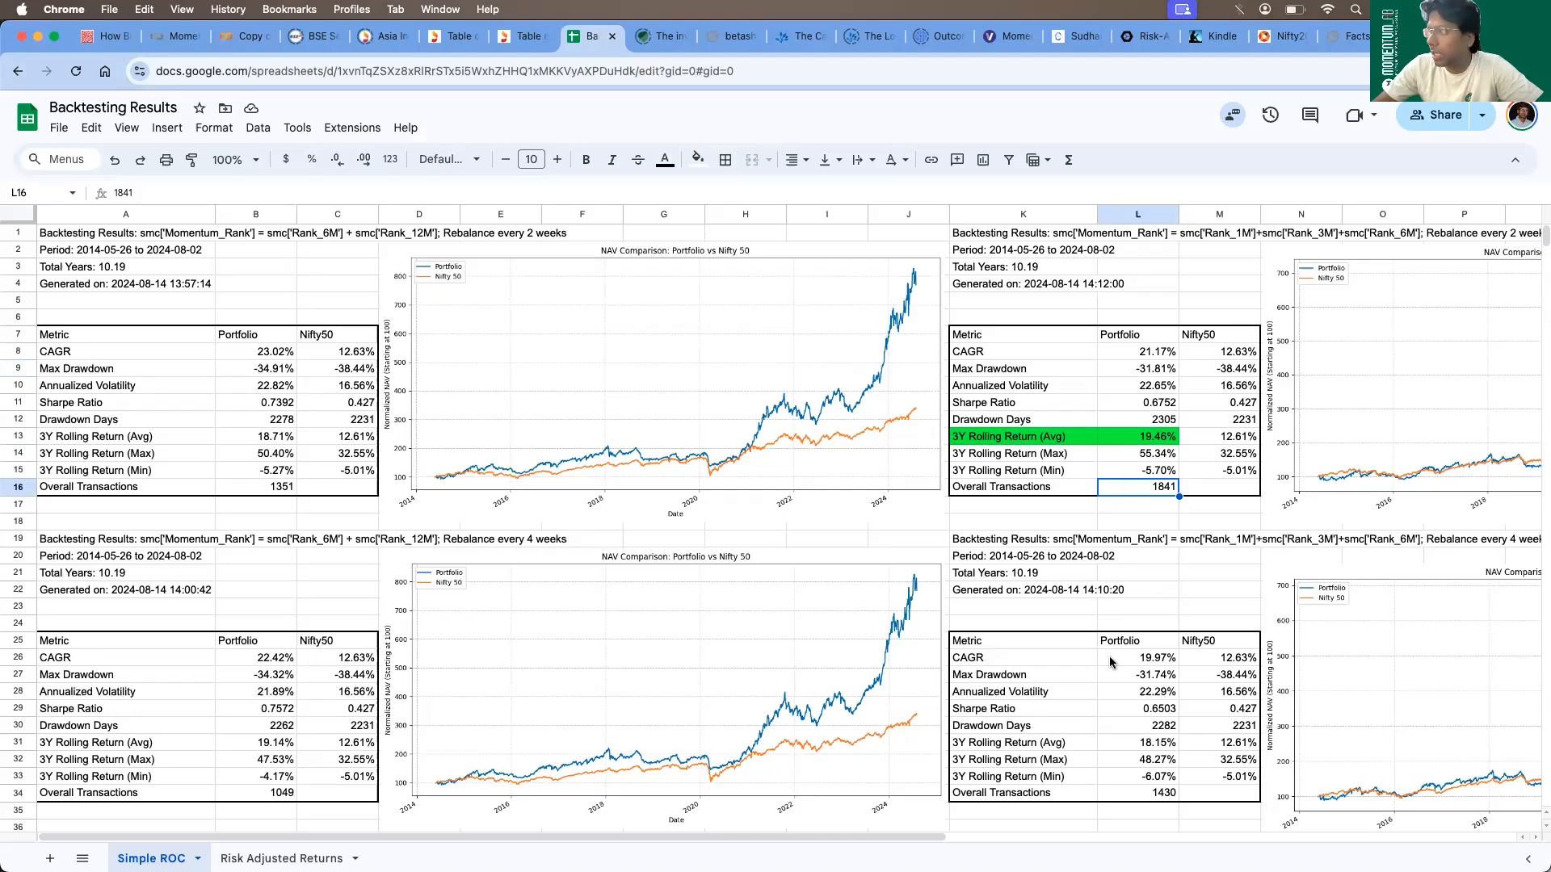
mouse_move(1192, 588)
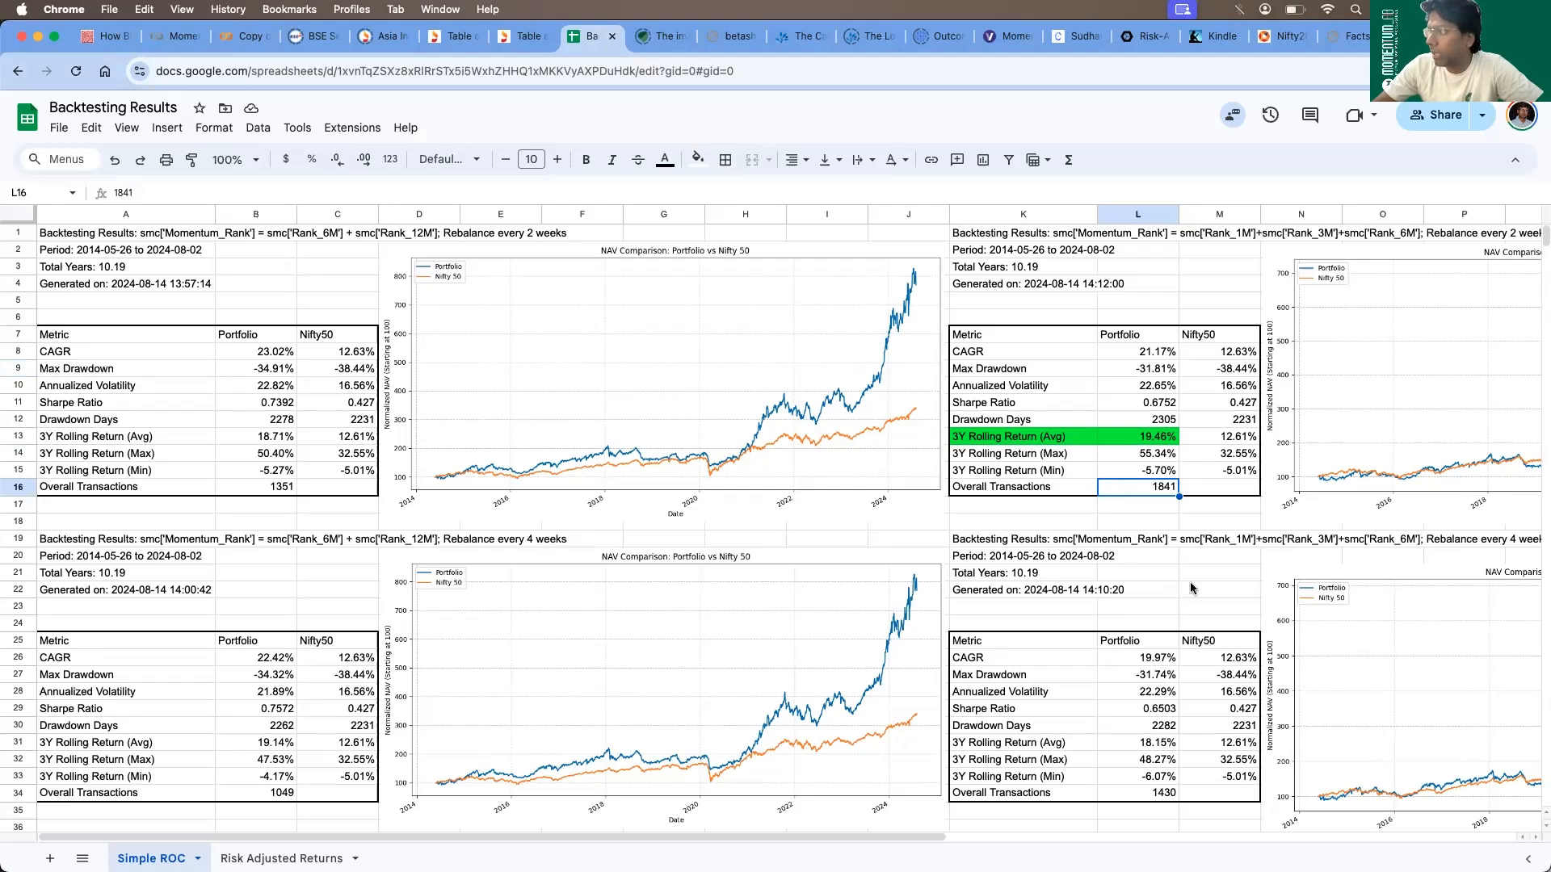
click(1137, 792)
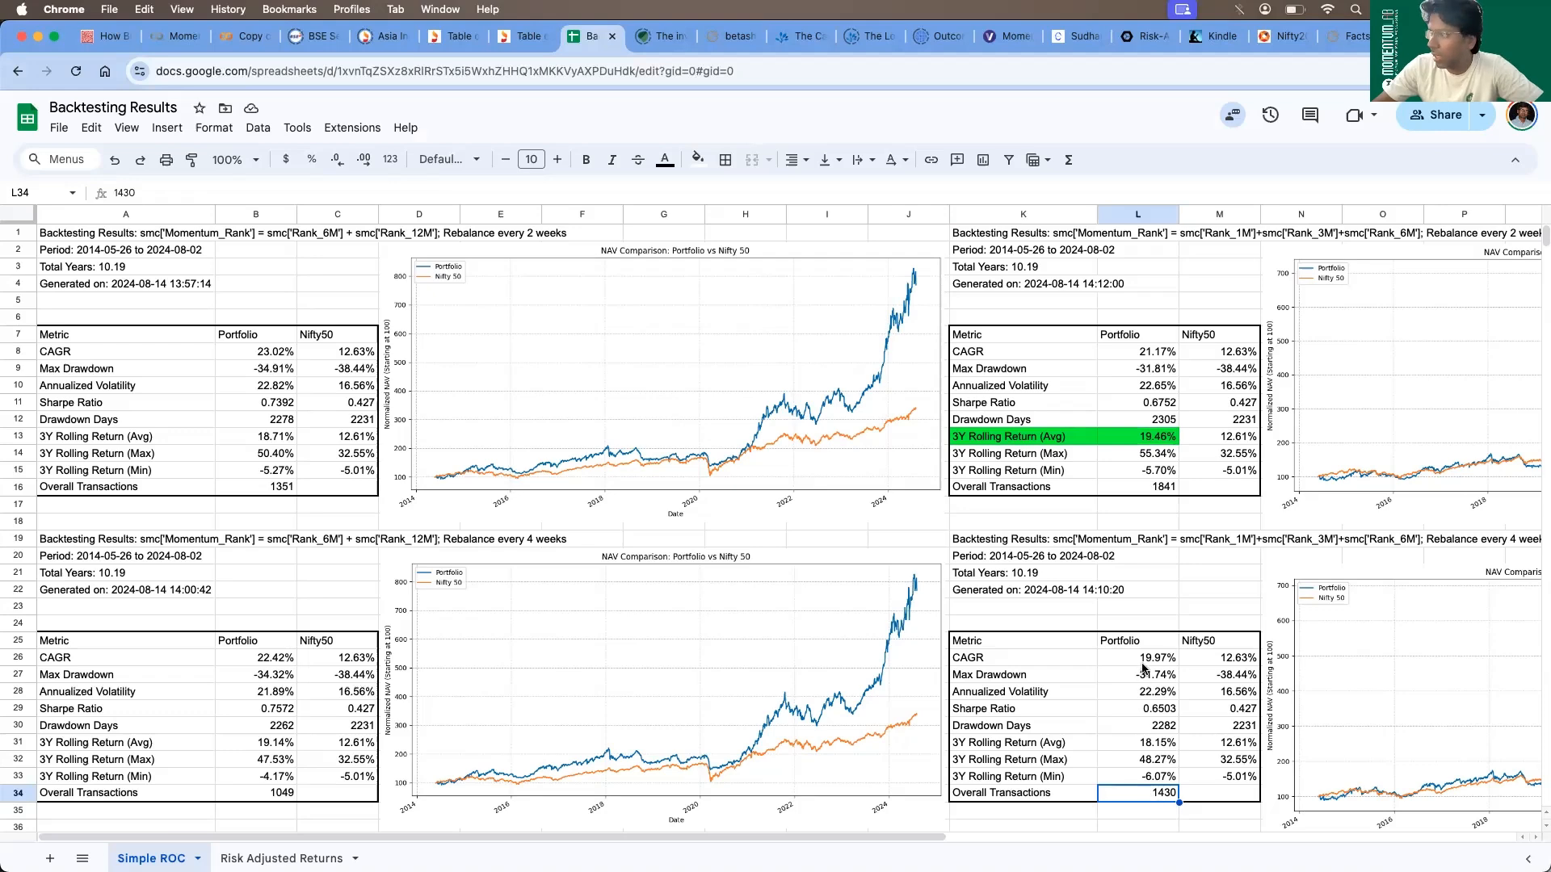
click(1135, 742)
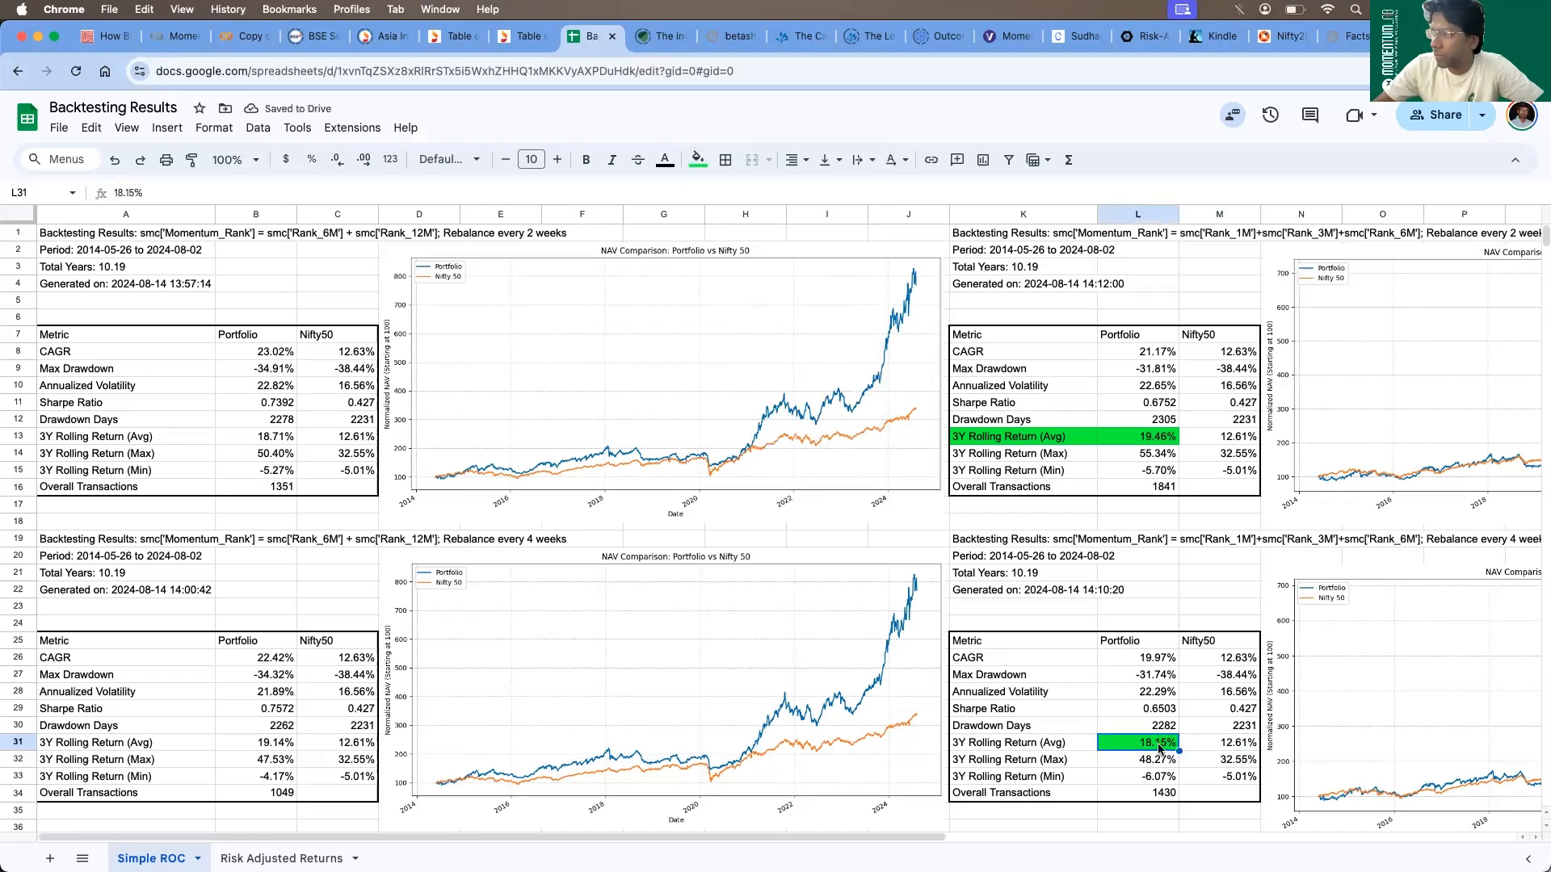
mouse_move(210, 732)
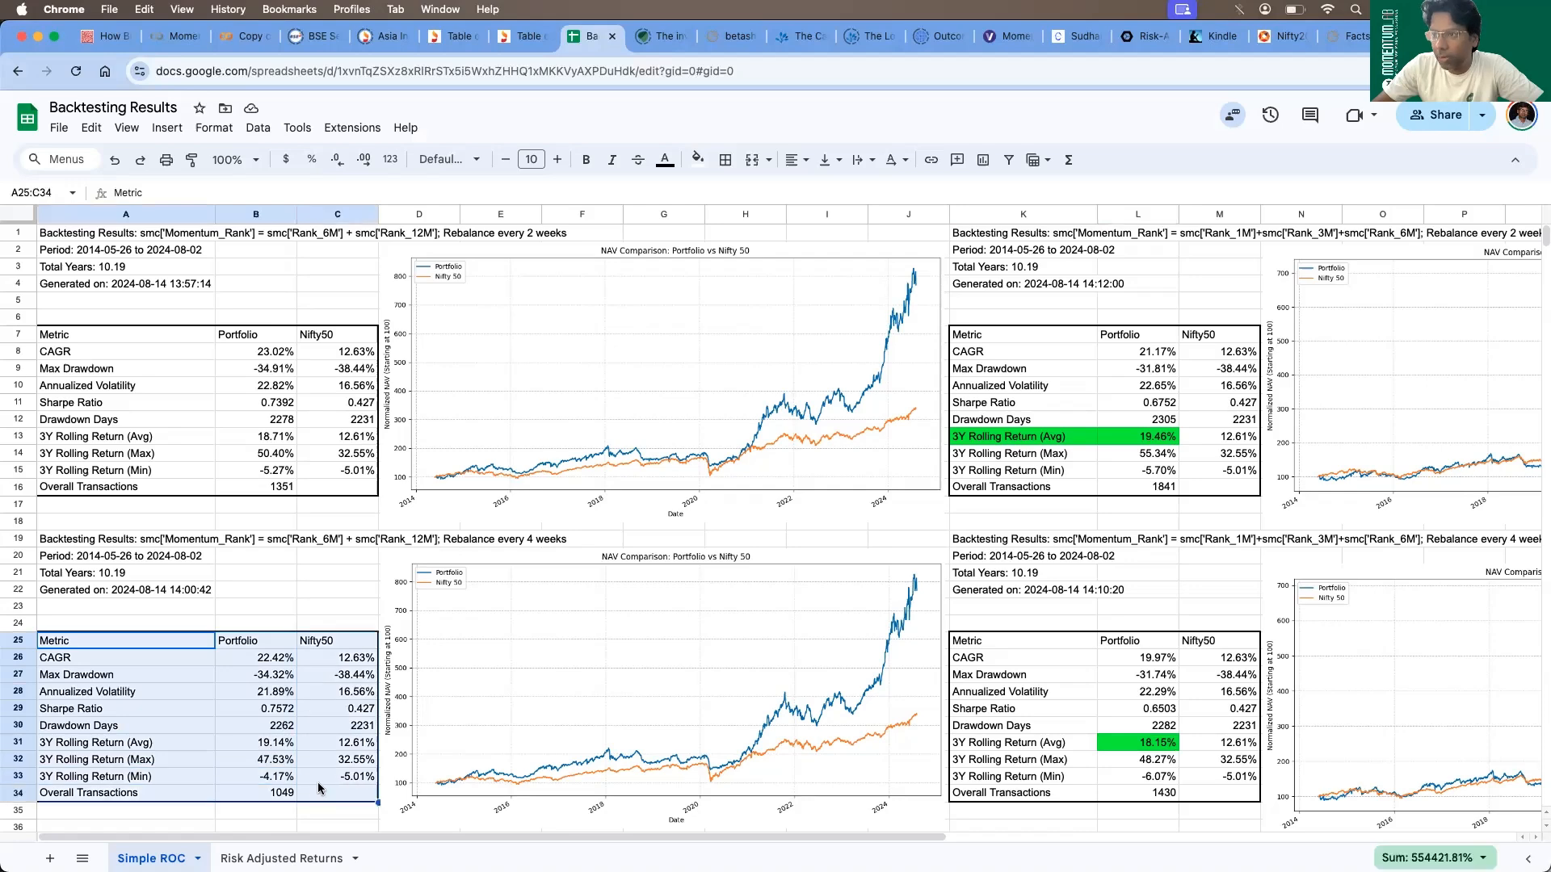
Review the left-hand rolling returns and volatility, and fill the 18.71% and 19.14% averages green
click(336, 743)
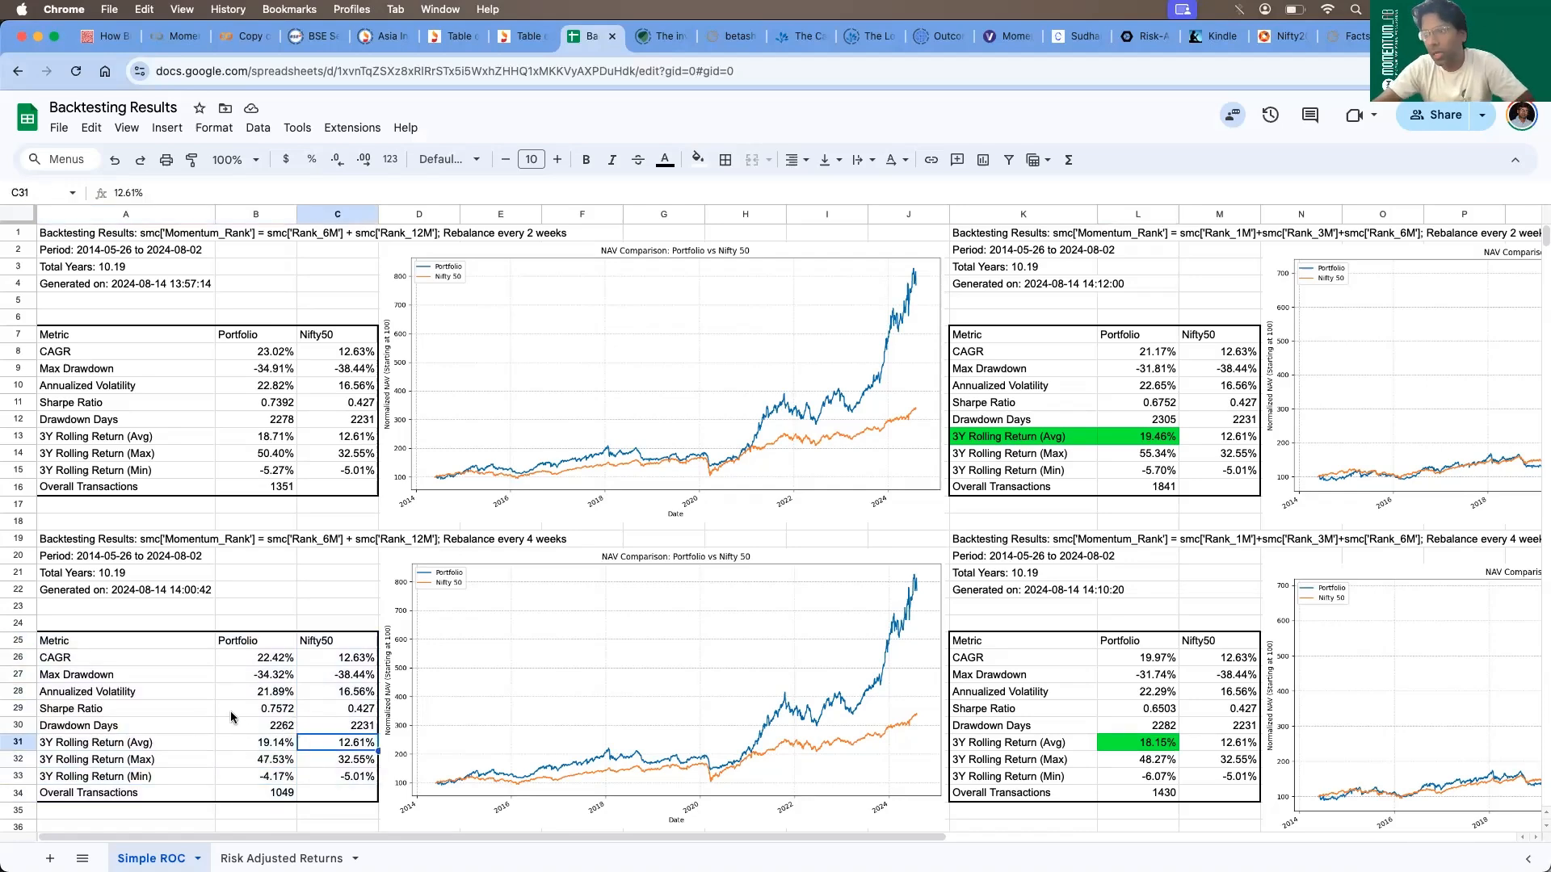
click(255, 692)
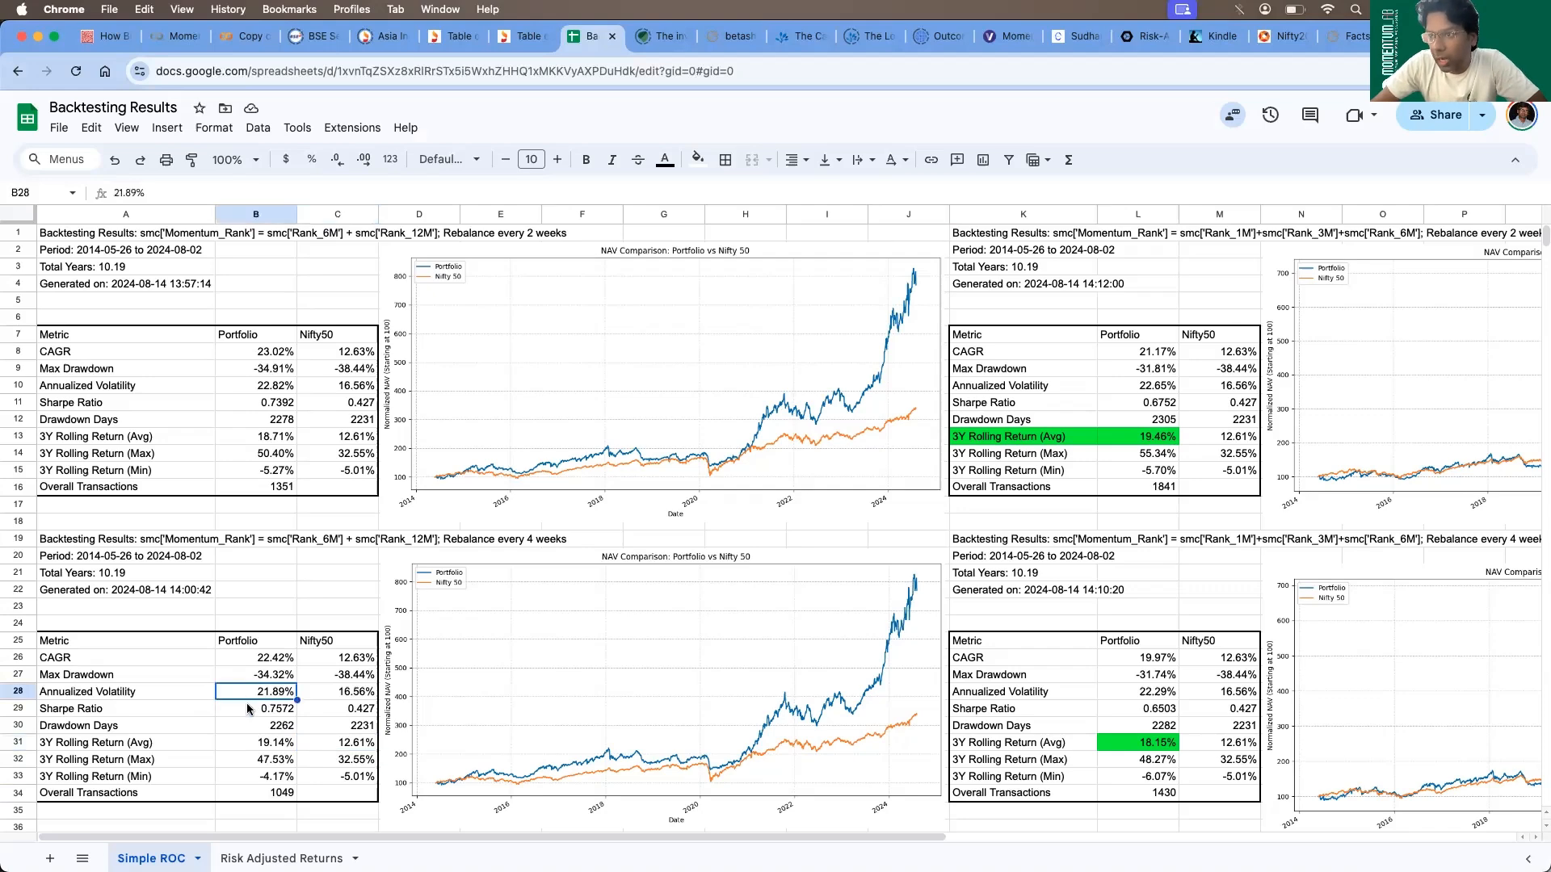
click(256, 741)
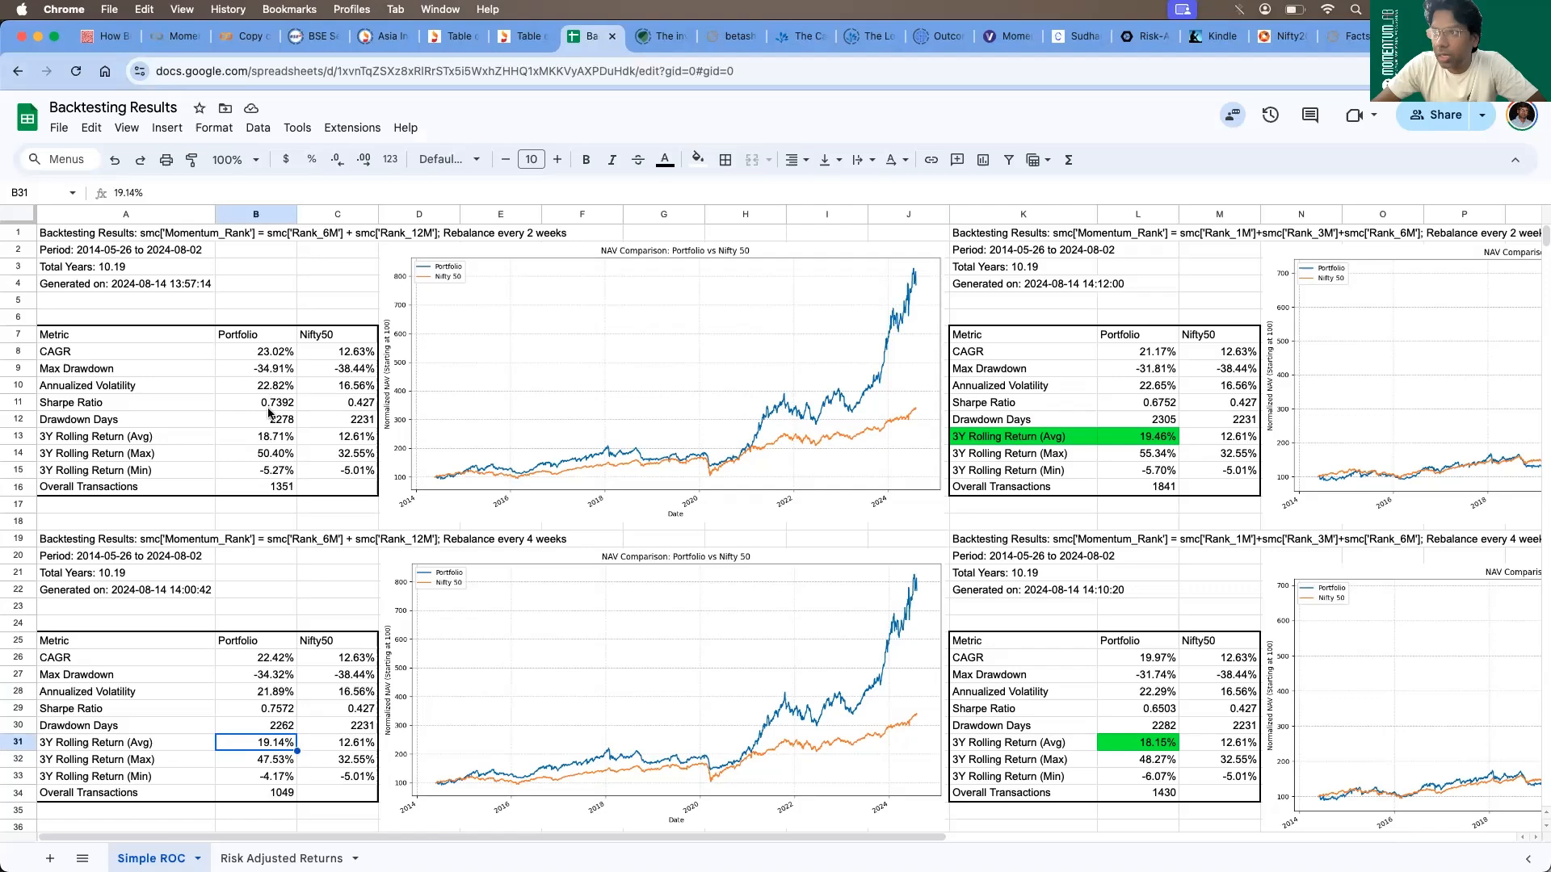
click(255, 436)
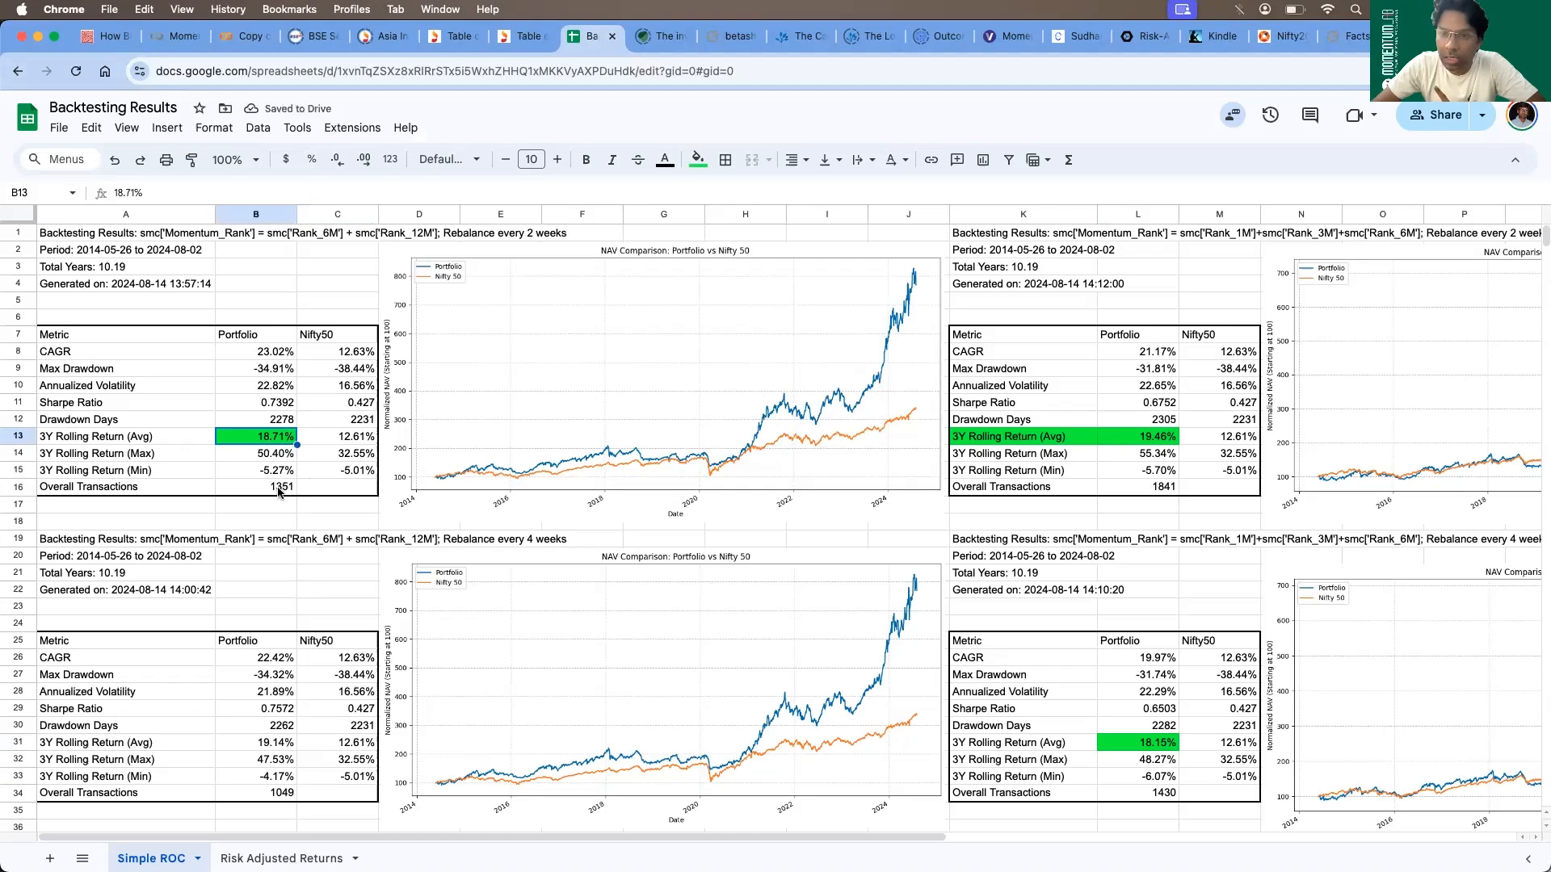
click(280, 487)
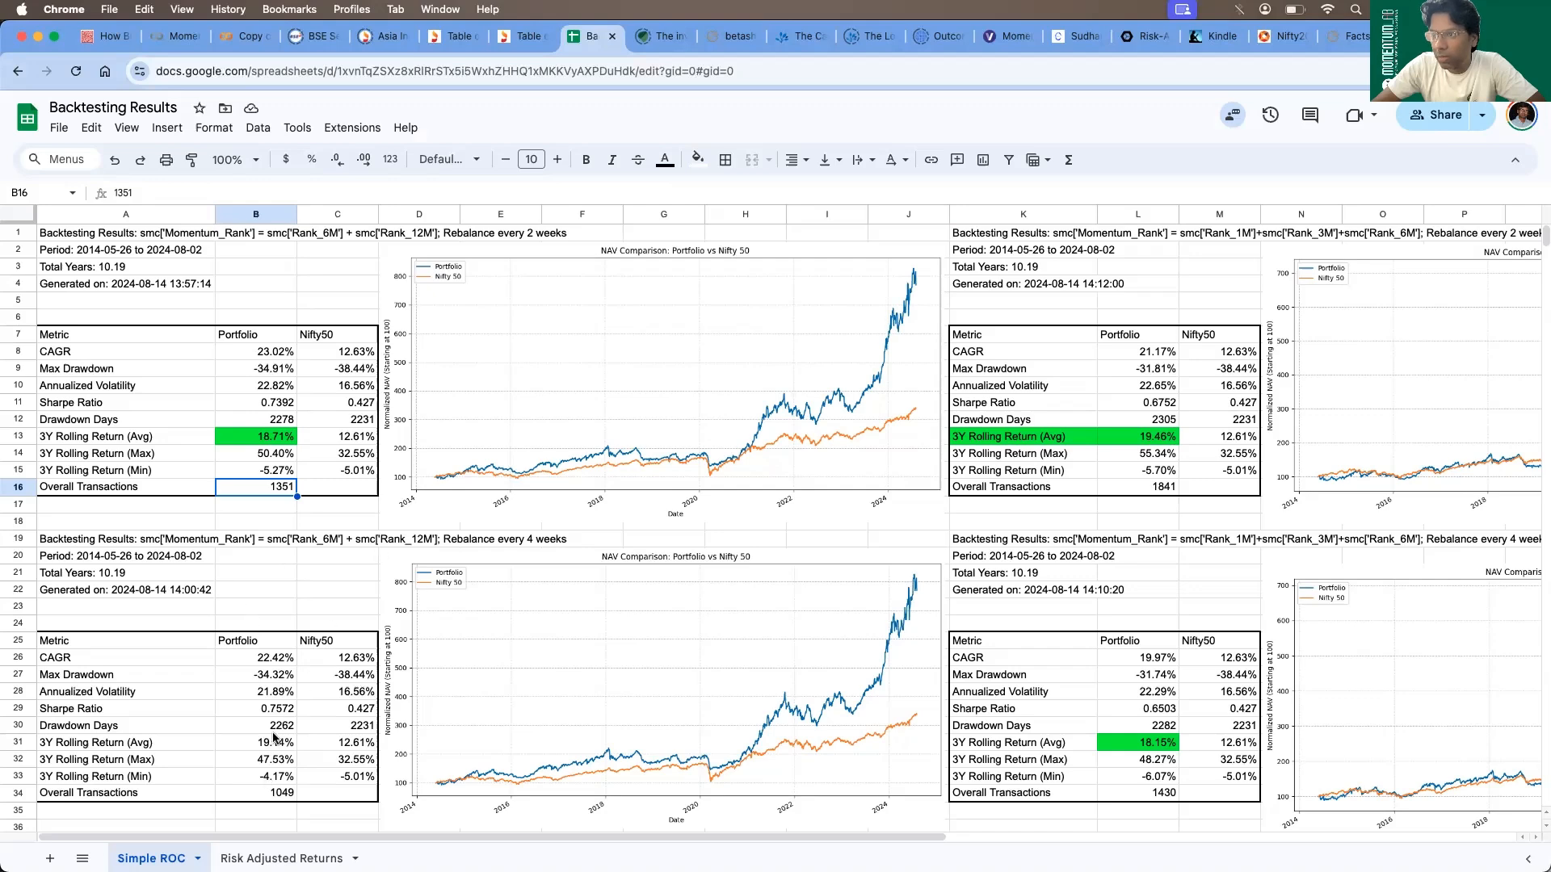
click(696, 160)
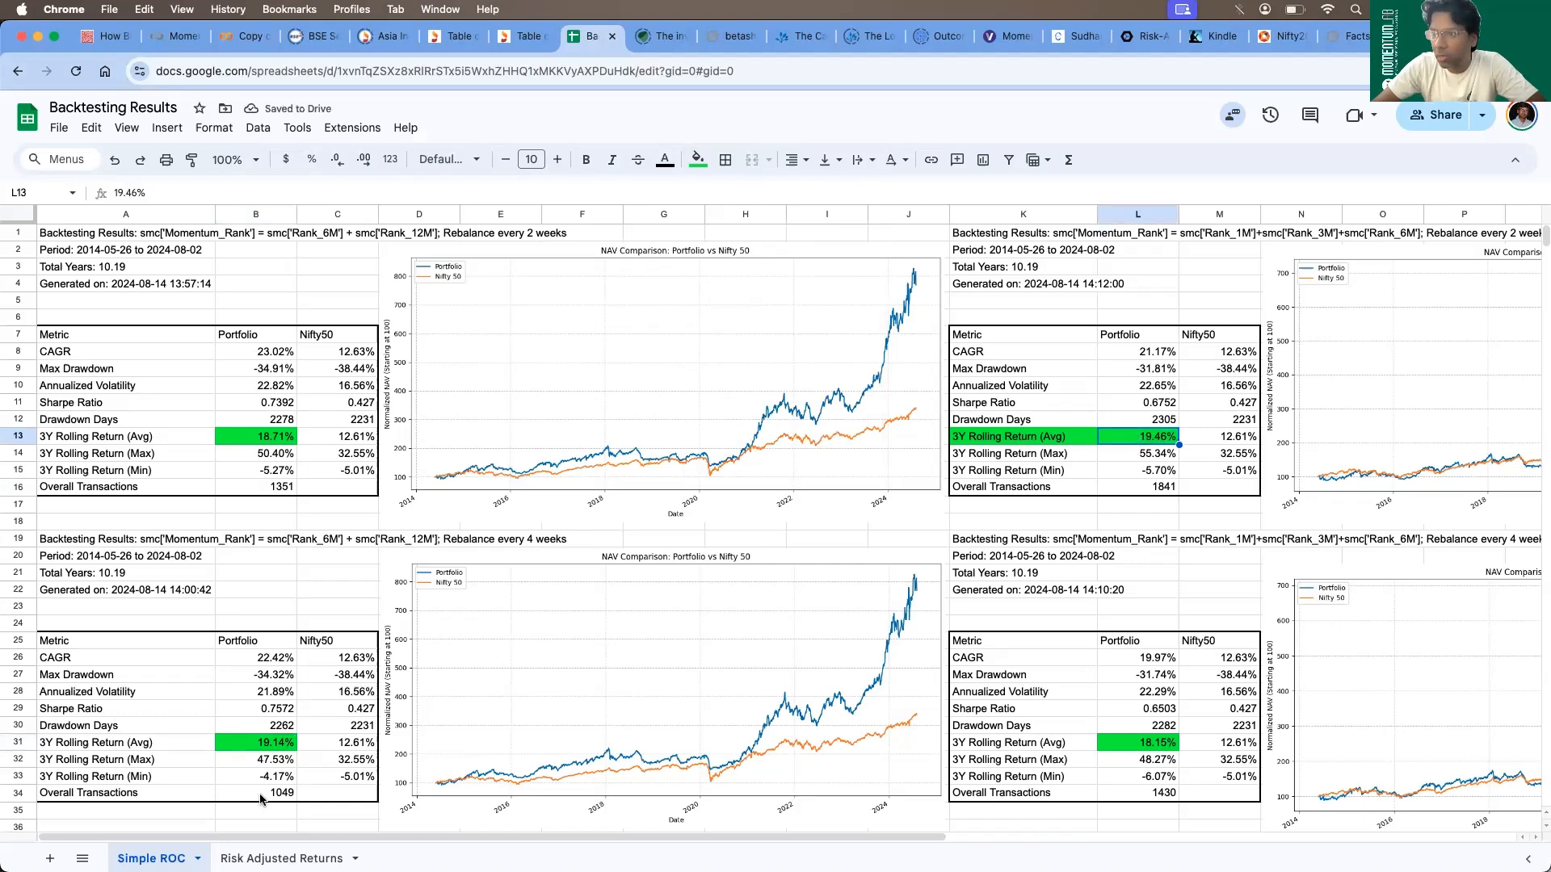
Fill the 1049 Overall Transactions cell green after comparing it with the 1841 figure
click(281, 792)
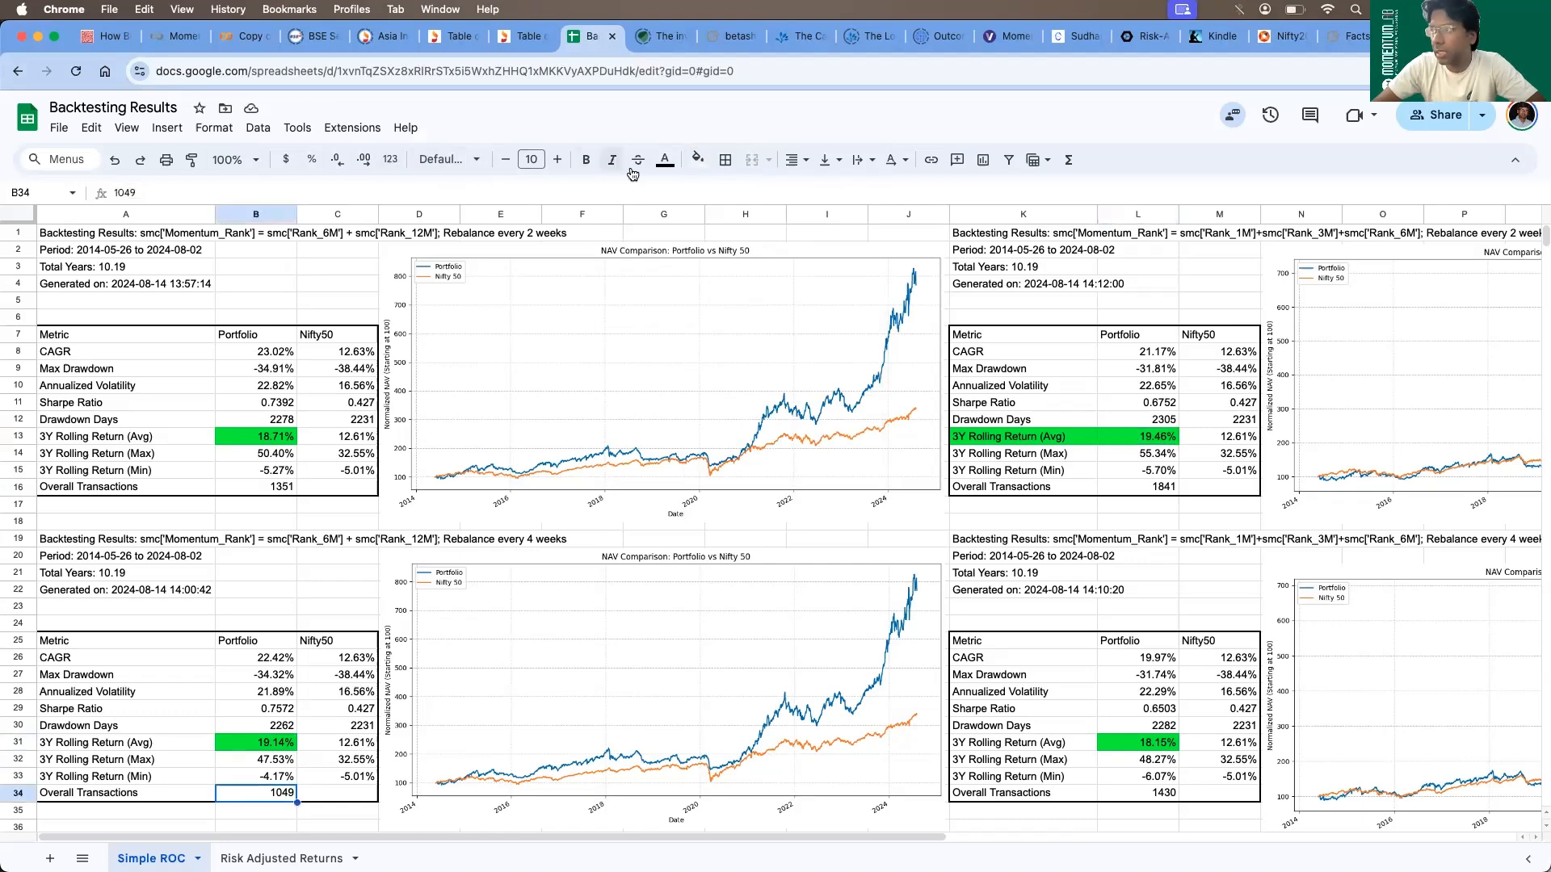
click(698, 159)
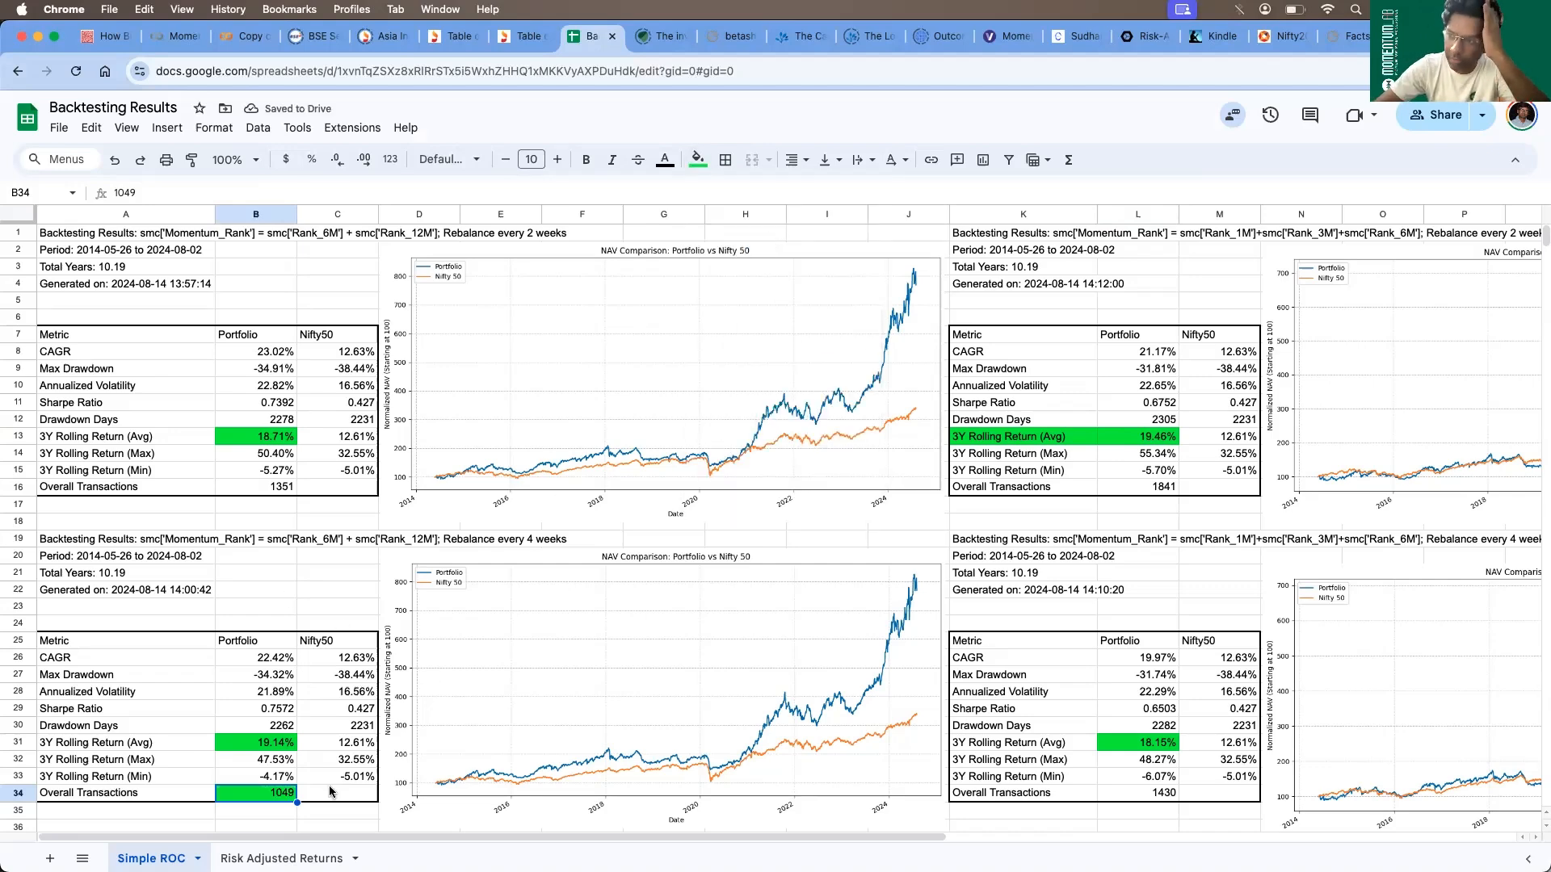
click(1136, 486)
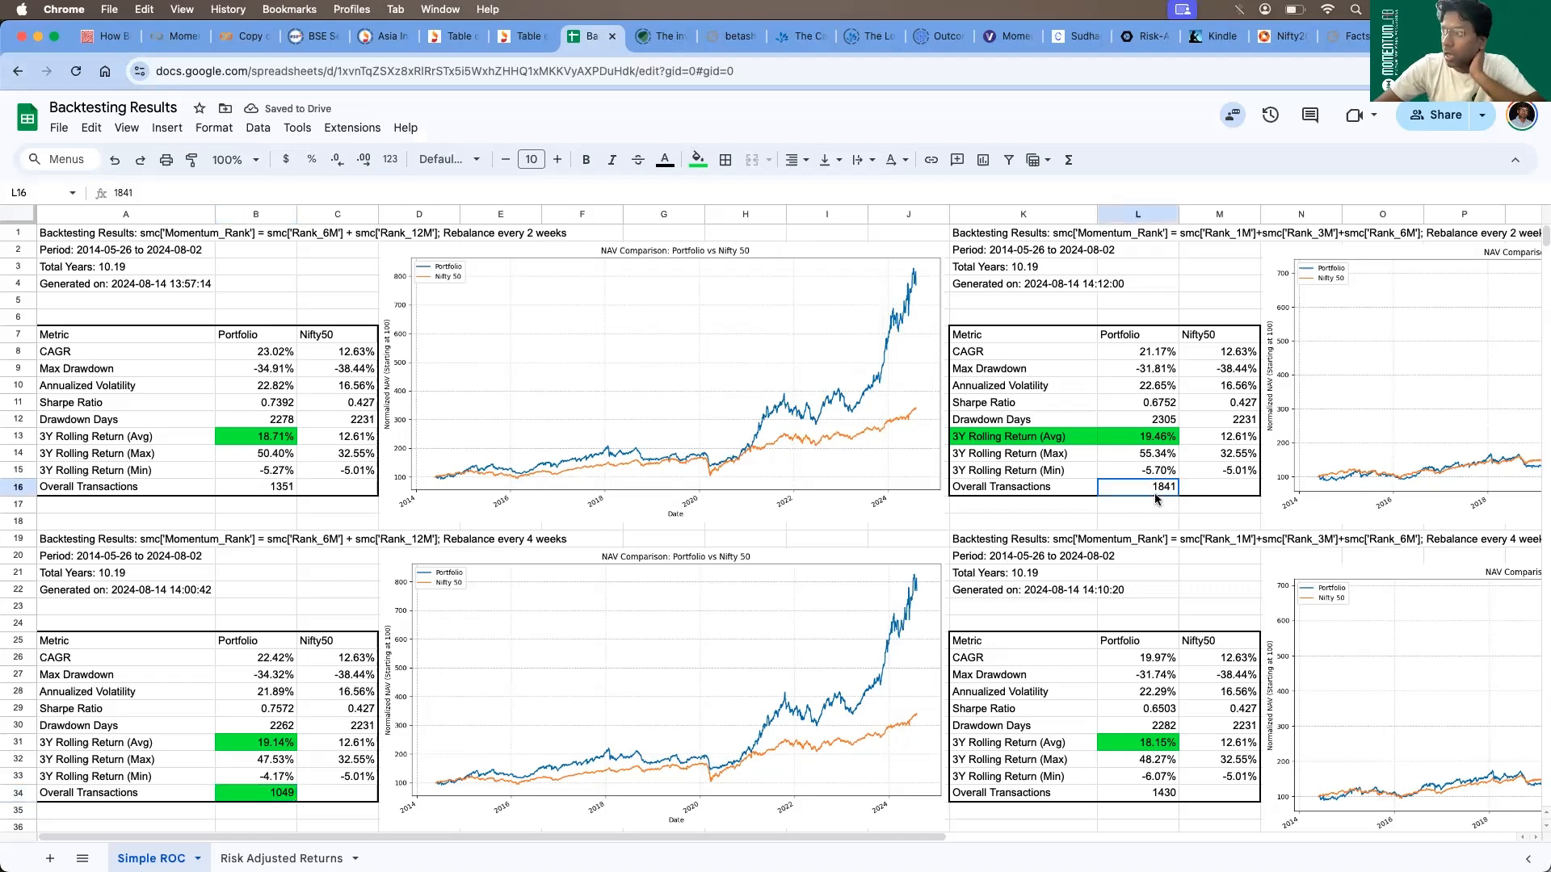
click(267, 792)
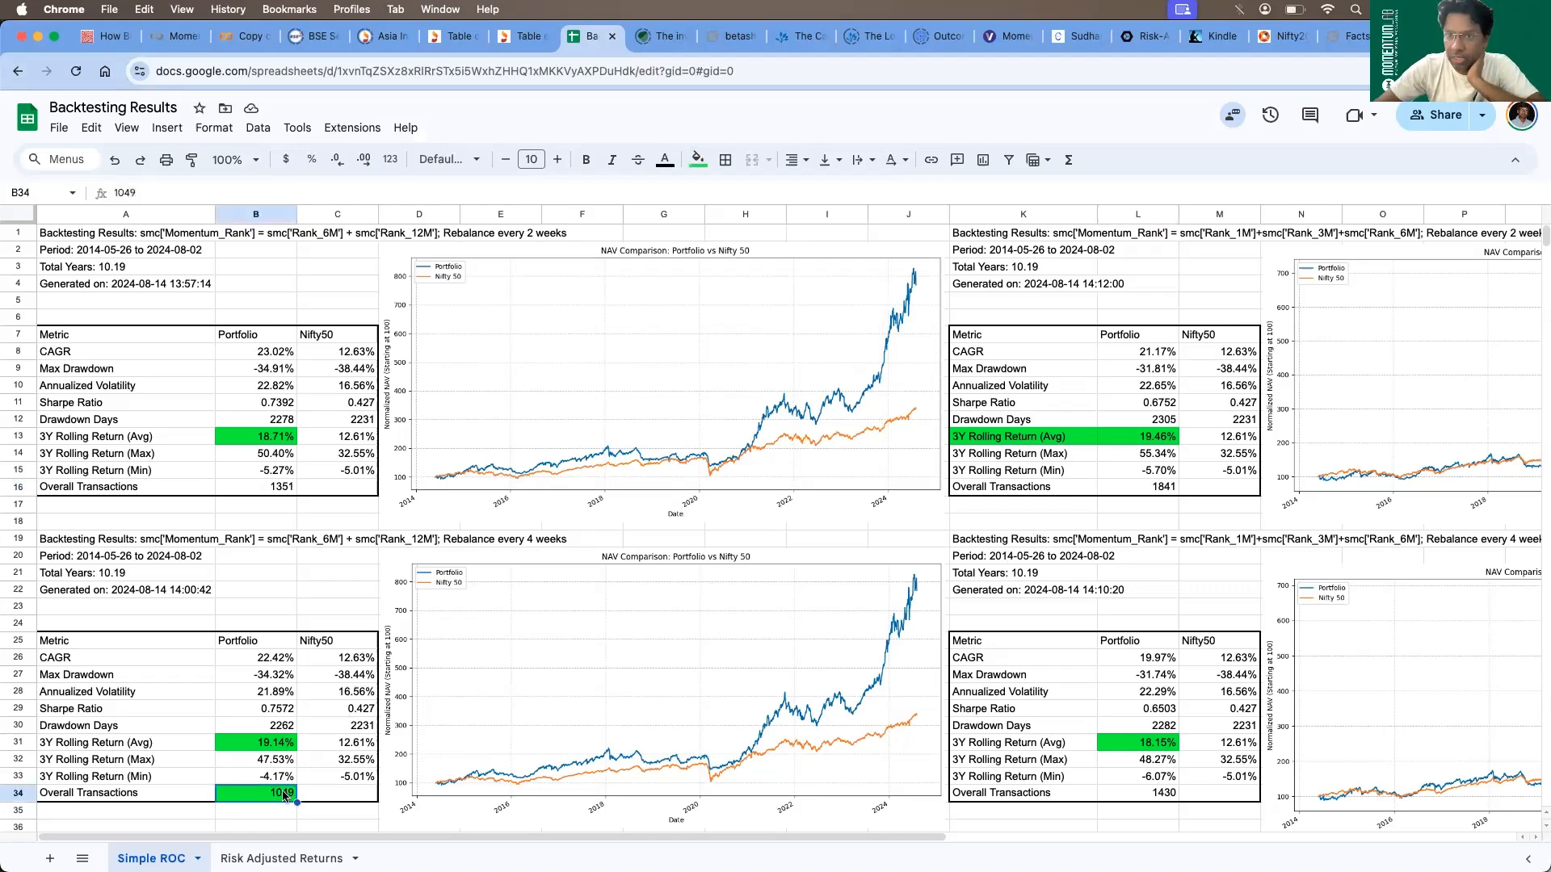
click(1136, 486)
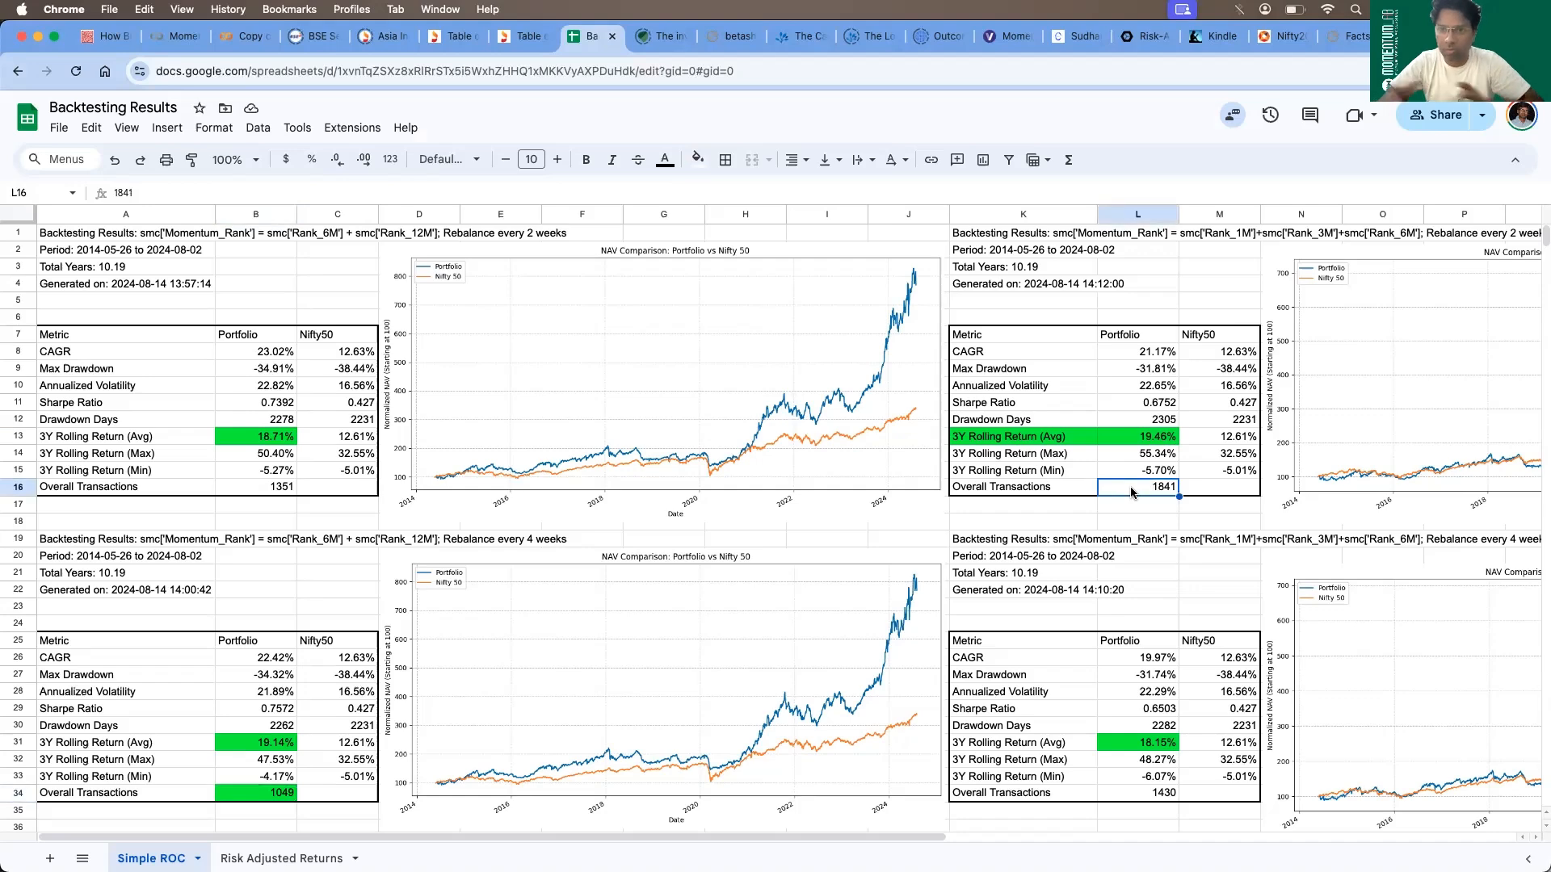
mouse_move(1139, 496)
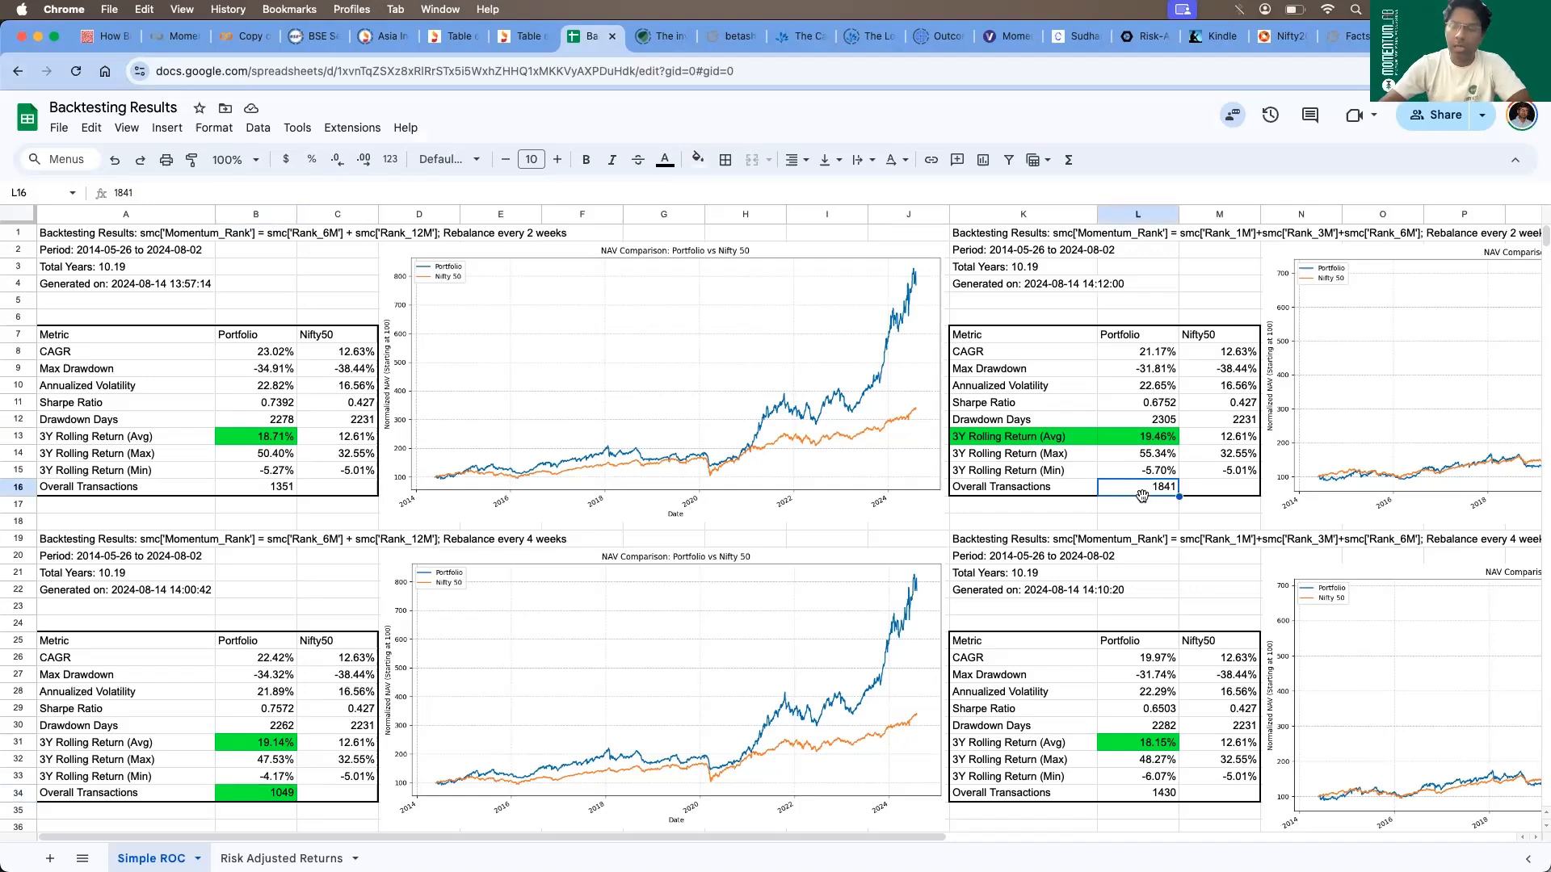
mouse_move(440, 730)
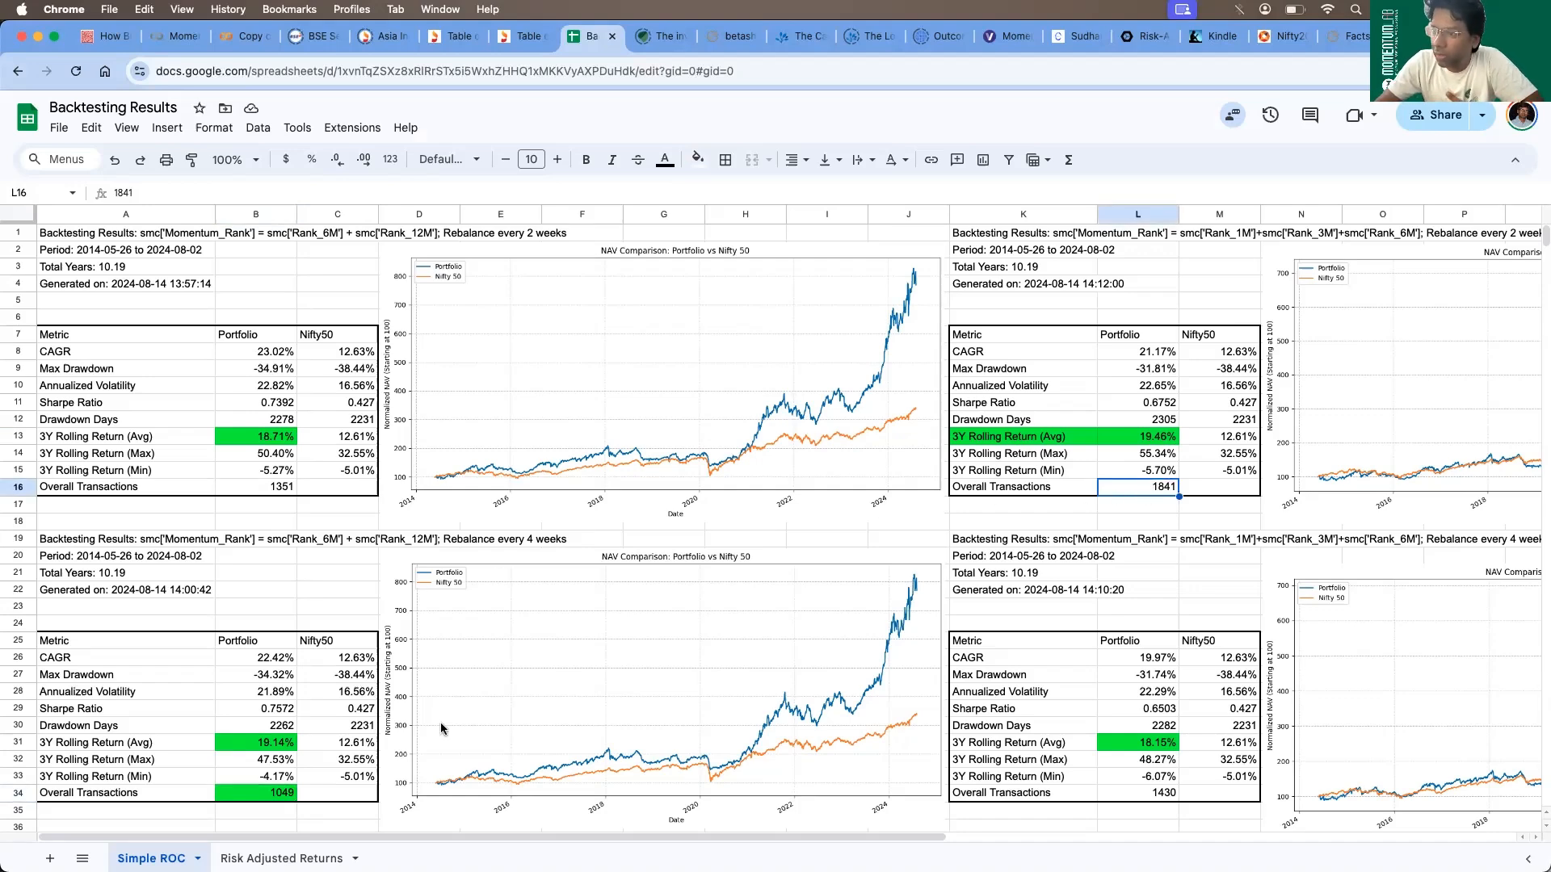
click(275, 792)
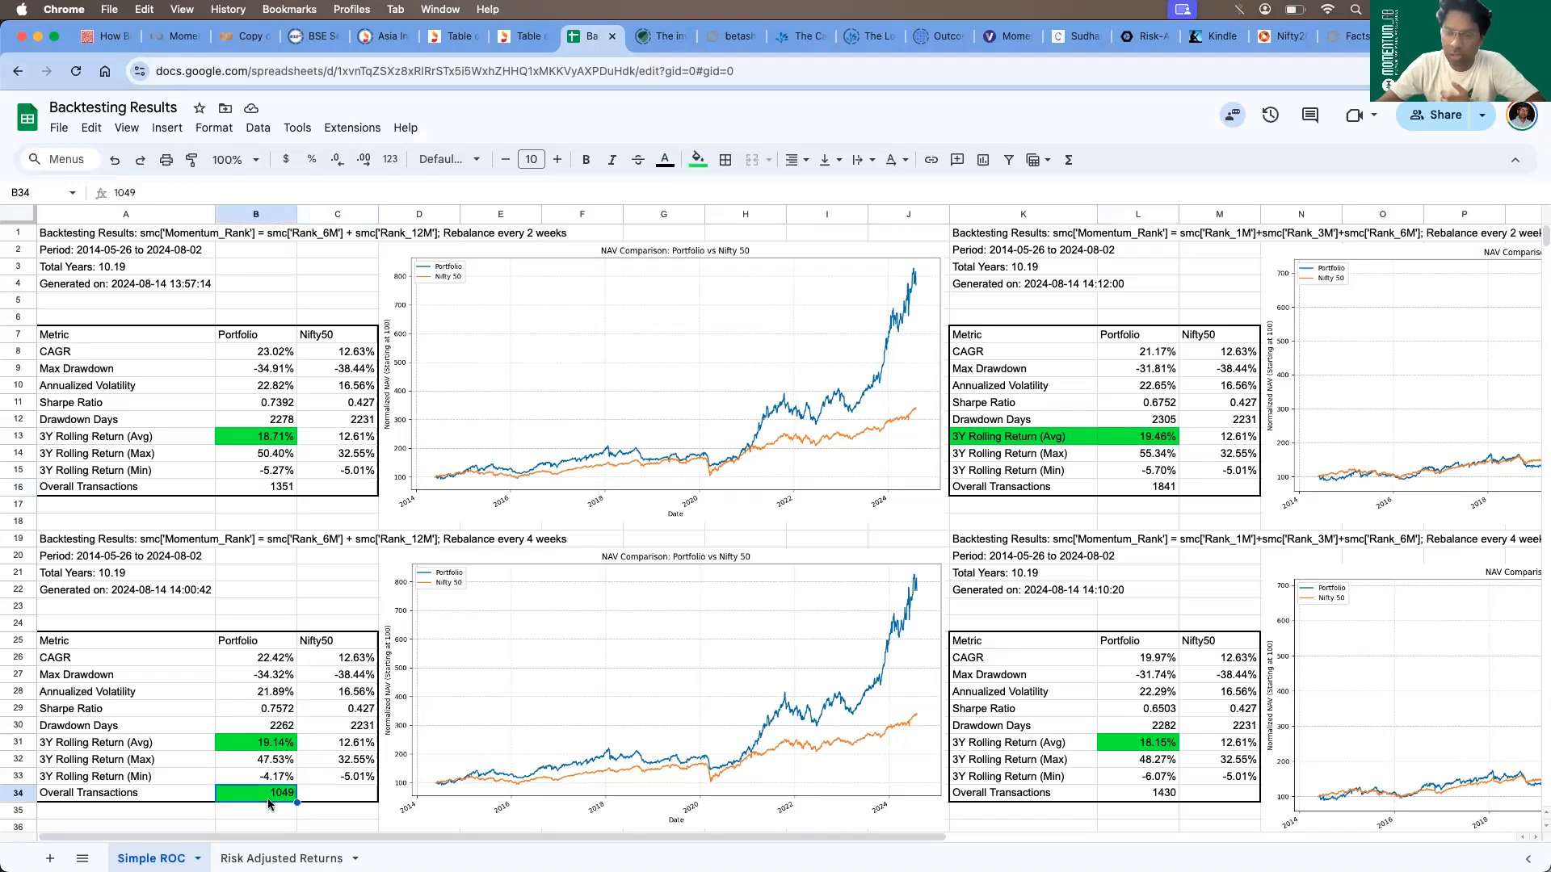
click(255, 742)
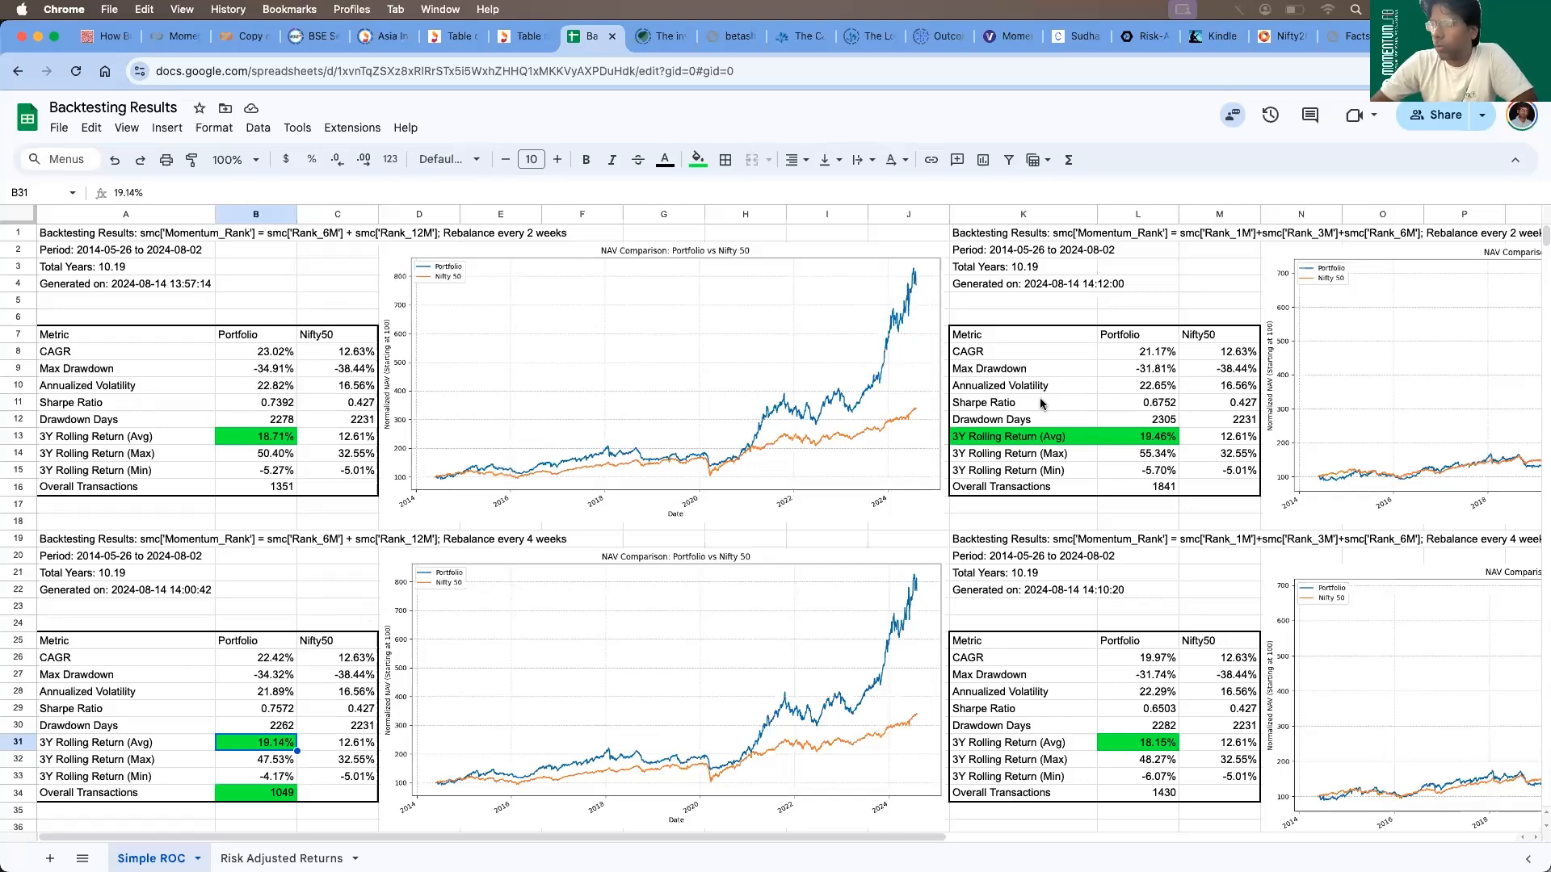
click(282, 858)
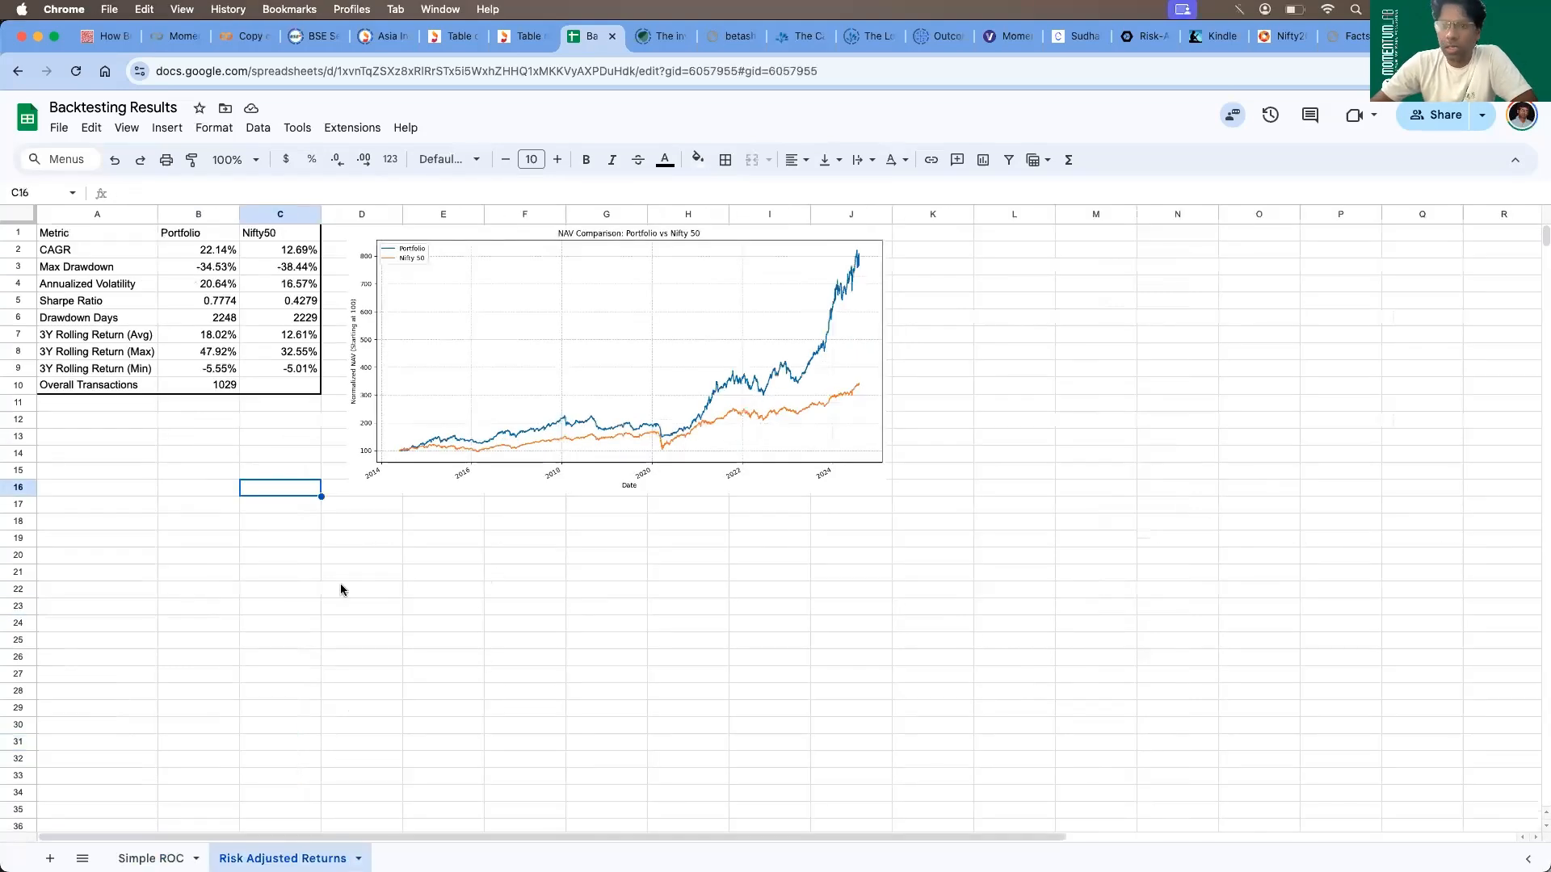
mouse_move(328, 571)
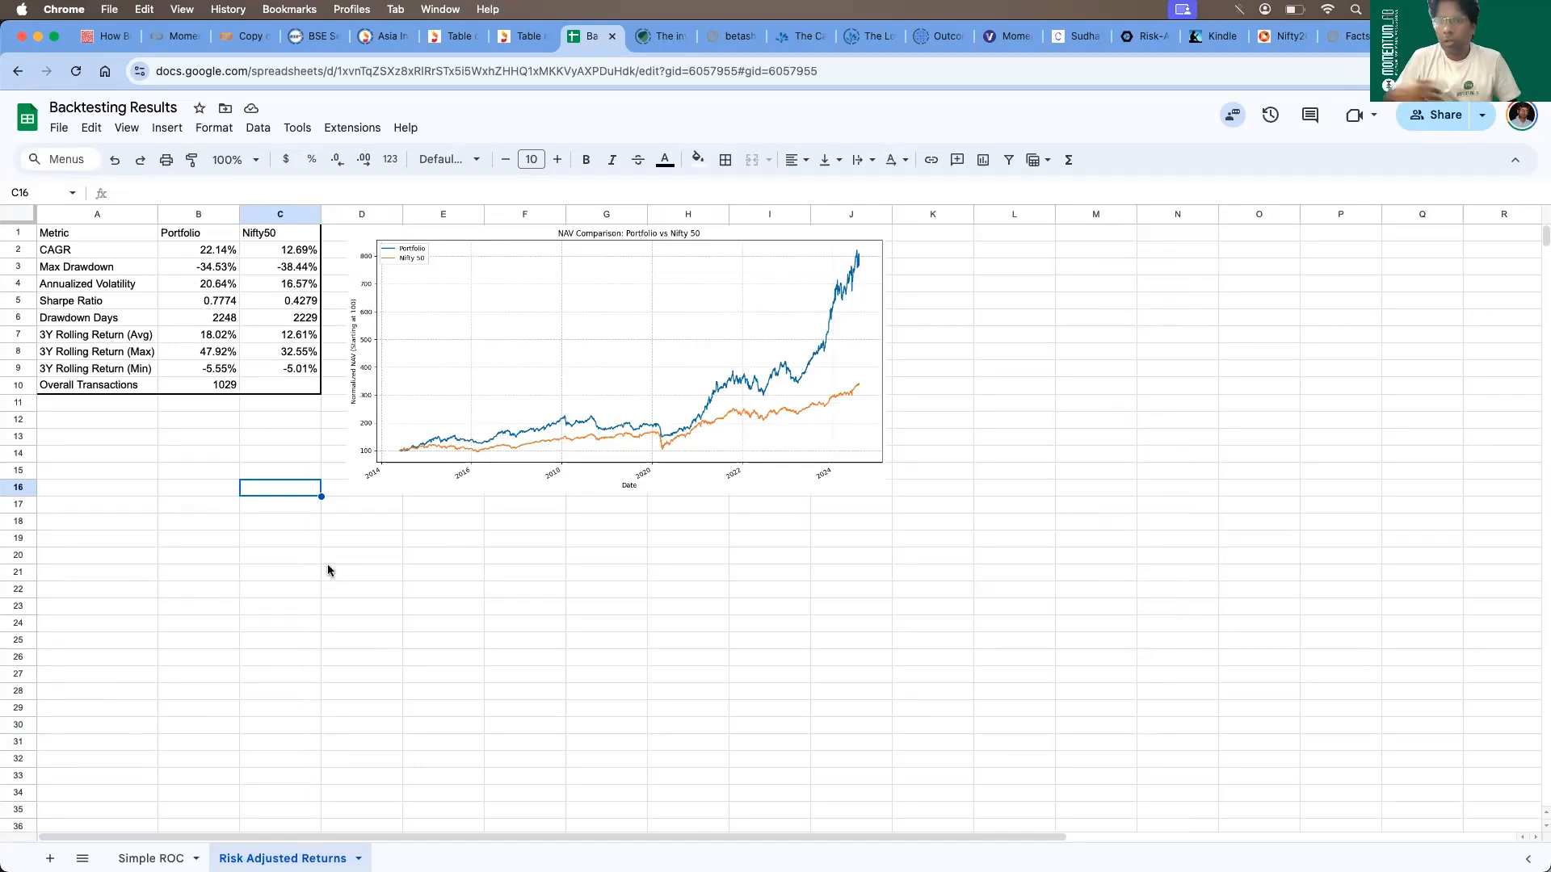
mouse_move(442, 467)
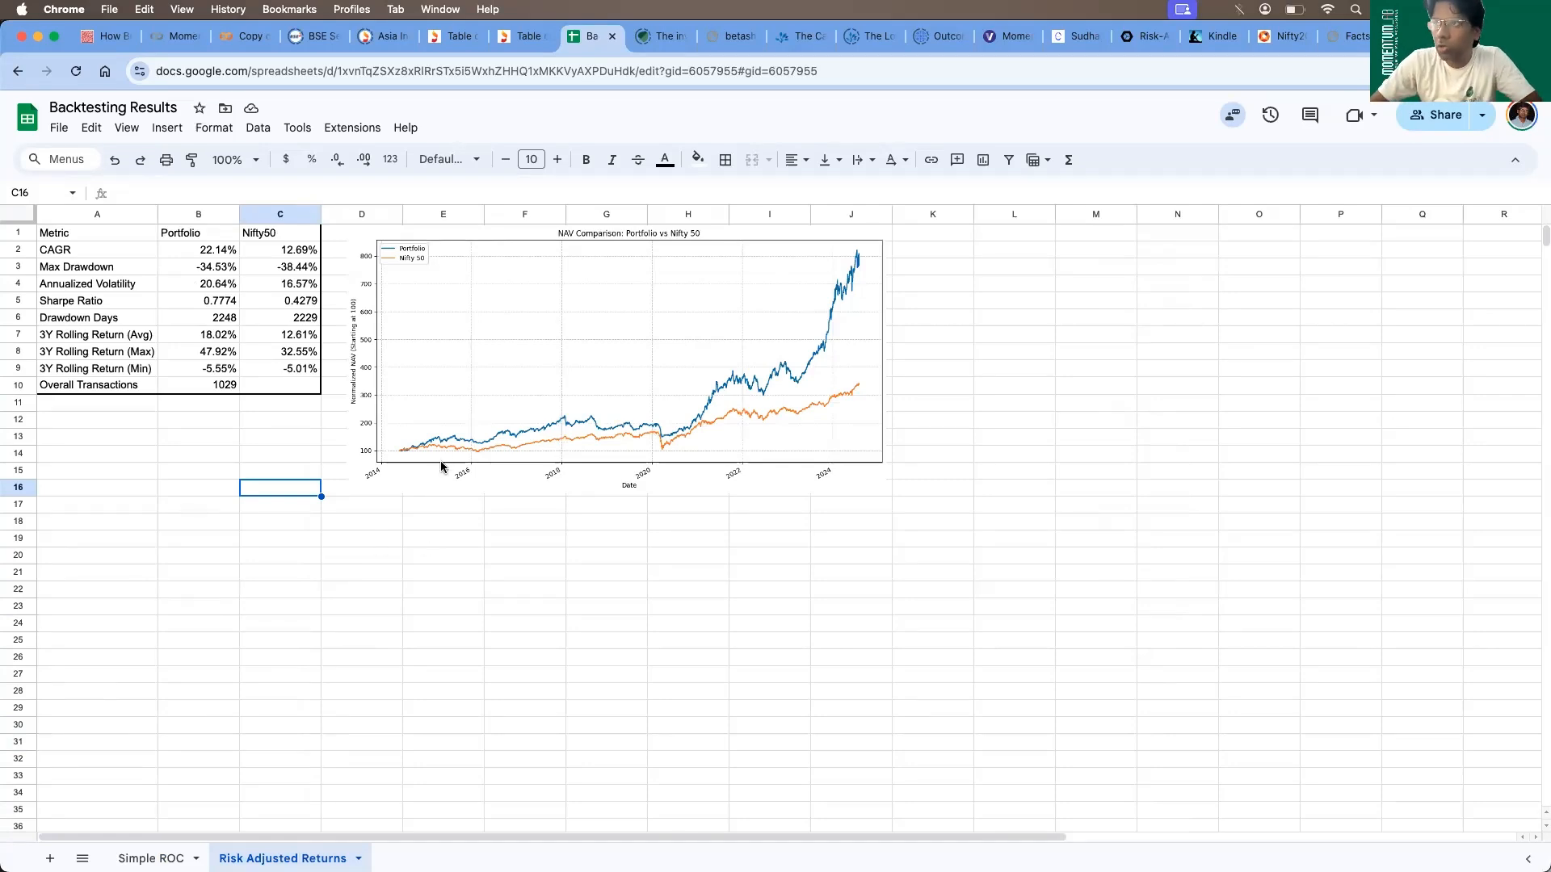
click(152, 858)
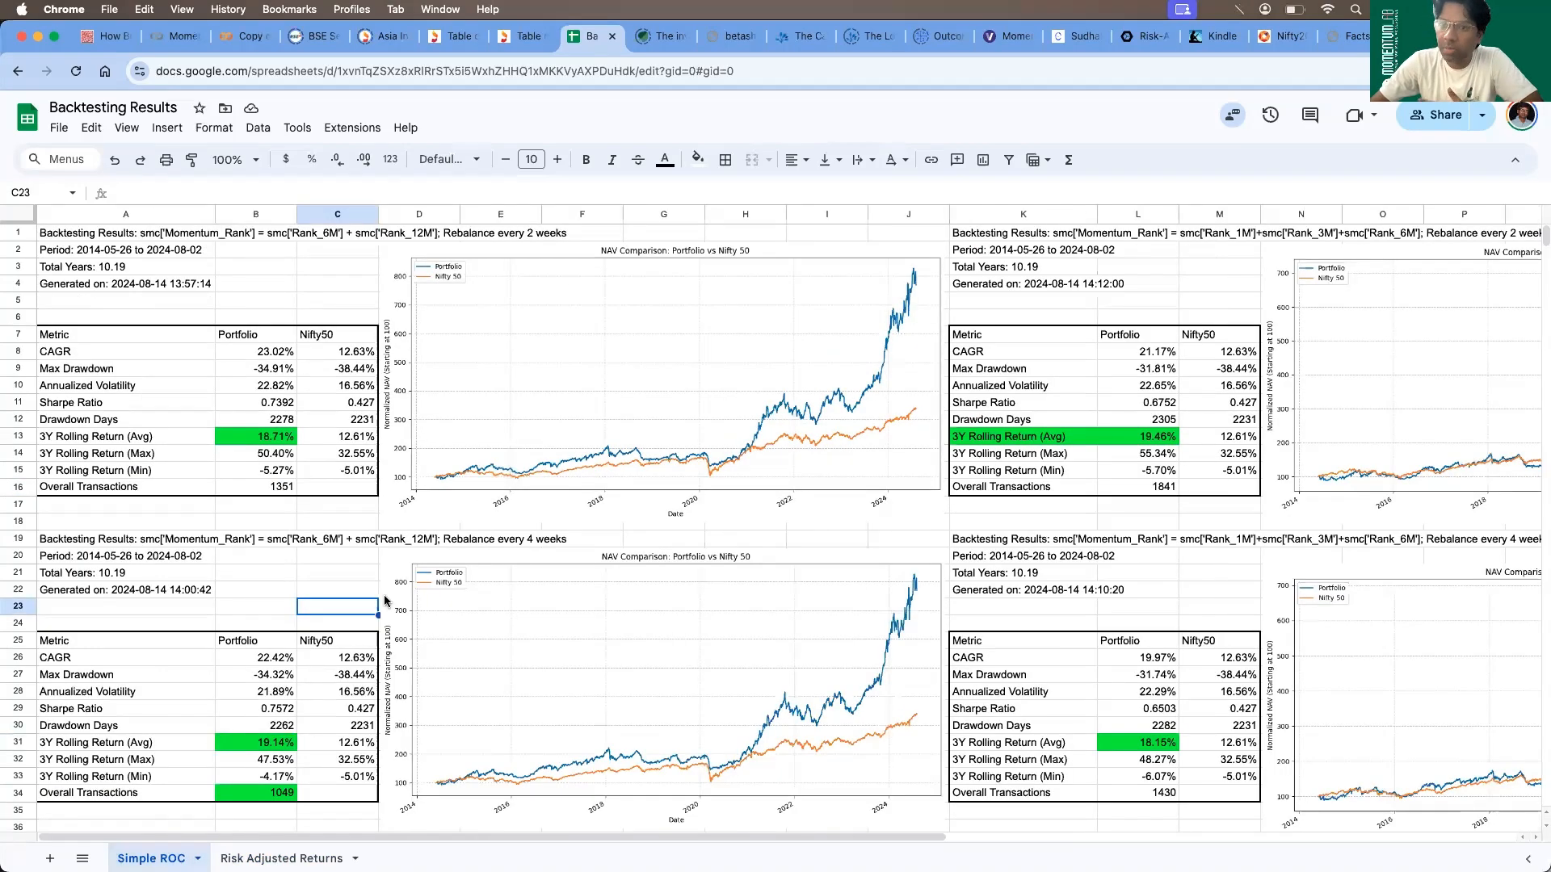
mouse_move(470, 530)
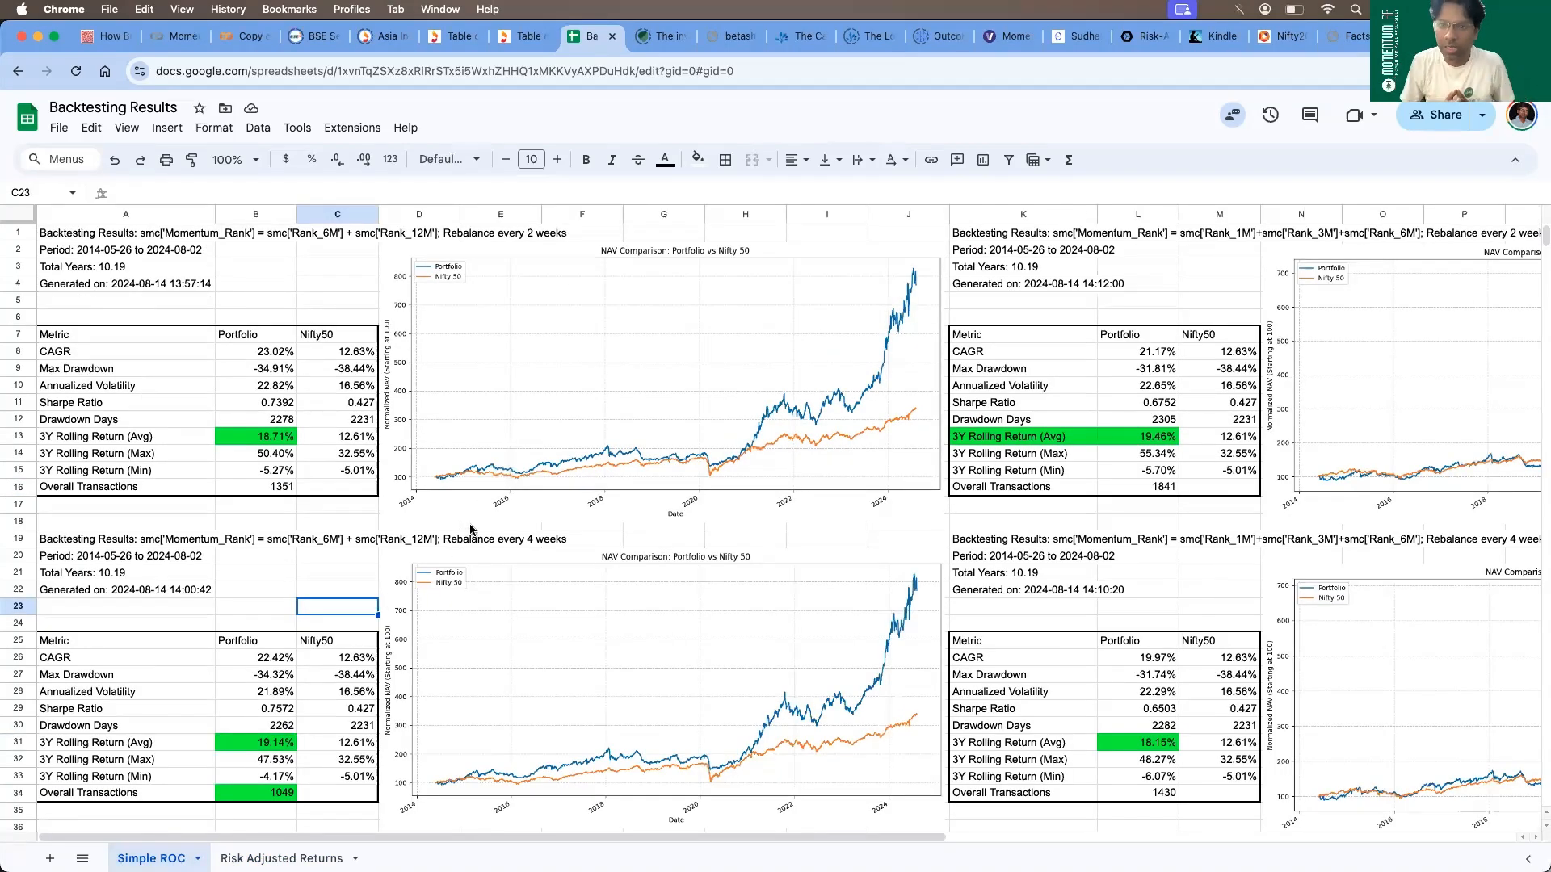